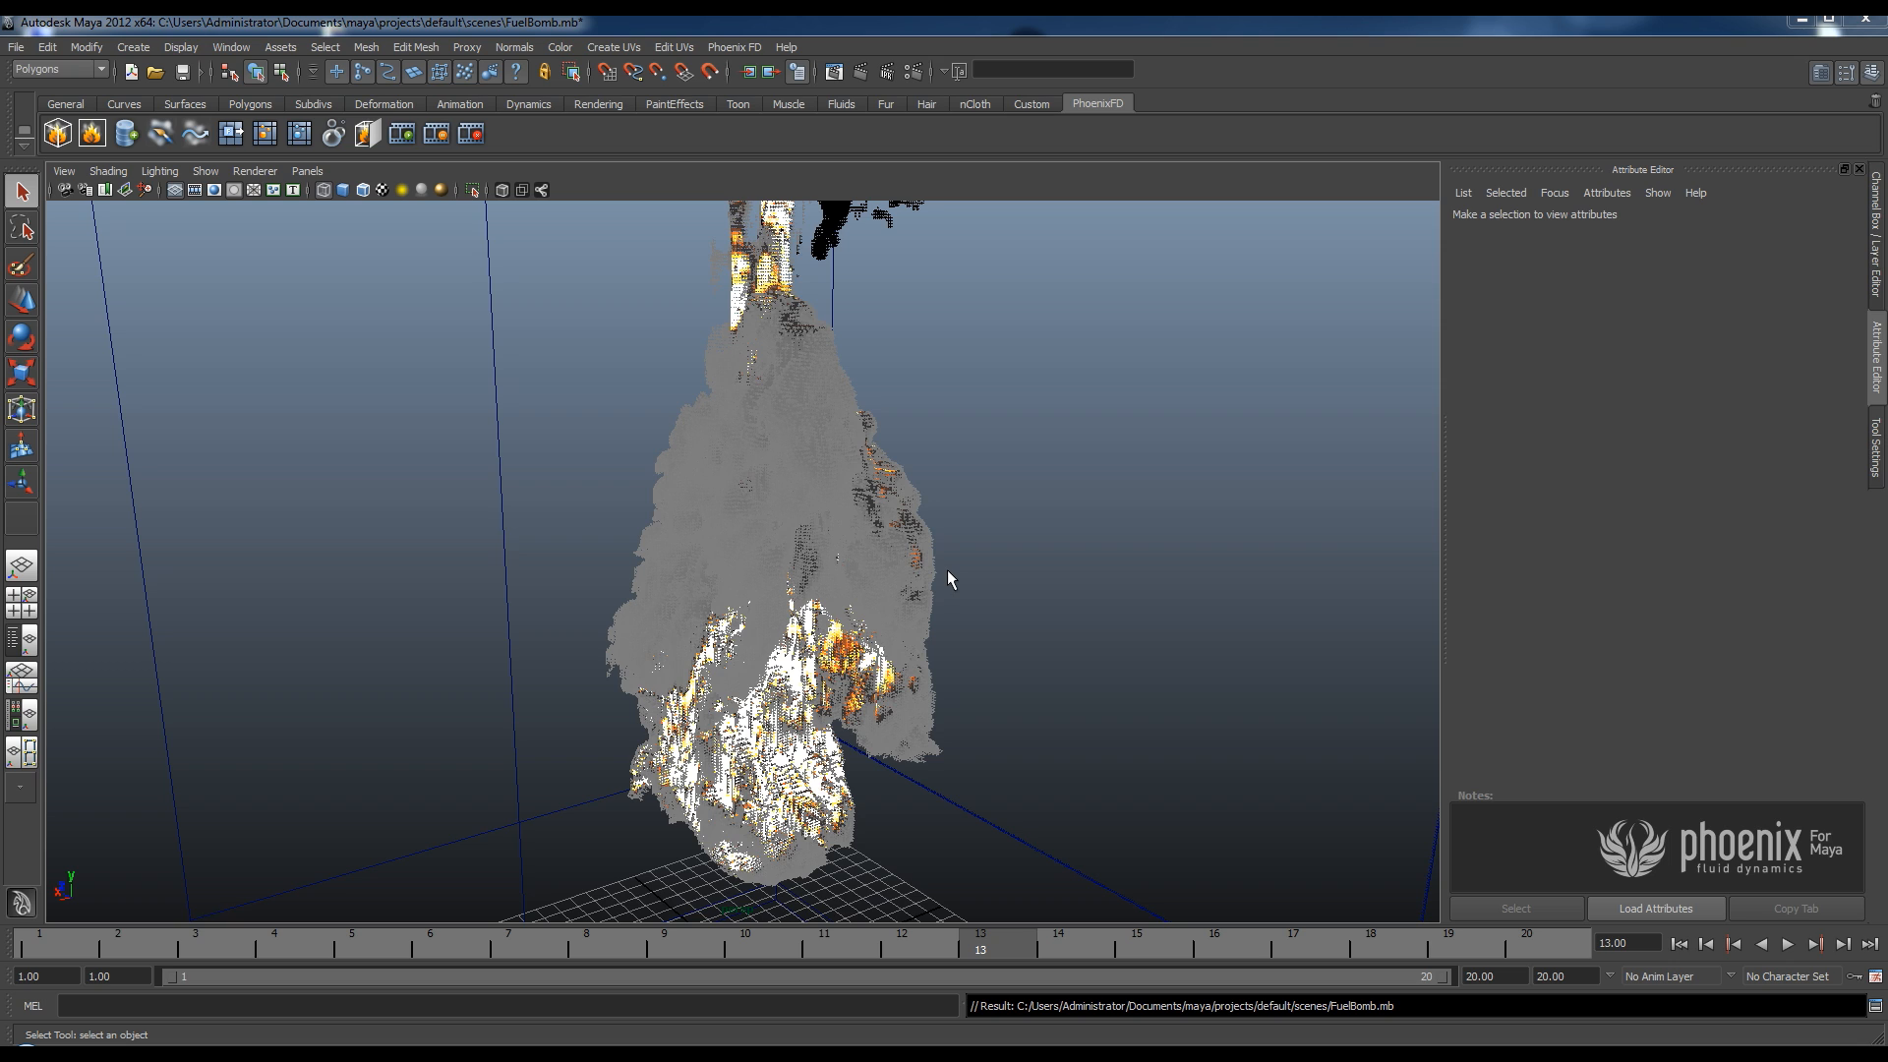
{"action": "mouse_move", "coordinate": [963, 527]}
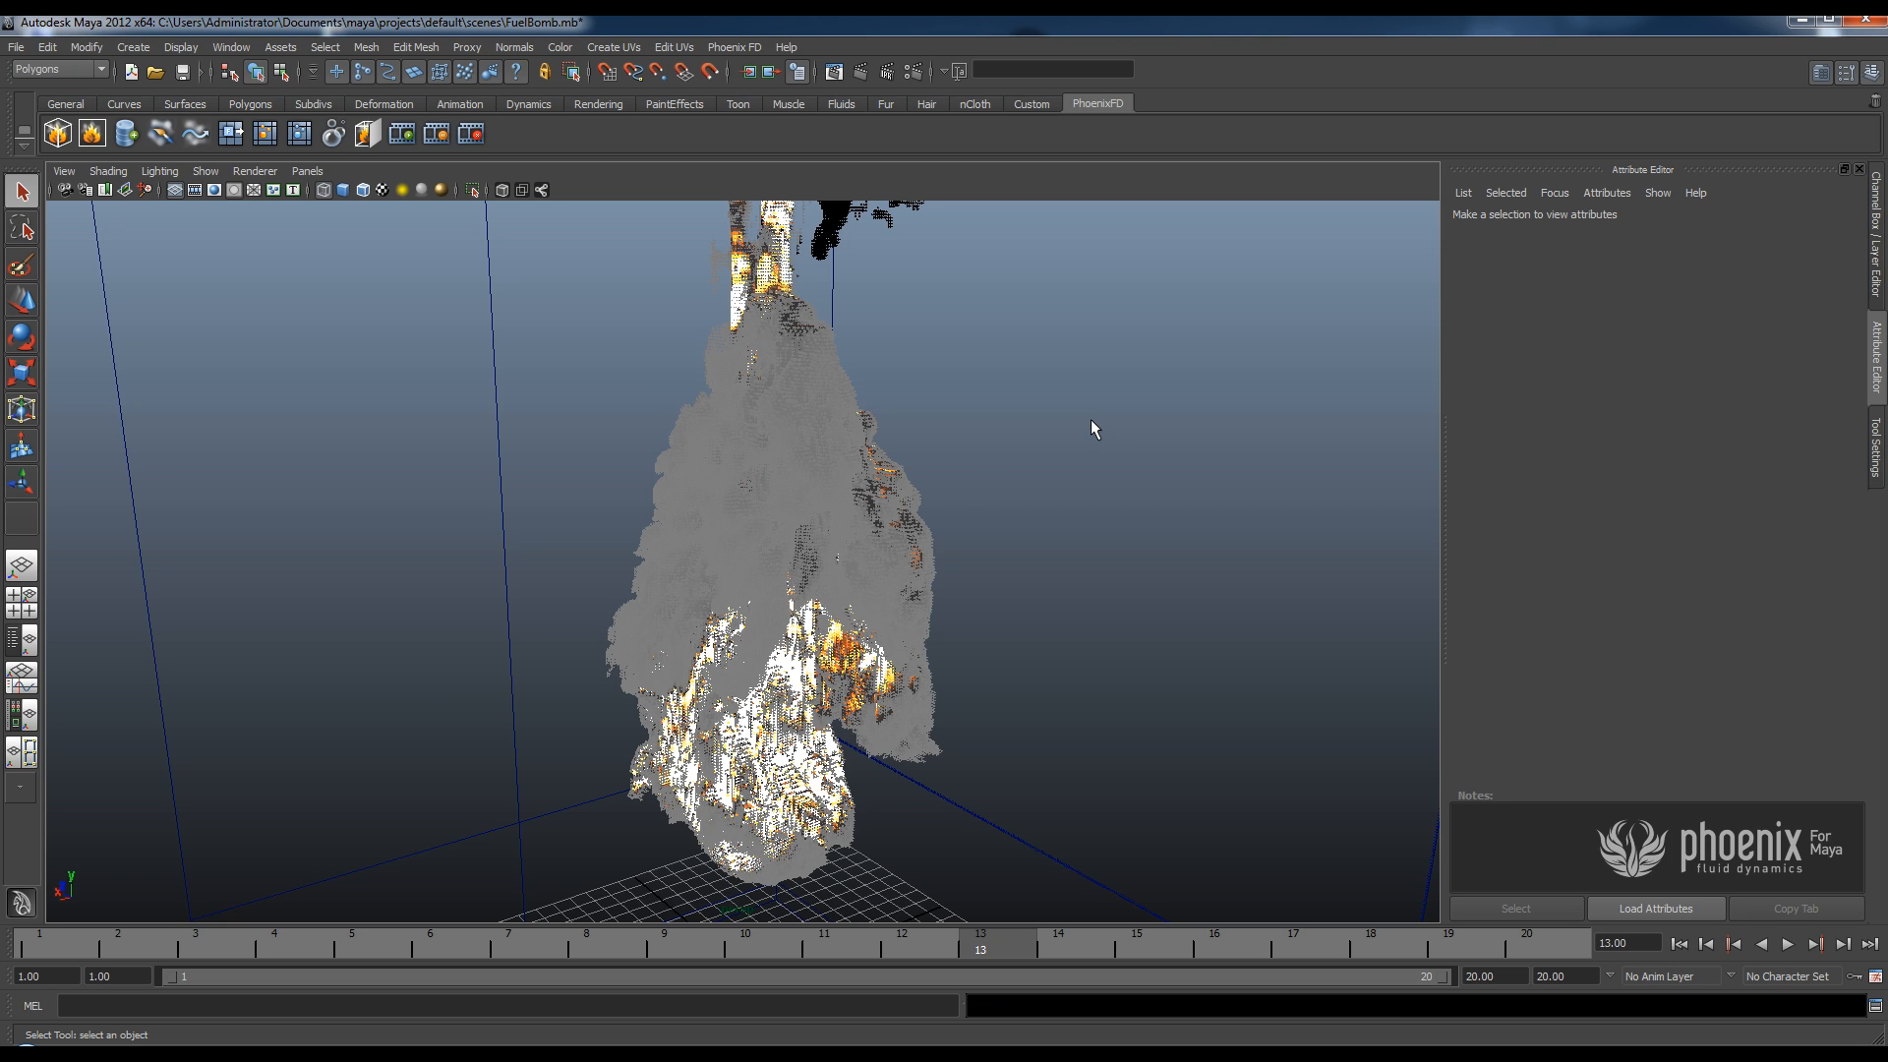
{"action": "mouse_move", "coordinate": [1093, 425]}
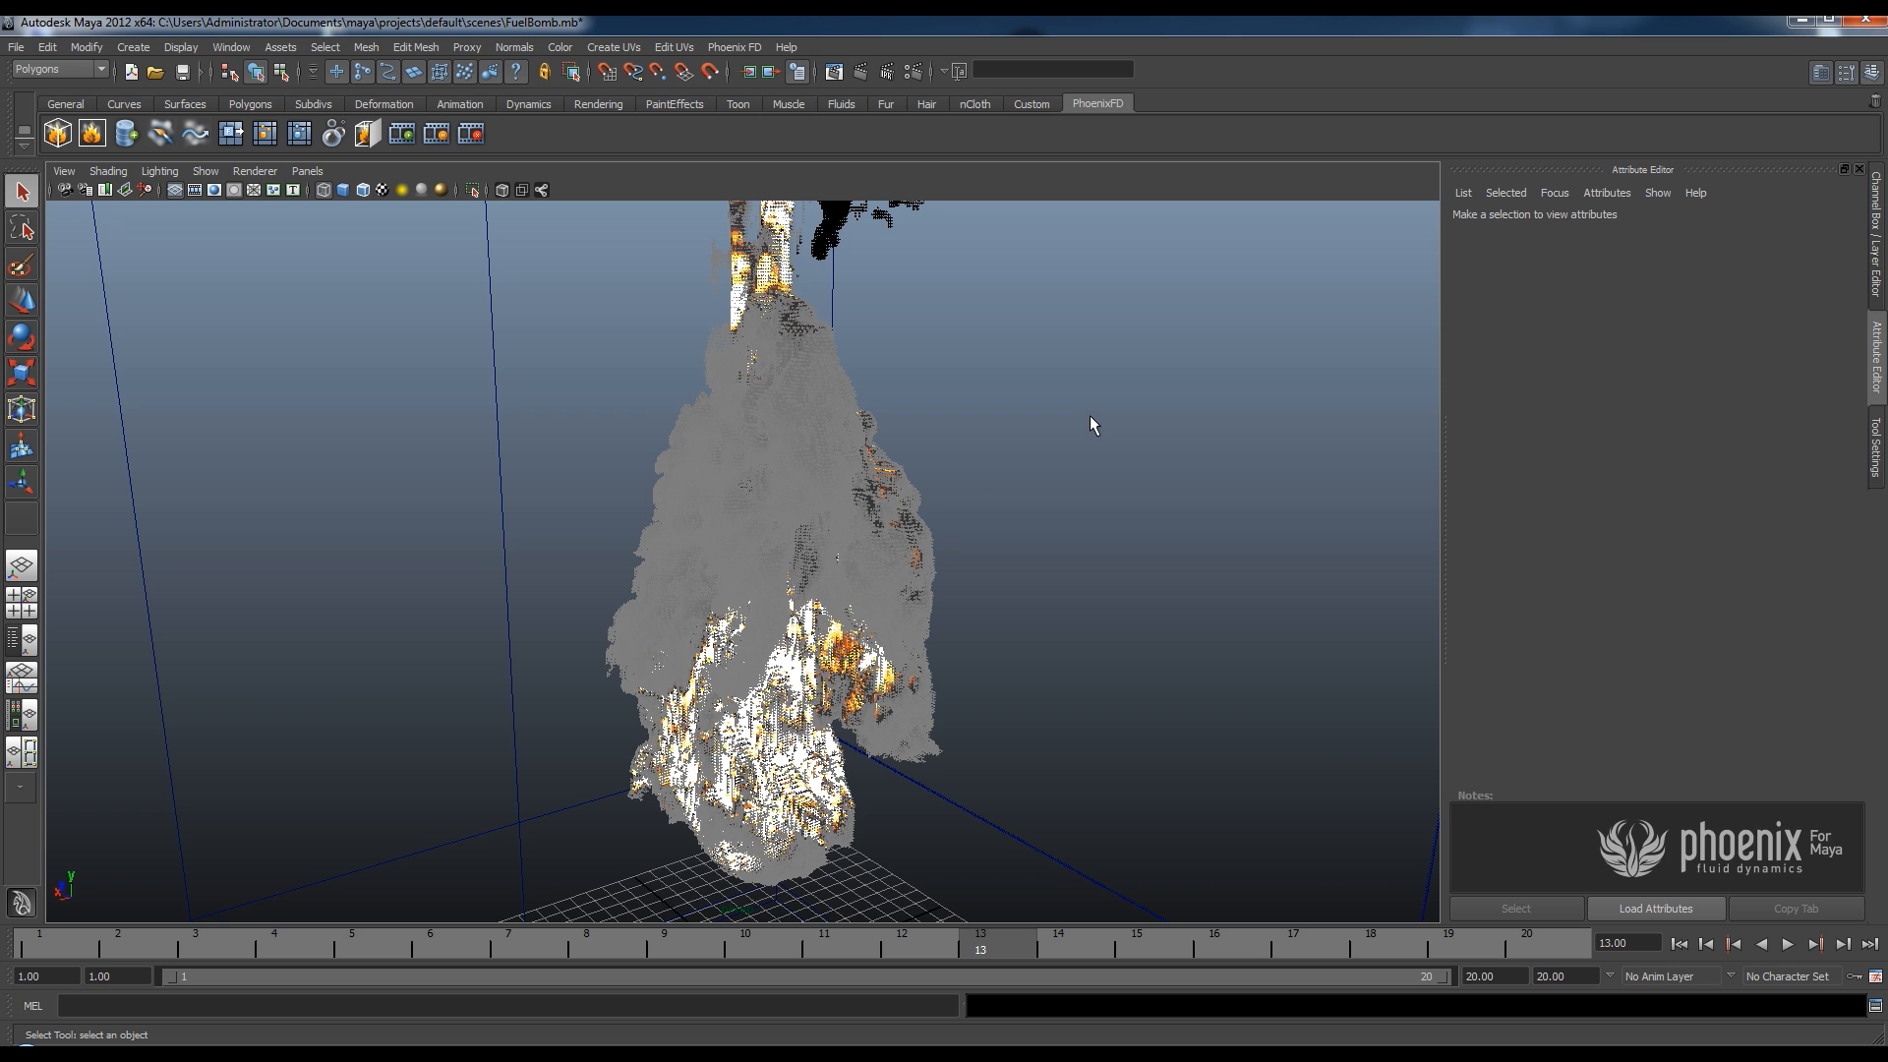
{"action": "mouse_move", "coordinate": [1100, 425]}
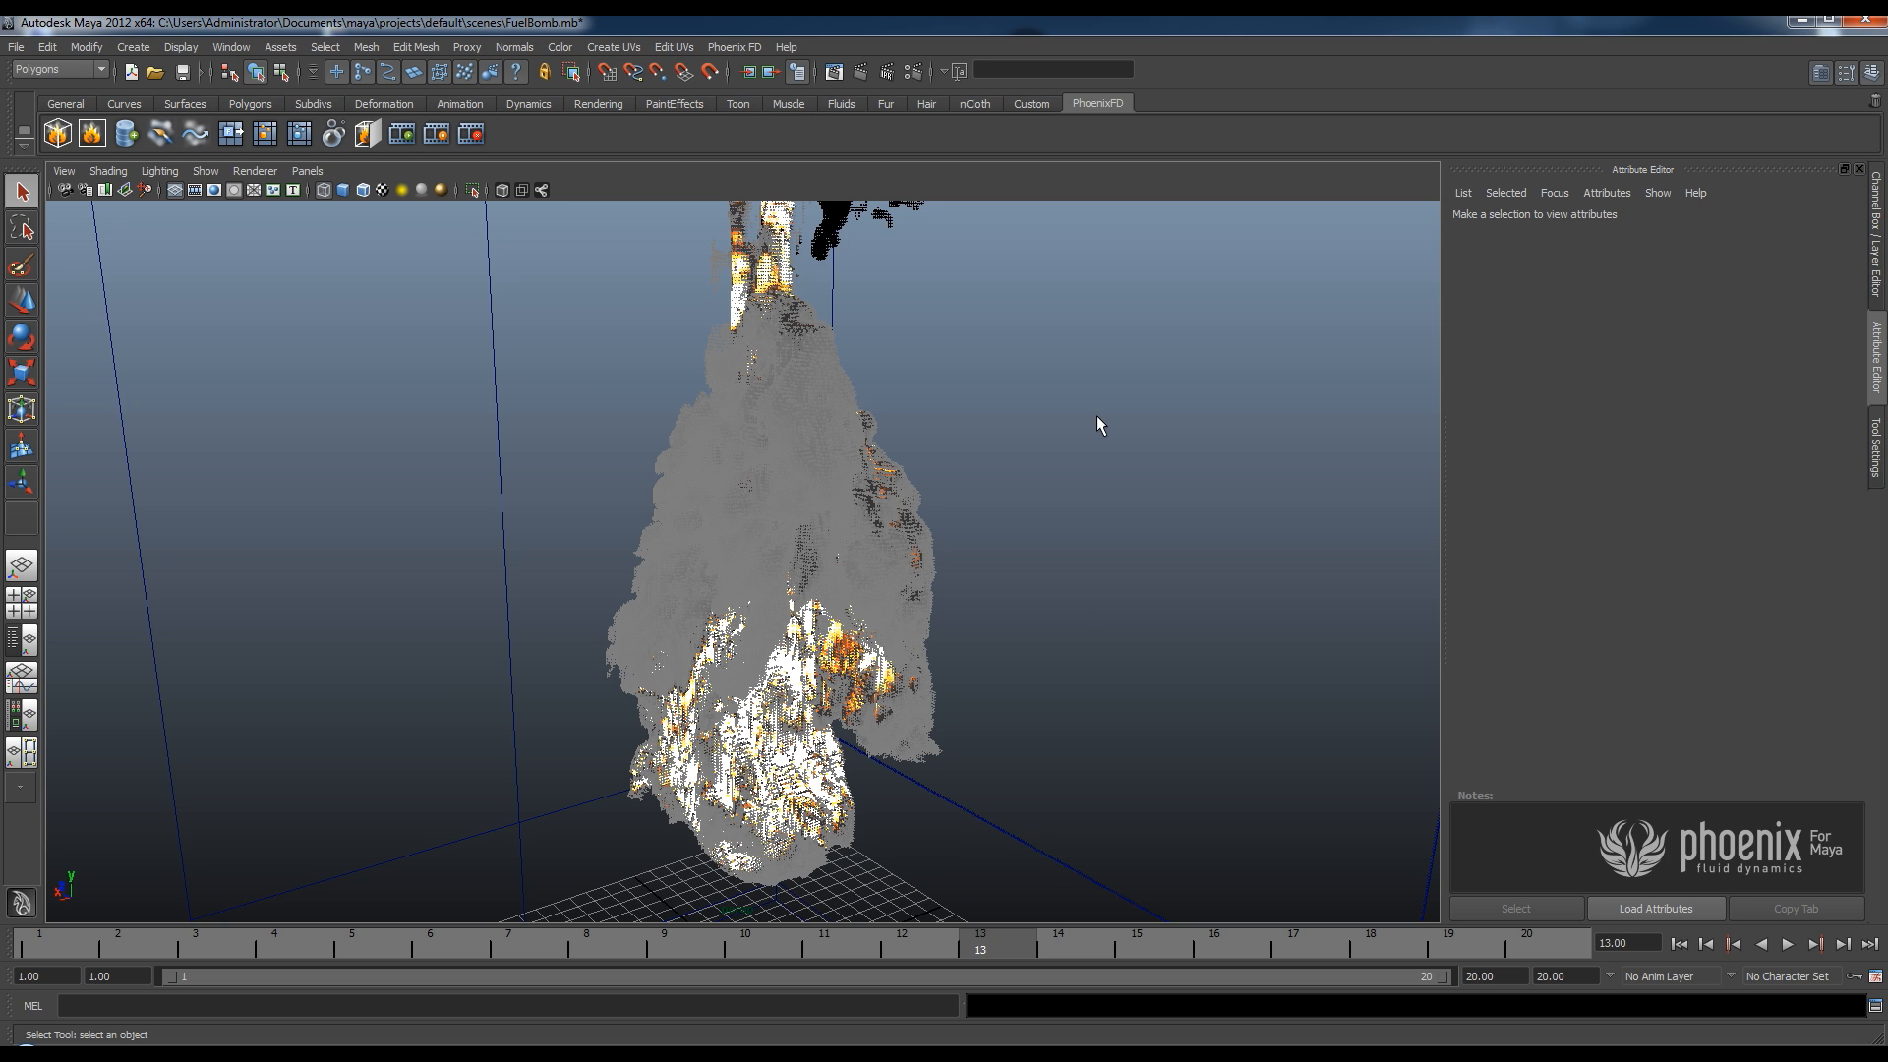
{"action": "mouse_move", "coordinate": [1111, 431]}
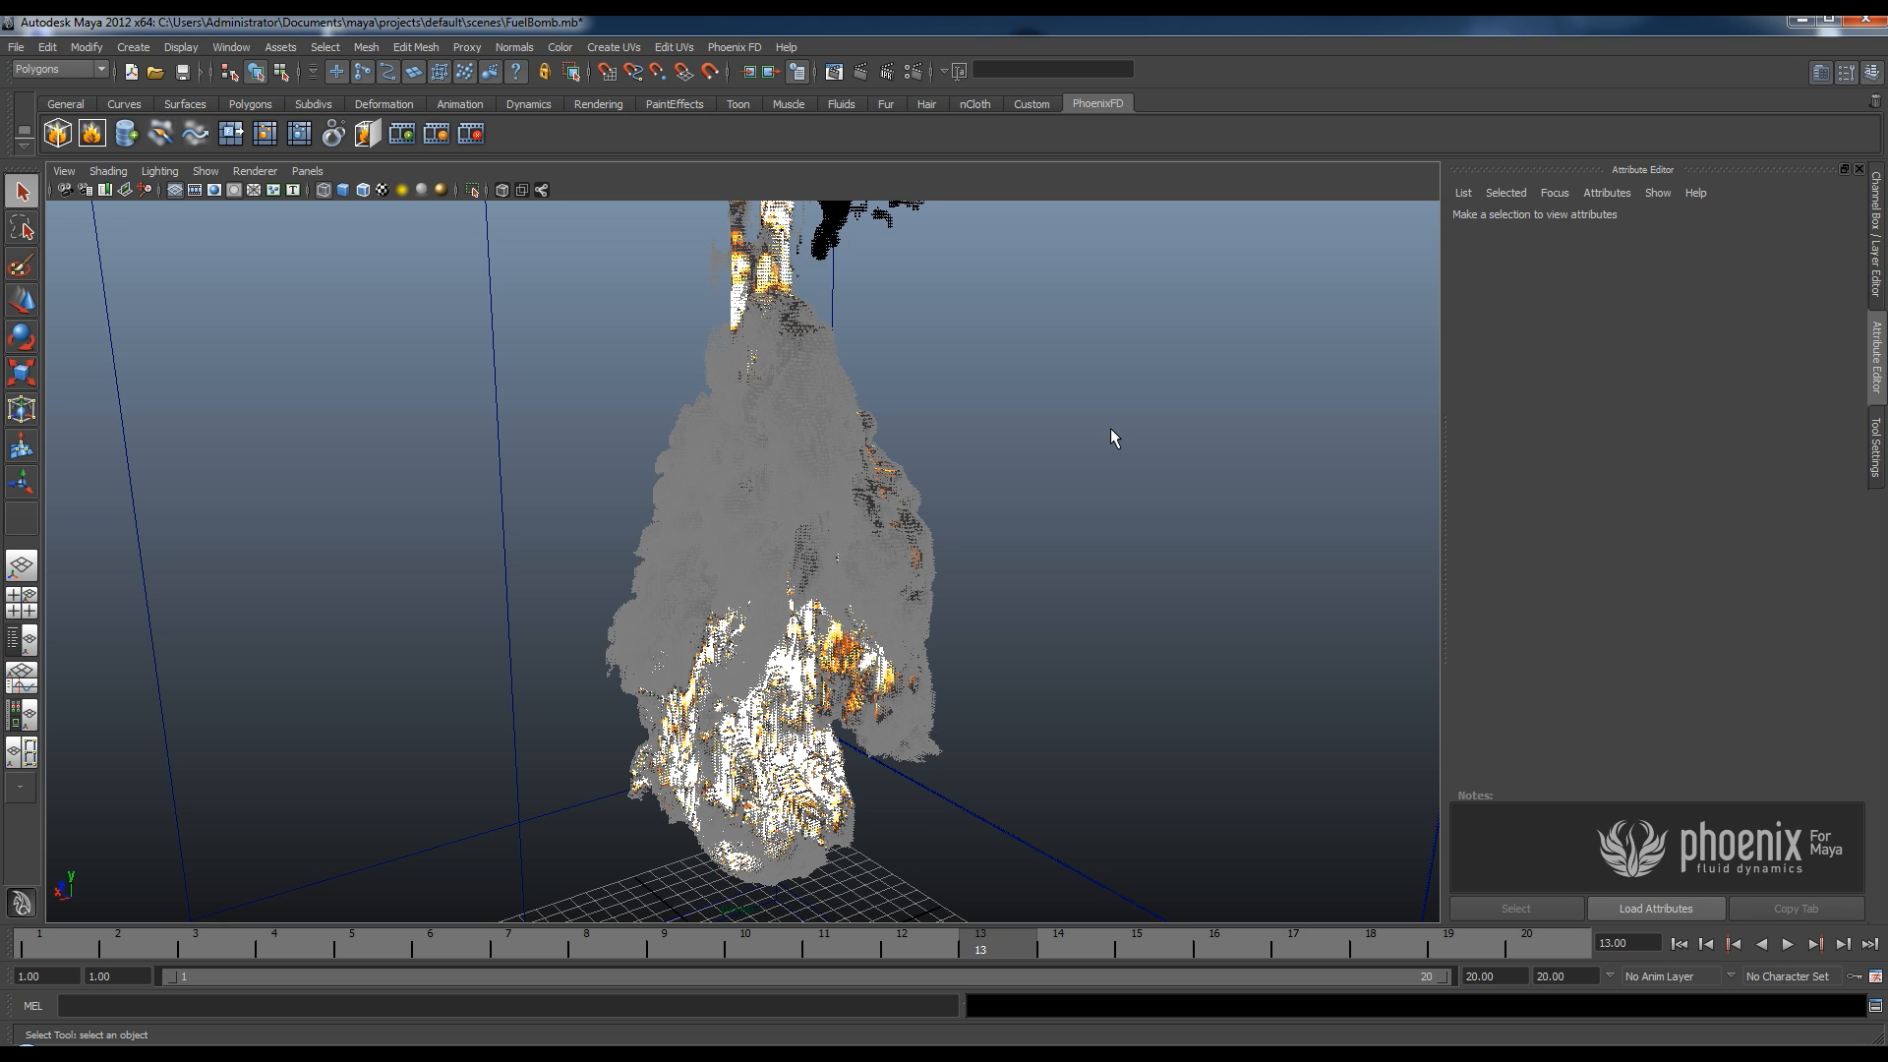
{"action": "mouse_move", "coordinate": [997, 357]}
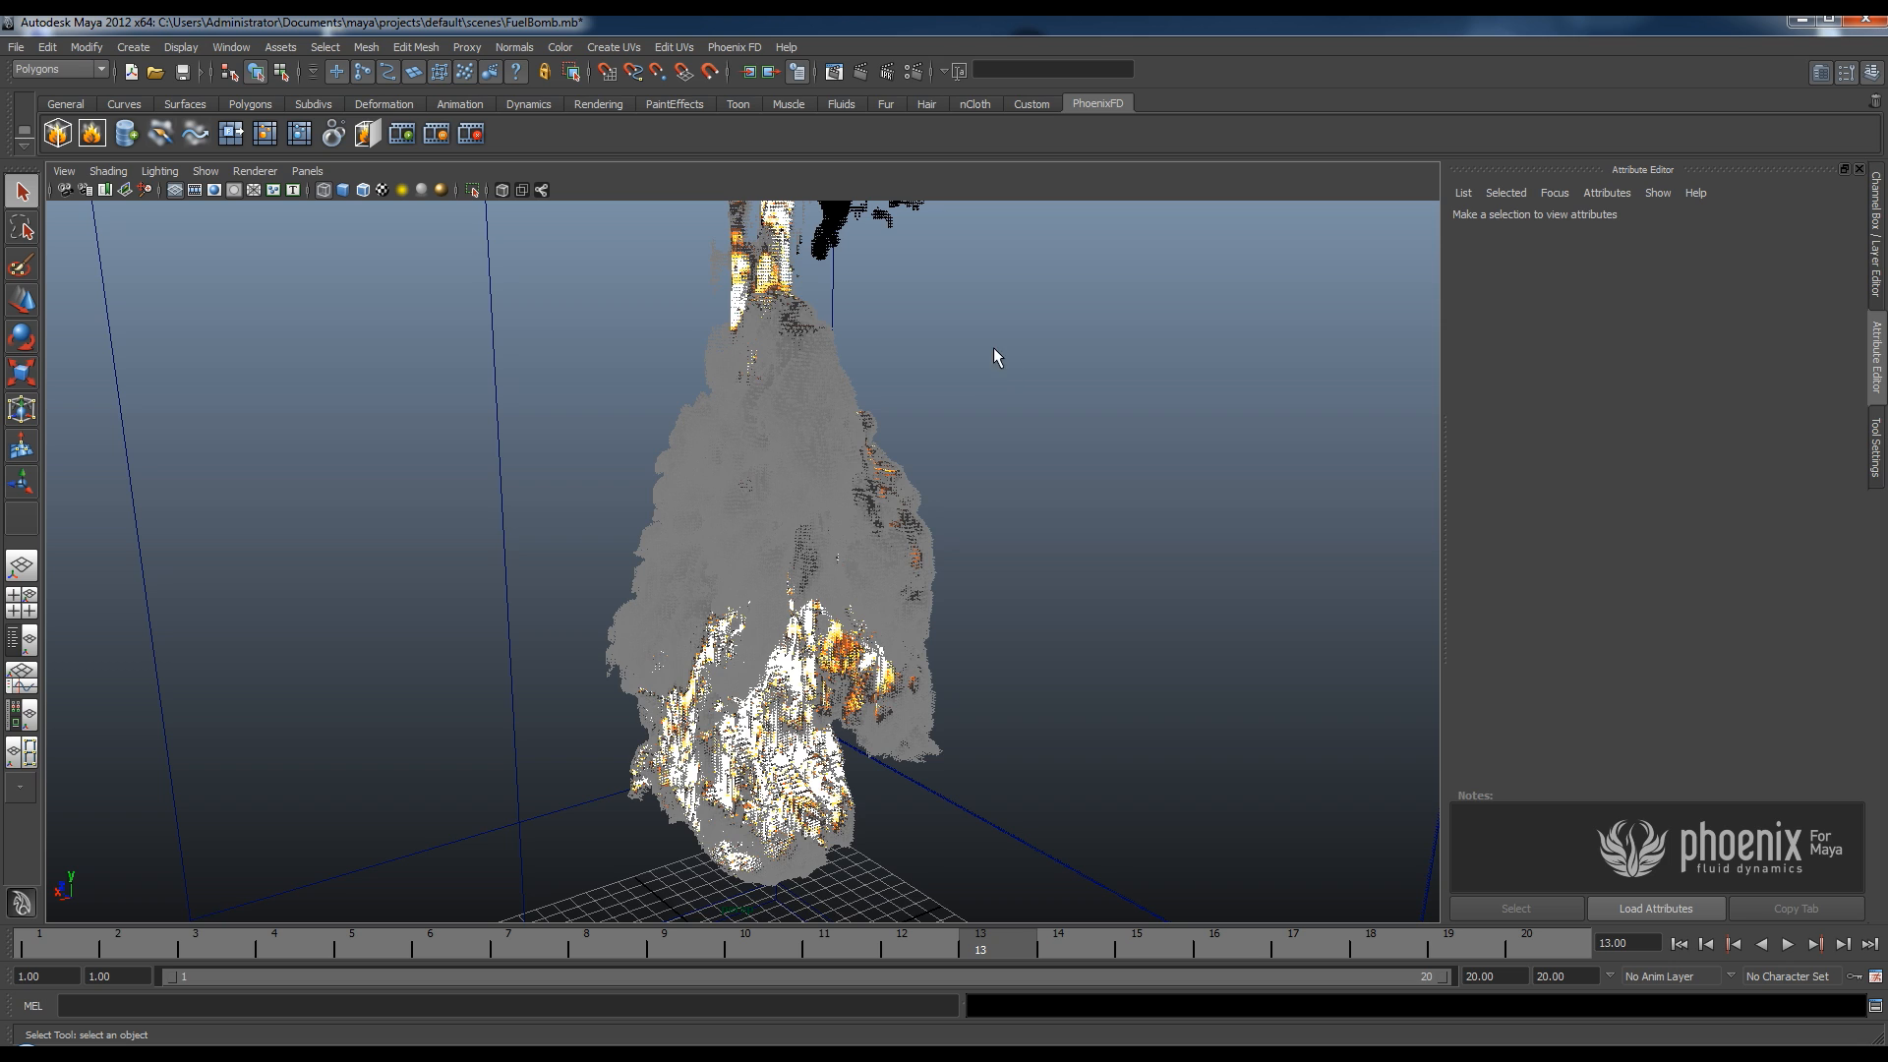
{"action": "mouse_move", "coordinate": [862, 74]}
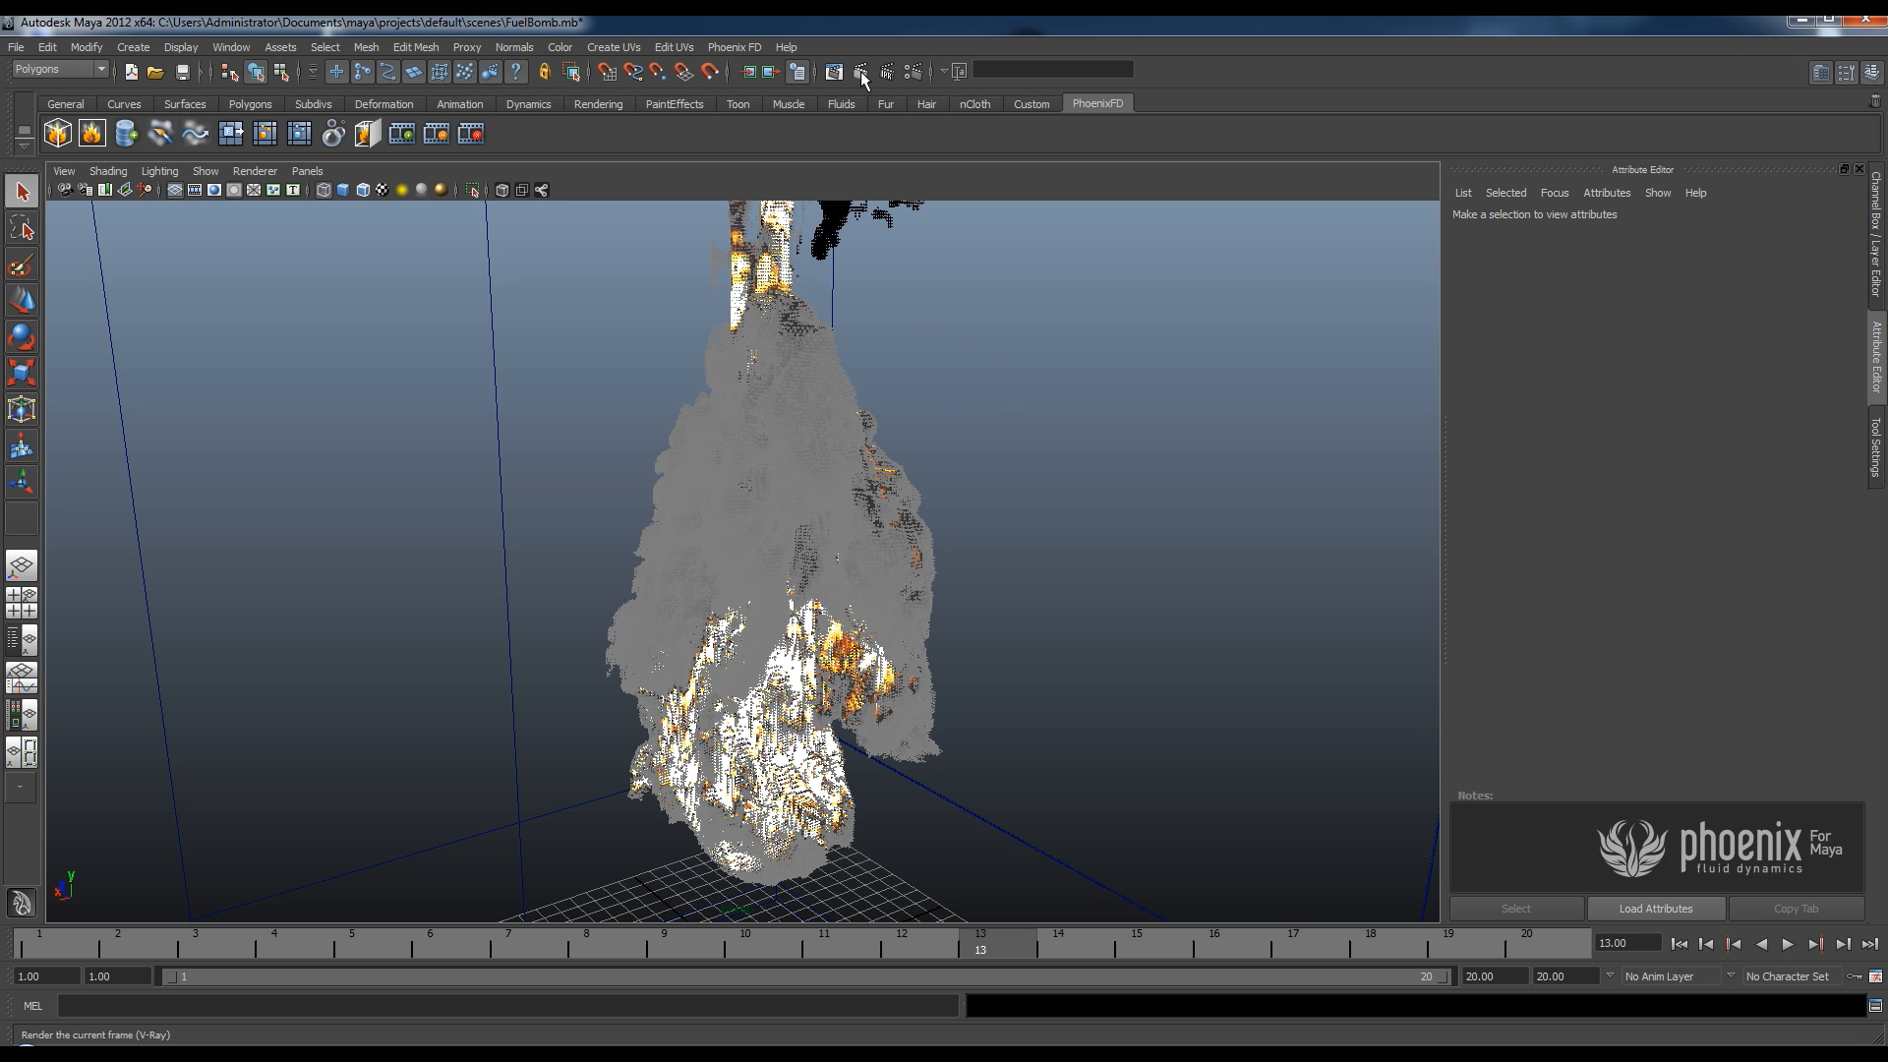
{"action": "mouse_move", "coordinate": [862, 73]}
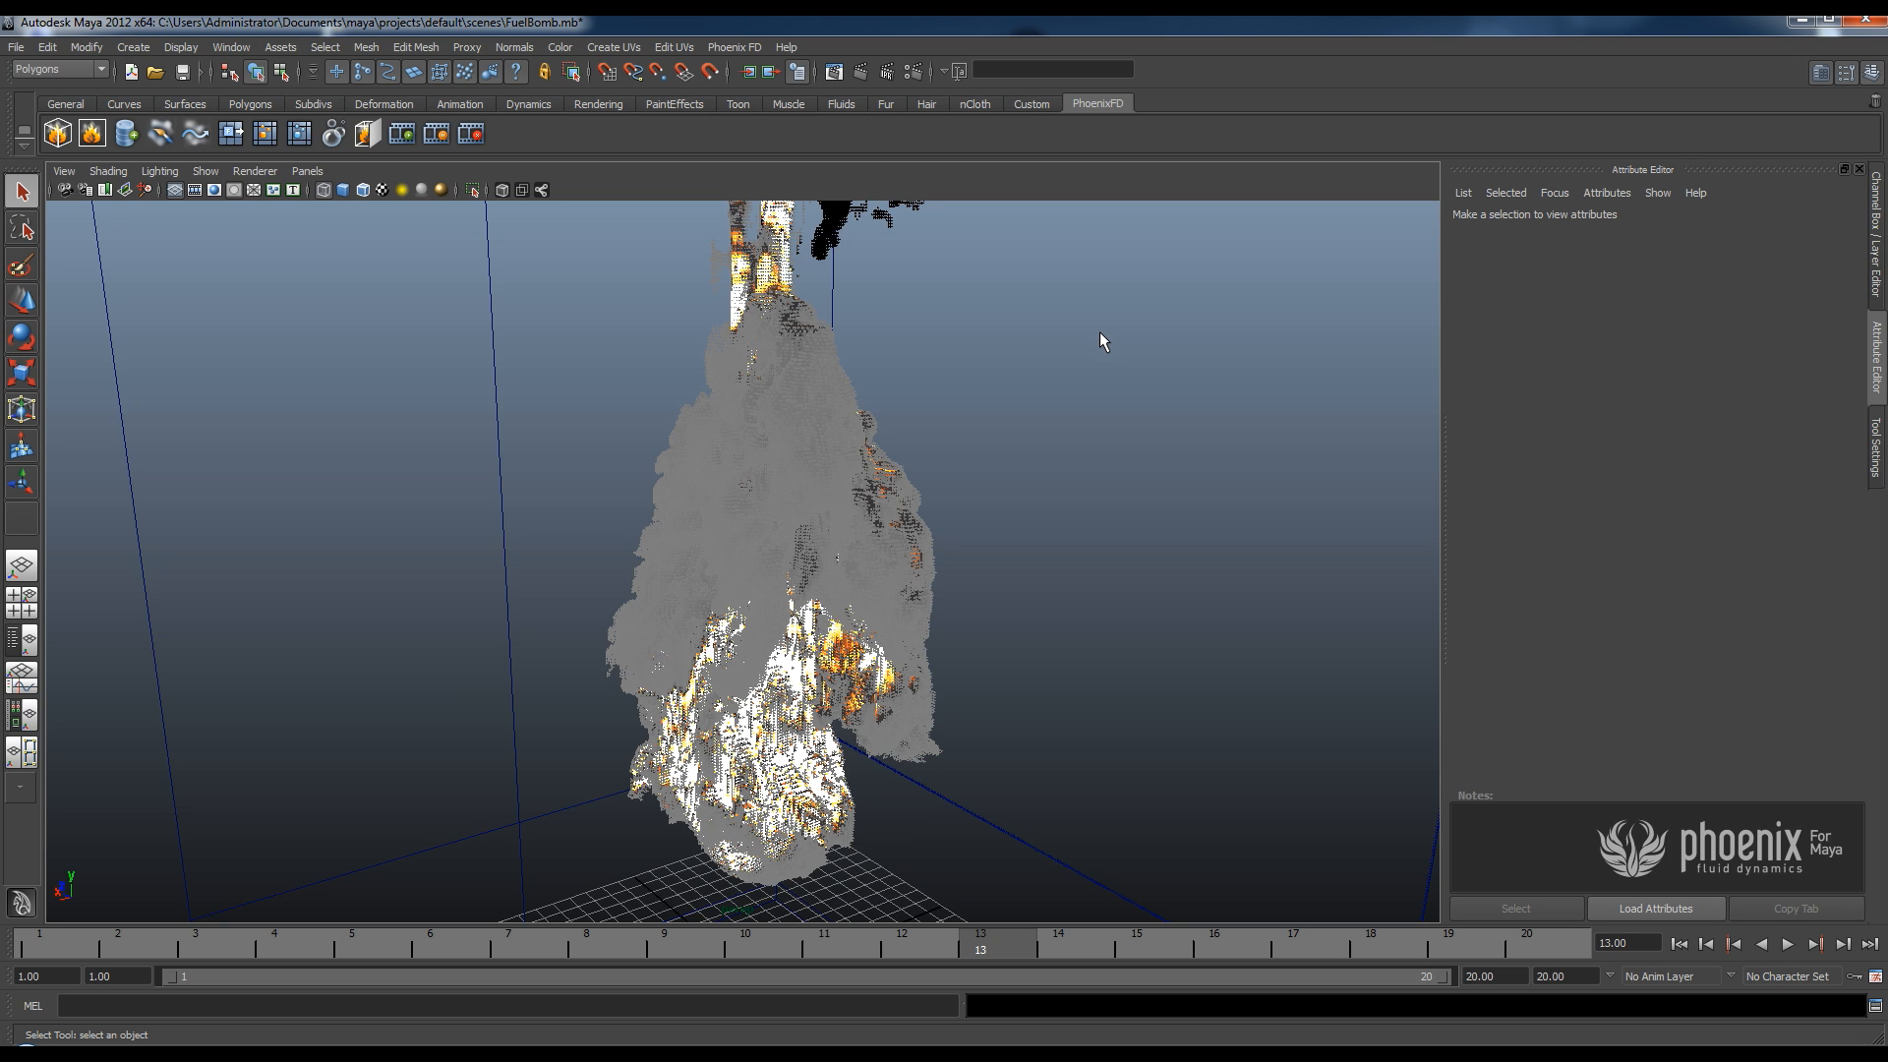
{"action": "mouse_move", "coordinate": [873, 515]}
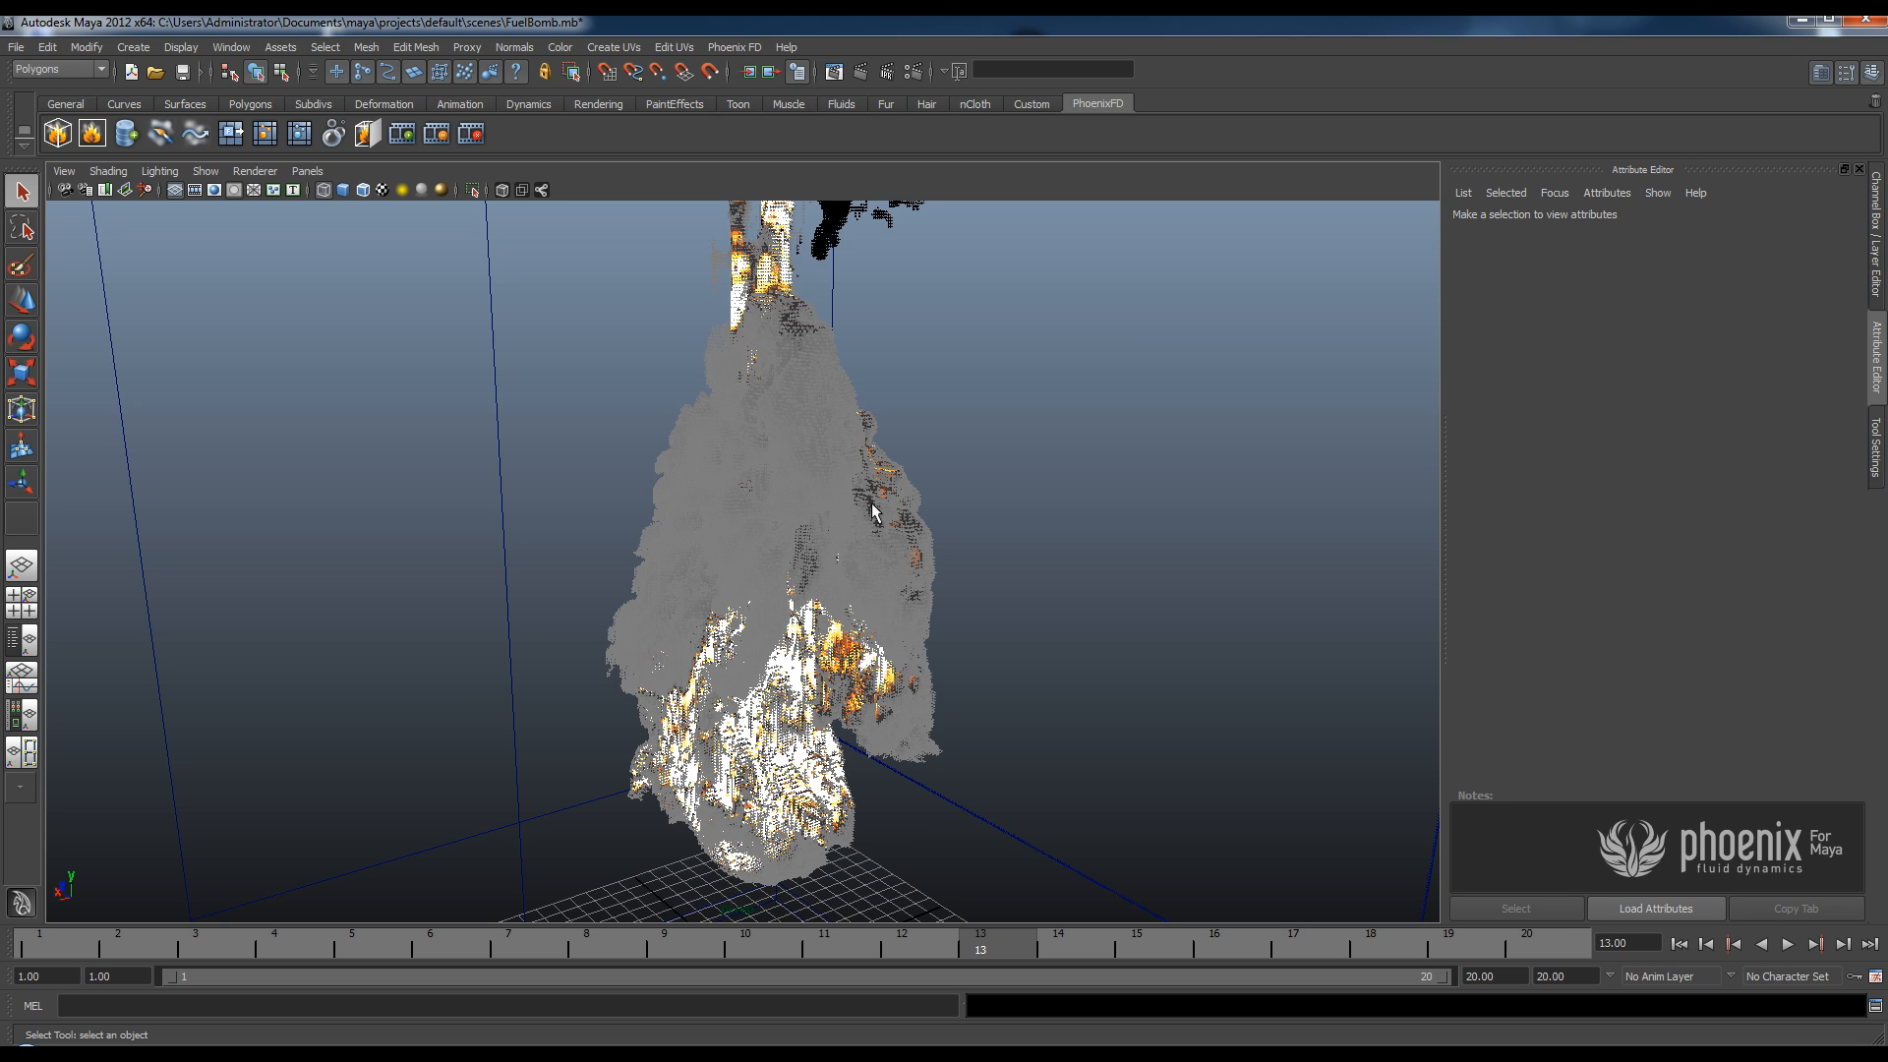
{"action": "mouse_move", "coordinate": [1110, 553]}
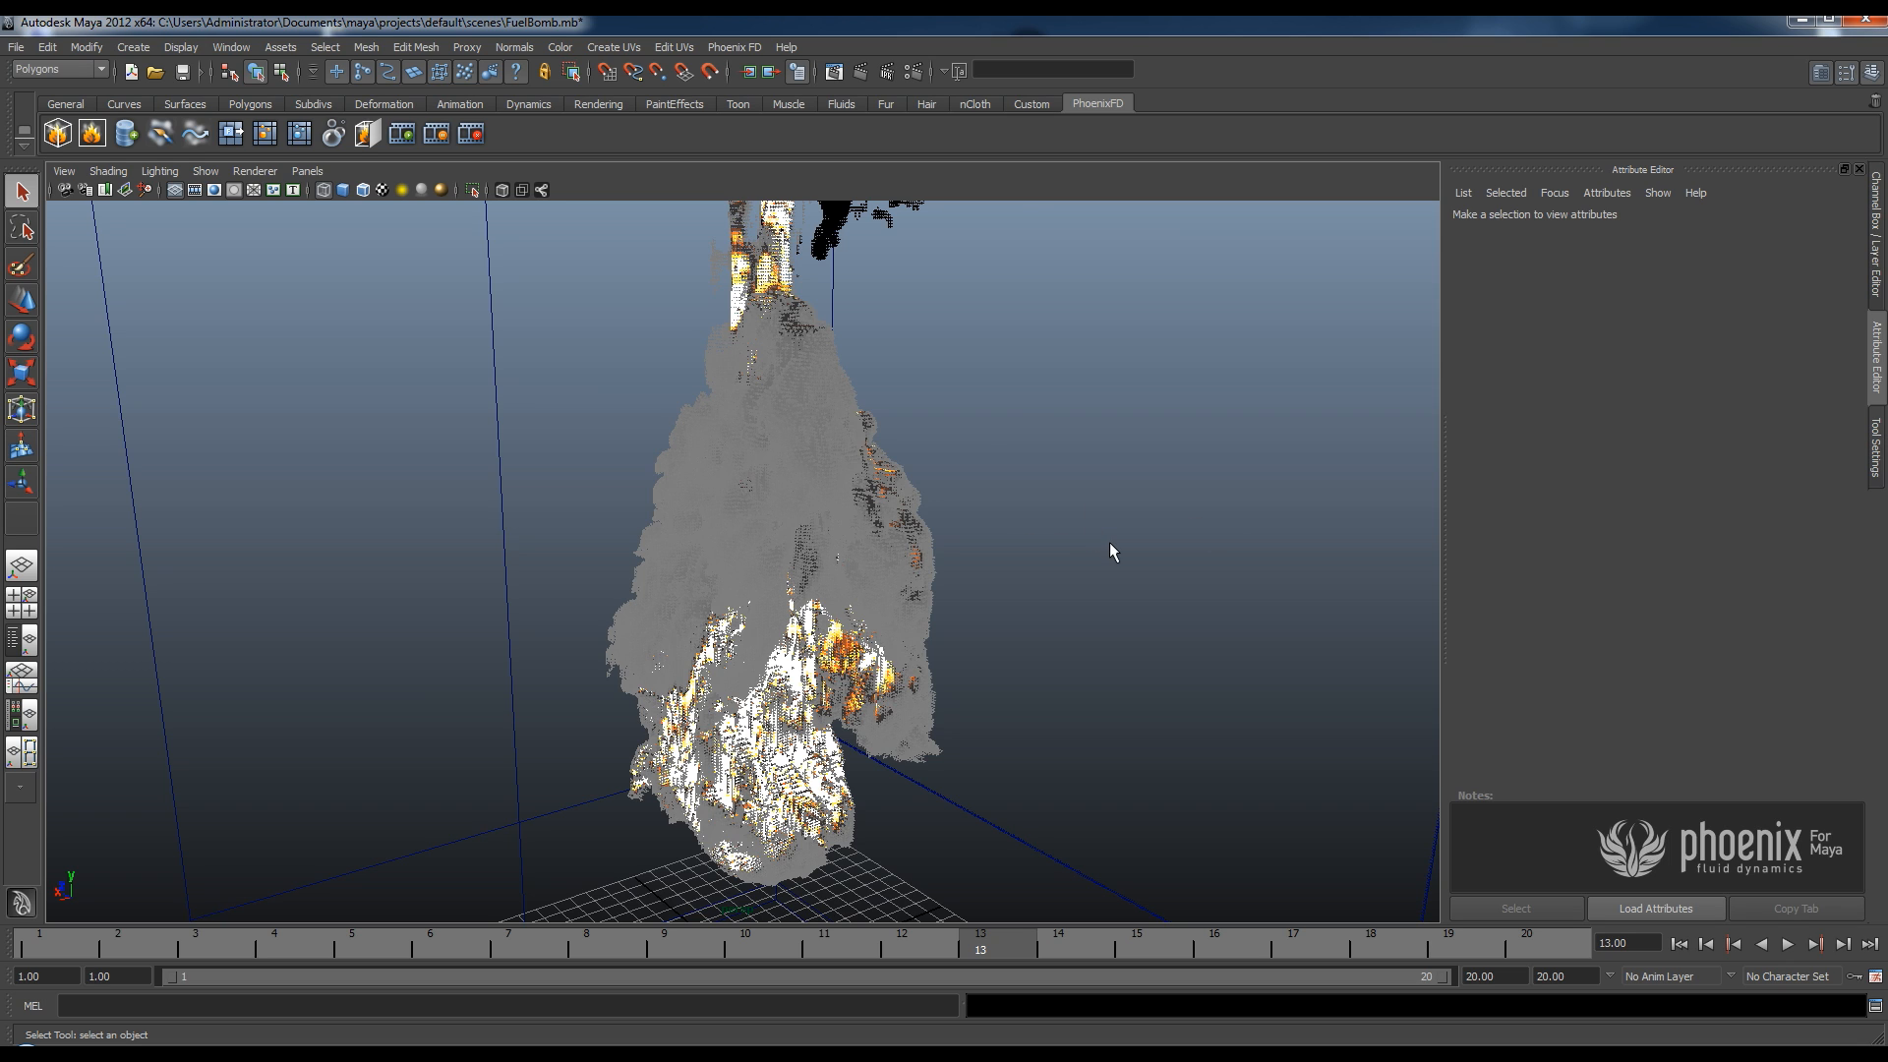
{"action": "mouse_move", "coordinate": [990, 618]}
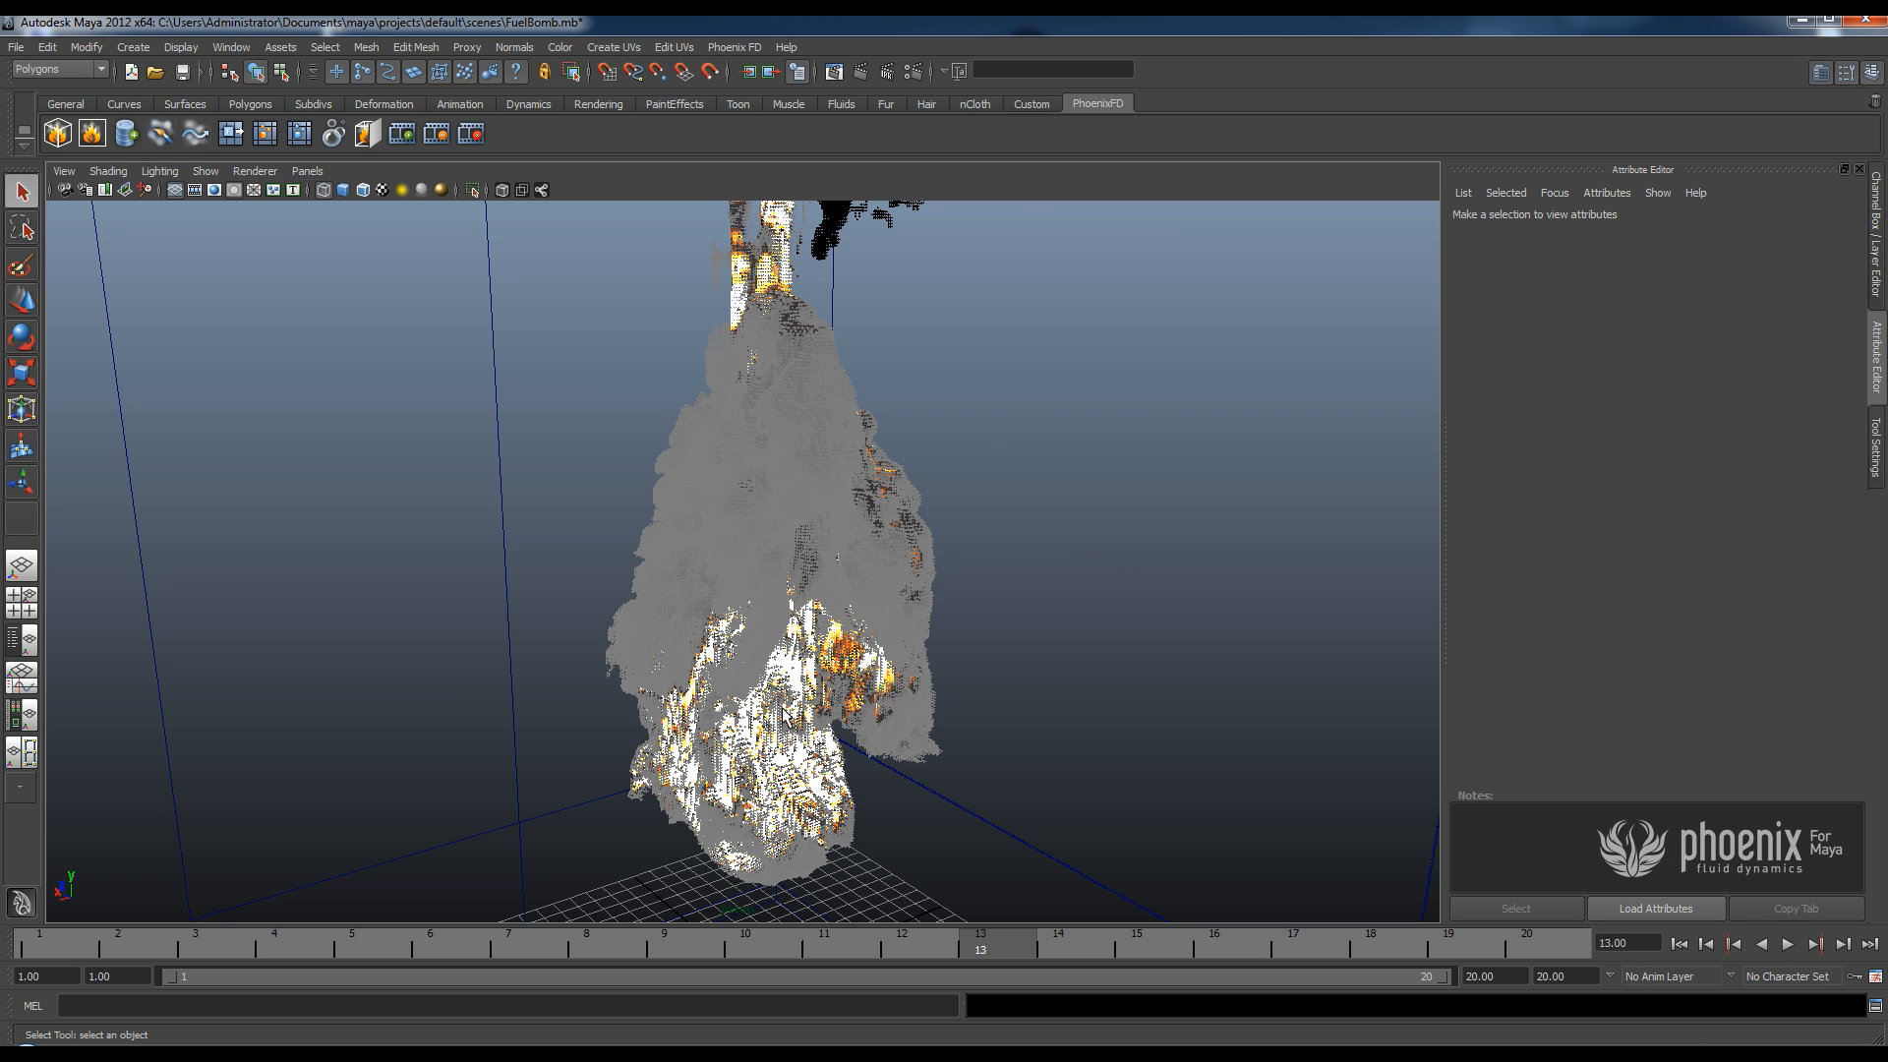
{"action": "mouse_move", "coordinate": [697, 519]}
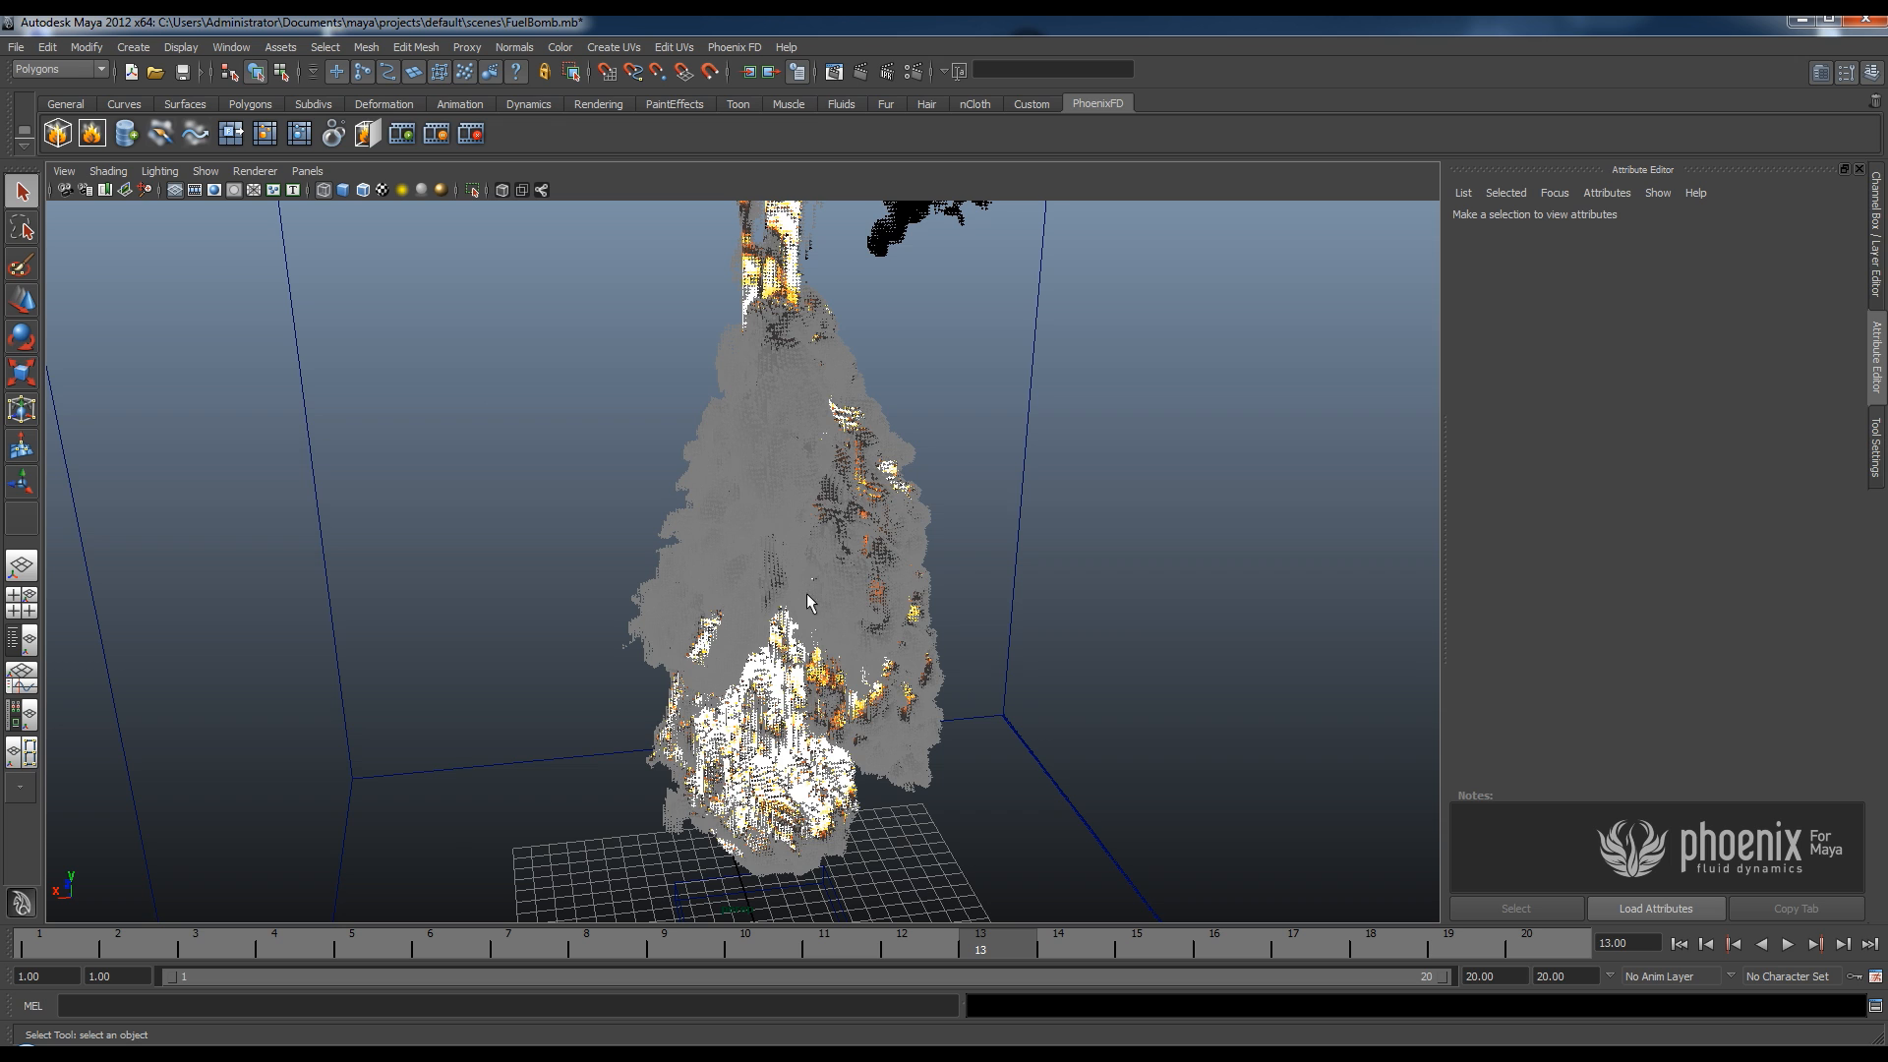
{"action": "mouse_move", "coordinate": [977, 203]}
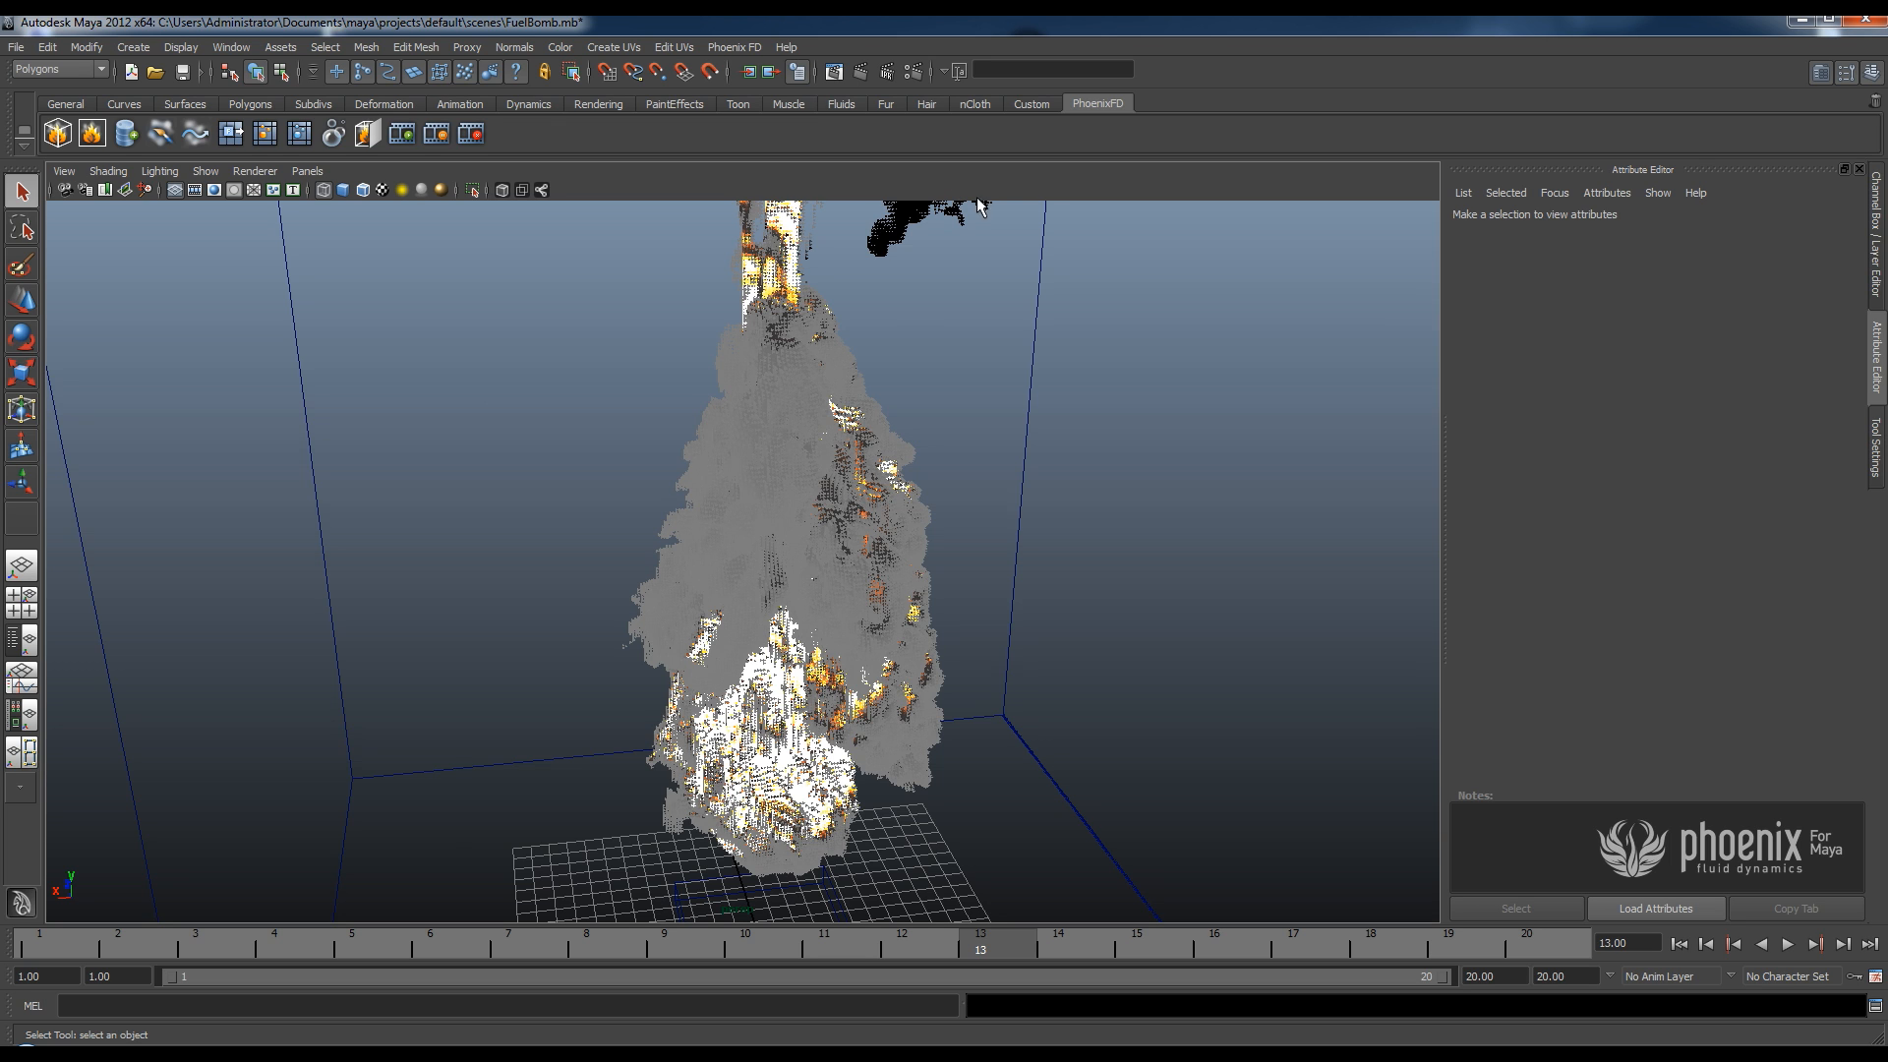
{"action": "mouse_move", "coordinate": [880, 116]}
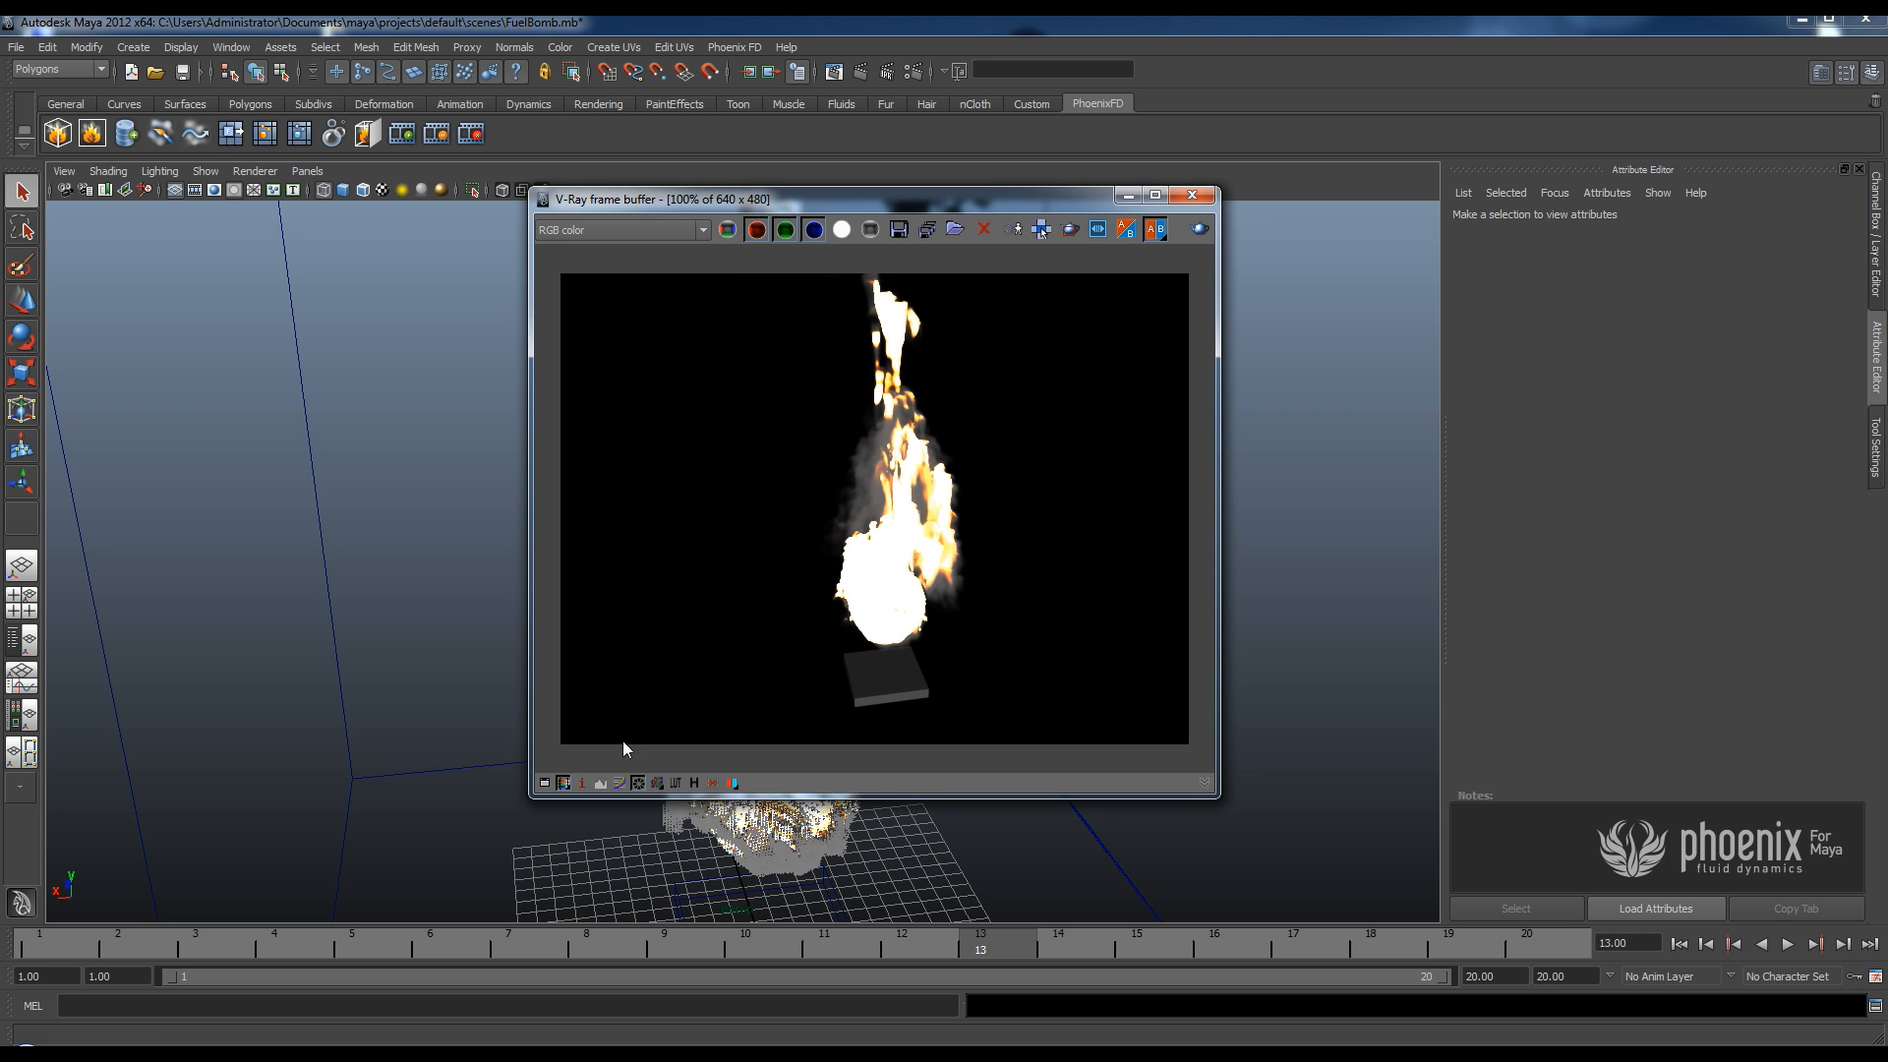
Move the V-Ray frame buffer aside and dismiss the color corrections window unchanged.
{"action": "left_click_drag", "start_coordinate": [876, 199], "coordinate": [720, 182]}
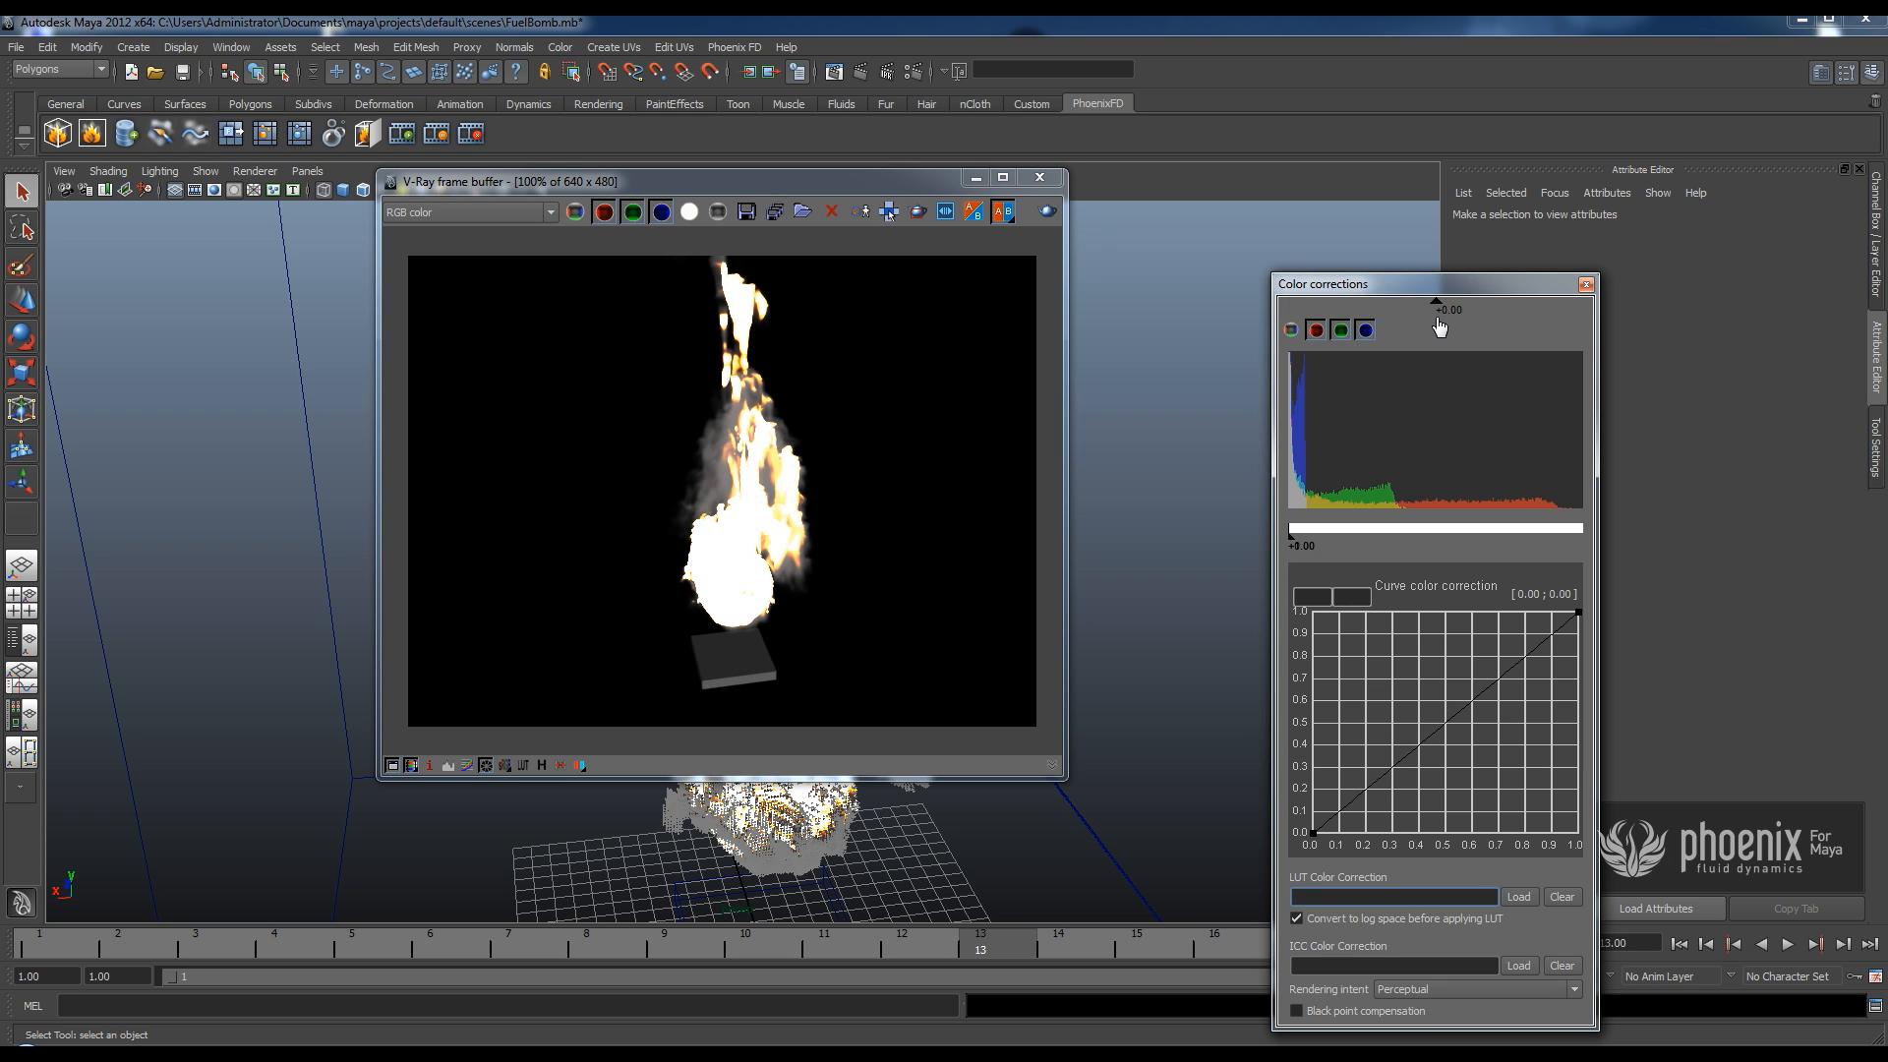
{"action": "left_click", "coordinate": [1582, 283]}
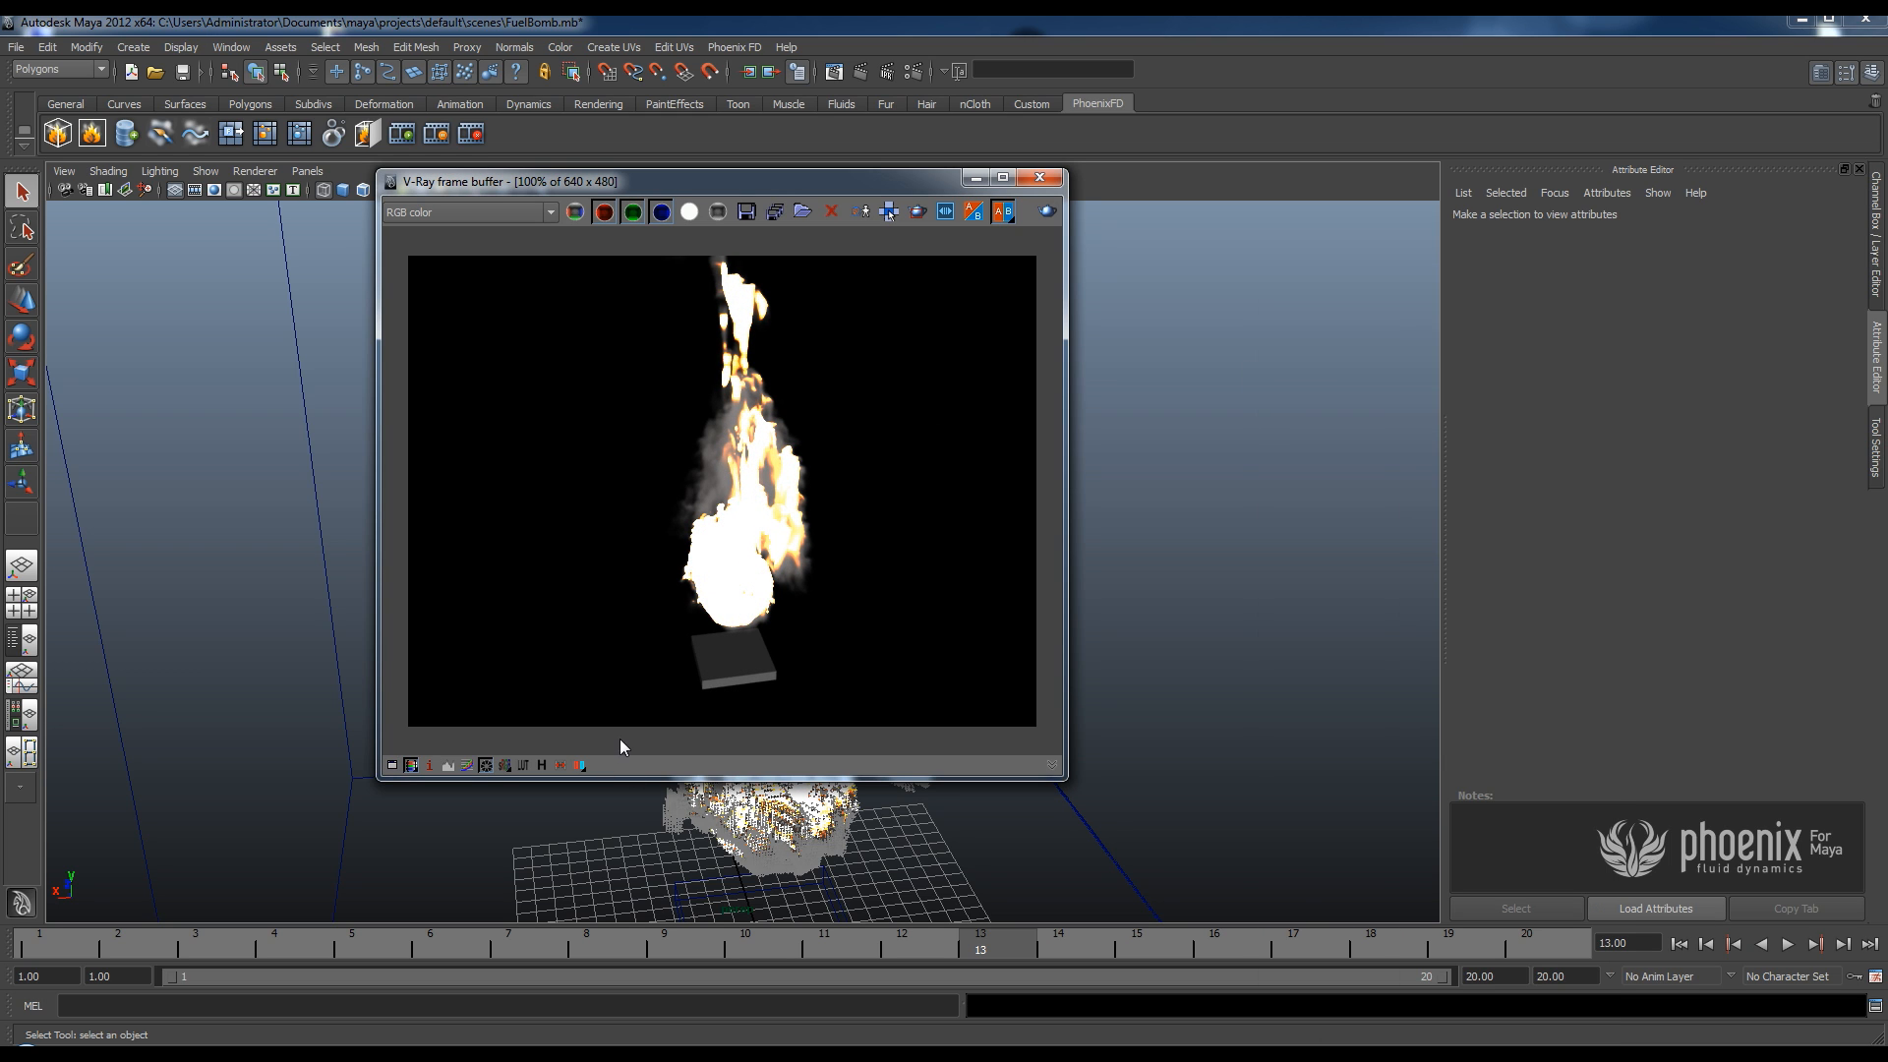
{"action": "mouse_move", "coordinate": [484, 765]}
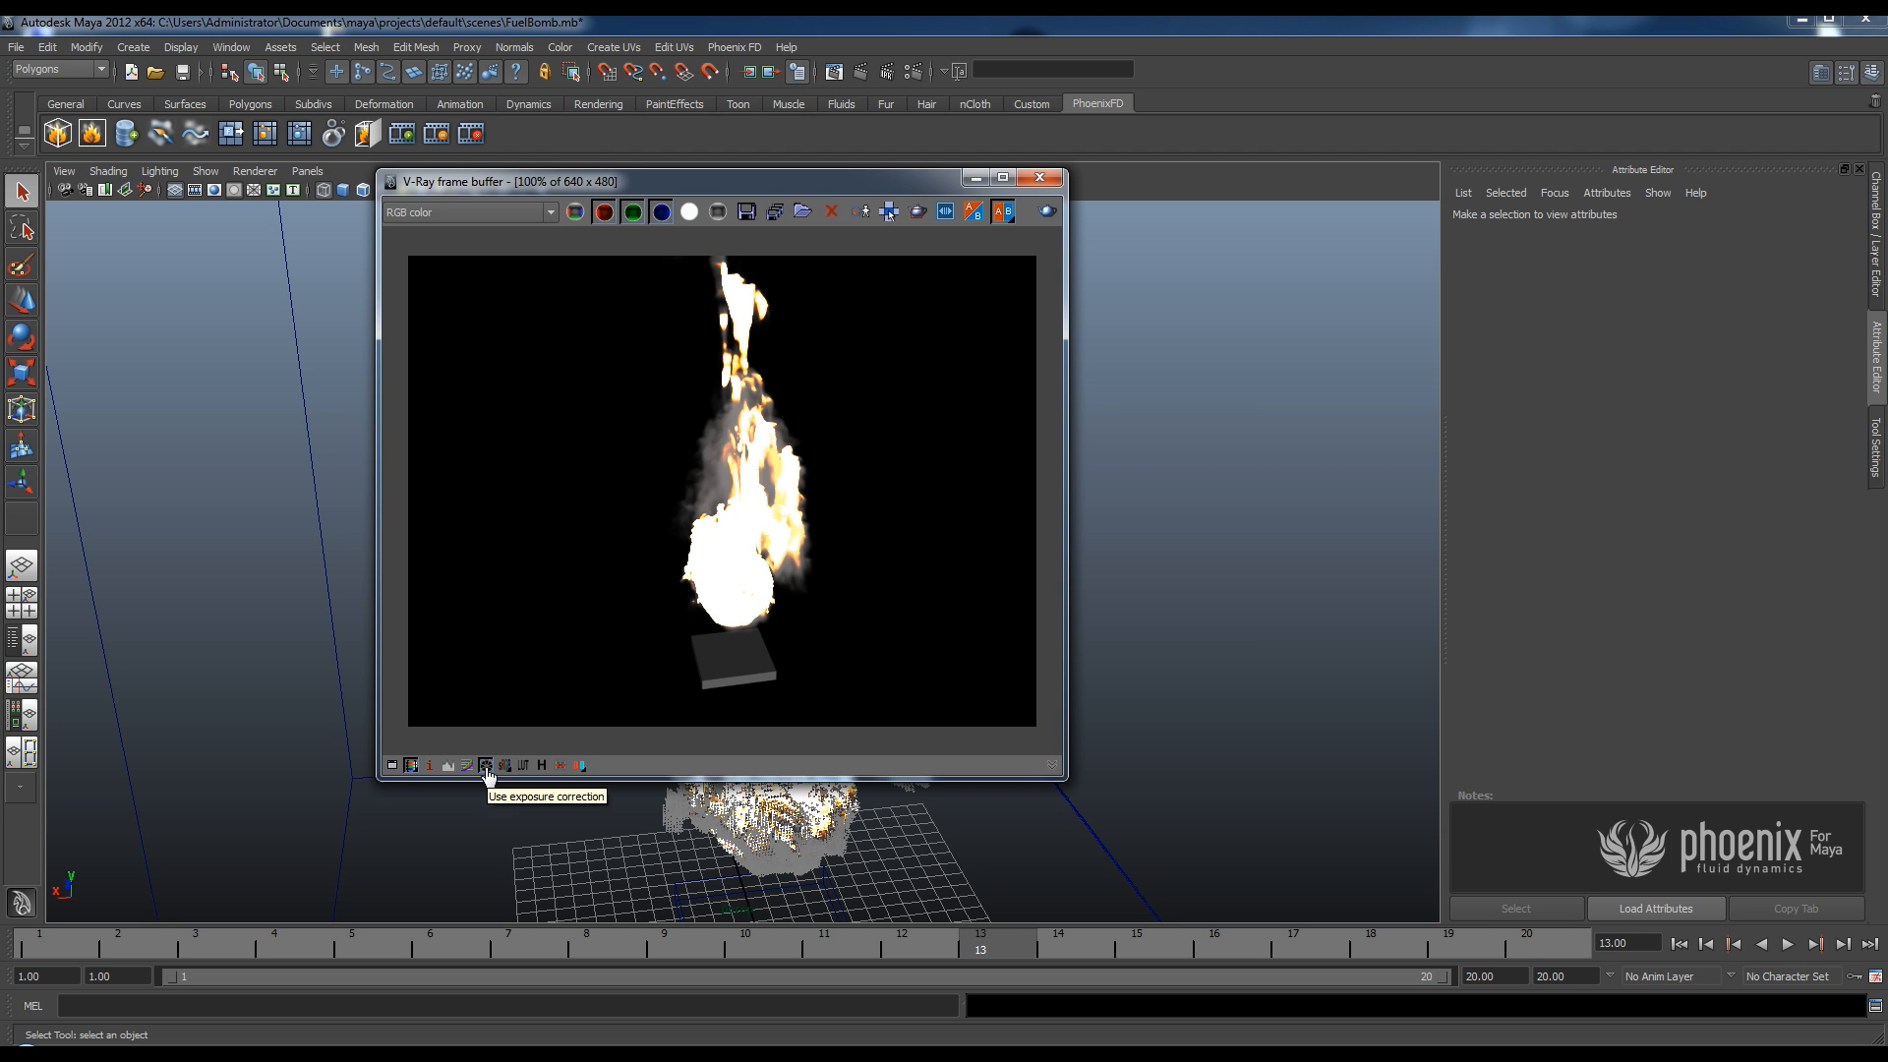
{"action": "mouse_move", "coordinate": [808, 612]}
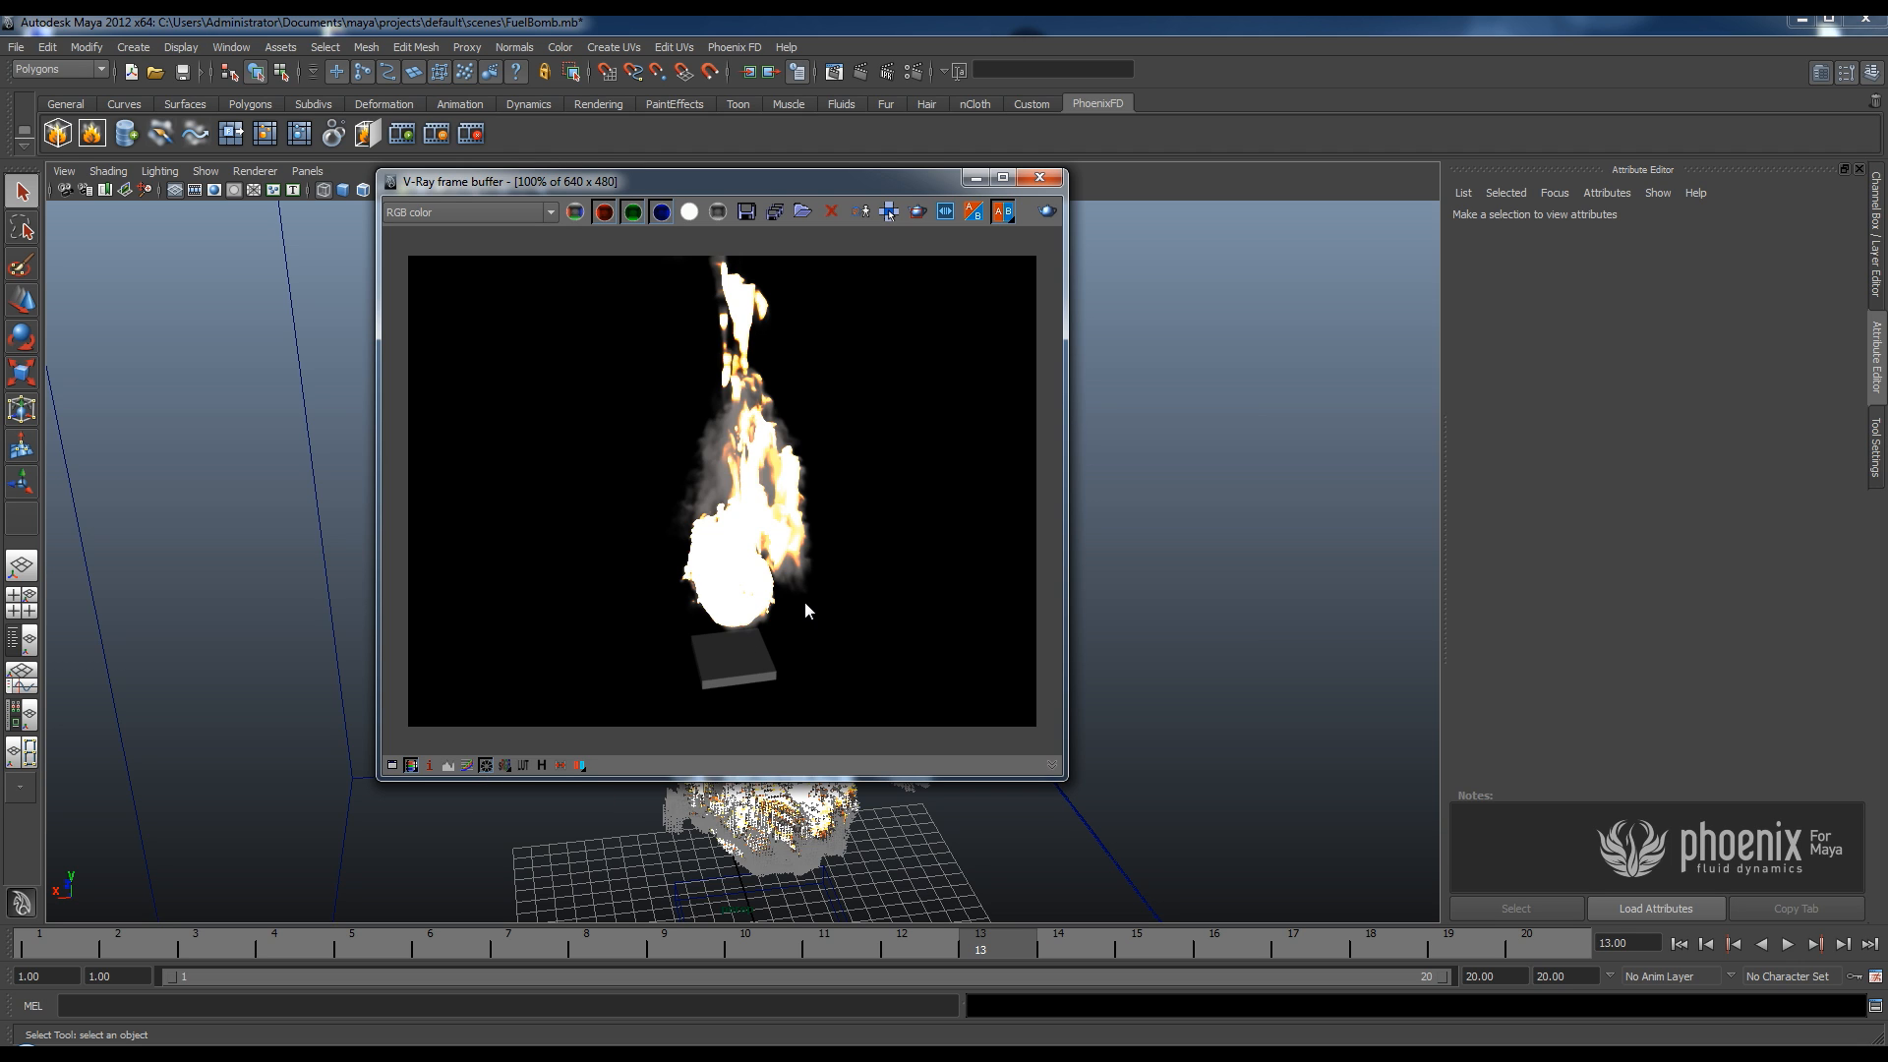
{"action": "mouse_move", "coordinate": [793, 511]}
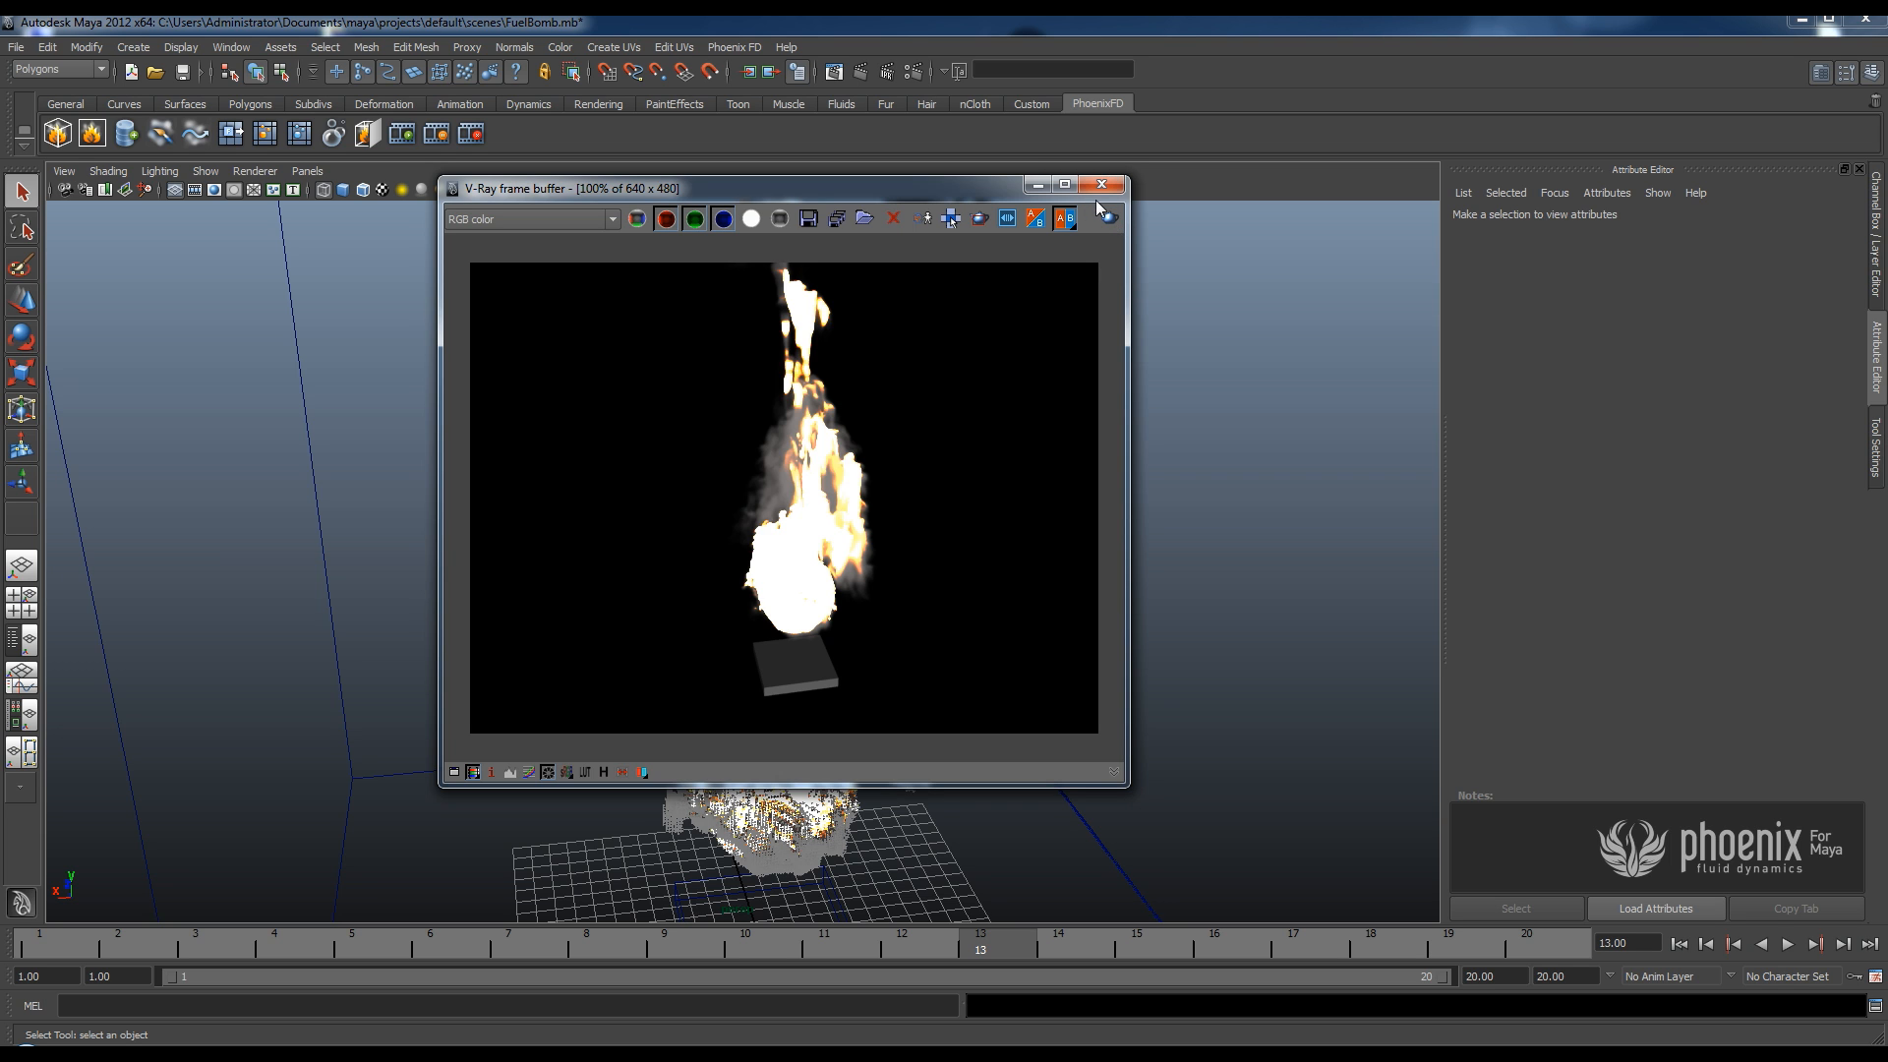
Close the frame buffer and scroll PhoenixFDSimulator1's attributes to the Rendering and Emission settings.
{"action": "left_click", "coordinate": [1103, 184]}
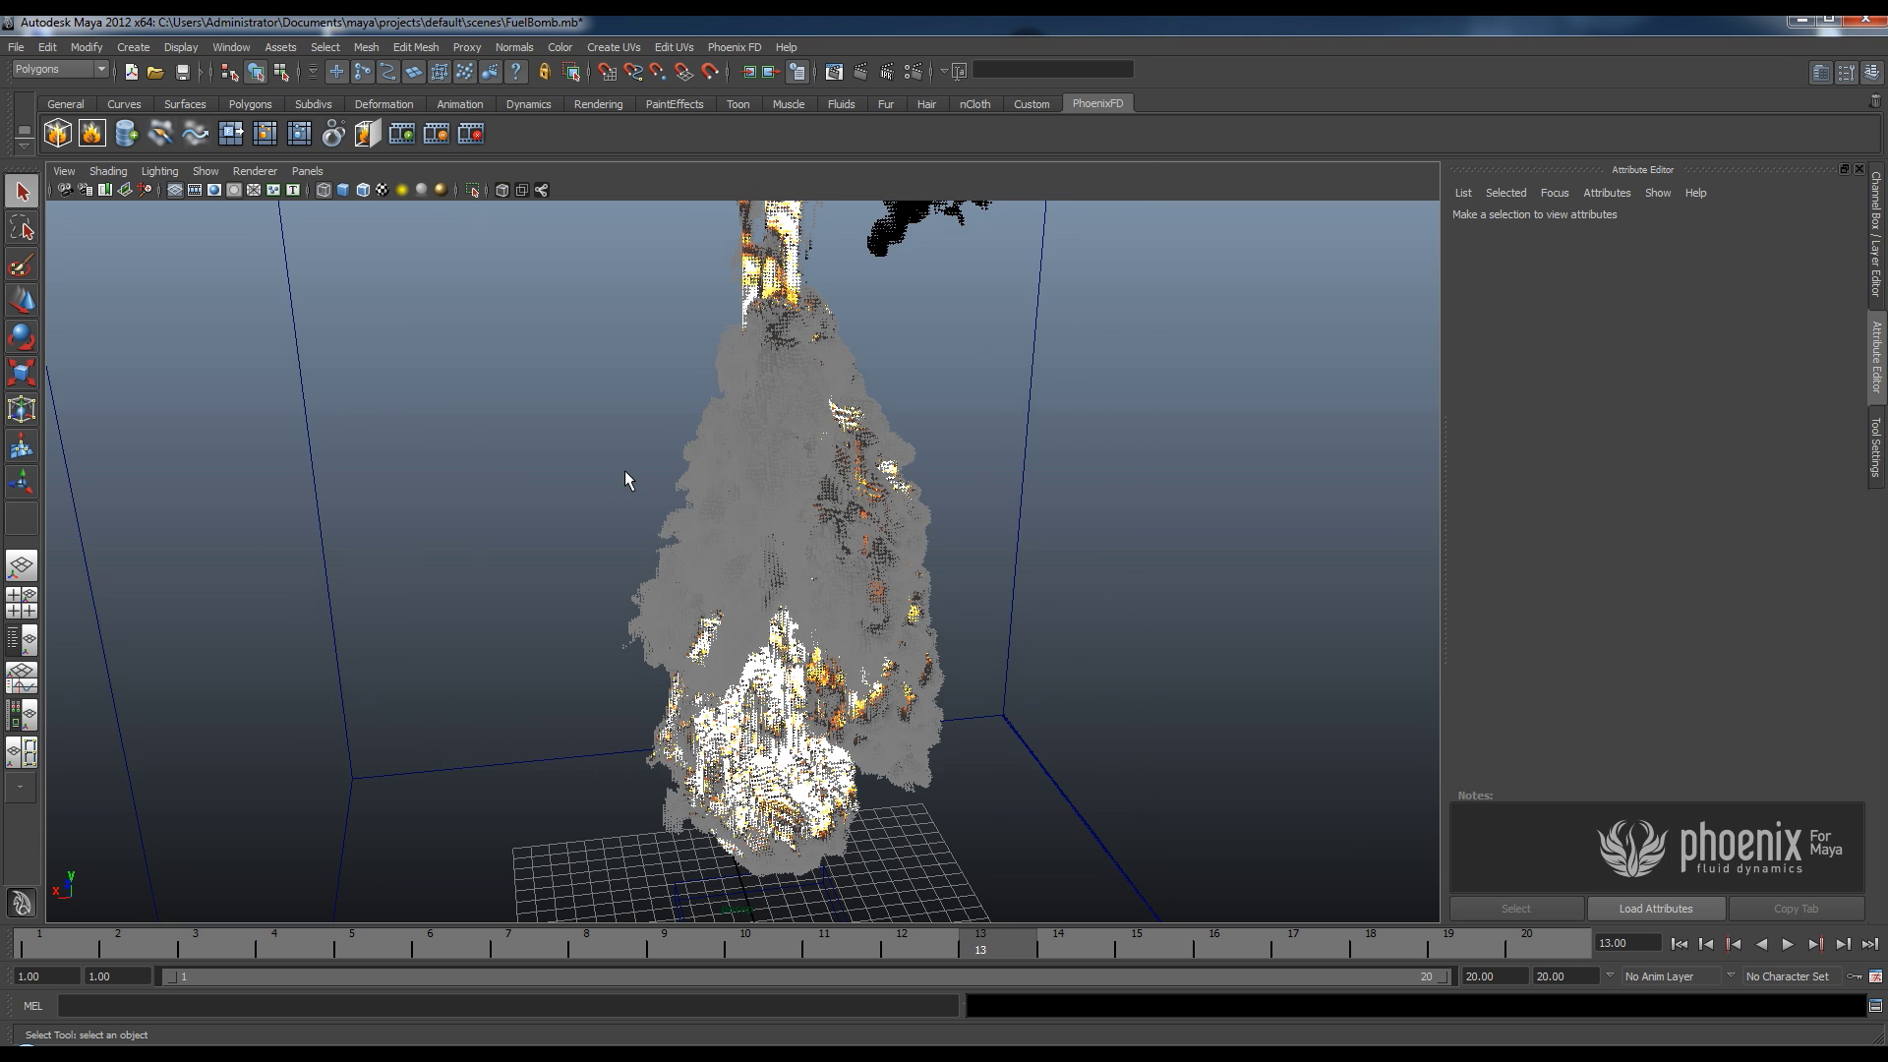
{"action": "mouse_move", "coordinate": [1046, 408]}
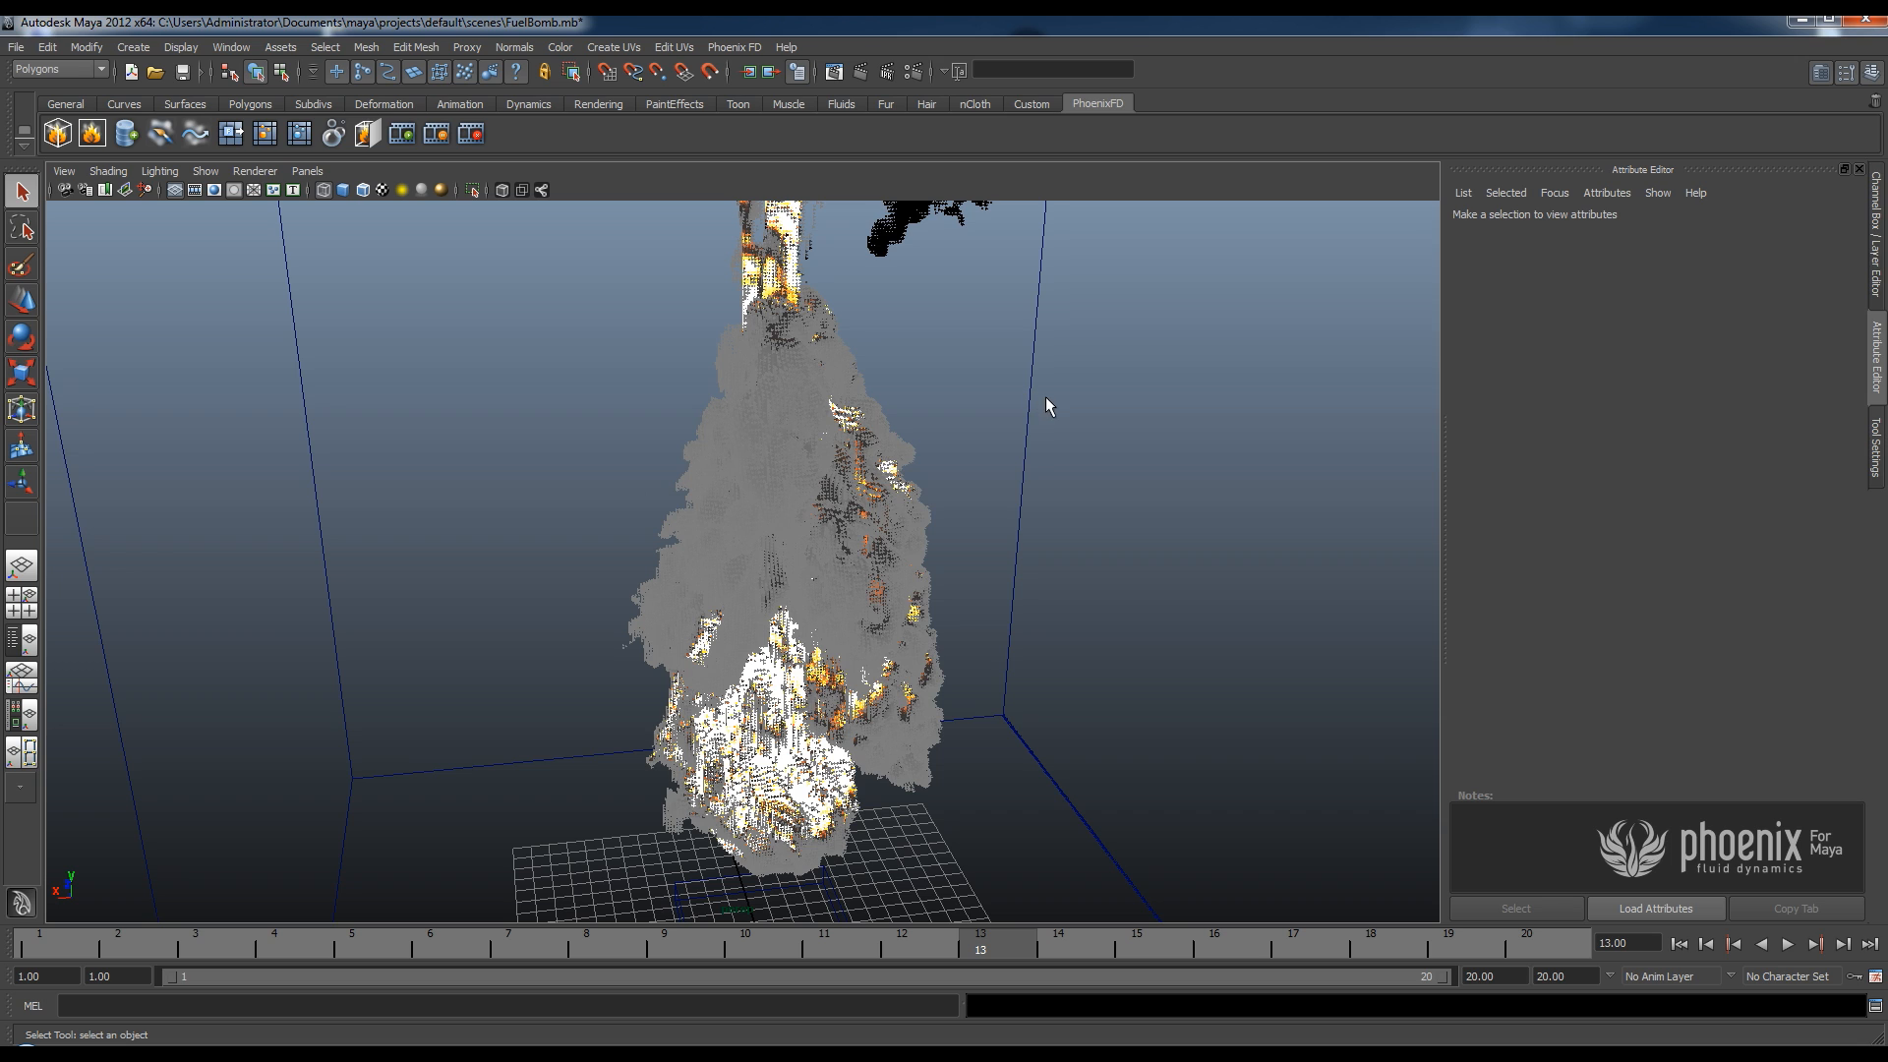
{"action": "mouse_move", "coordinate": [1034, 397]}
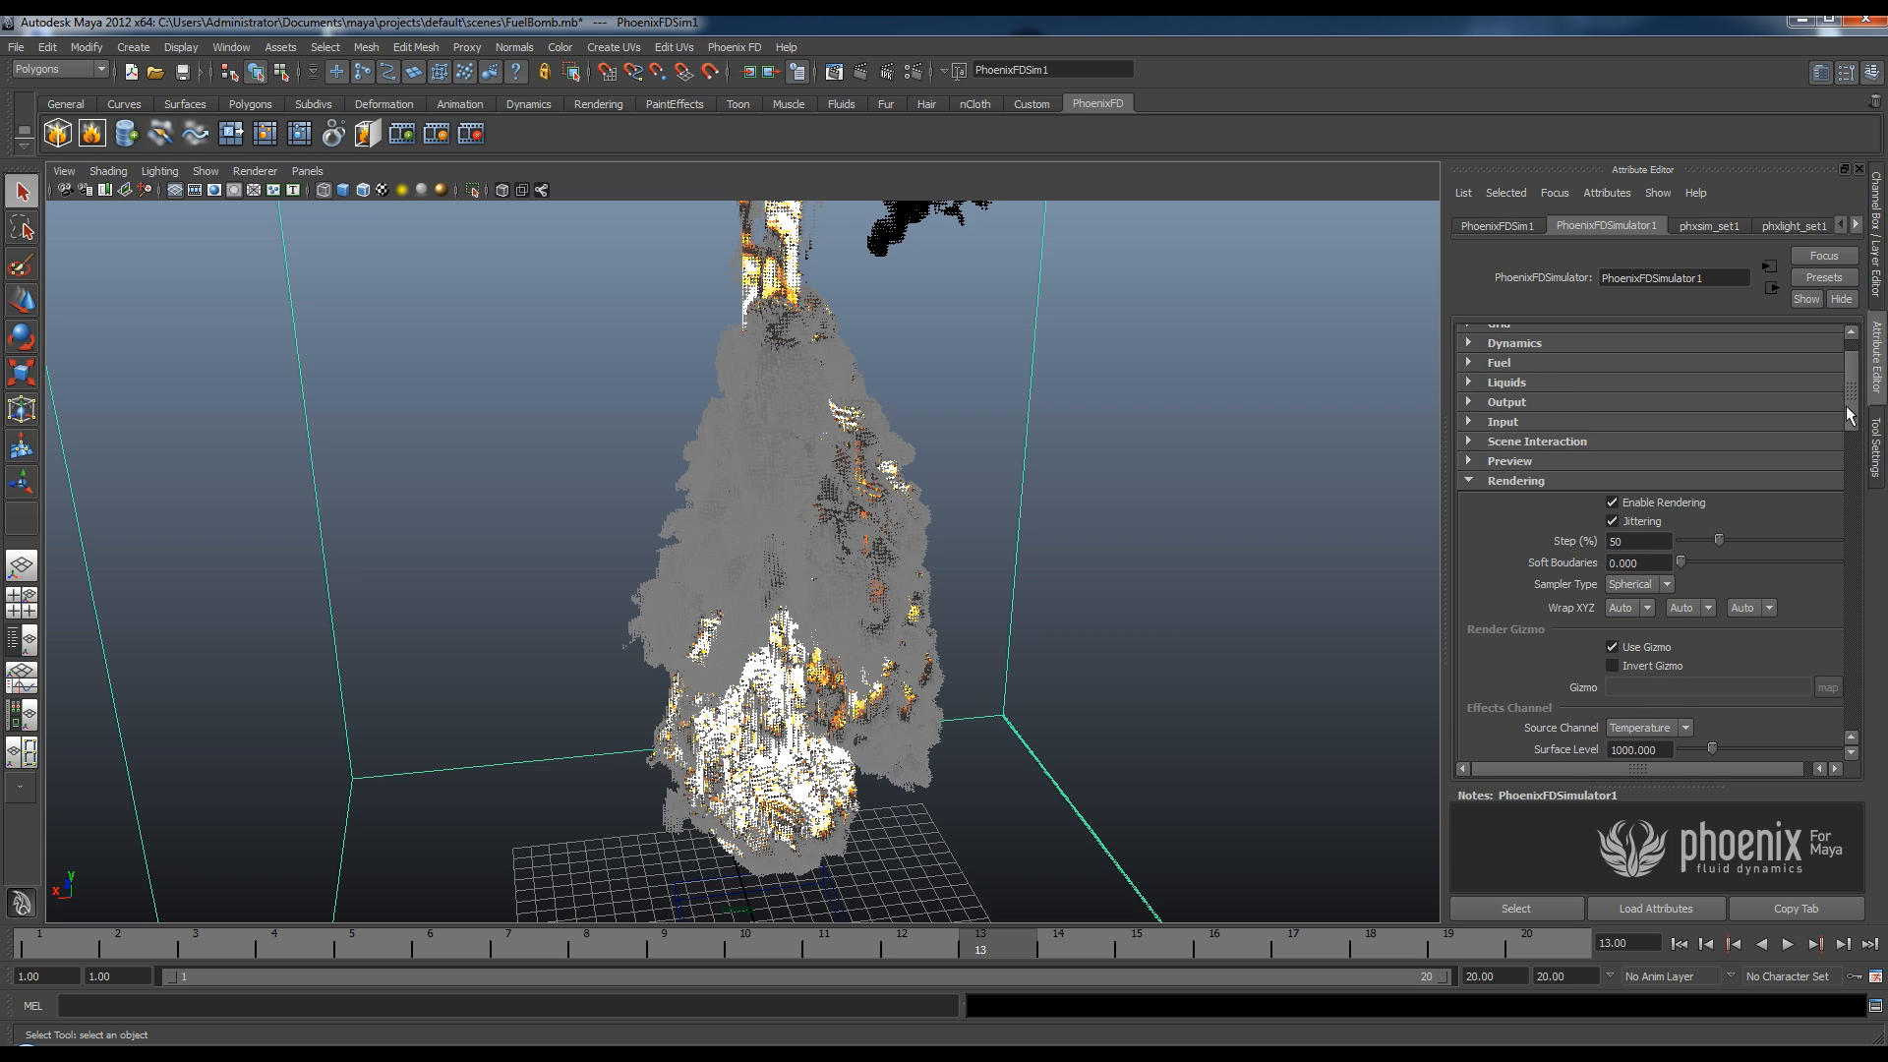
{"action": "scroll", "scroll_direction": "down", "scroll_amount": 3}
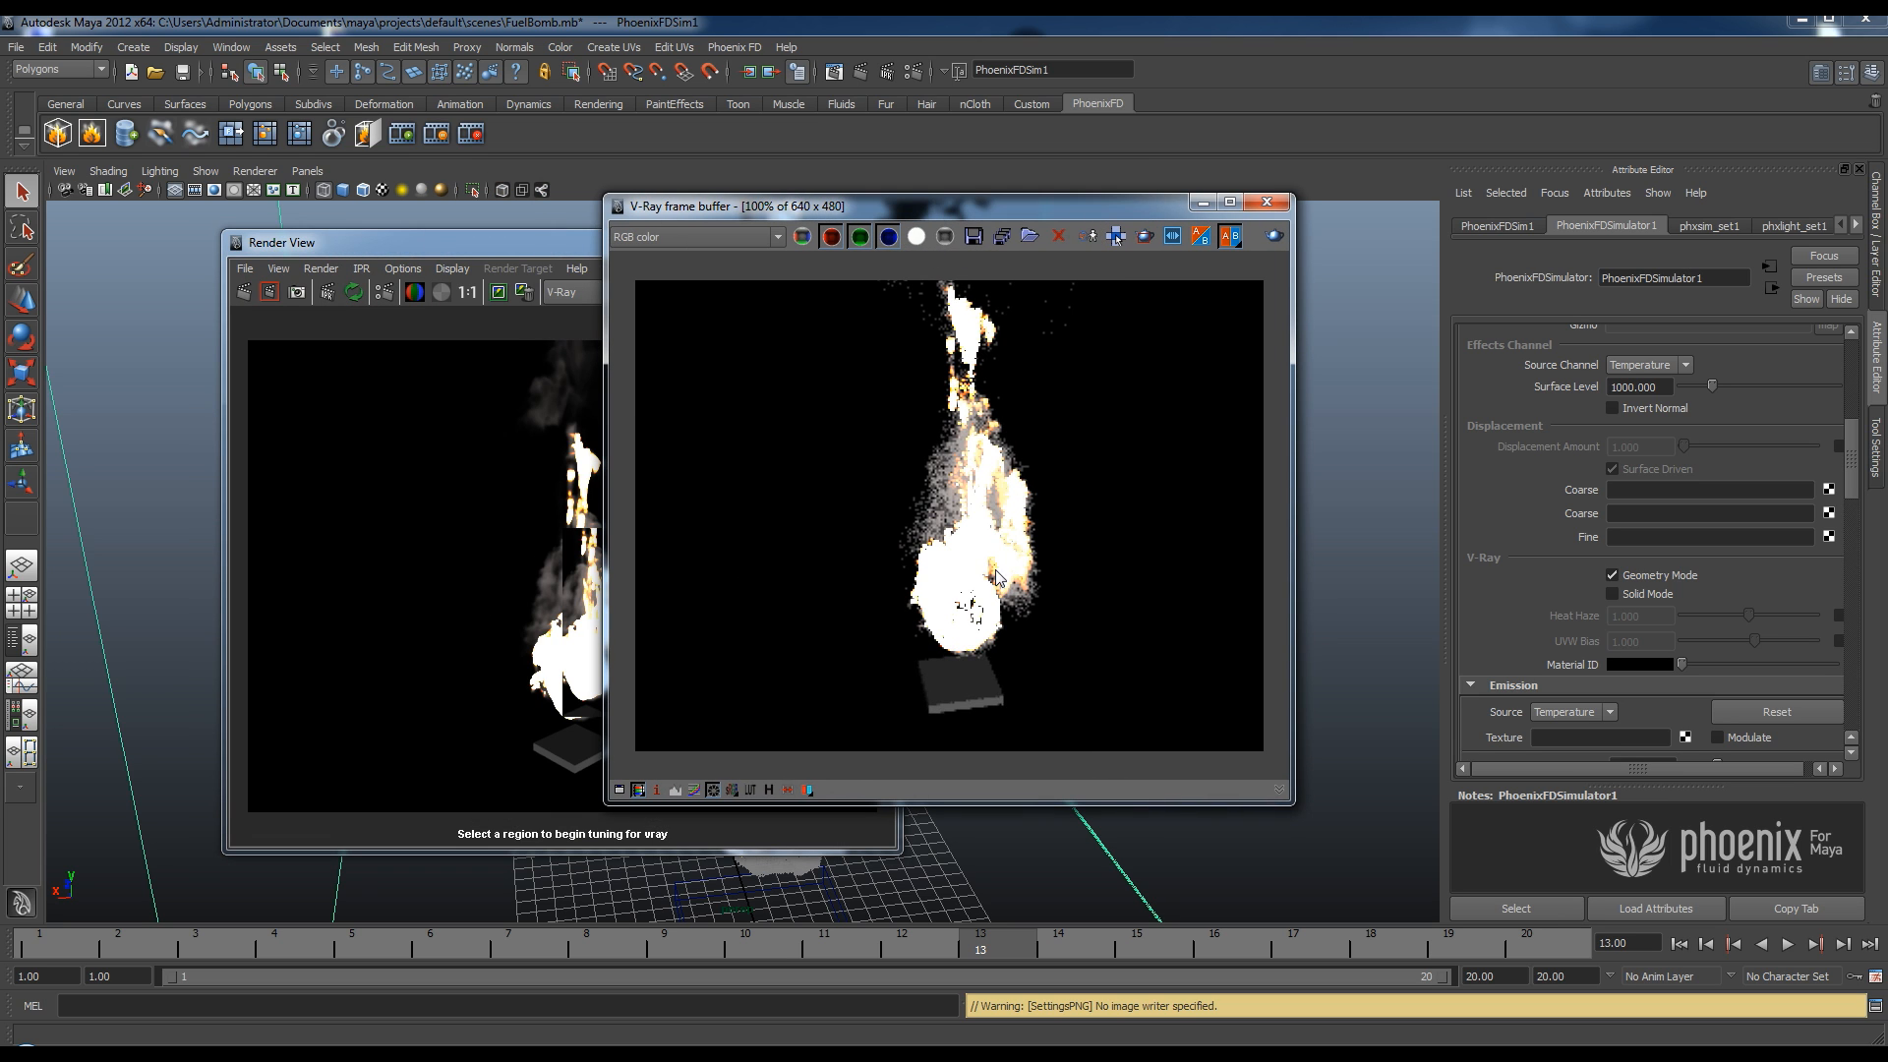
{"action": "mouse_move", "coordinate": [579, 252]}
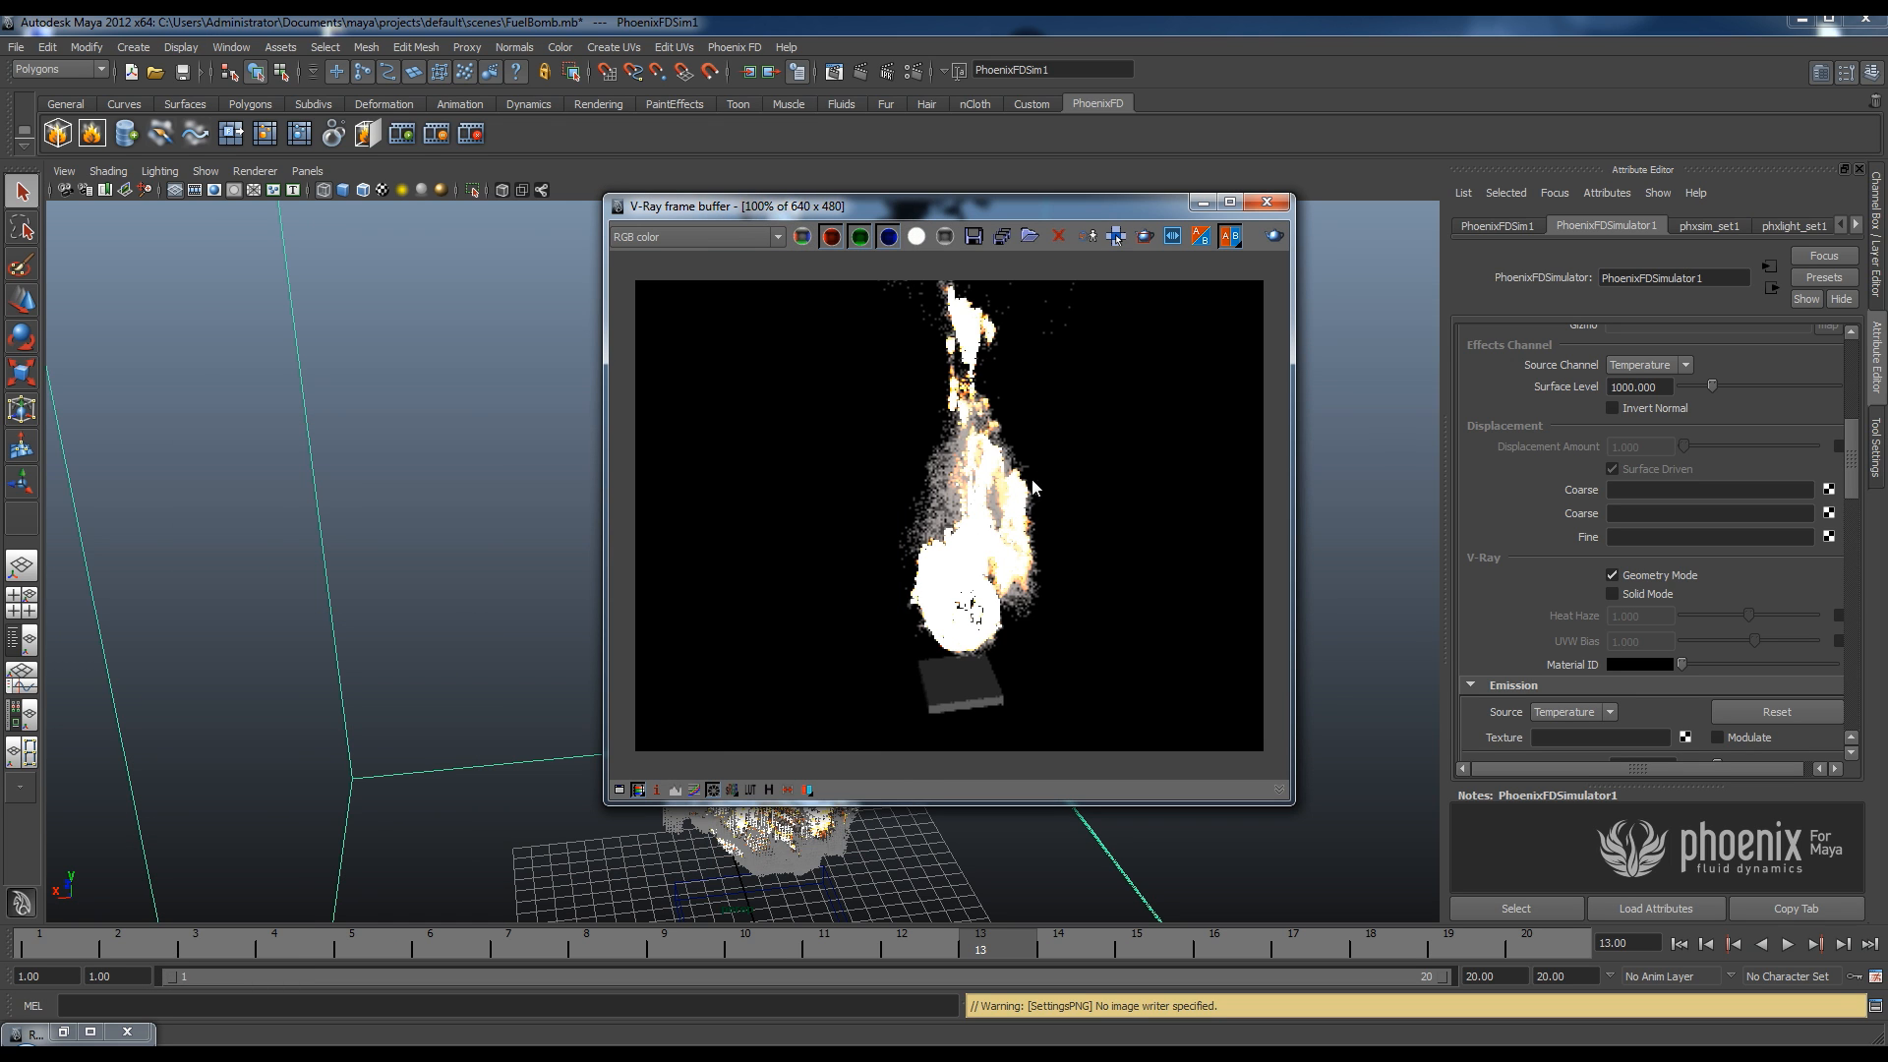
{"action": "mouse_move", "coordinate": [1085, 471]}
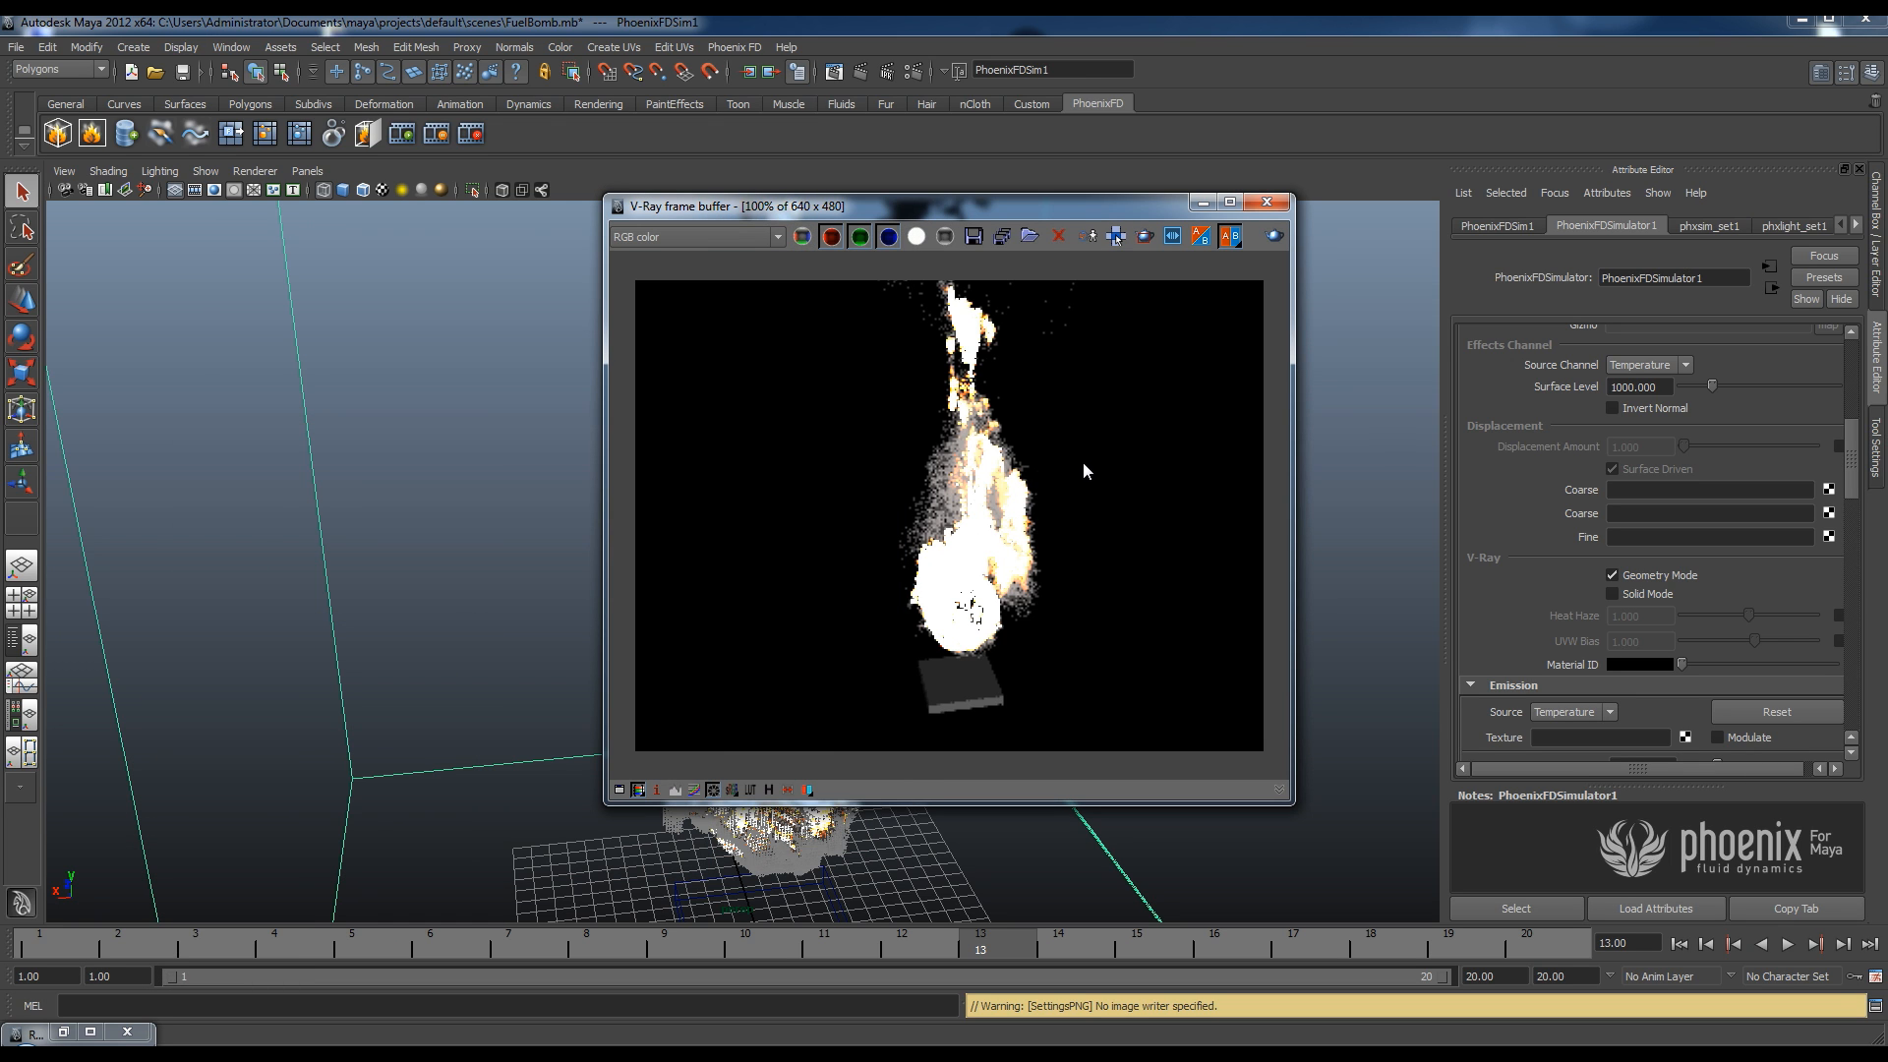
Close the render, collapse Rendering, and expand Preview down to the Shading Preview options.
{"action": "left_click", "coordinate": [1266, 201]}
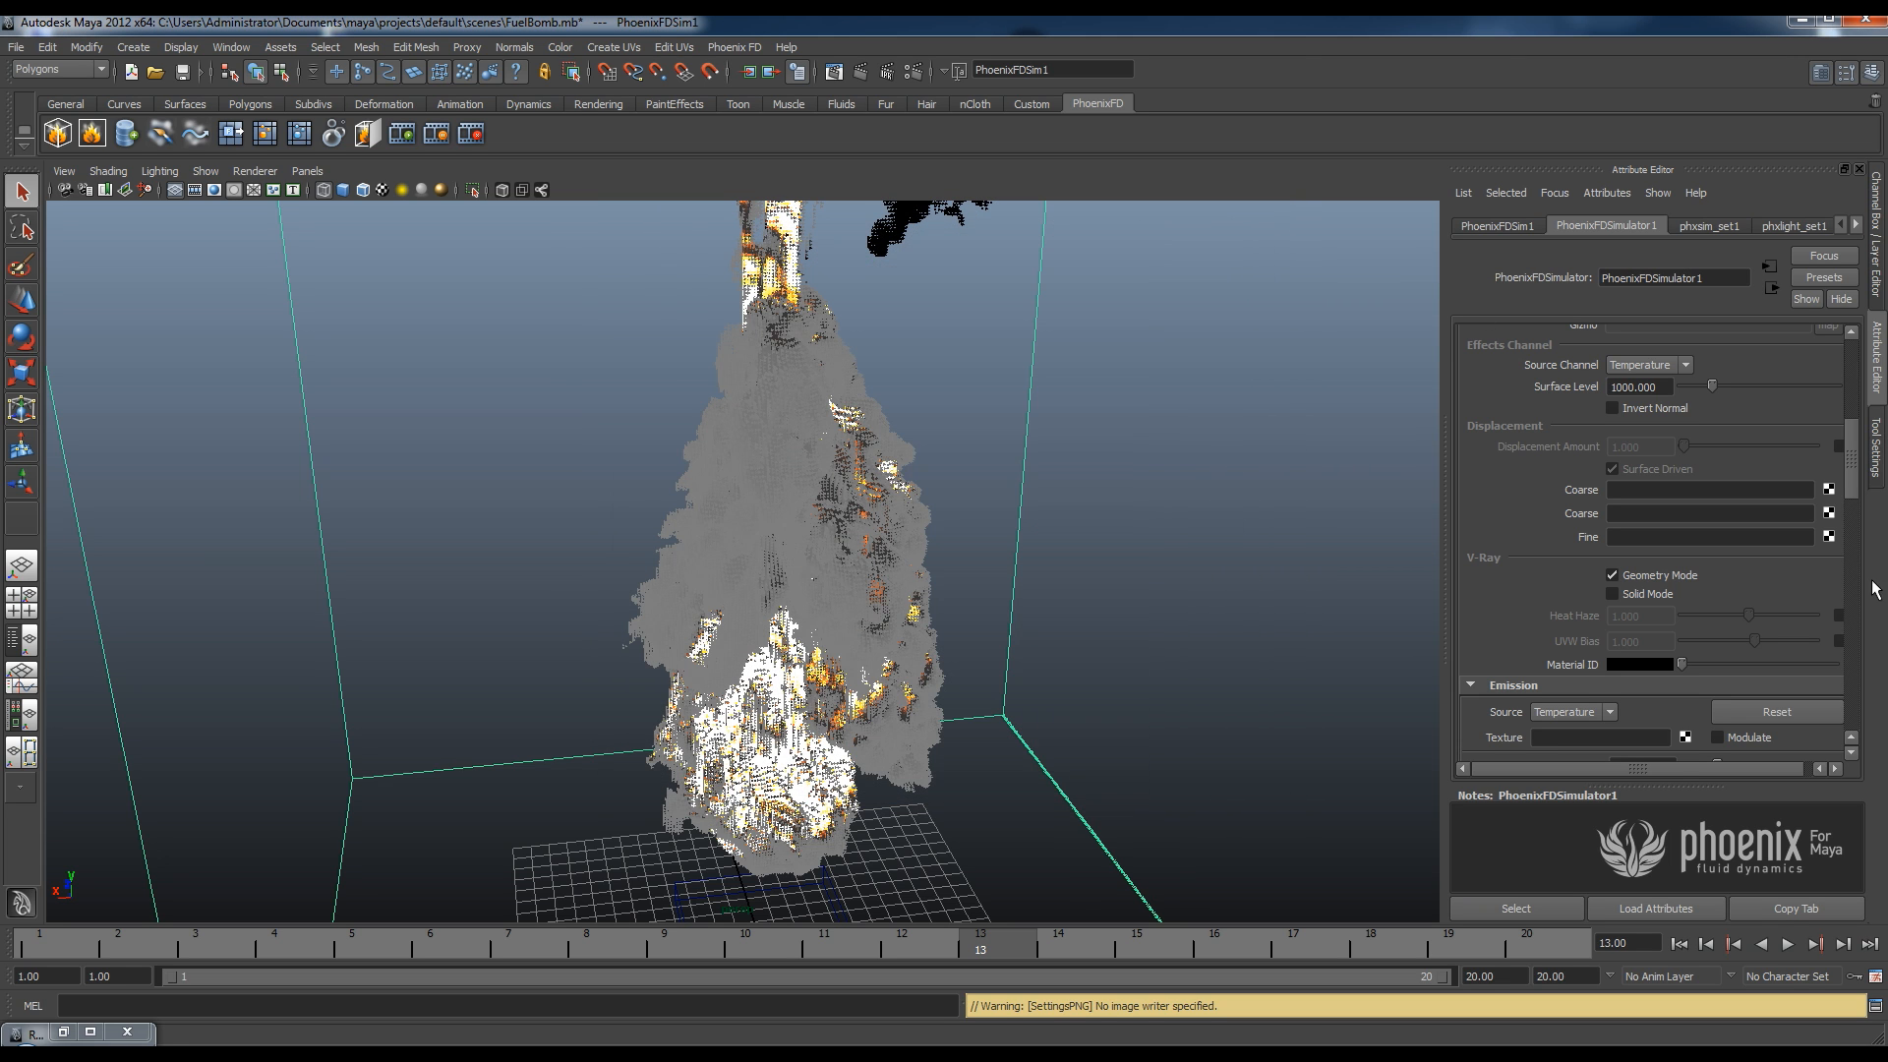
{"action": "left_click", "coordinate": [1612, 575]}
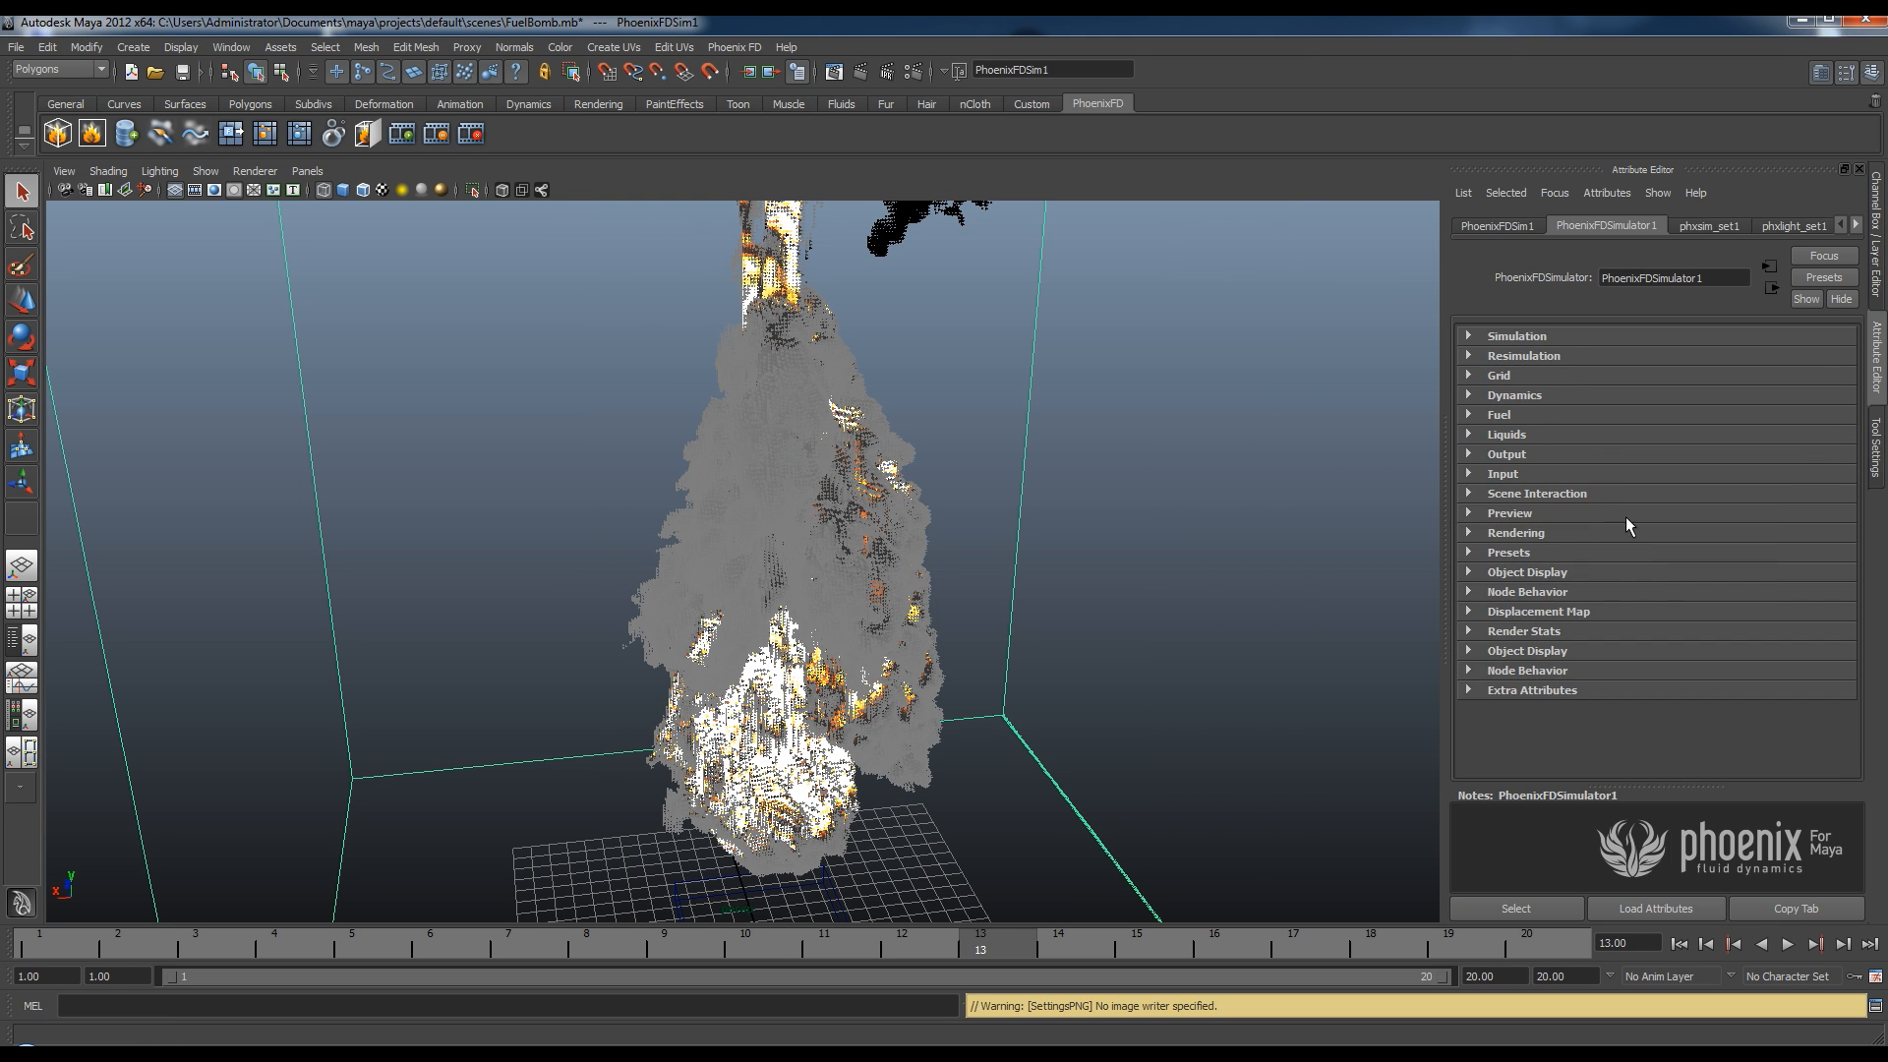
{"action": "left_click", "coordinate": [1510, 513]}
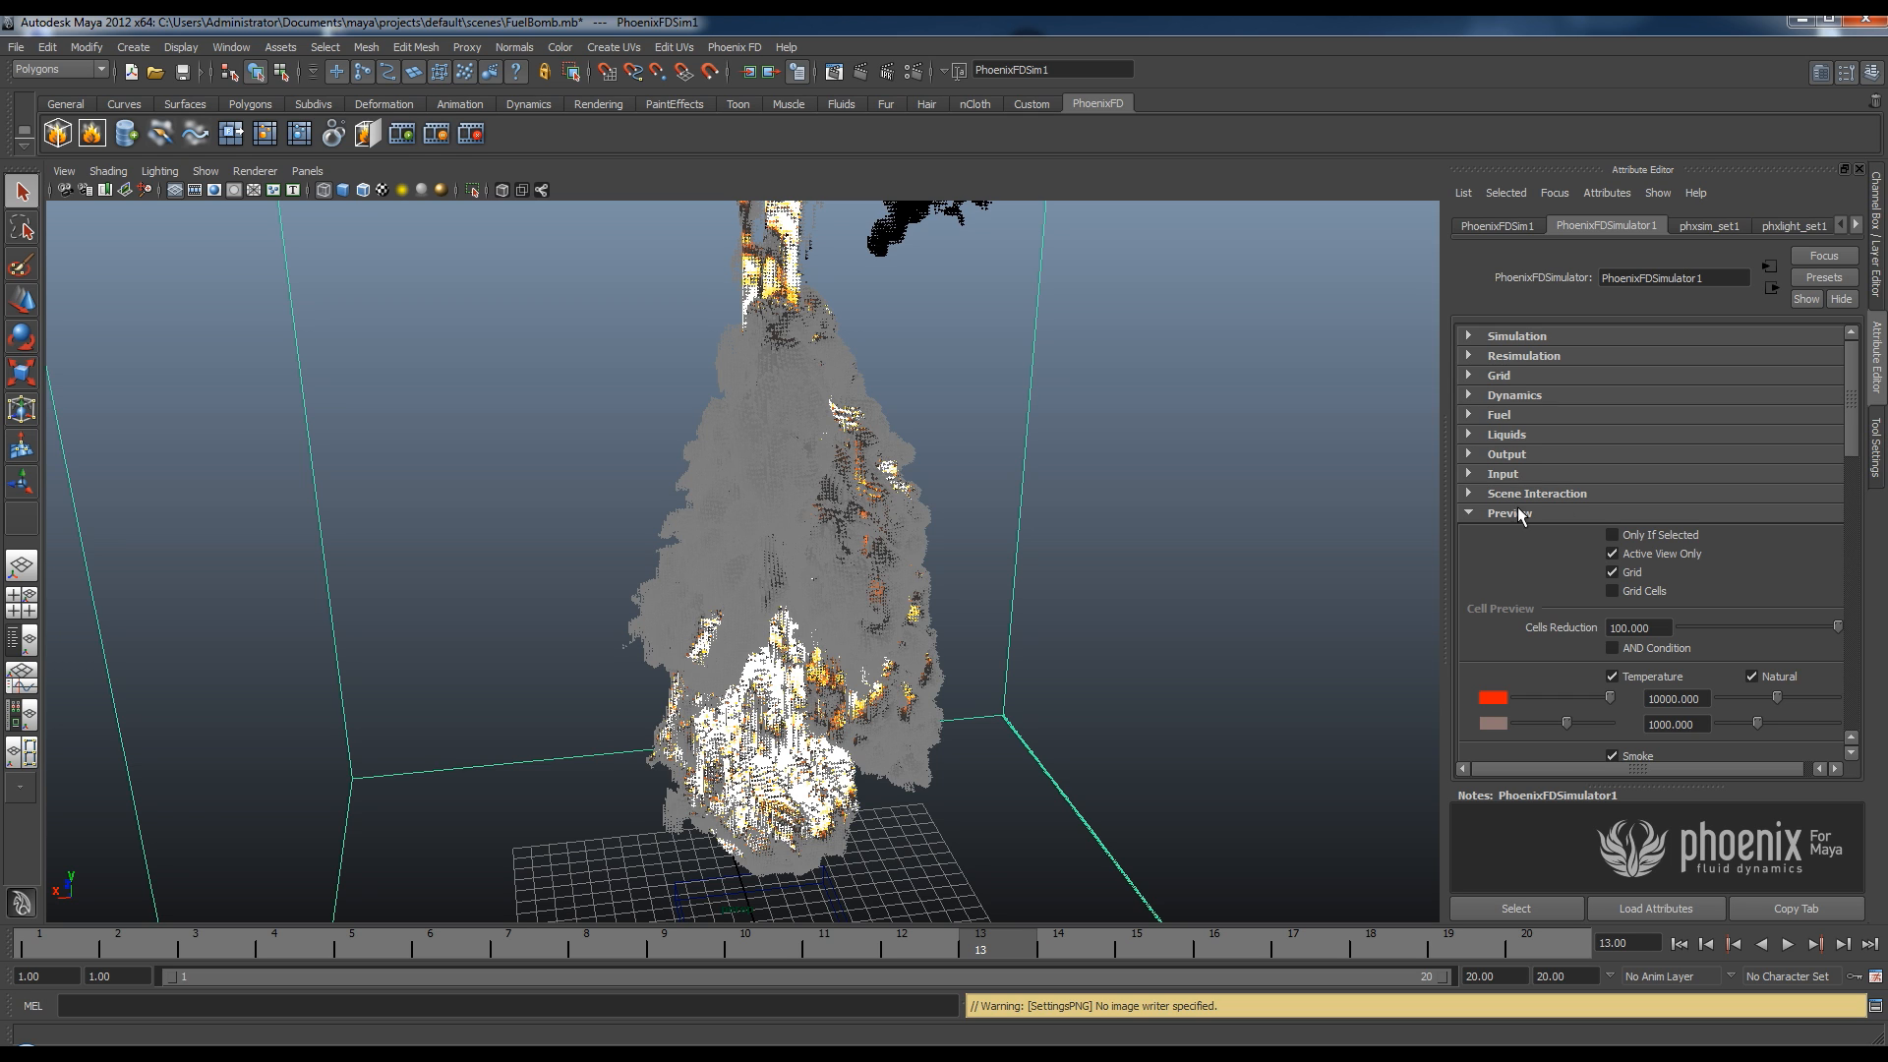
{"action": "scroll", "scroll_direction": "down", "scroll_amount": 3}
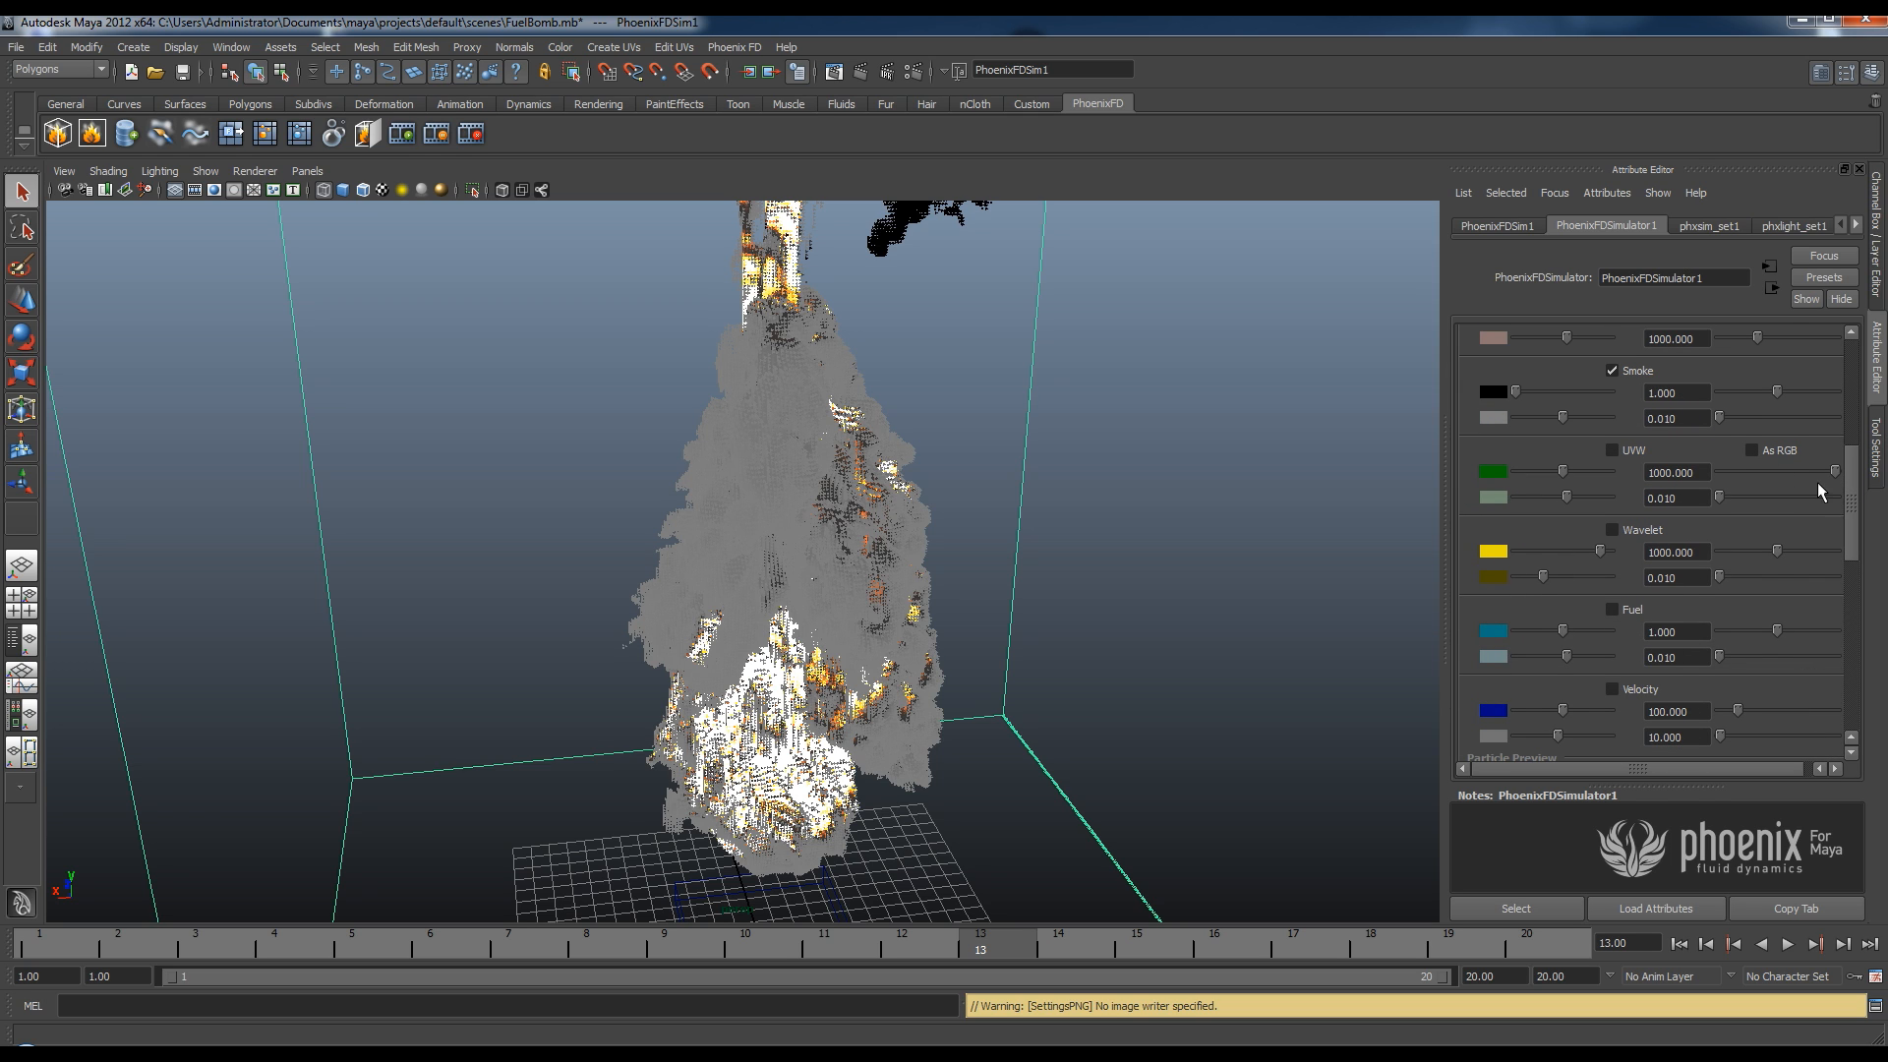
{"action": "mouse_move", "coordinate": [1020, 409]}
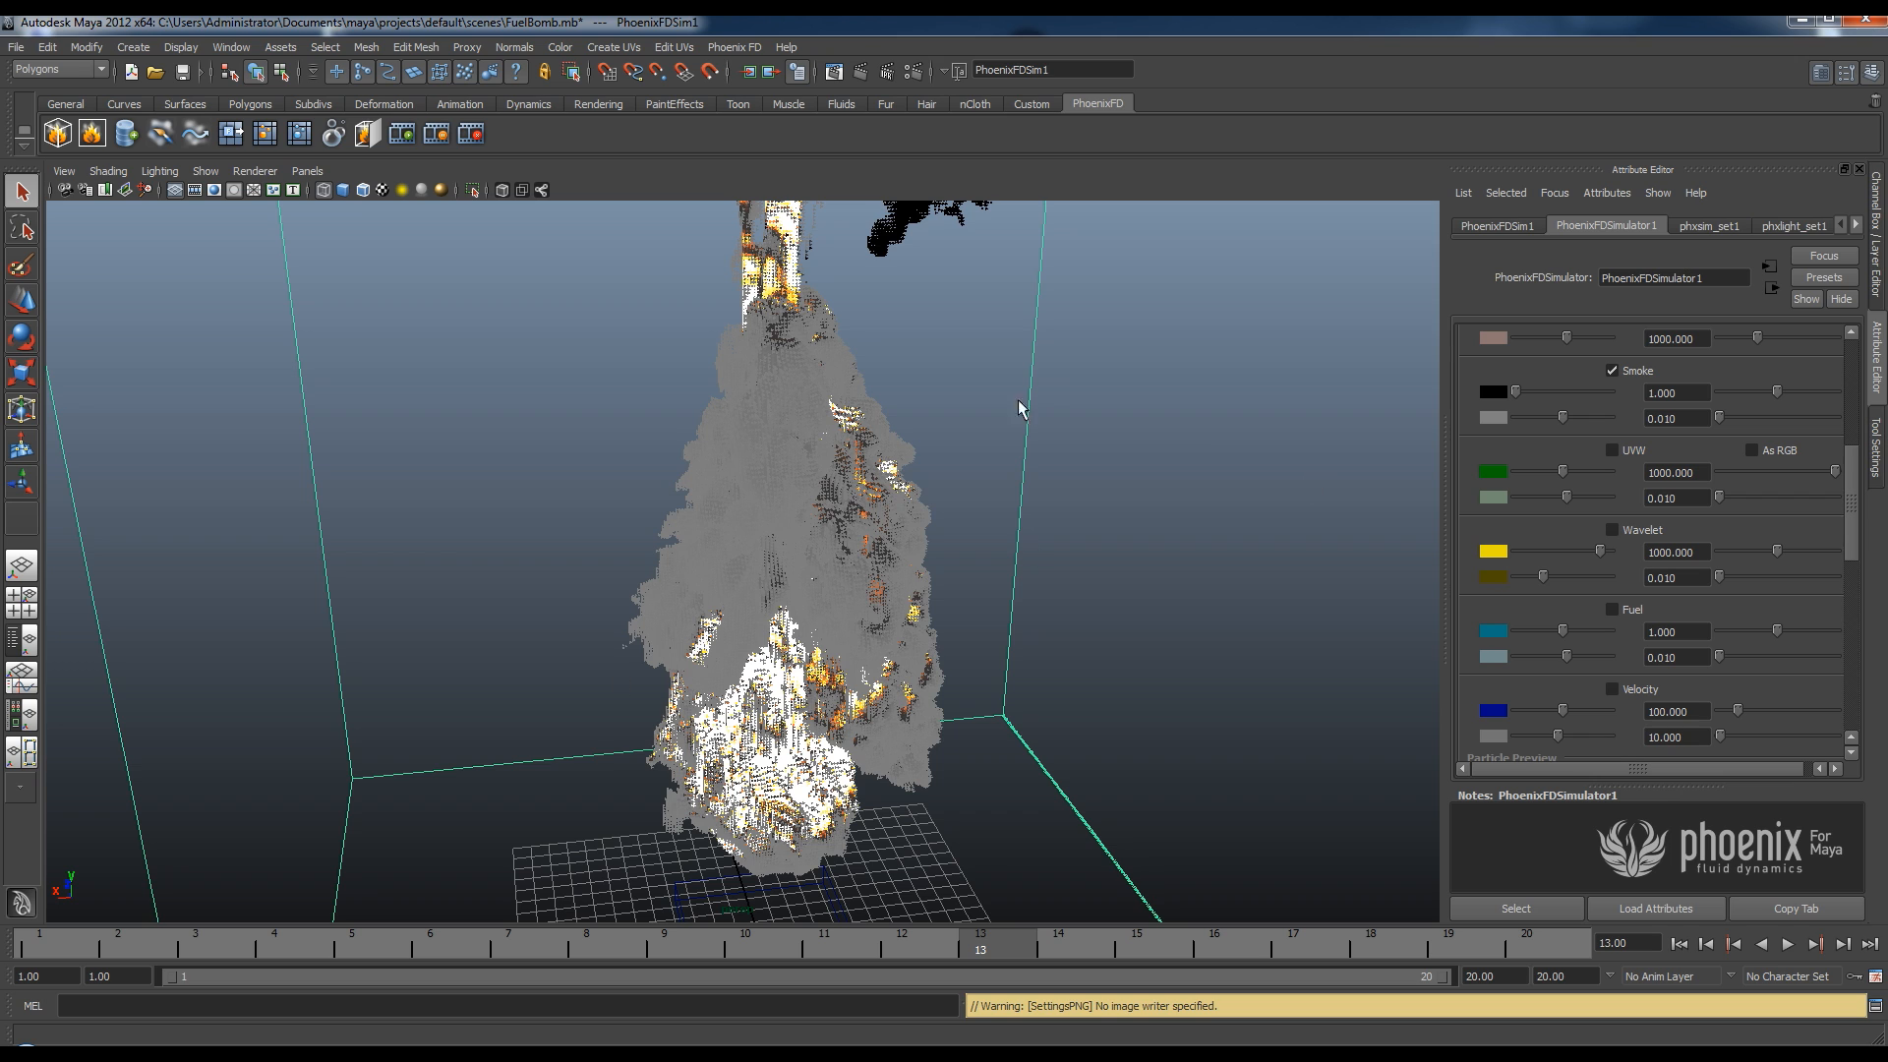
{"action": "mouse_move", "coordinate": [1843, 510]}
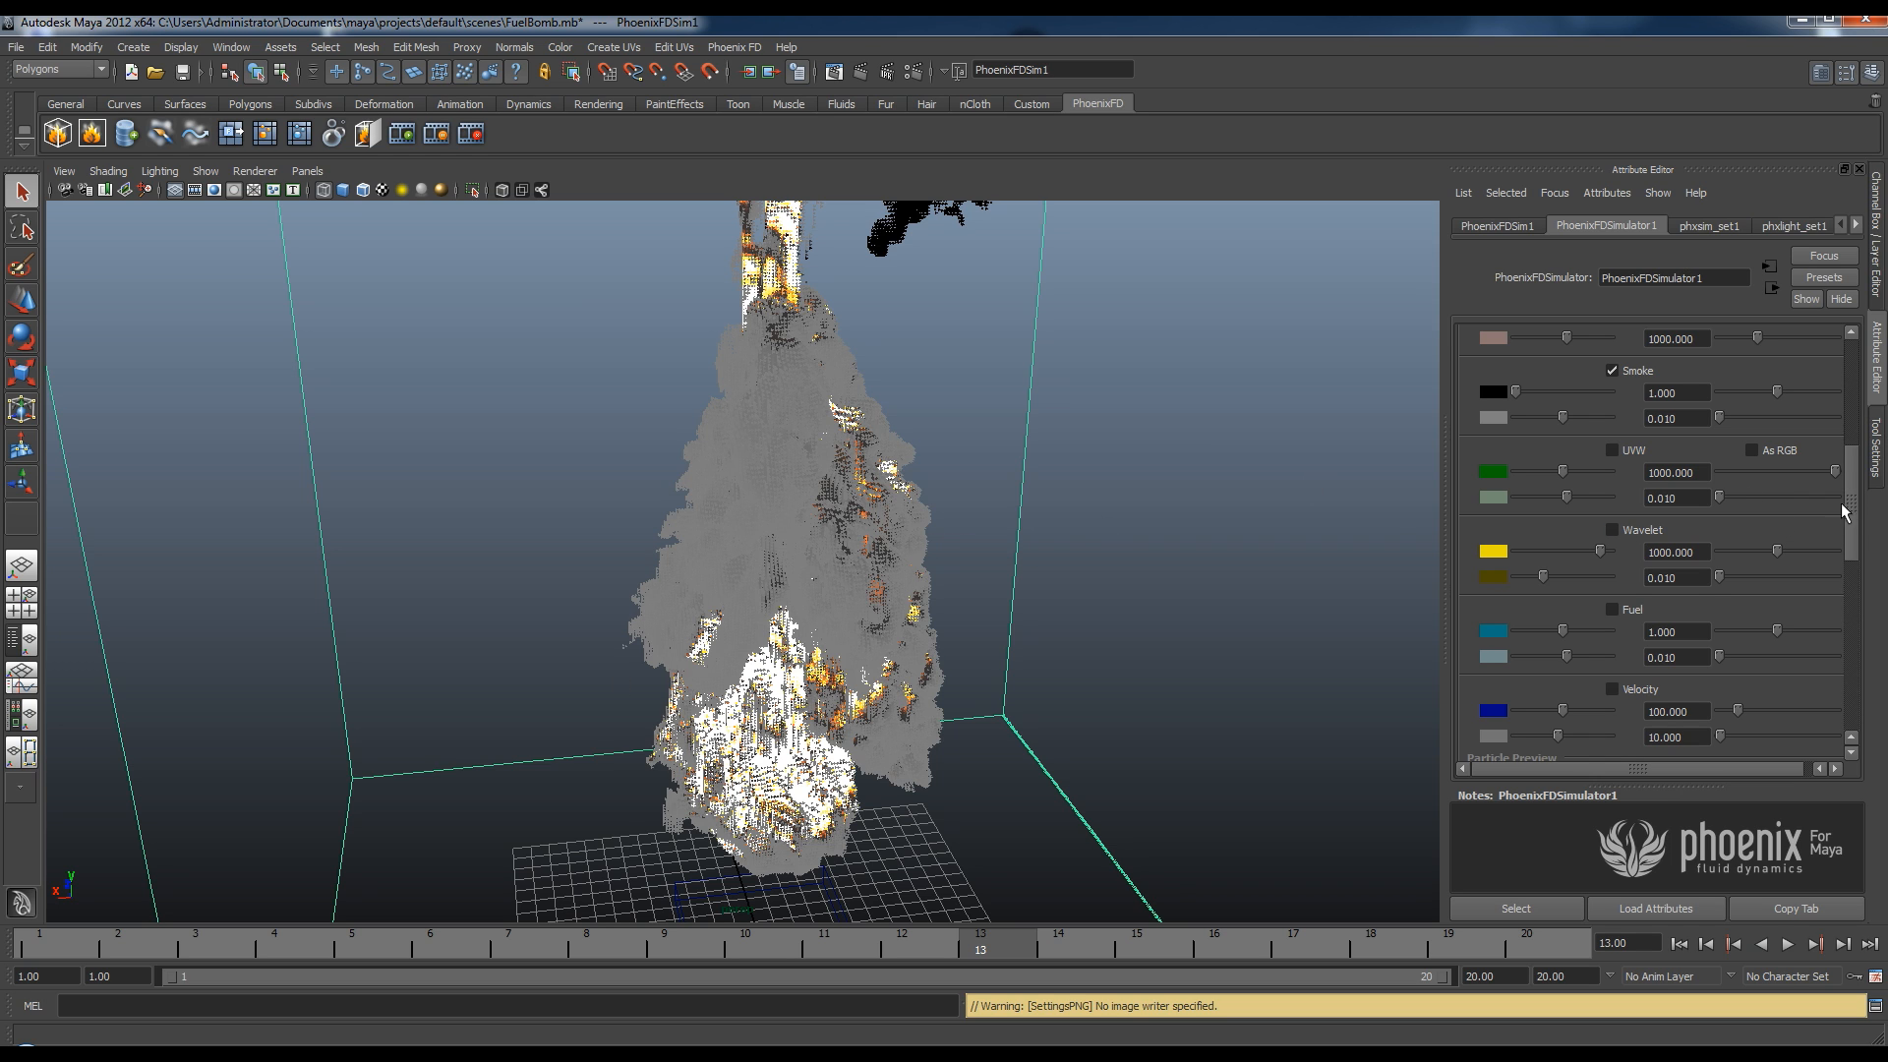
{"action": "scroll", "scroll_direction": "down", "scroll_amount": 3}
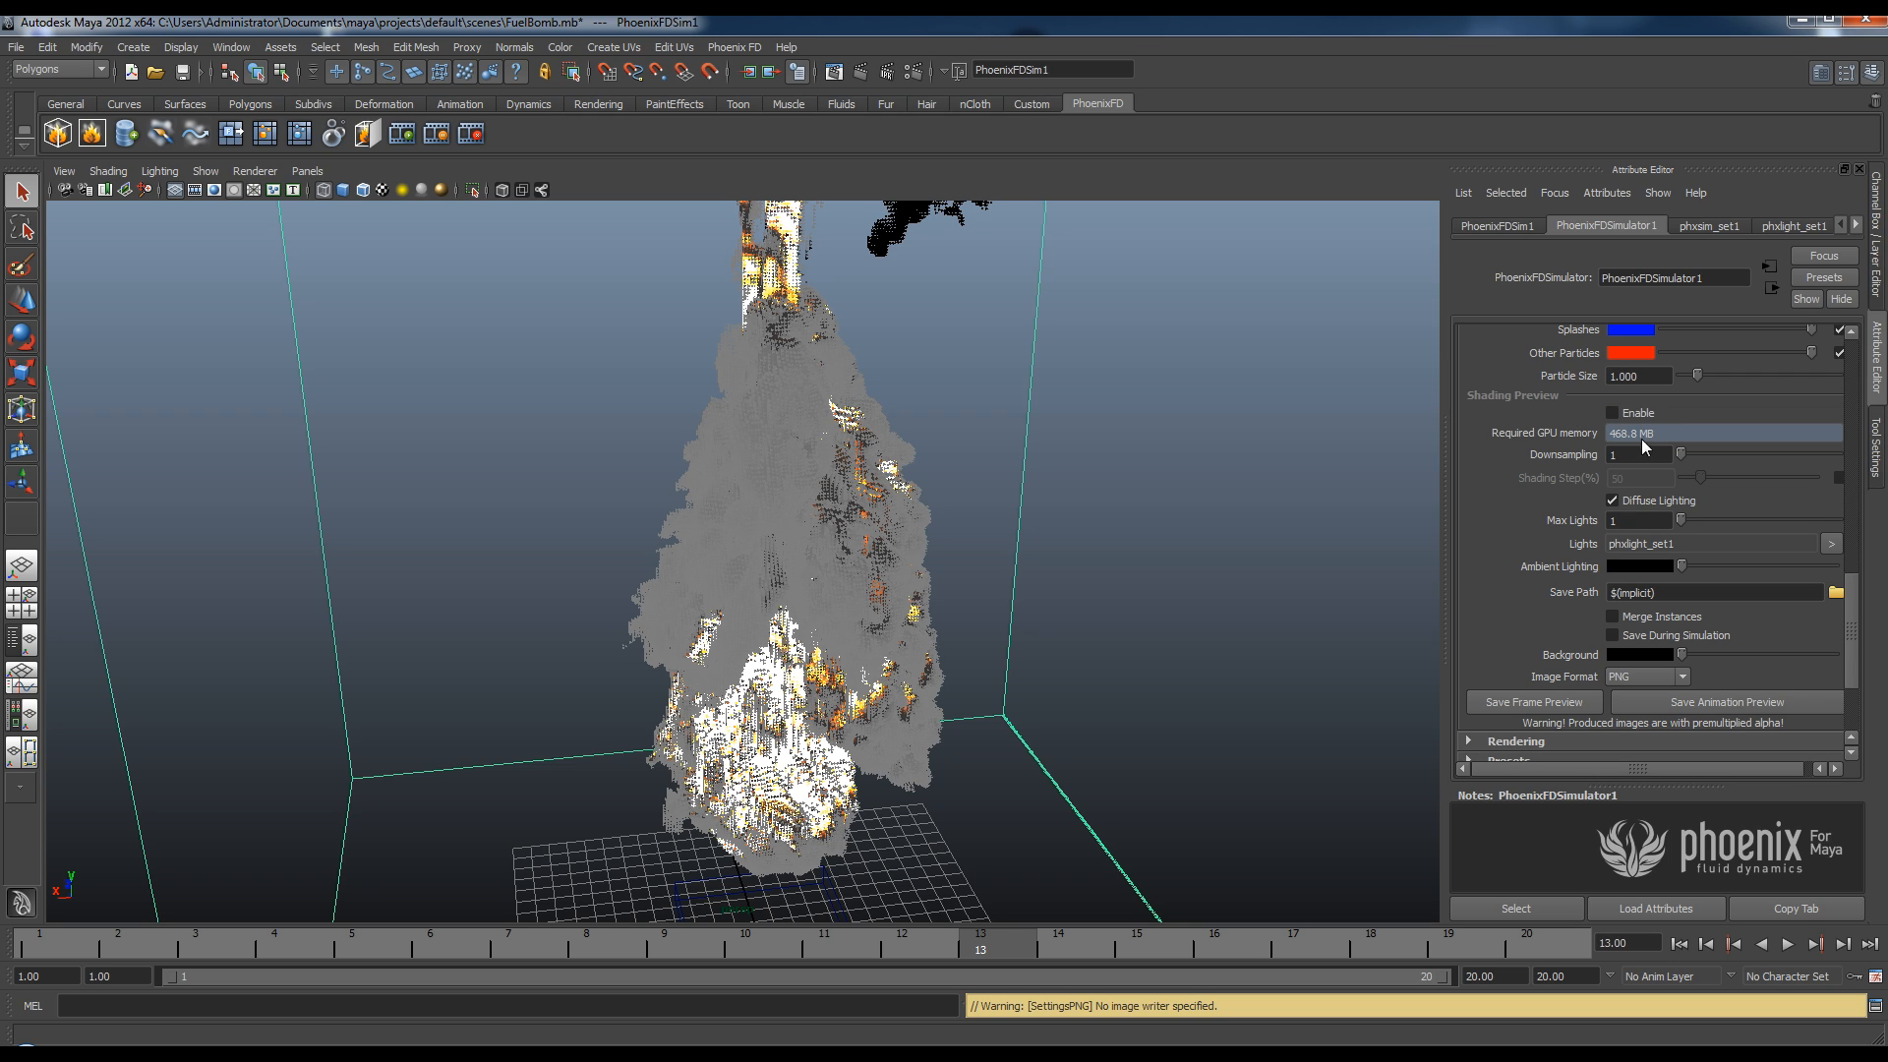
{"action": "mouse_move", "coordinate": [1692, 460]}
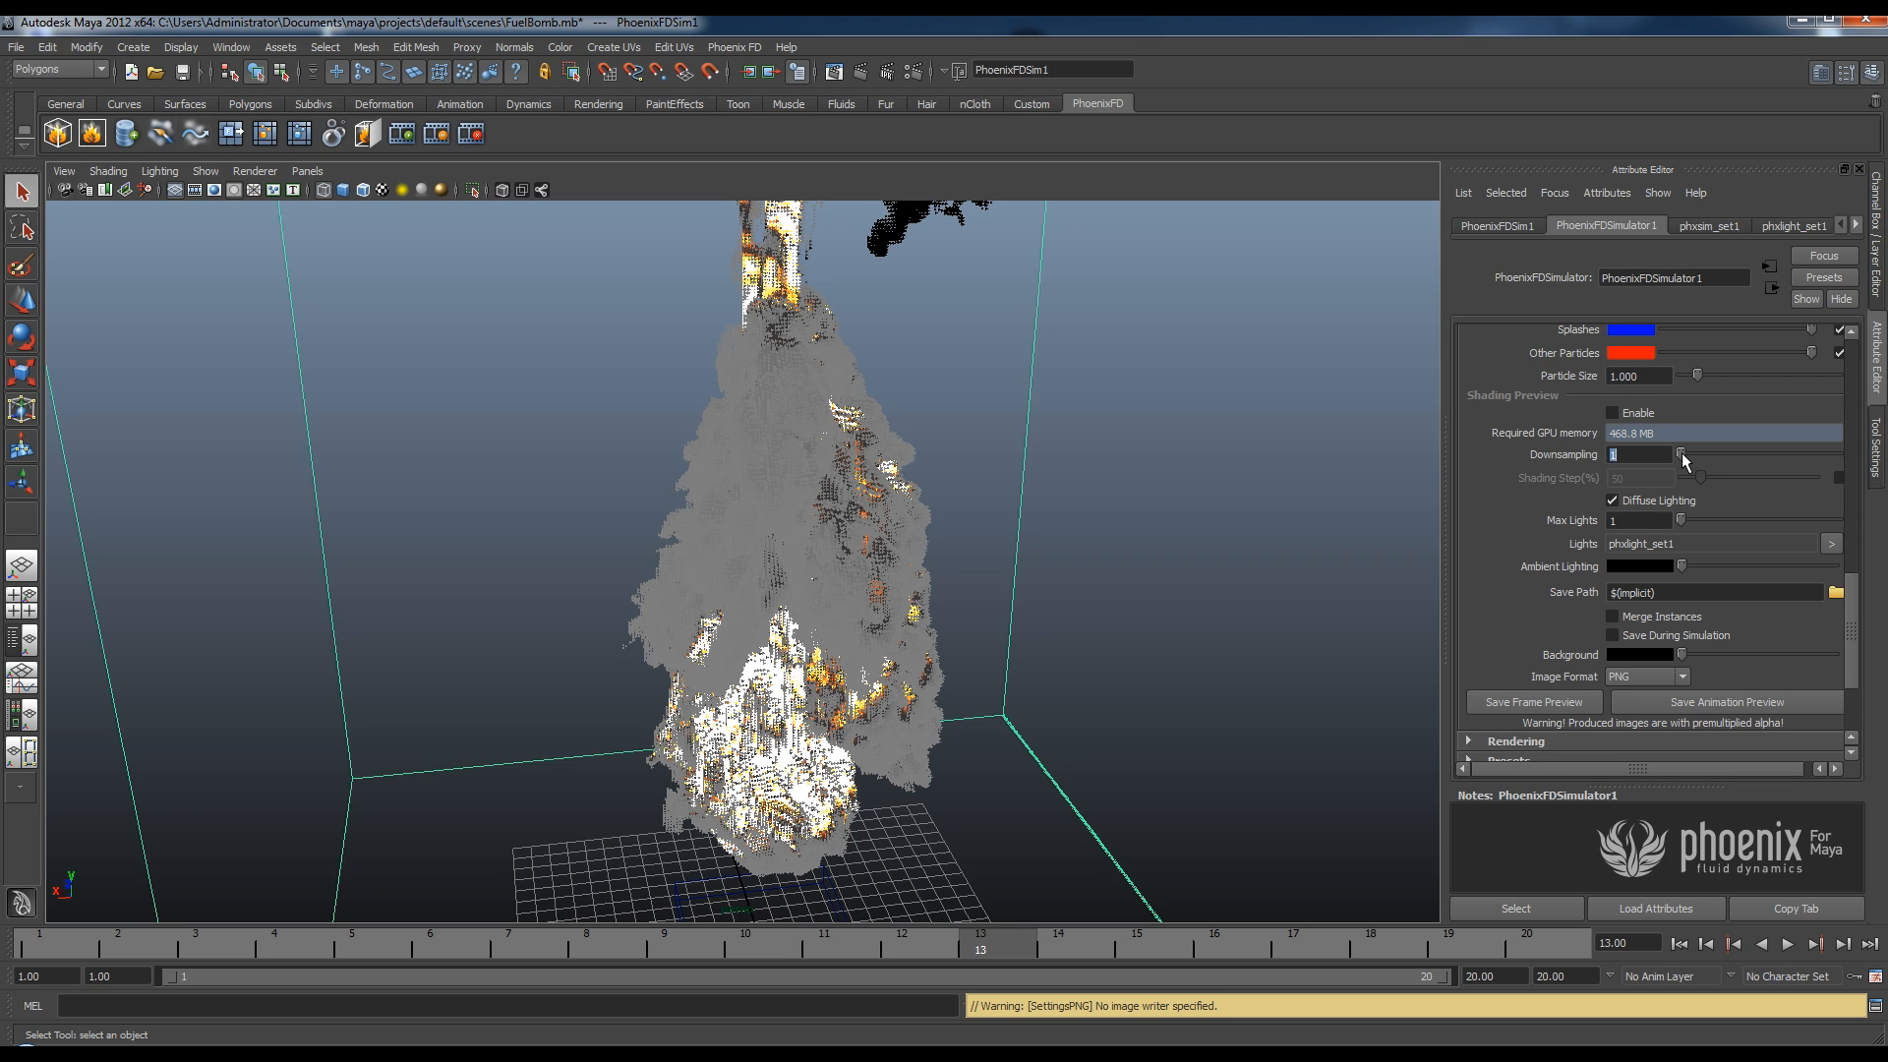
Enable the GPU shading preview with downsampling 2 to show realistic flames.
{"action": "left_click", "coordinate": [1612, 412]}
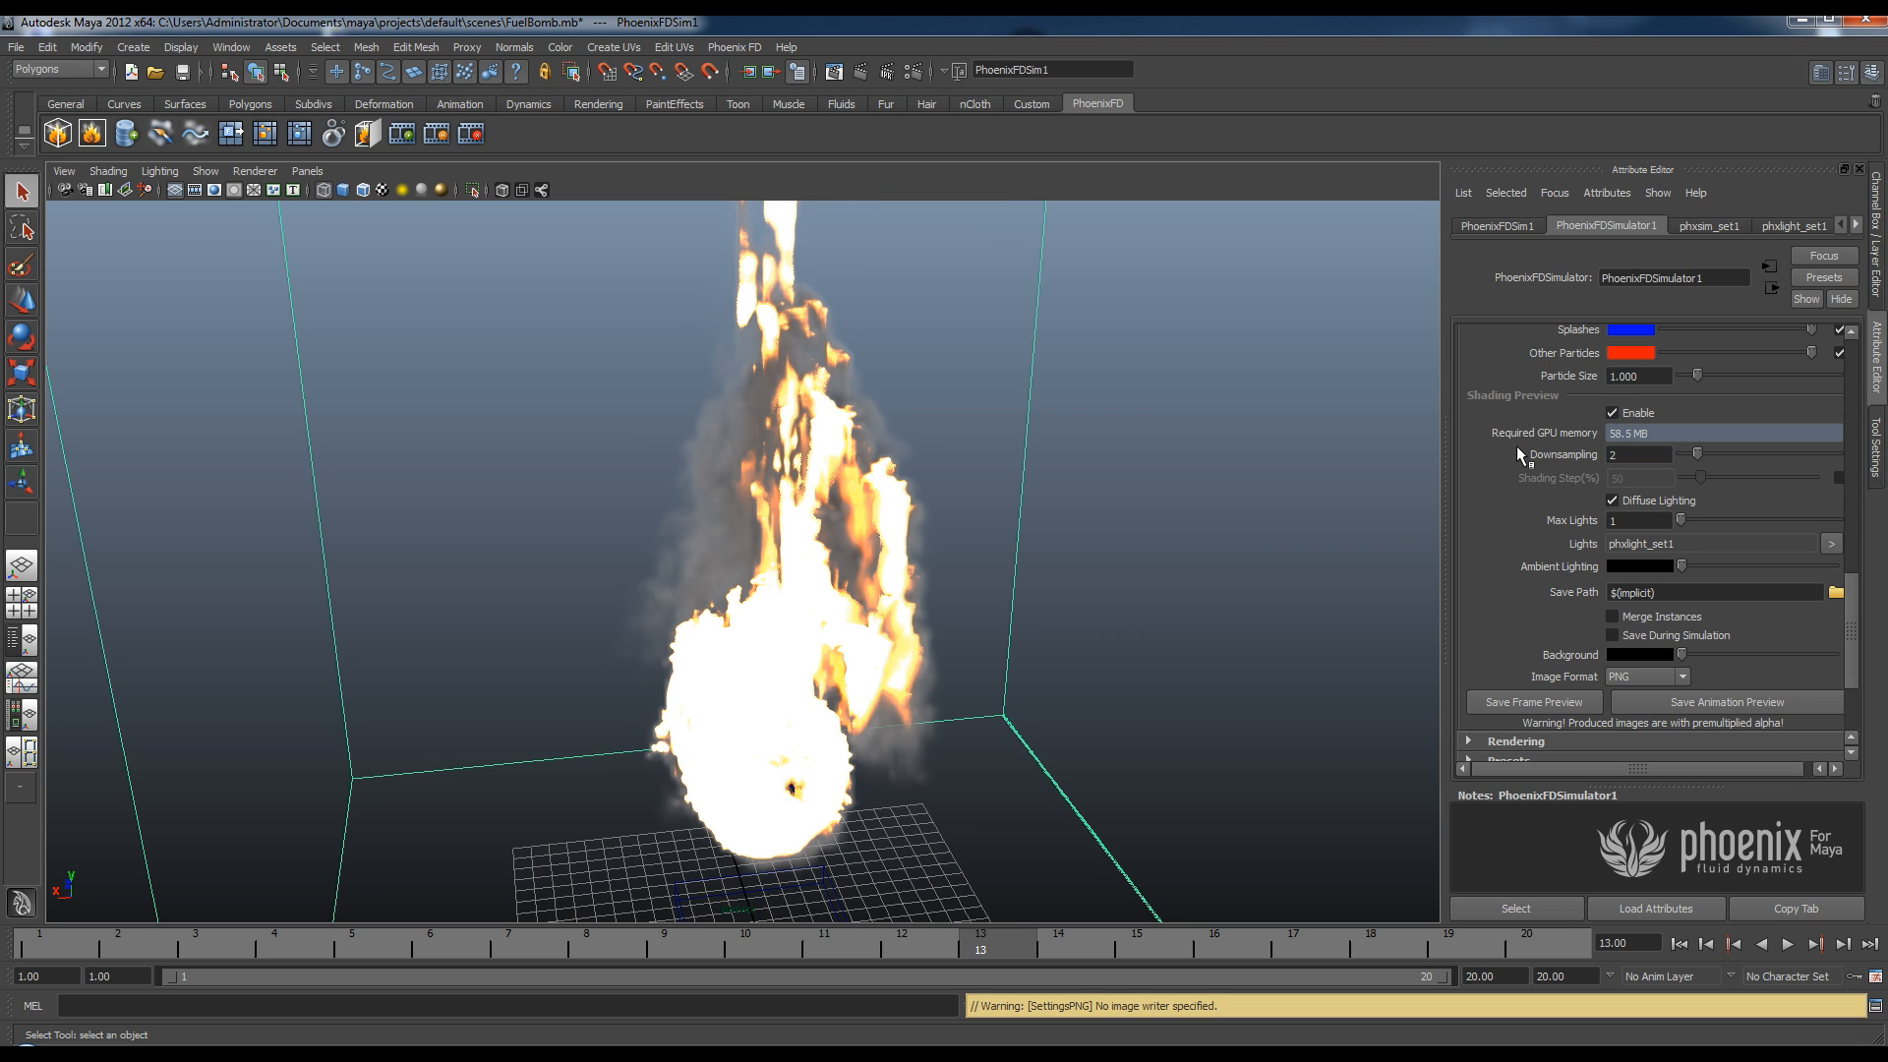
{"action": "mouse_move", "coordinate": [1187, 463]}
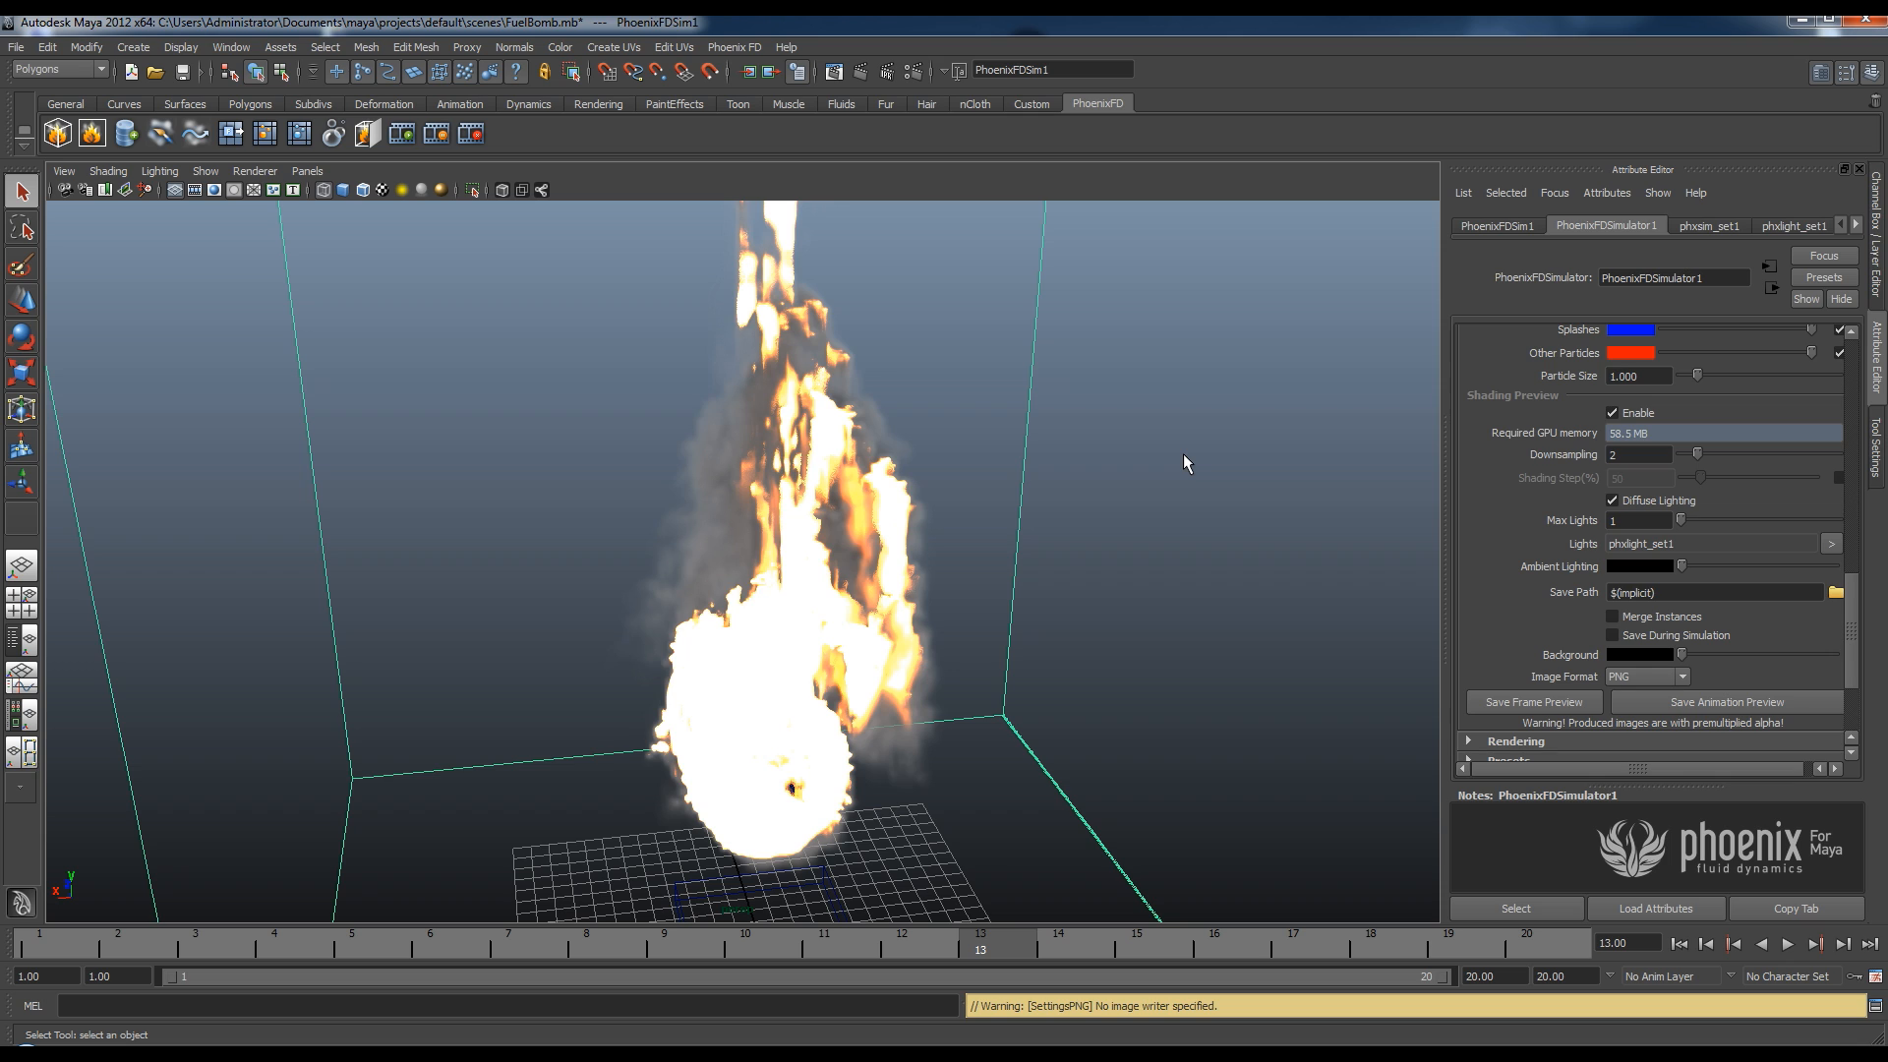
{"action": "mouse_move", "coordinate": [1343, 450]}
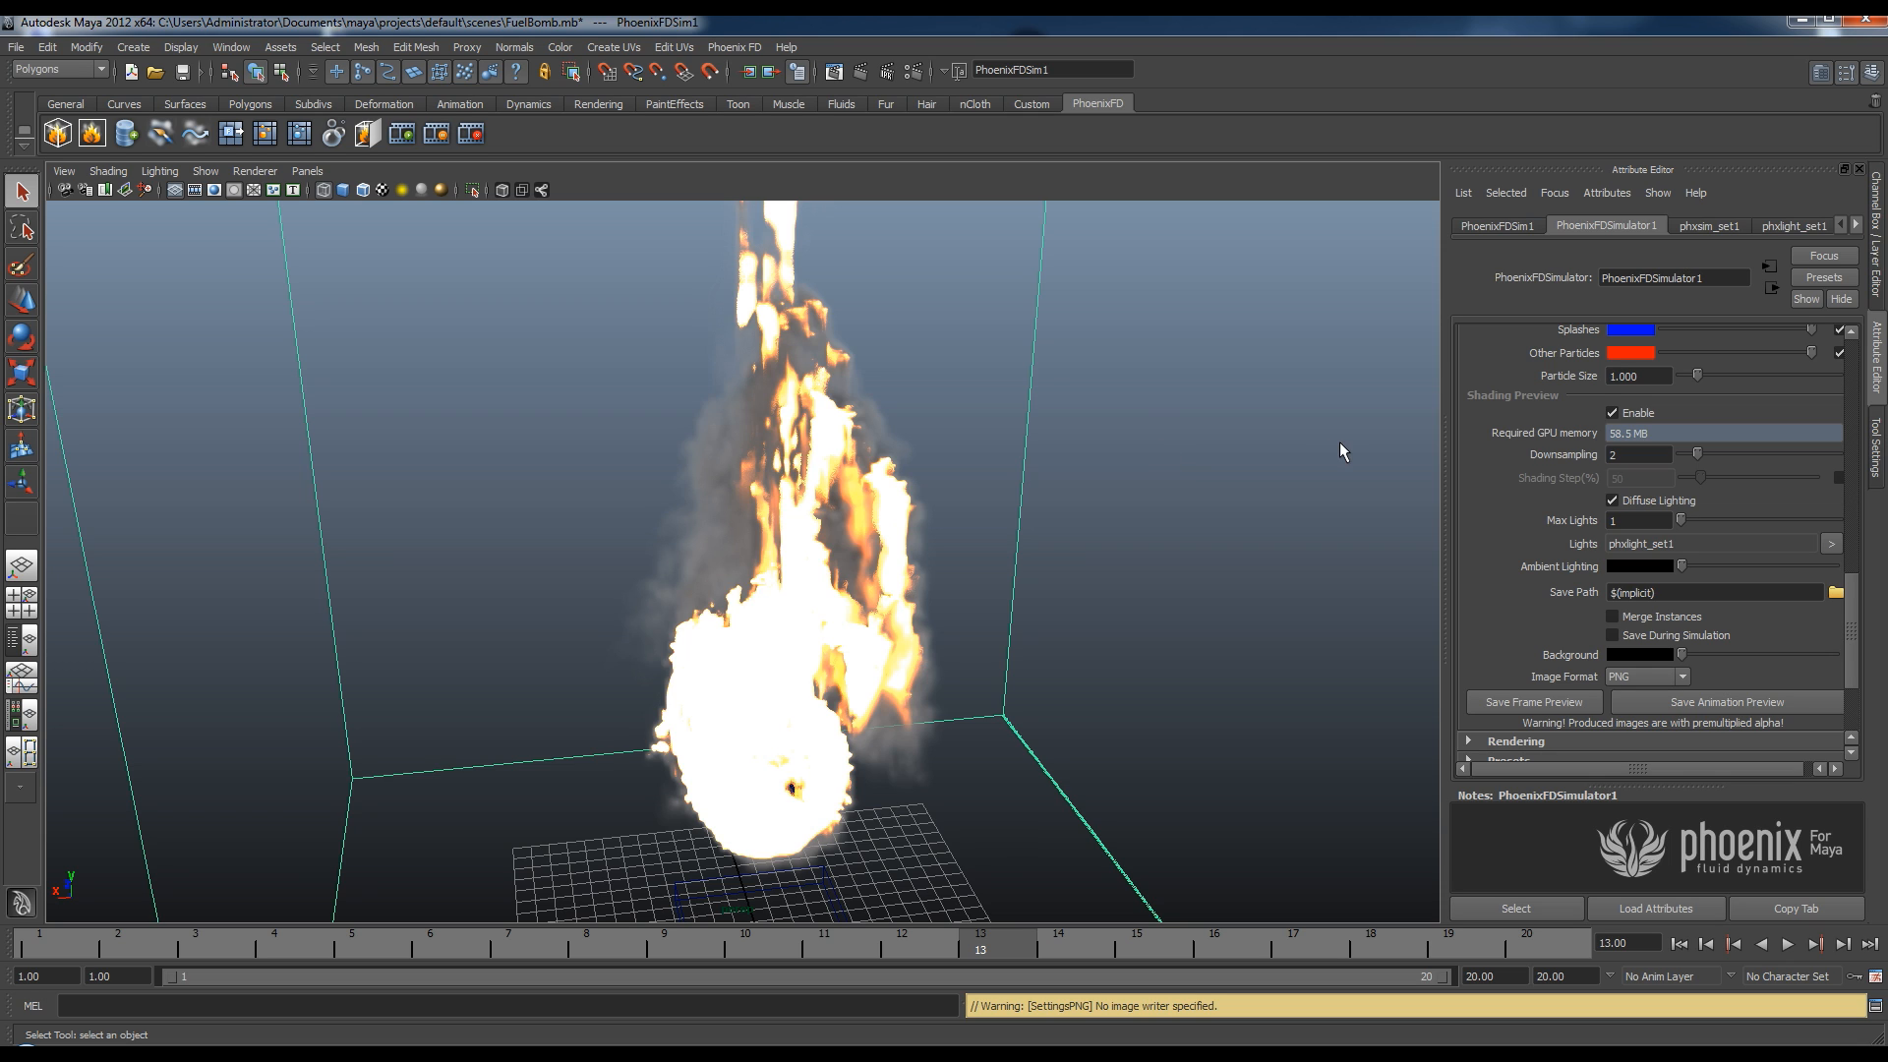
{"action": "mouse_move", "coordinate": [1038, 511]}
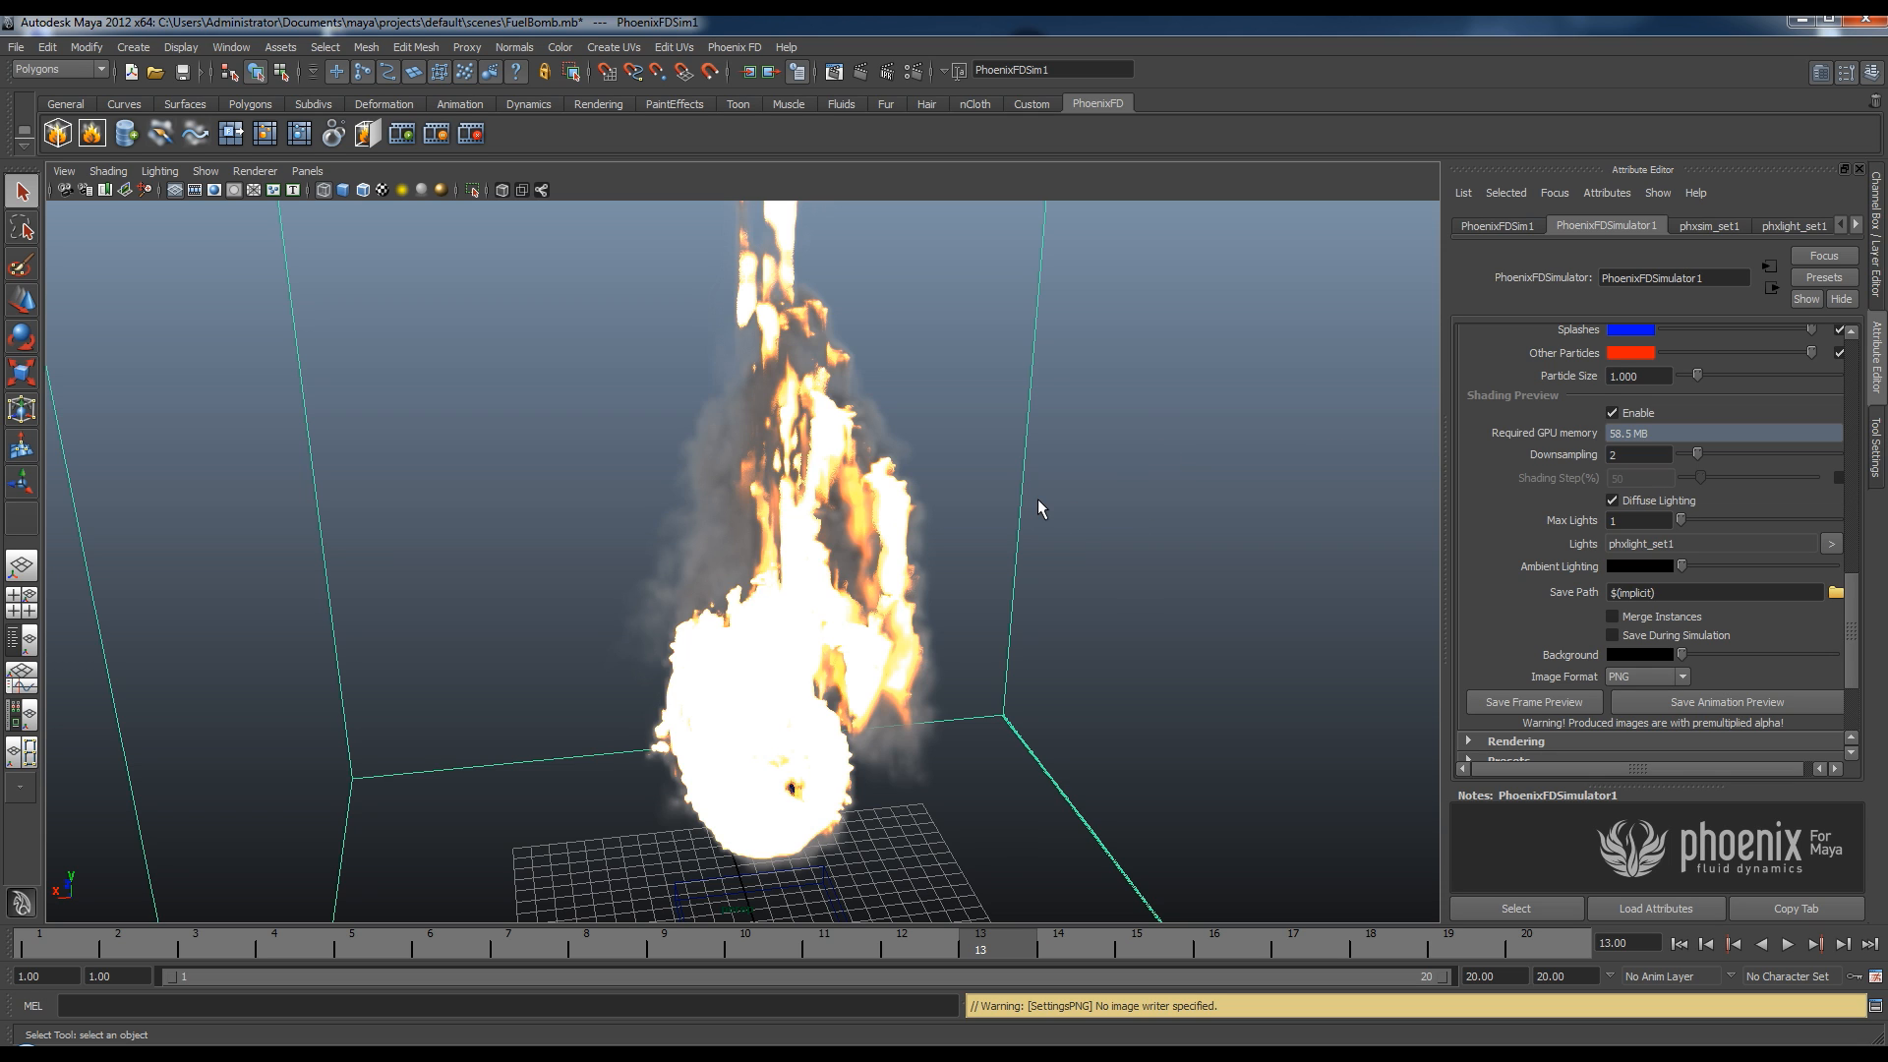
{"action": "mouse_move", "coordinate": [937, 649]}
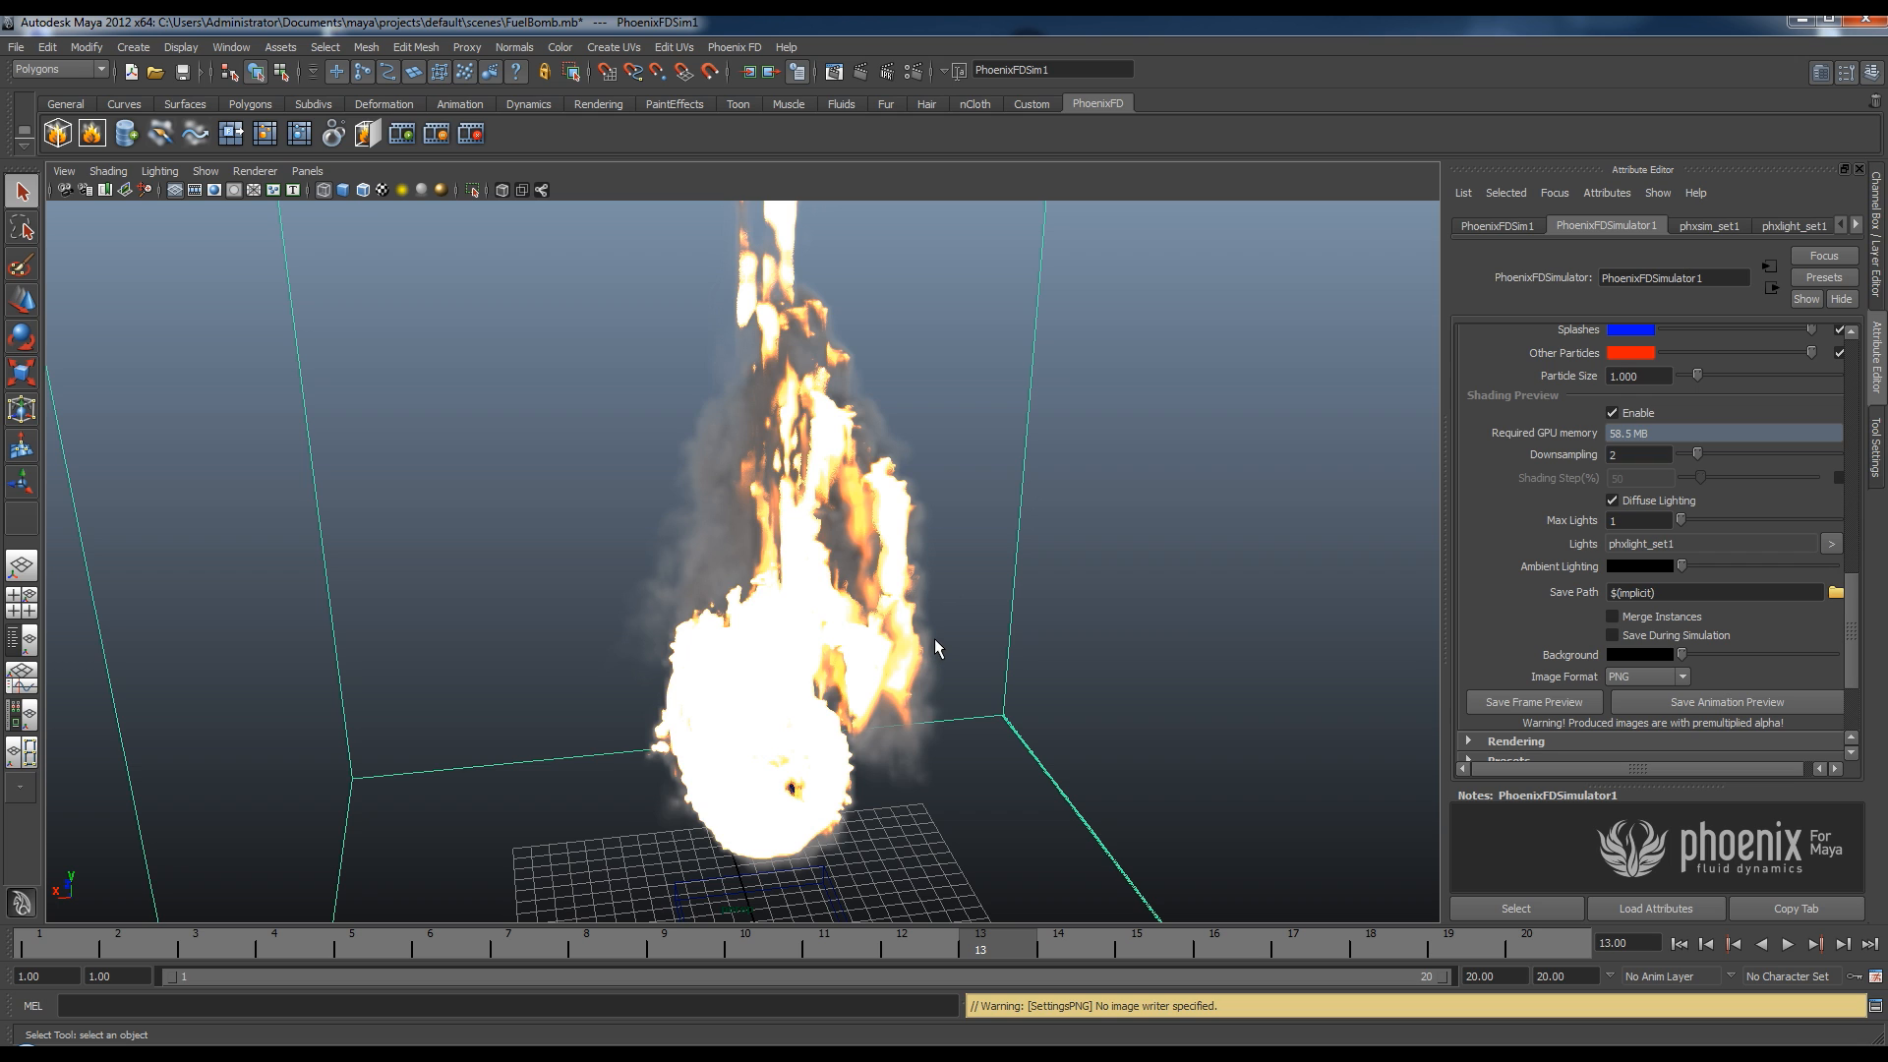
{"action": "mouse_move", "coordinate": [954, 650]}
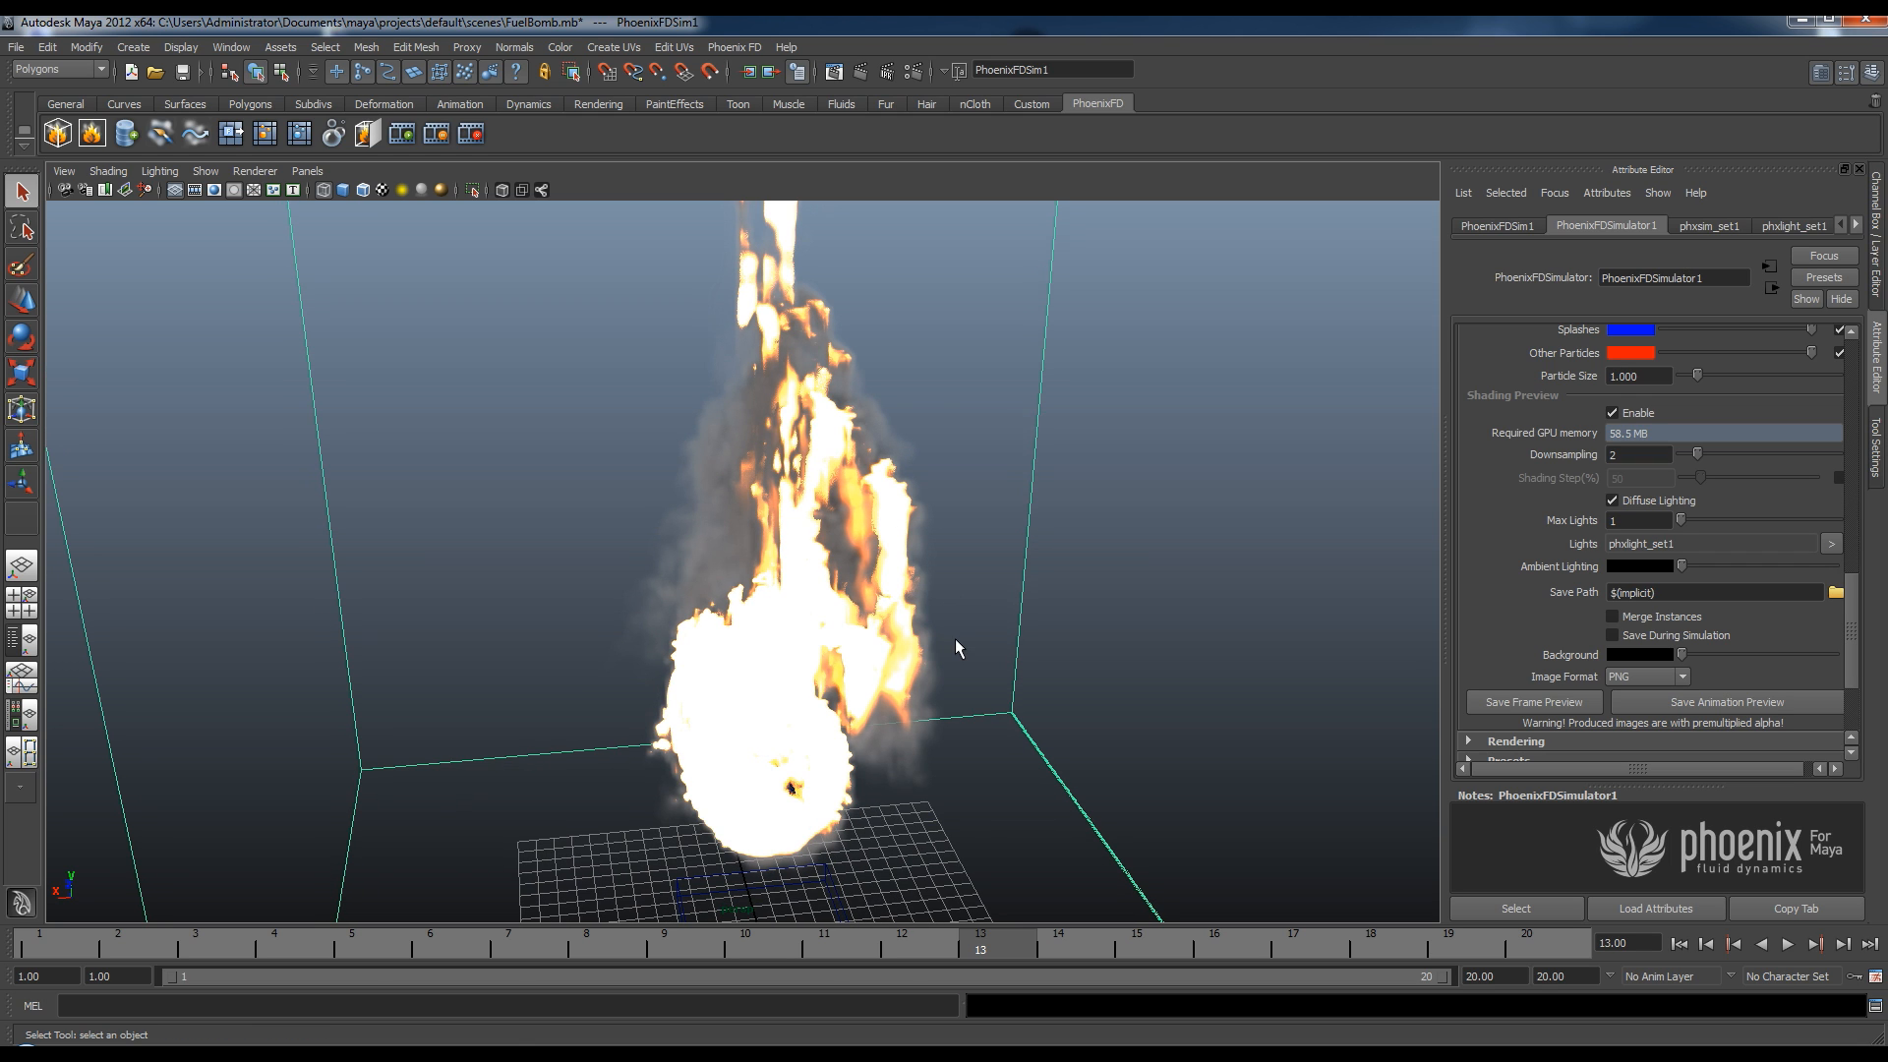
{"action": "mouse_move", "coordinate": [943, 510]}
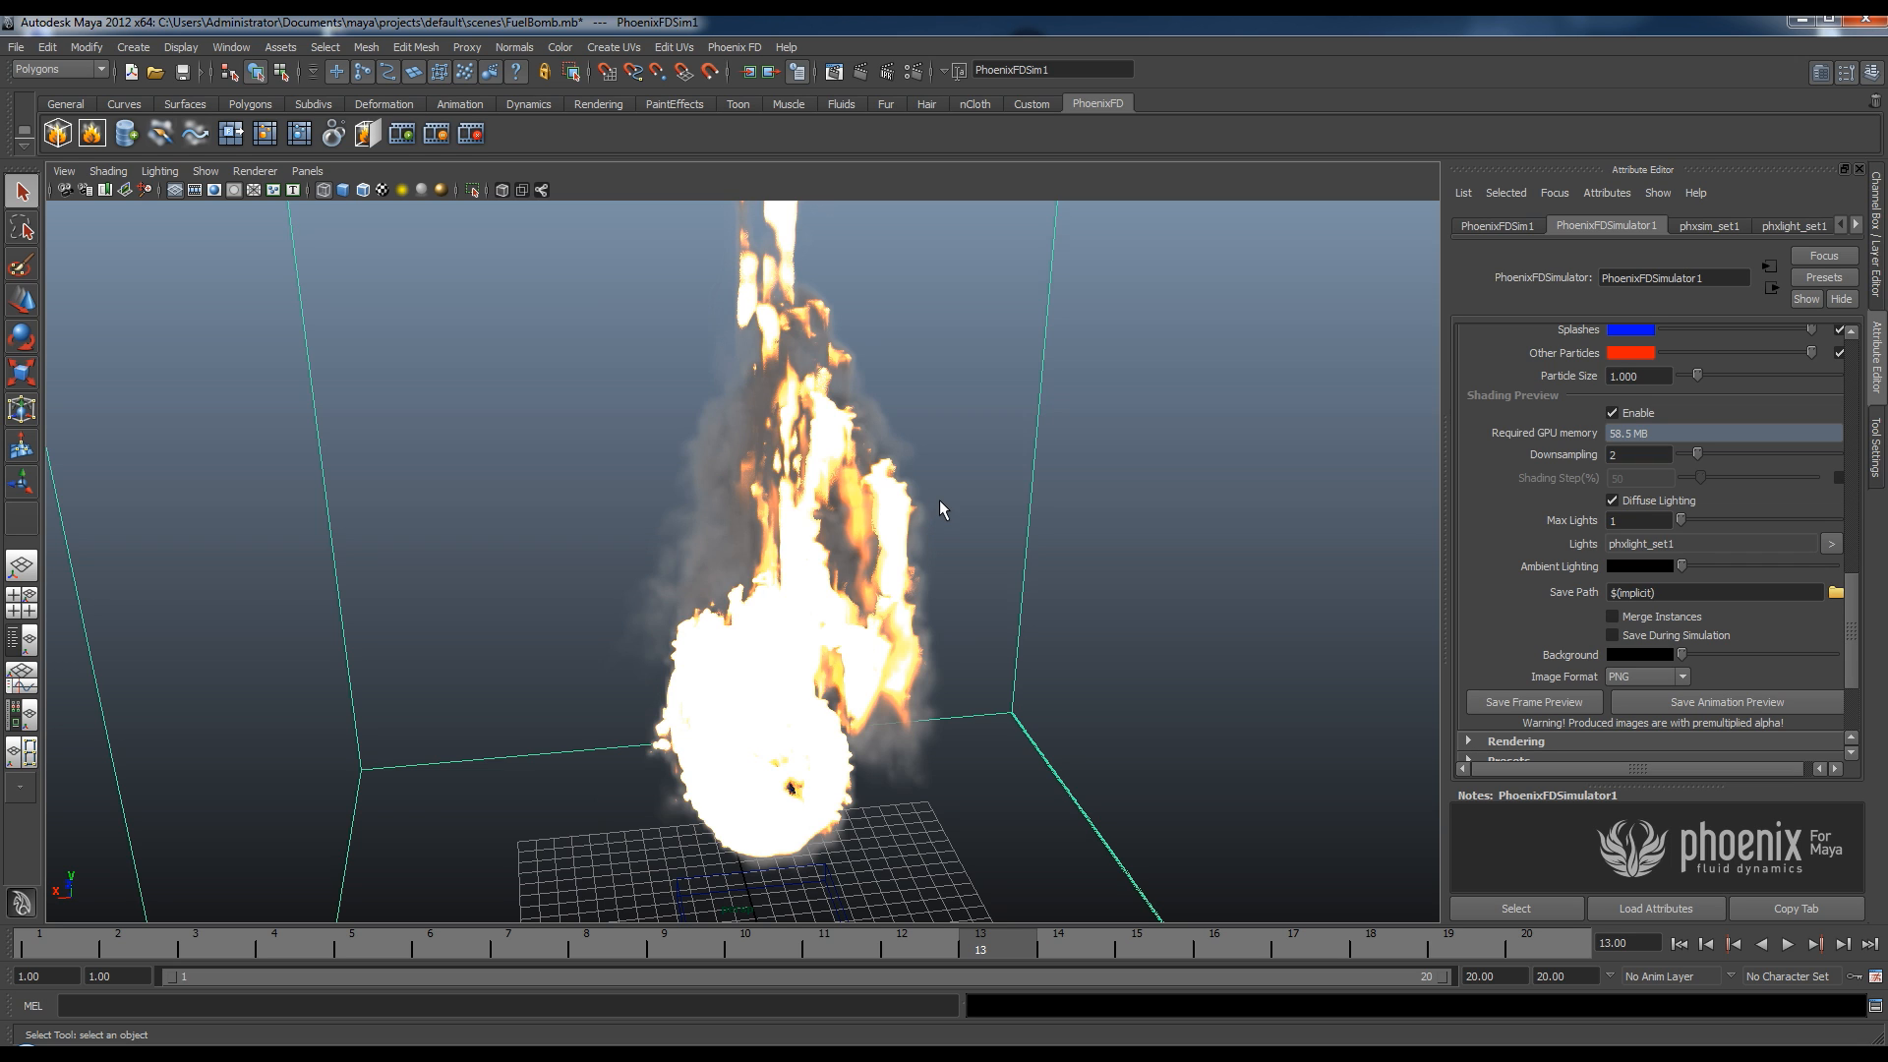
{"action": "mouse_move", "coordinate": [1053, 568]}
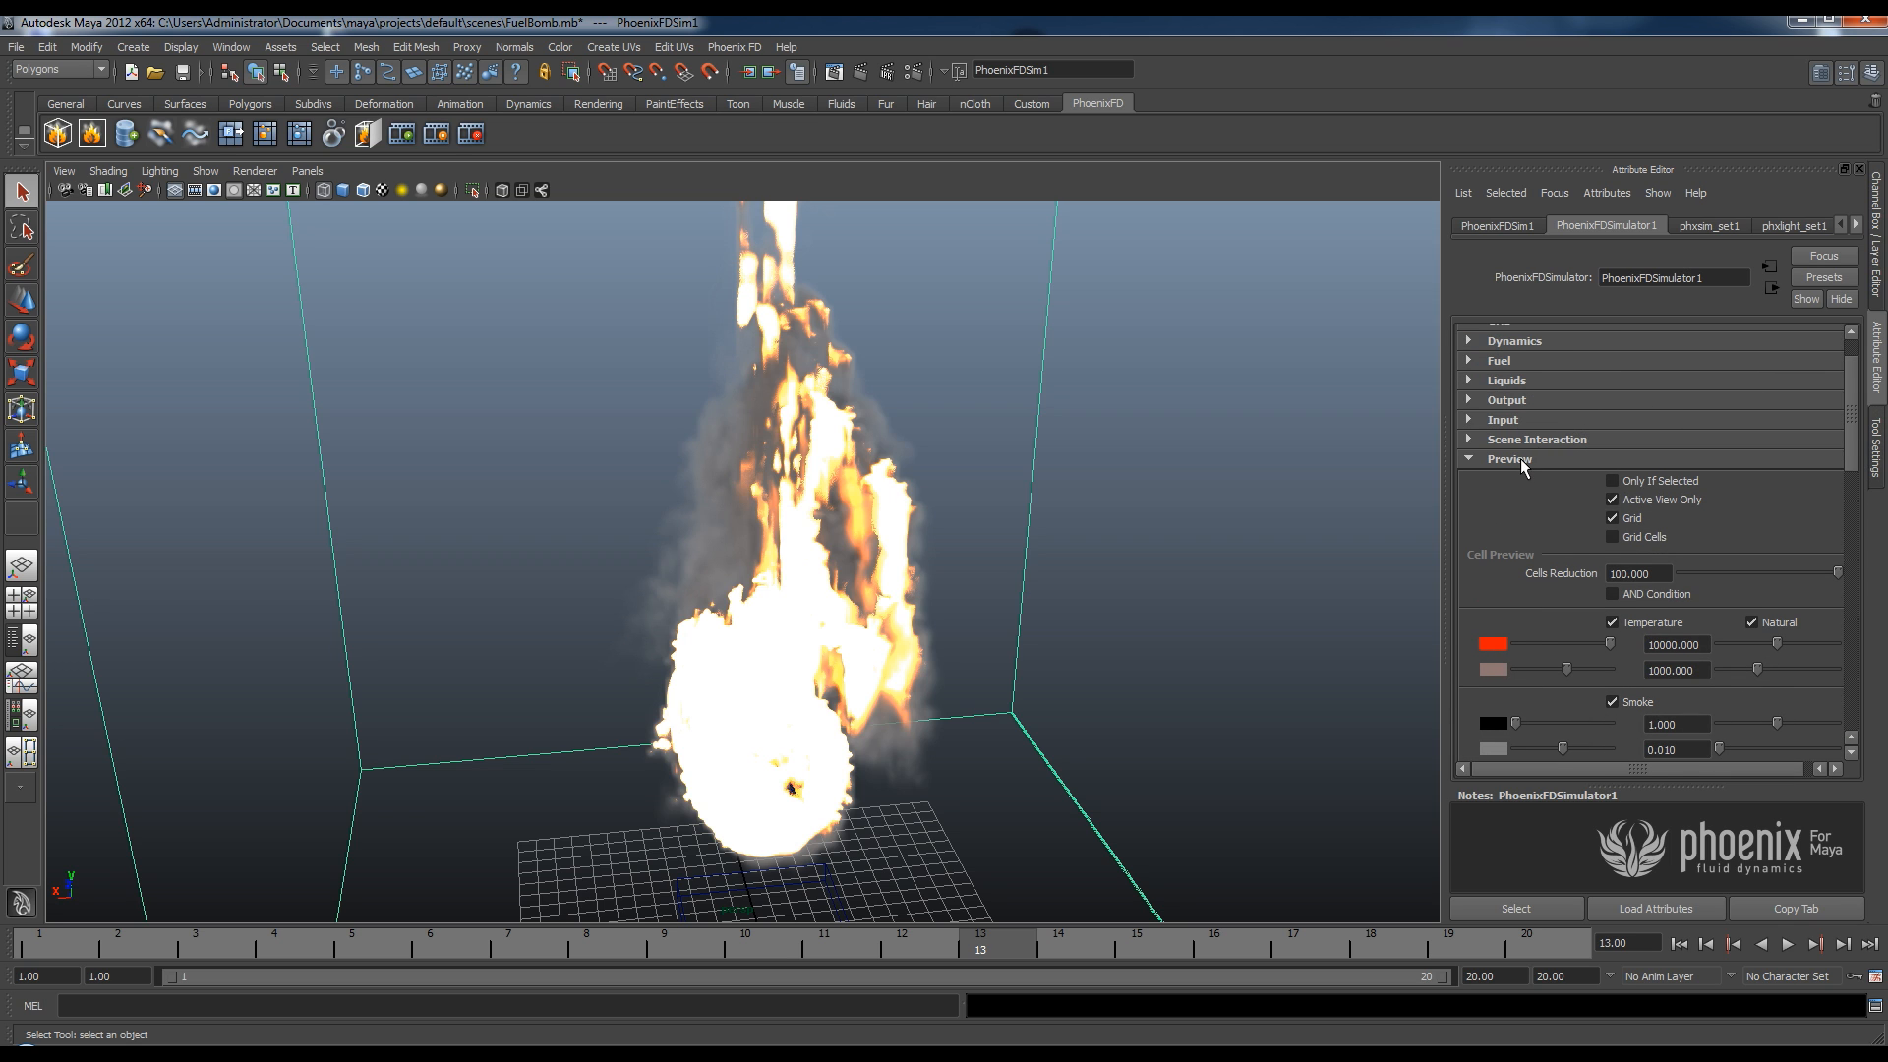
Collapse Preview and expand Rendering with its Emission and Diffuse color subsections.
{"action": "left_click", "coordinate": [1510, 458]}
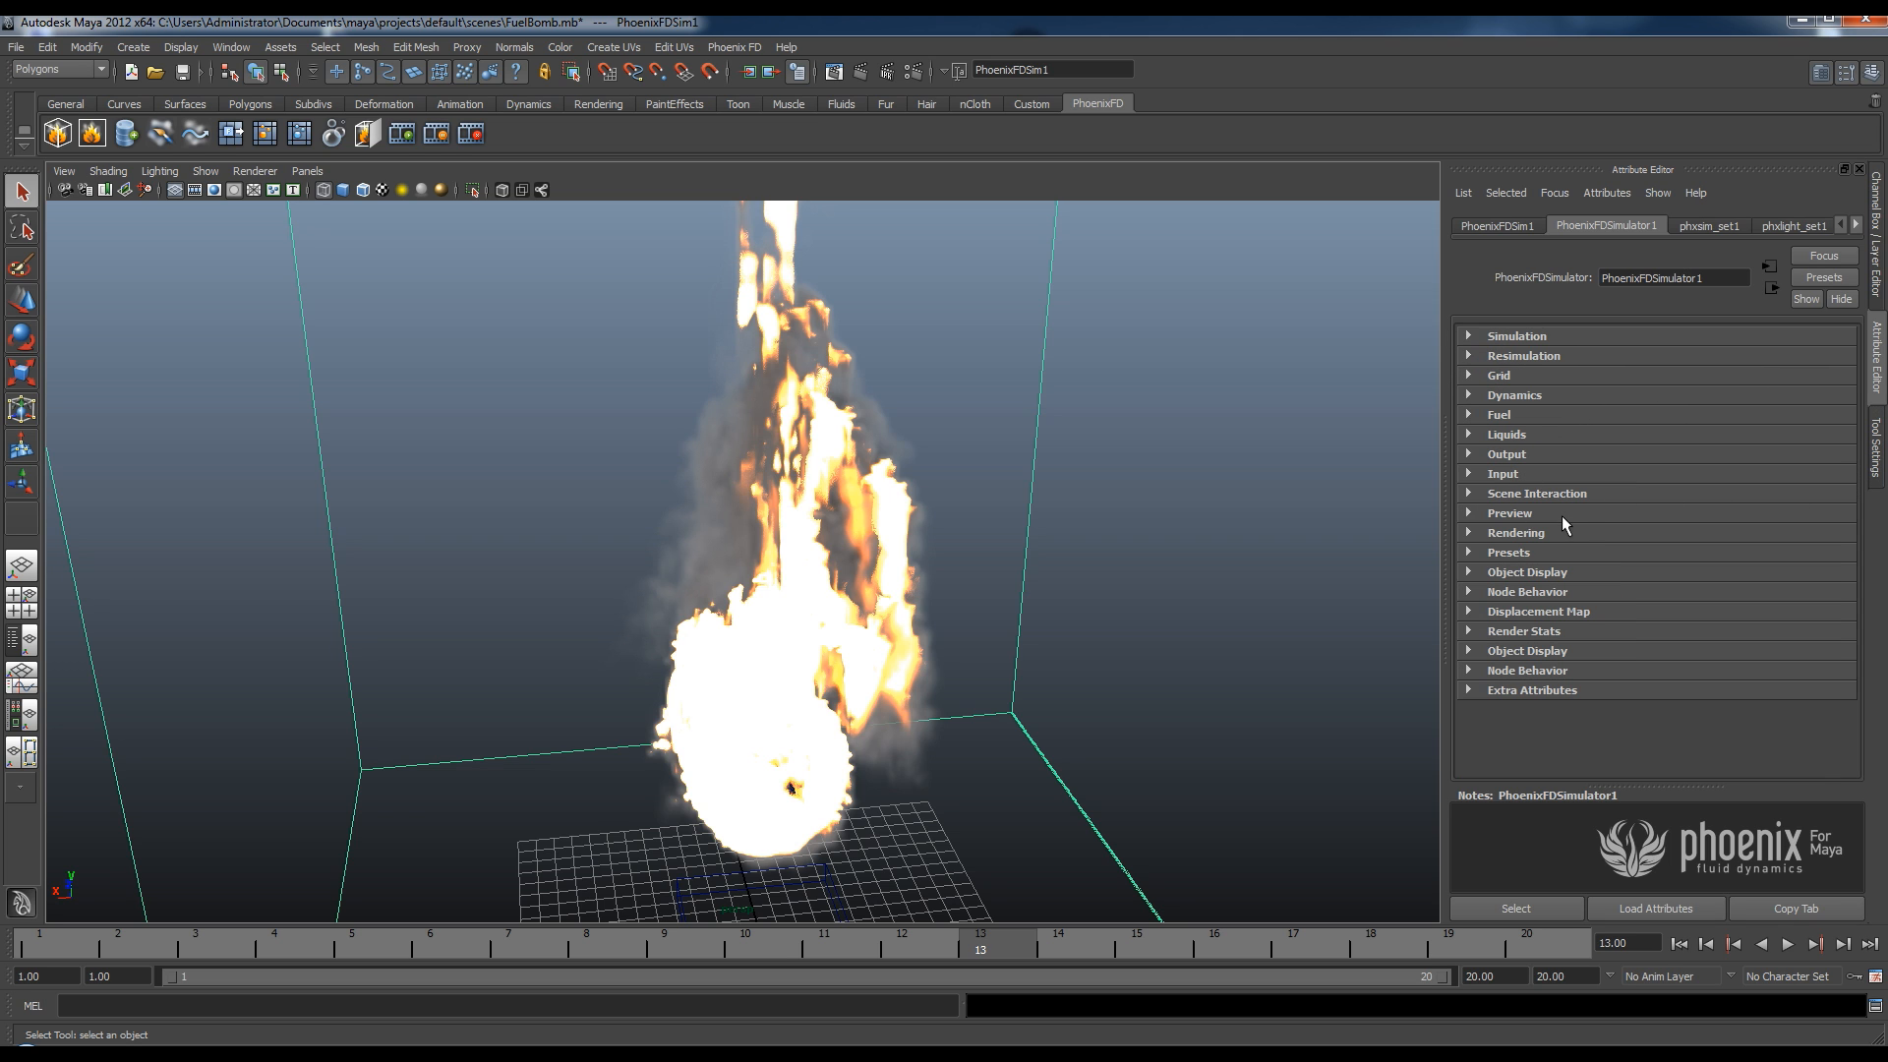
{"action": "mouse_move", "coordinate": [1342, 491]}
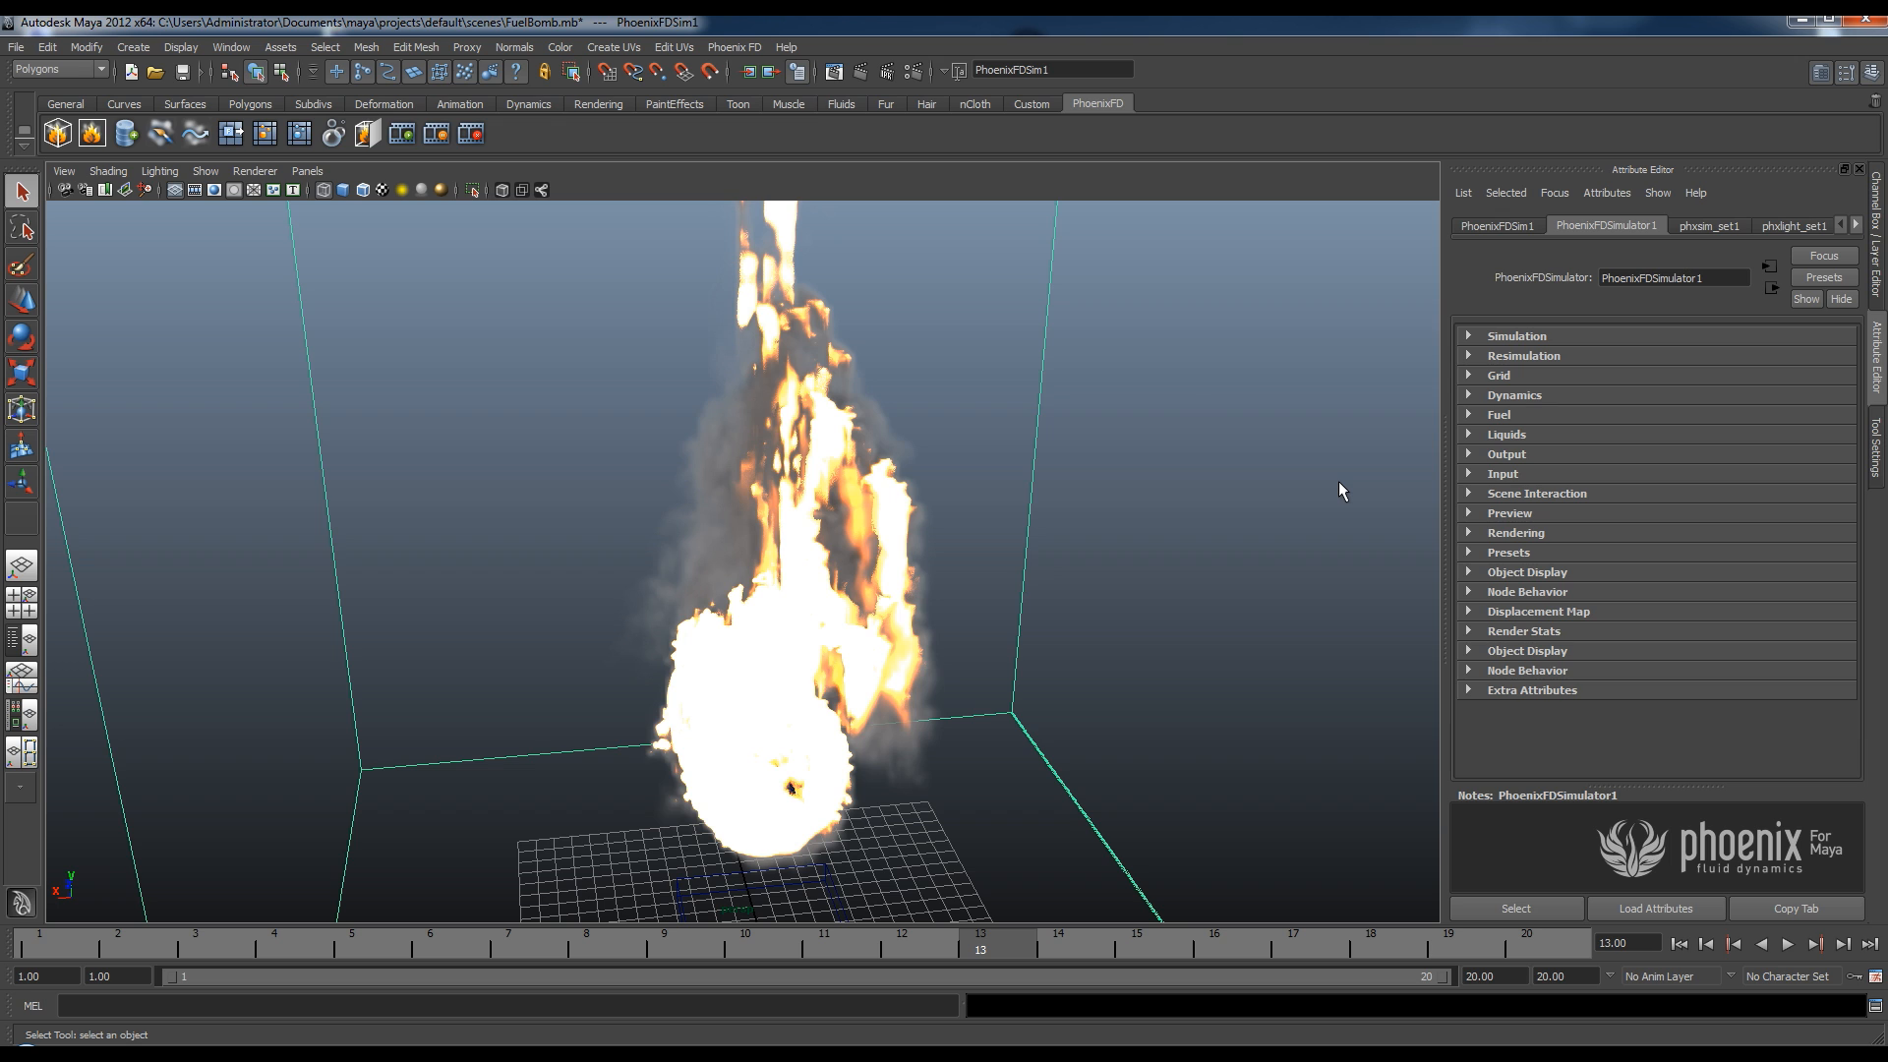
{"action": "mouse_move", "coordinate": [1540, 536]}
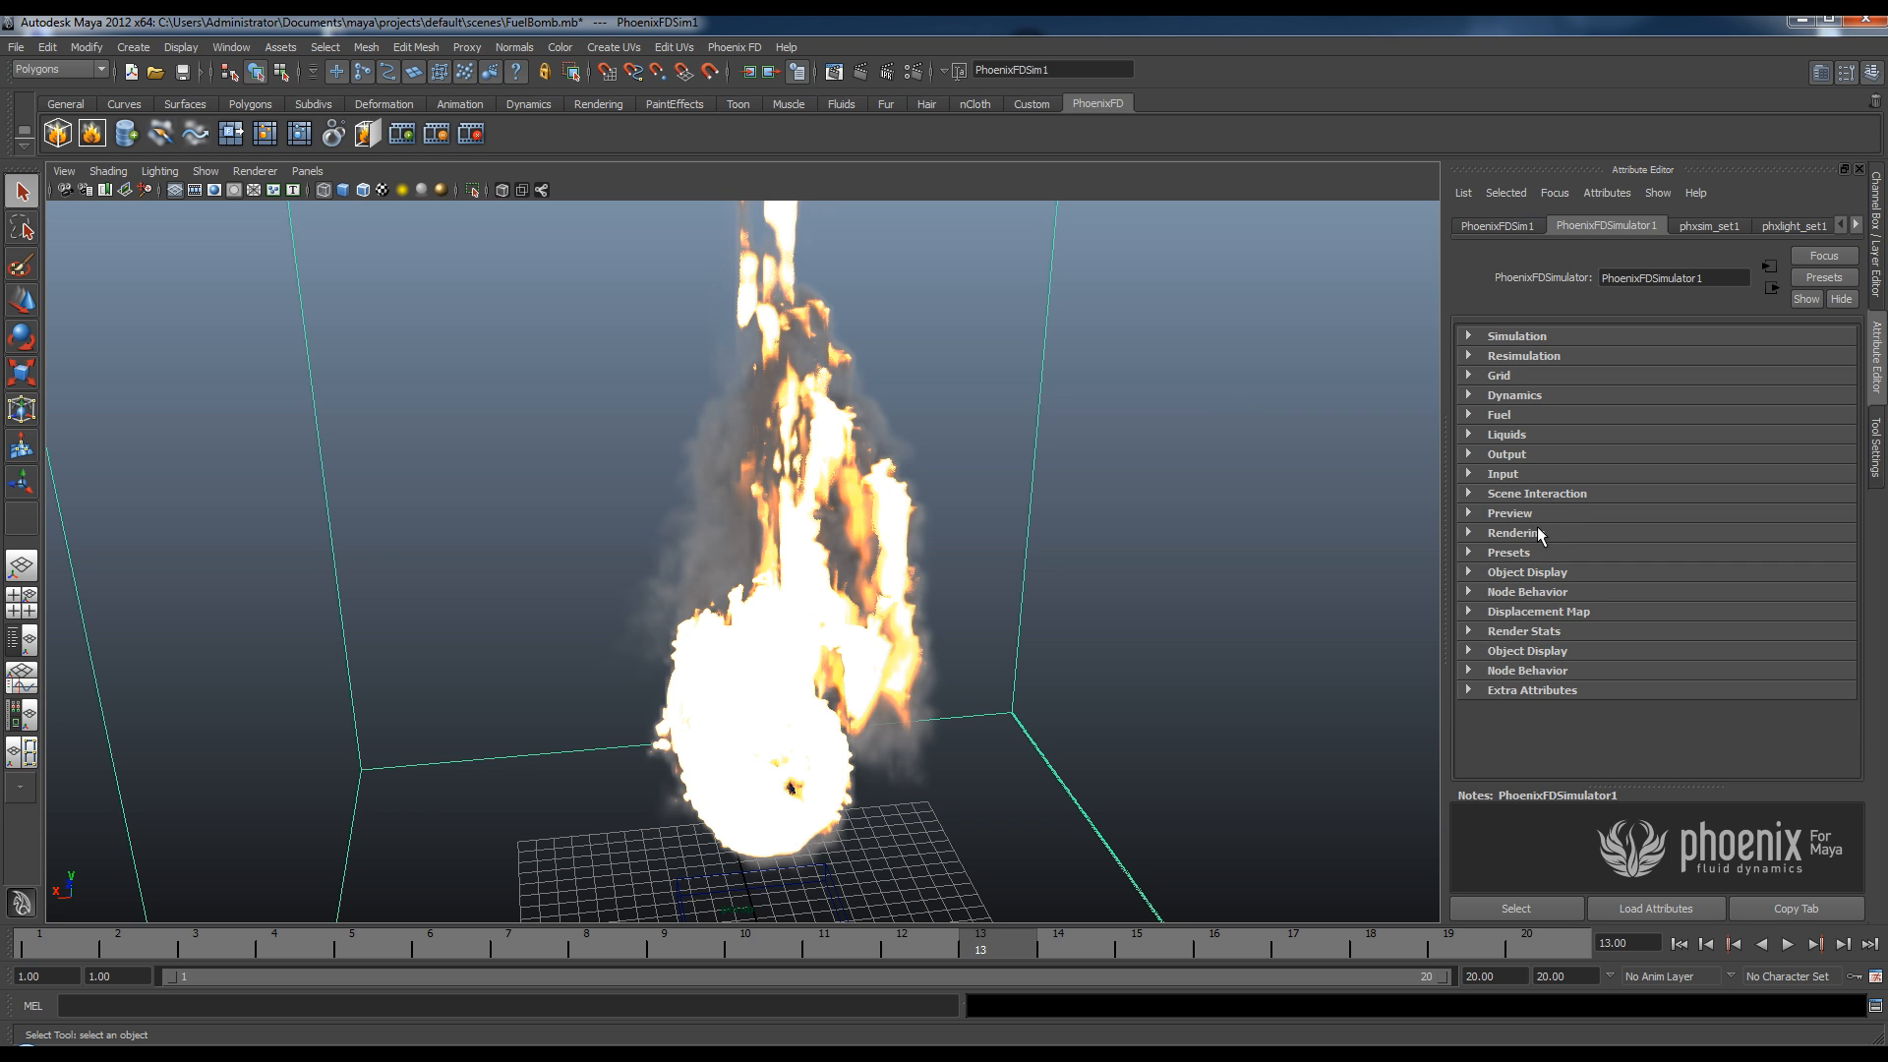
{"action": "left_click", "coordinate": [1509, 532]}
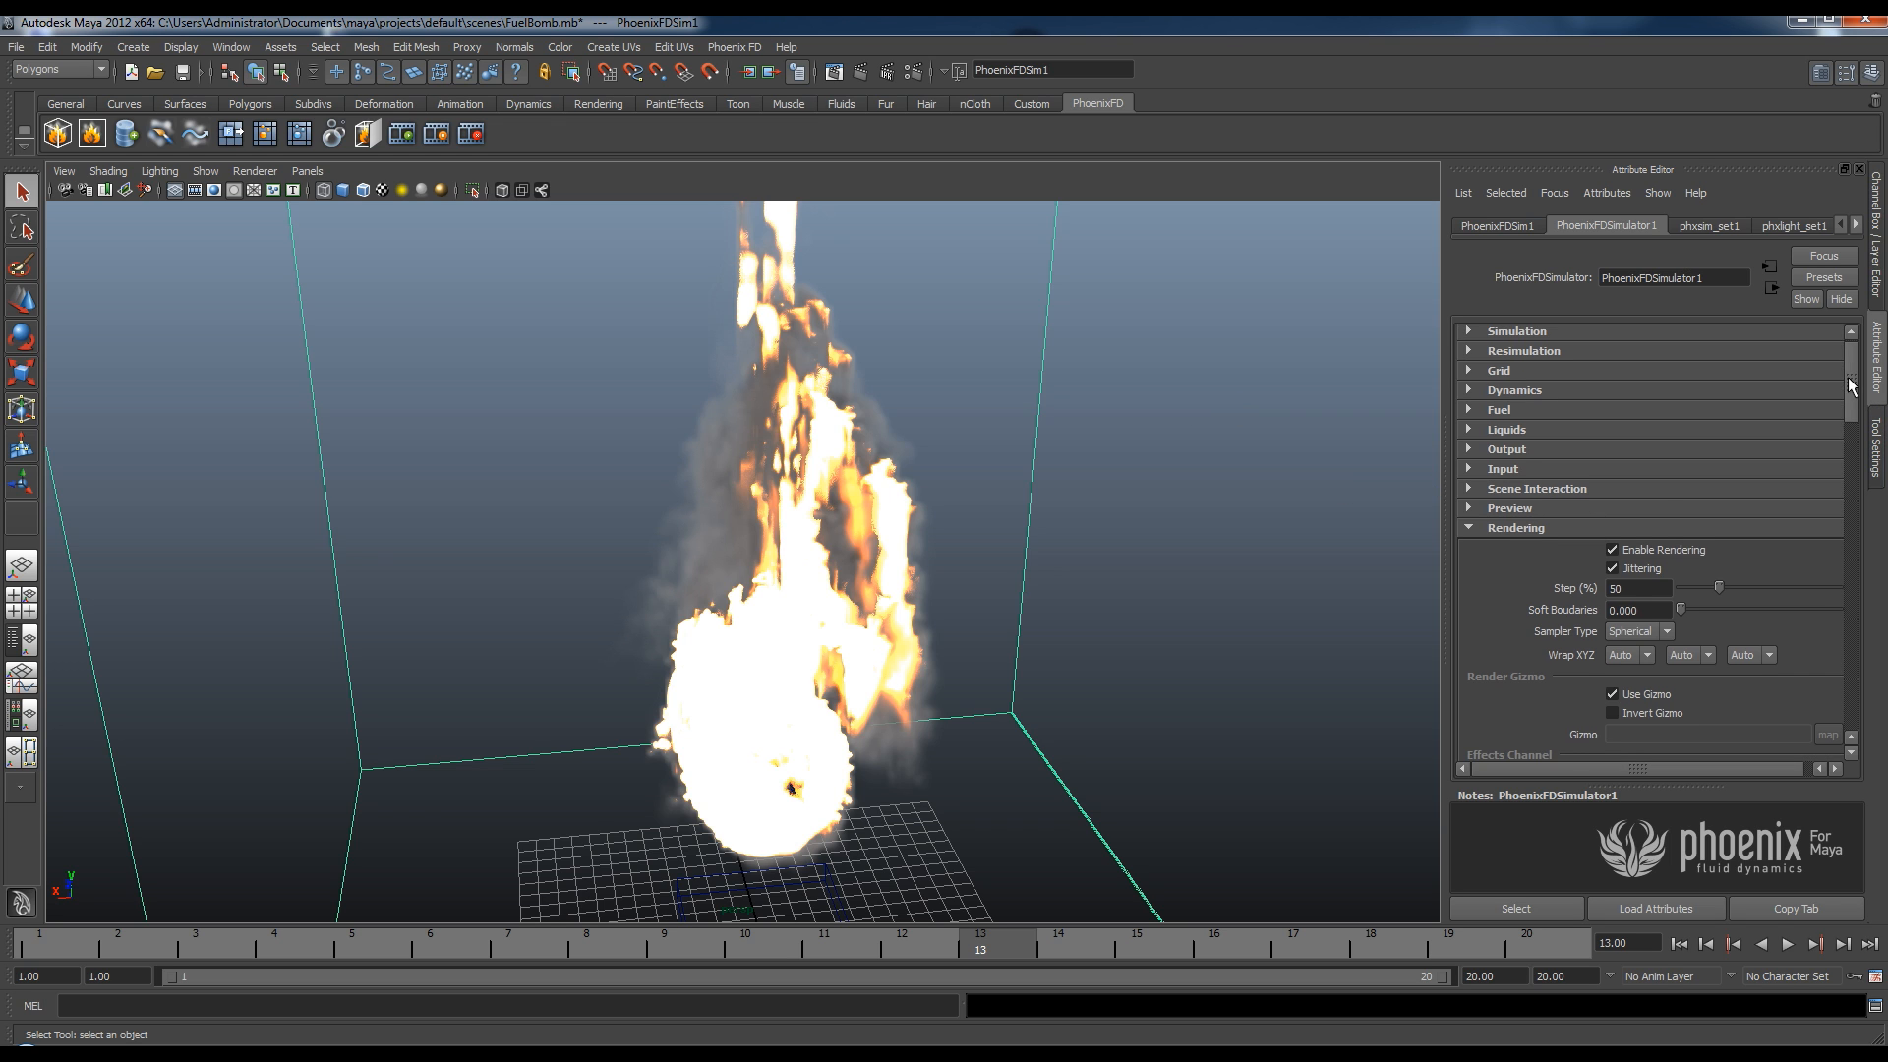
{"action": "scroll", "scroll_direction": "down", "scroll_amount": 3}
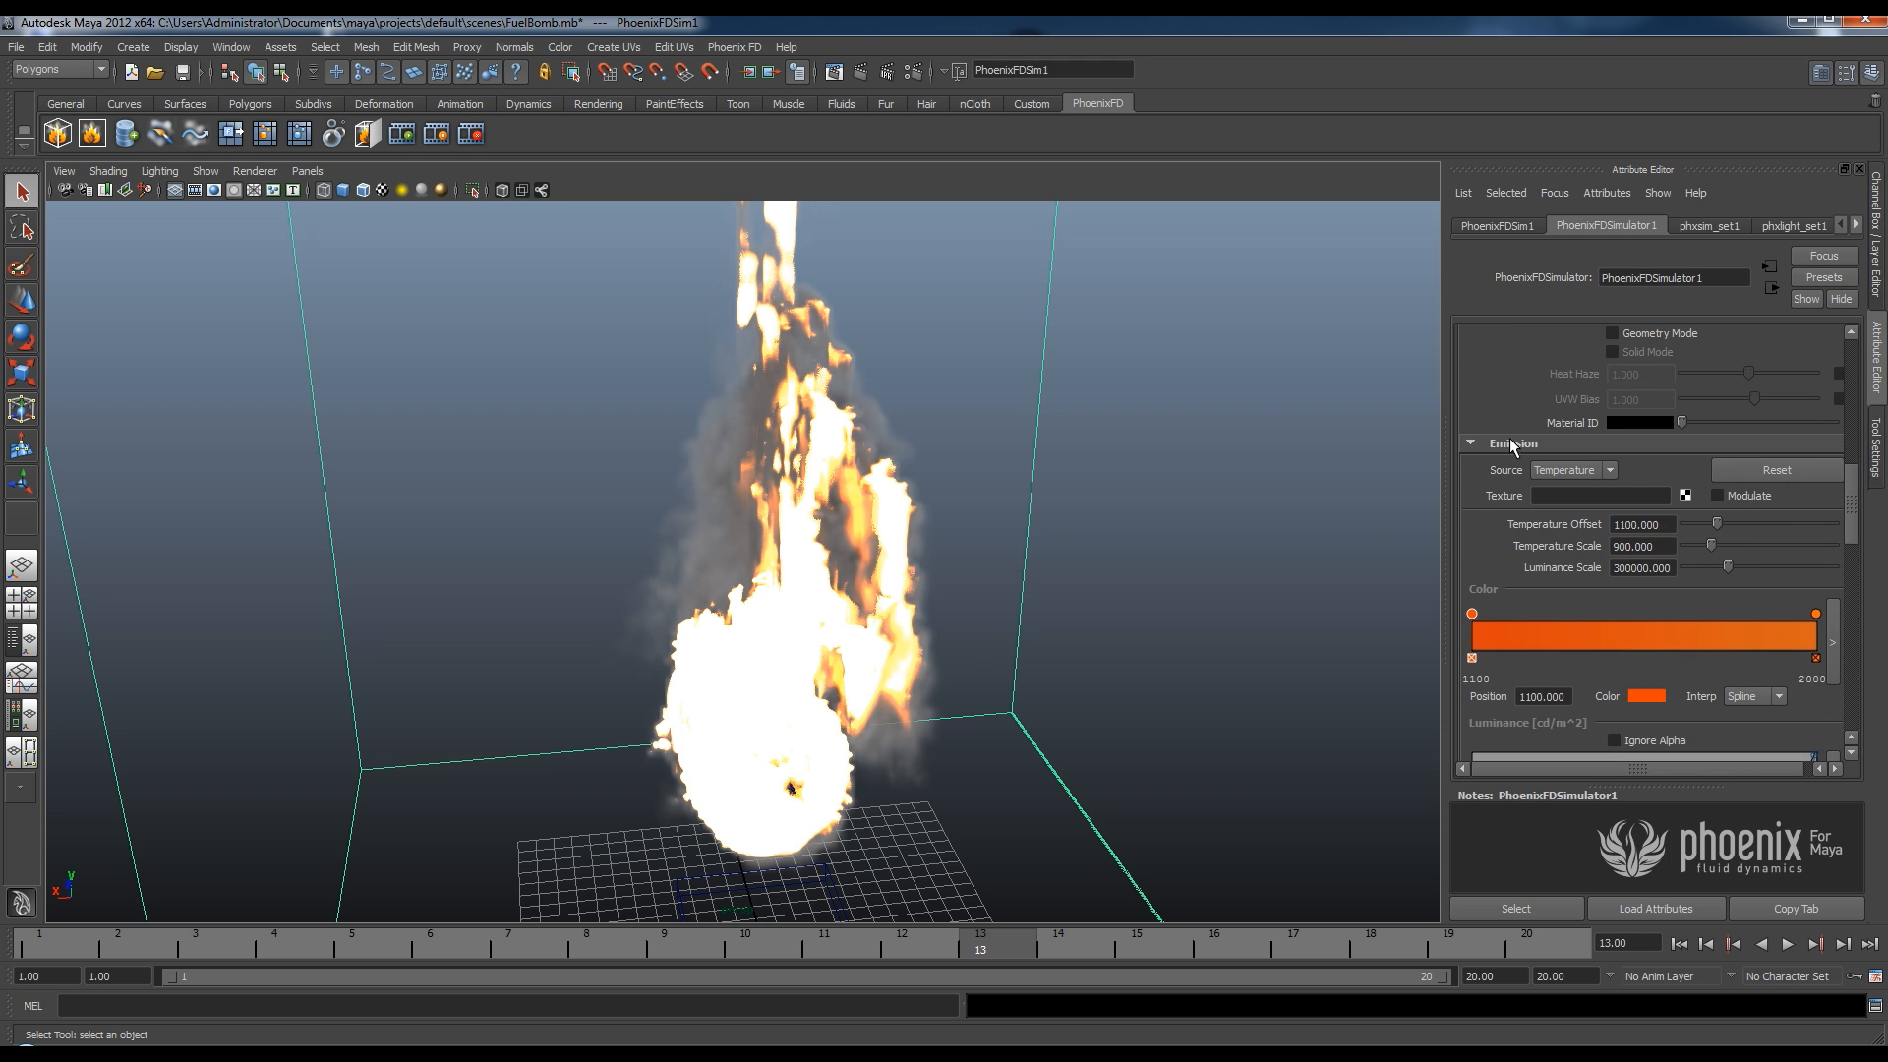
{"action": "left_click", "coordinate": [1511, 442]}
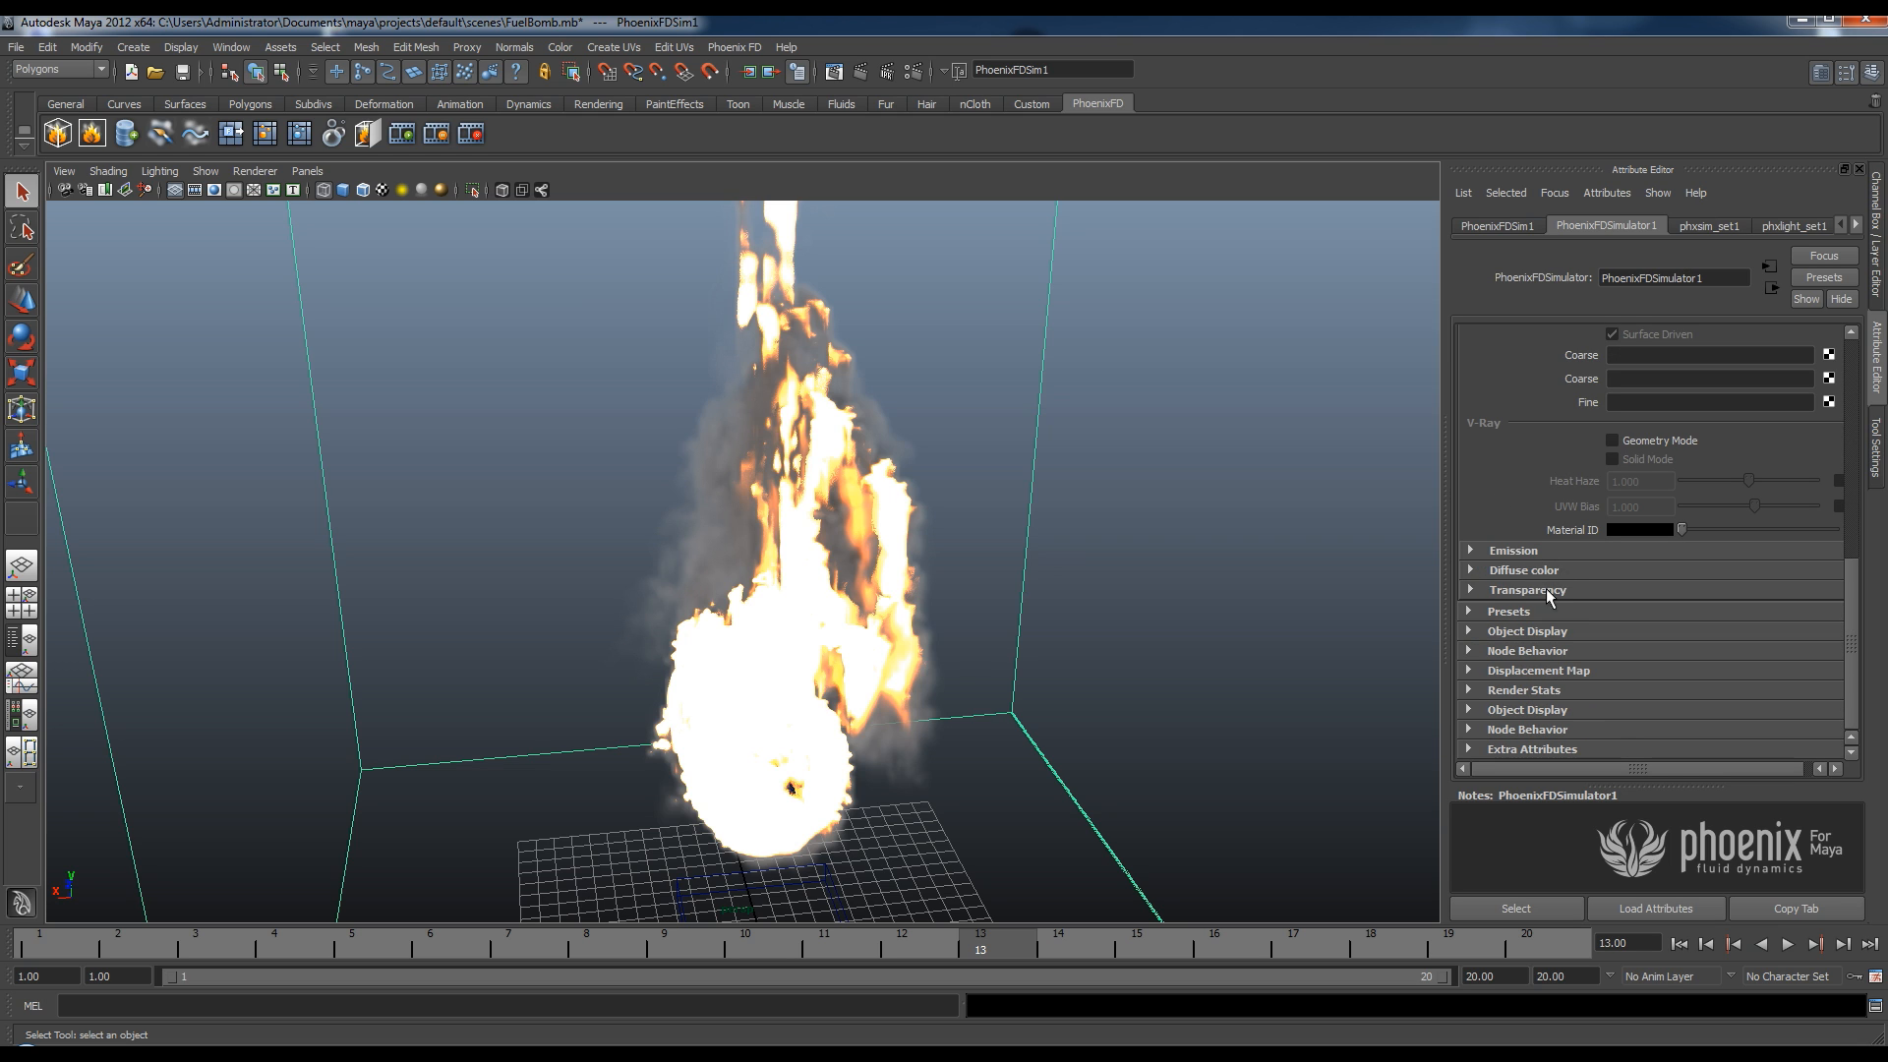
{"action": "left_click", "coordinate": [1512, 550]}
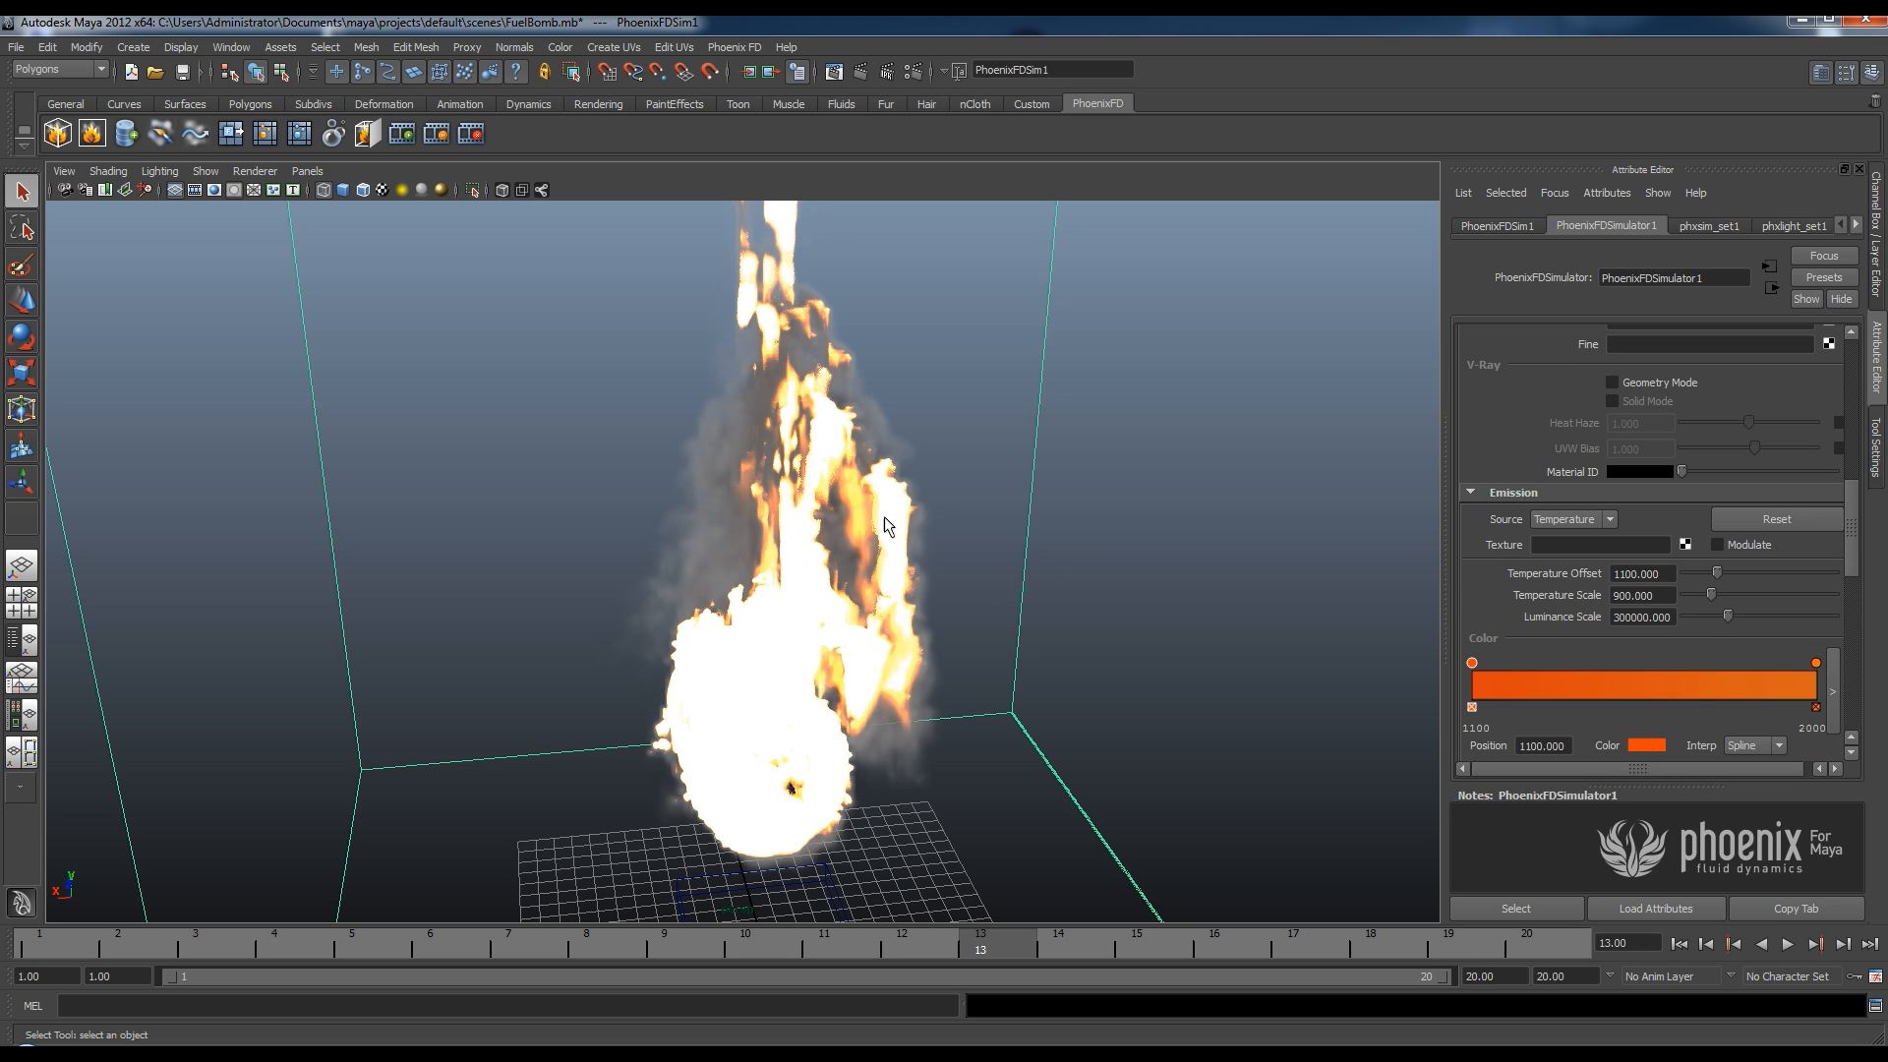
{"action": "scroll", "scroll_direction": "down", "scroll_amount": 3}
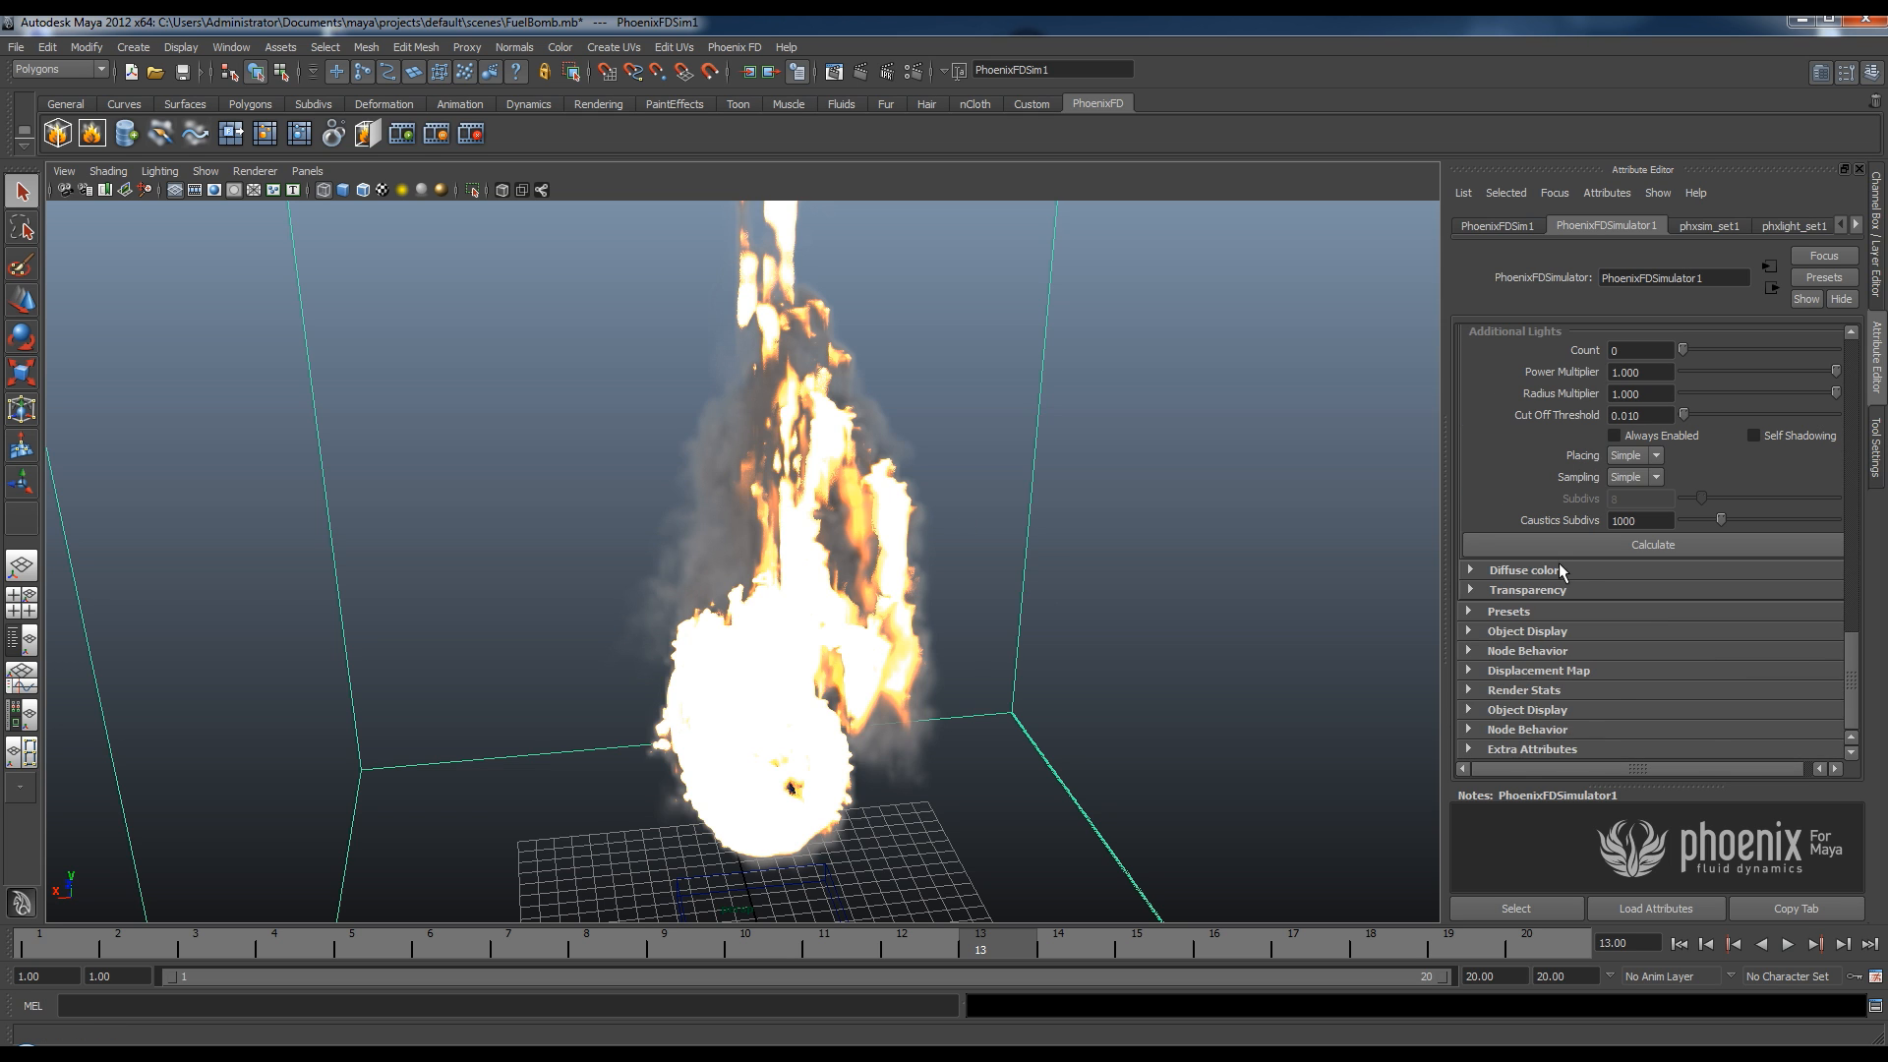
{"action": "left_click", "coordinate": [1522, 569]}
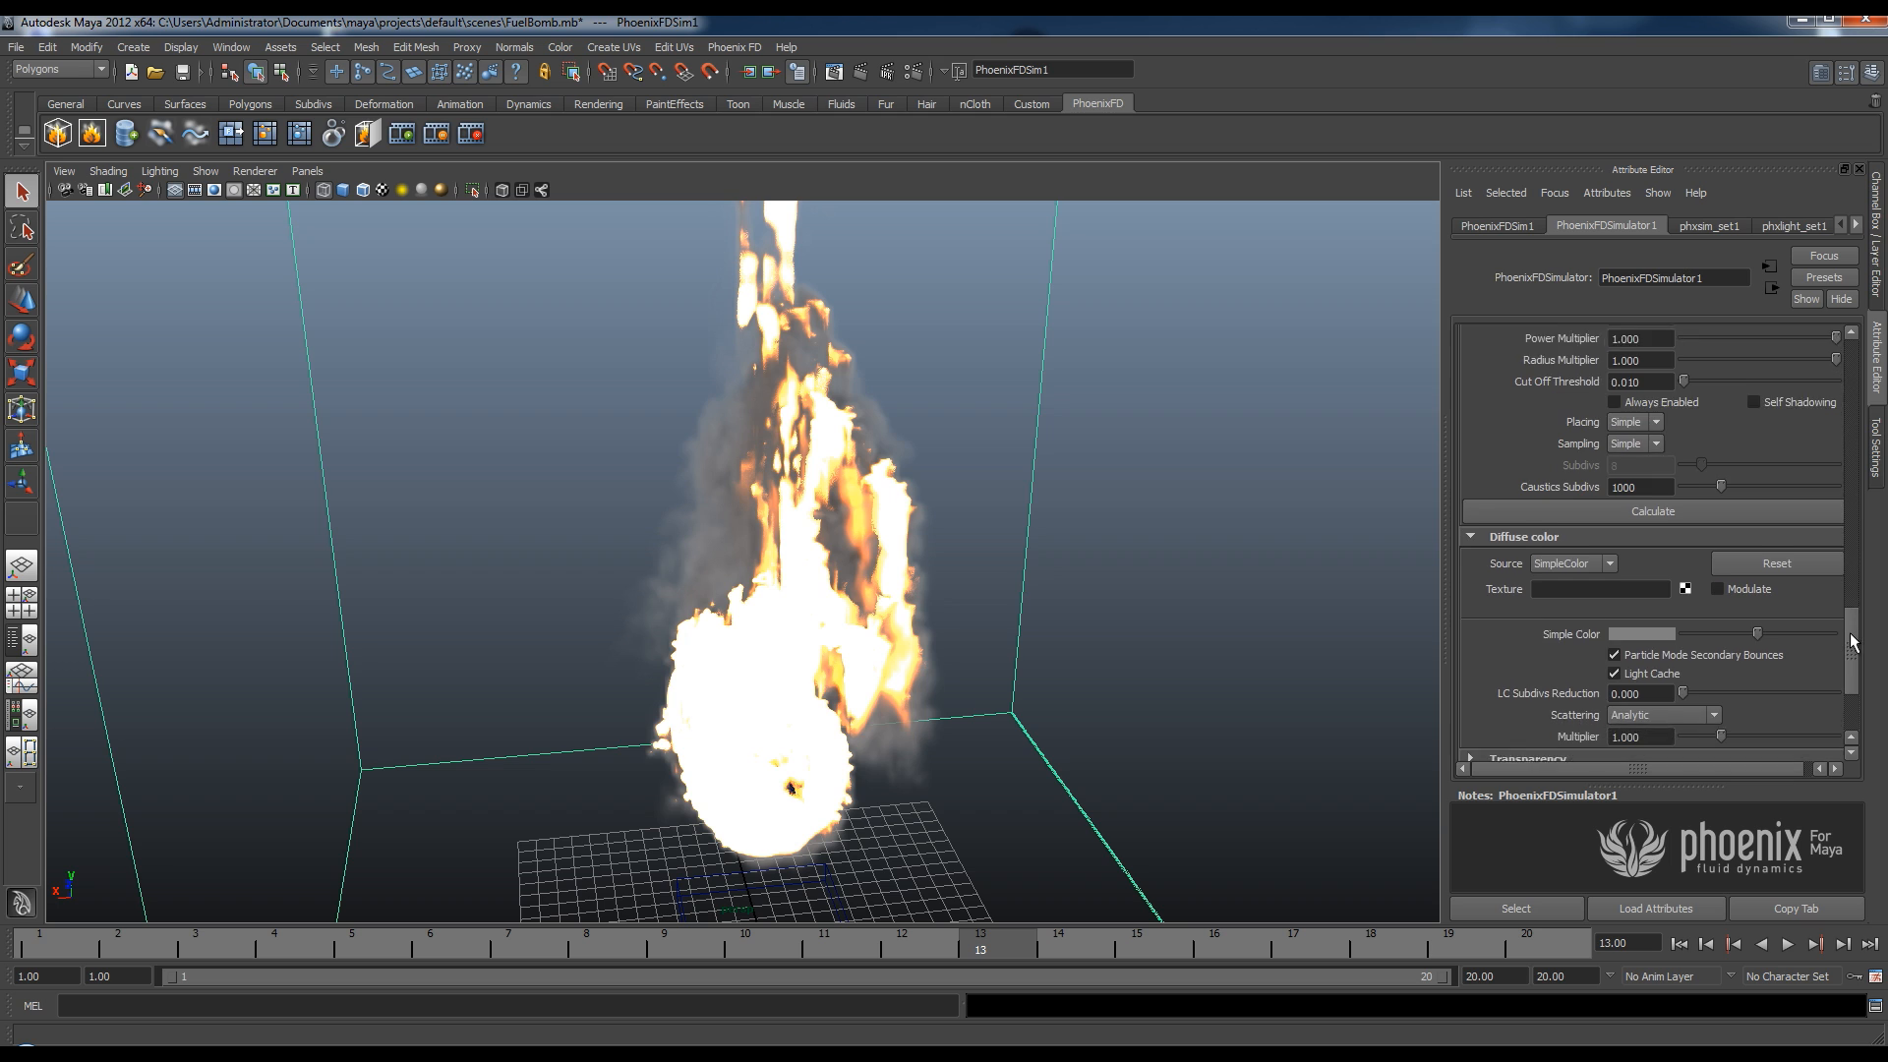
{"action": "scroll", "scroll_direction": "down", "scroll_amount": 3}
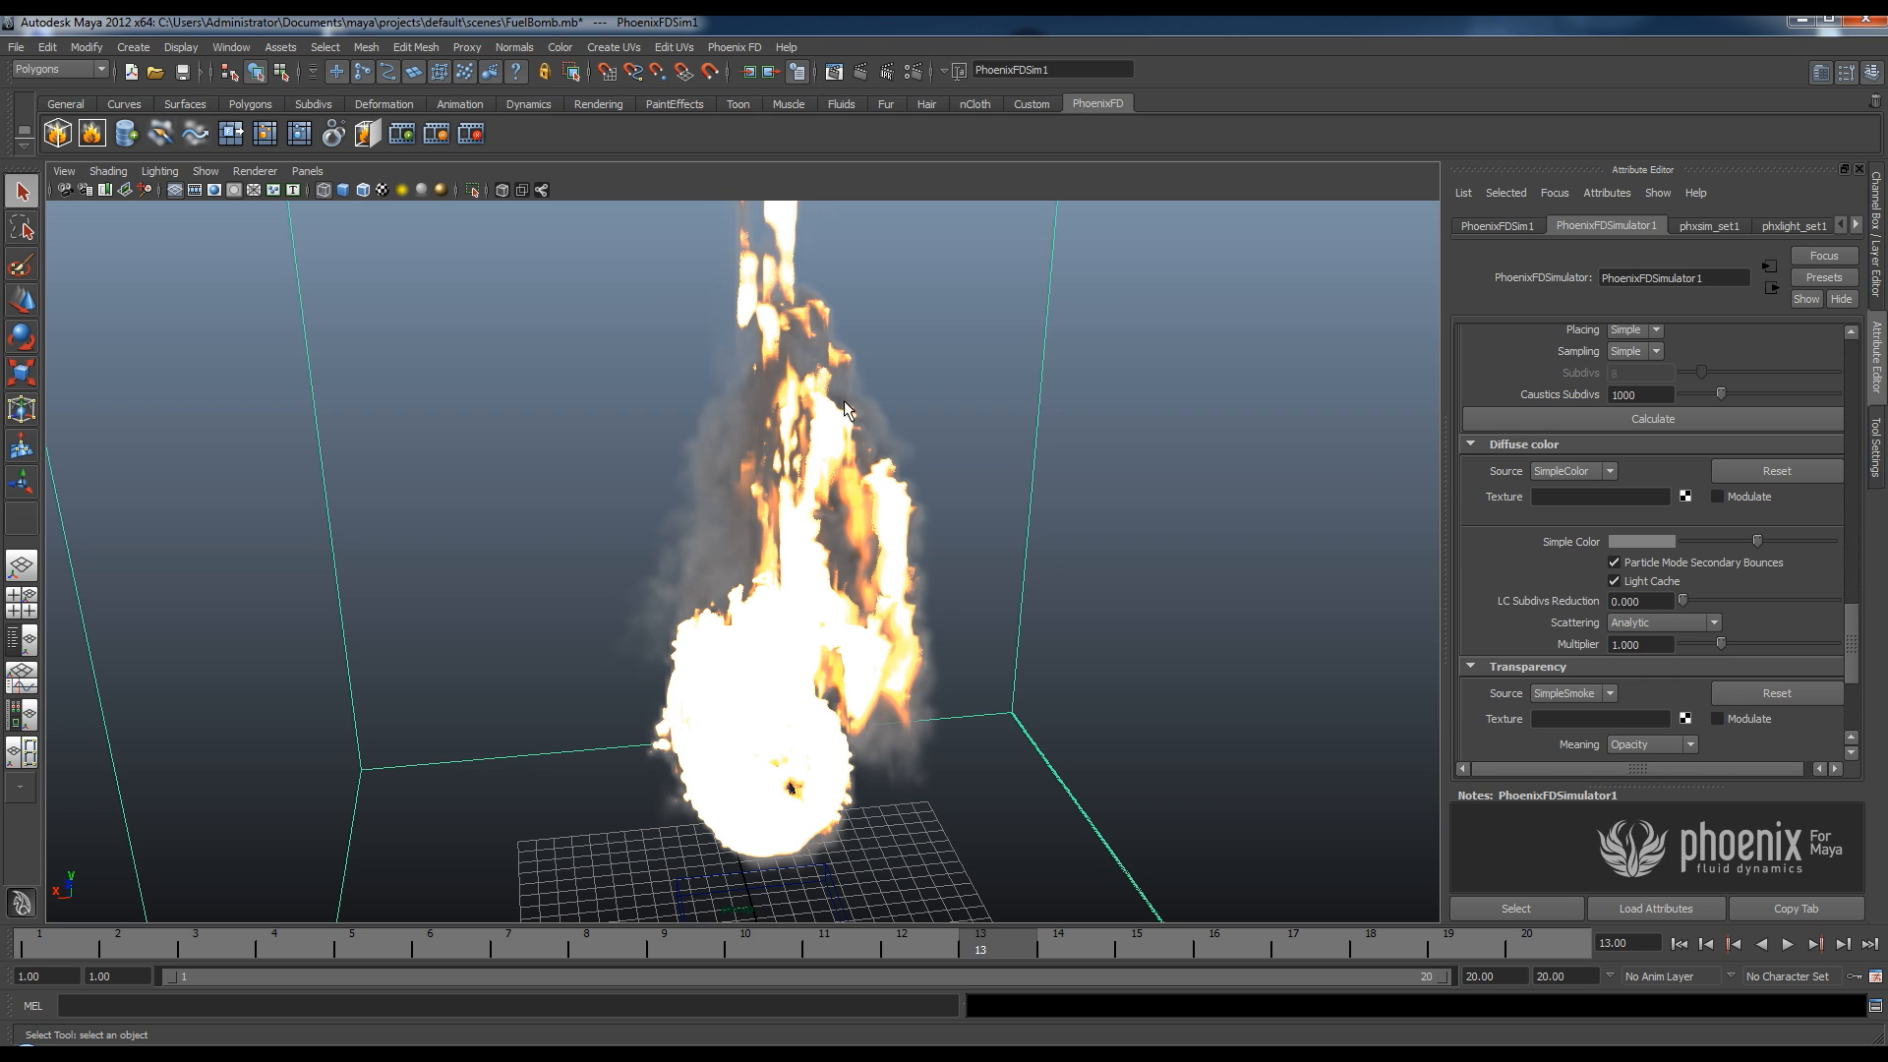
Set the smoke's diffuse color to green and bring up the Transparency rollout.
{"action": "left_click", "coordinate": [1658, 540]}
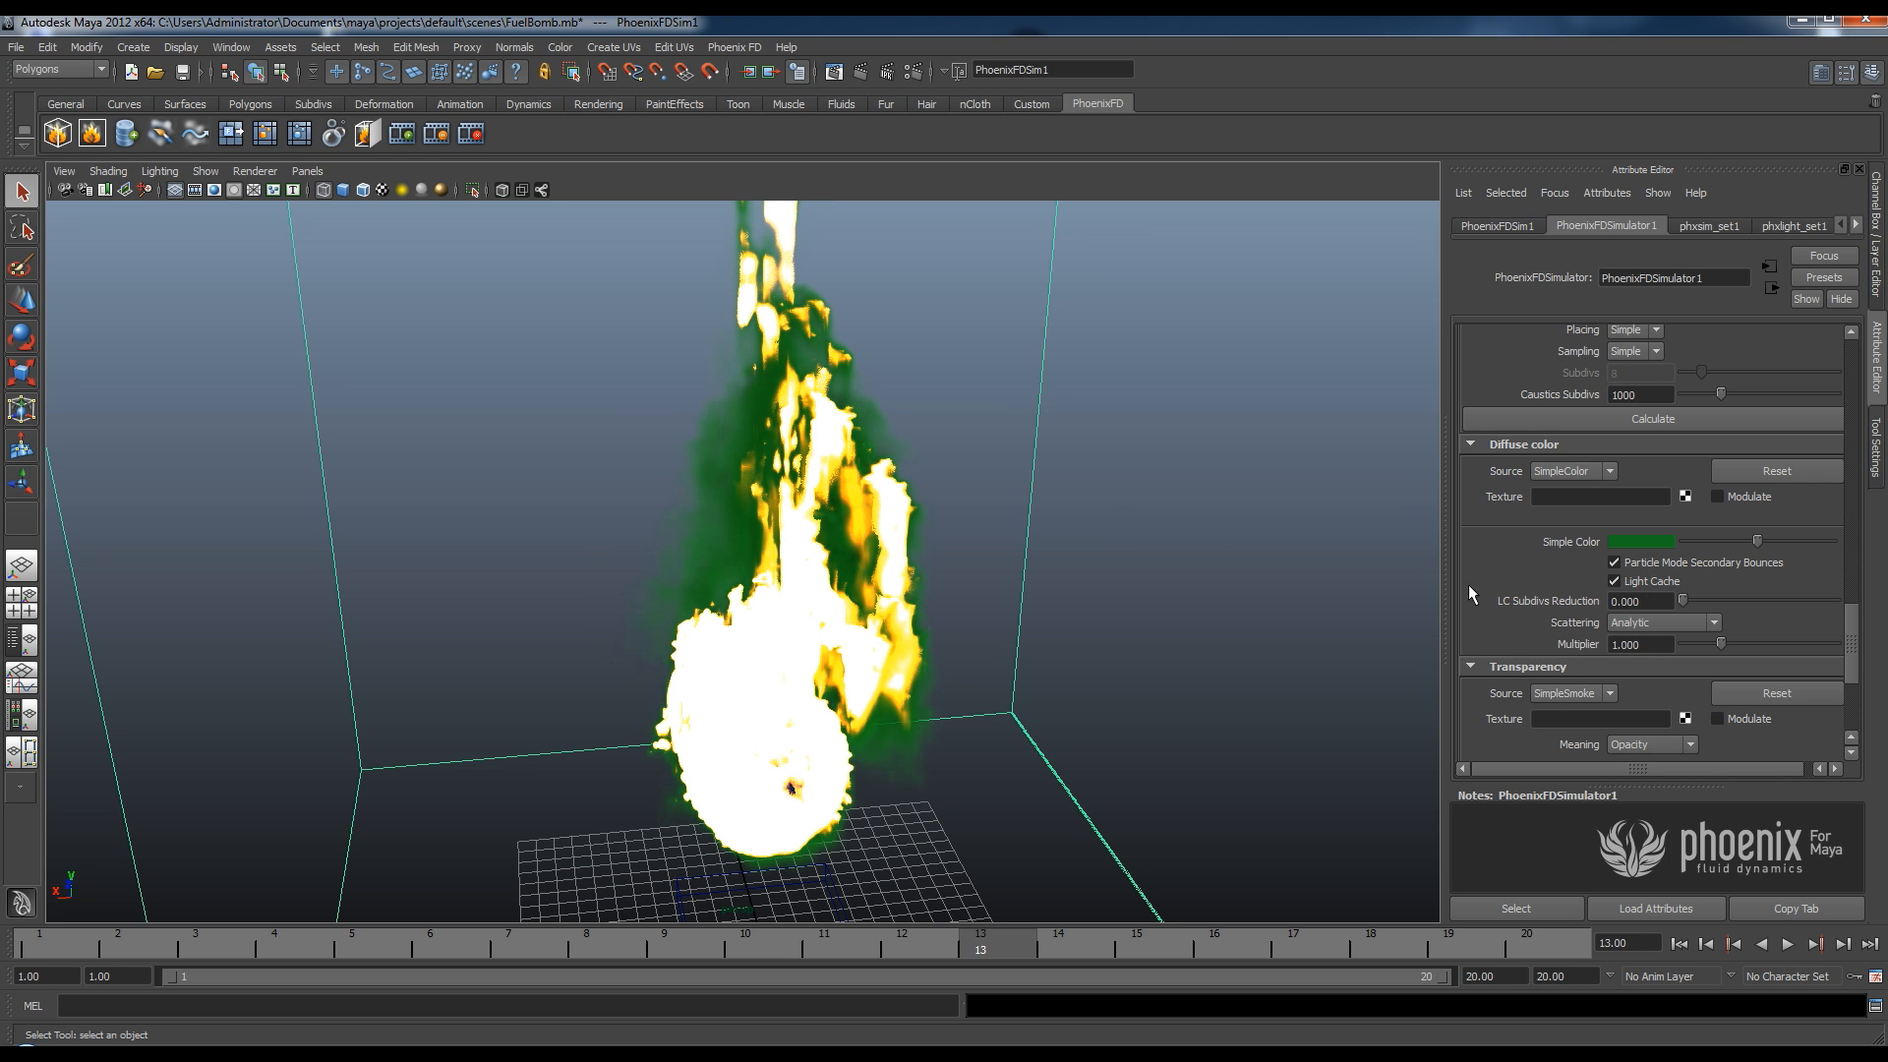
{"action": "mouse_move", "coordinate": [1658, 547]}
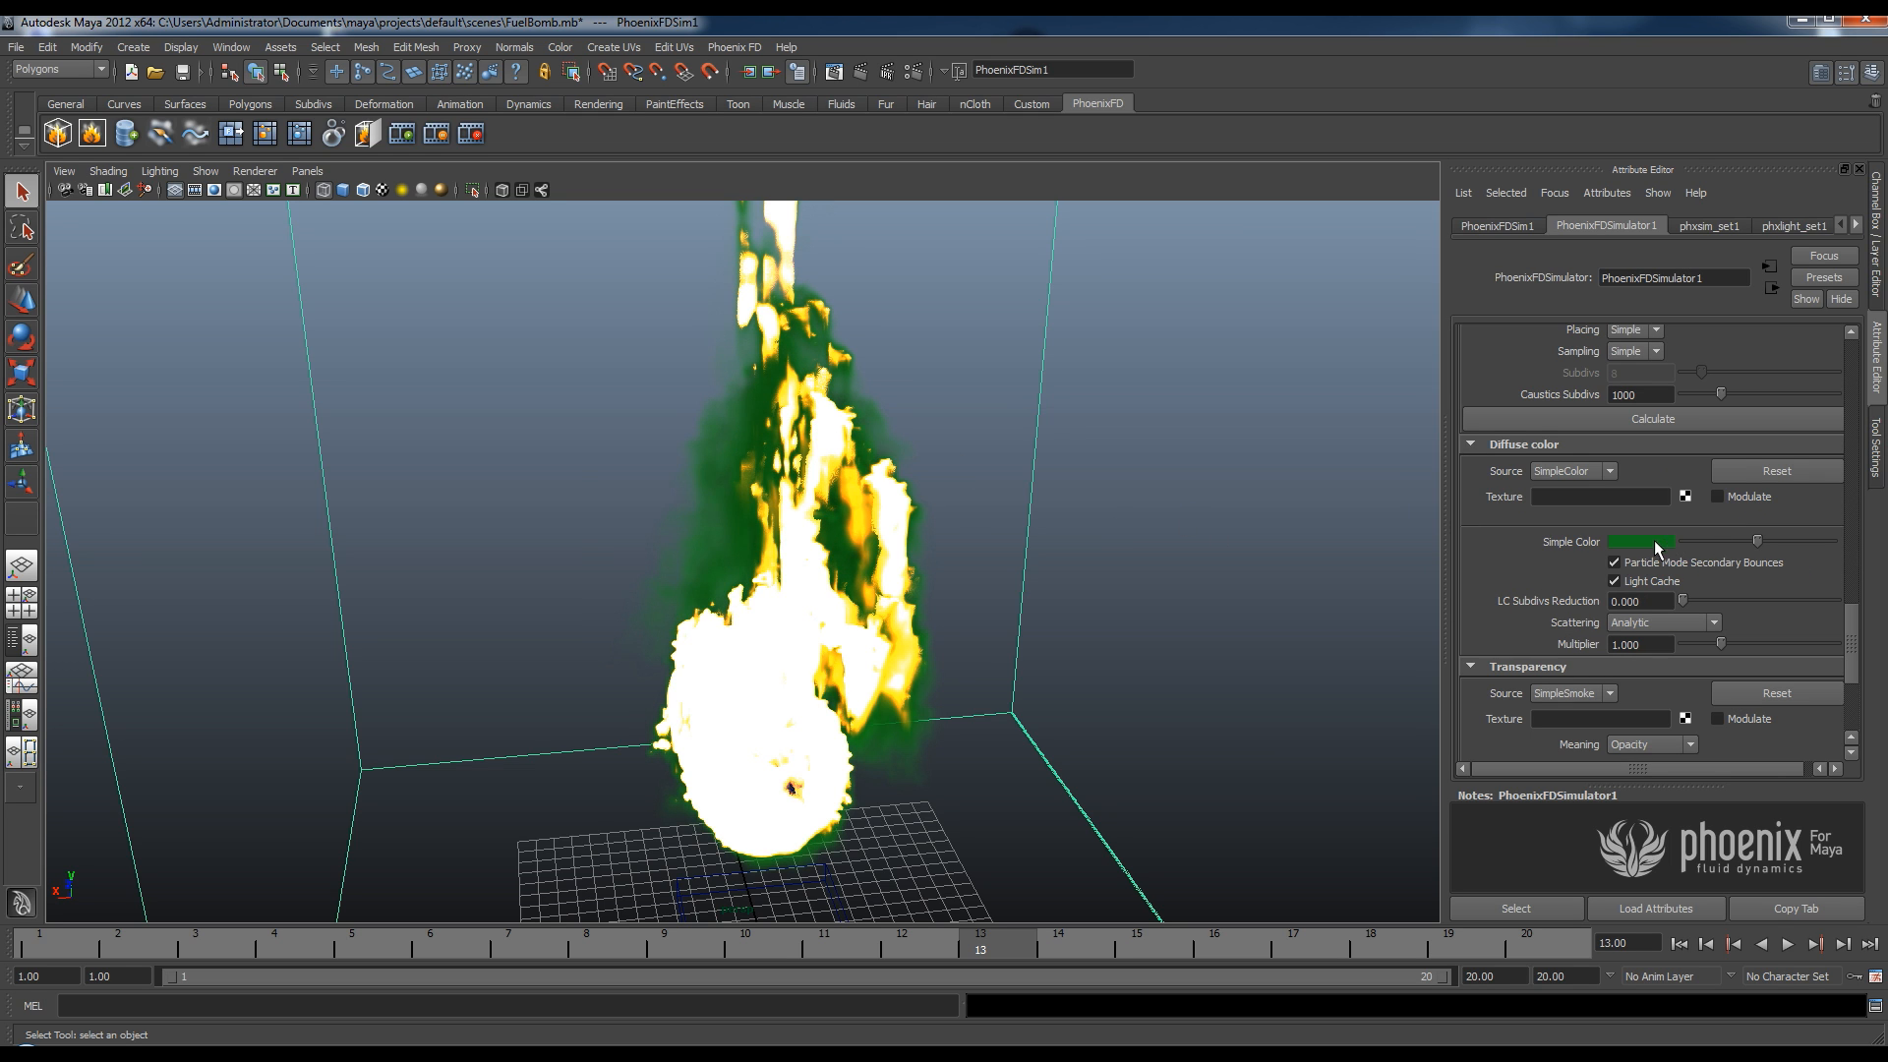
{"action": "left_click", "coordinate": [1642, 542]}
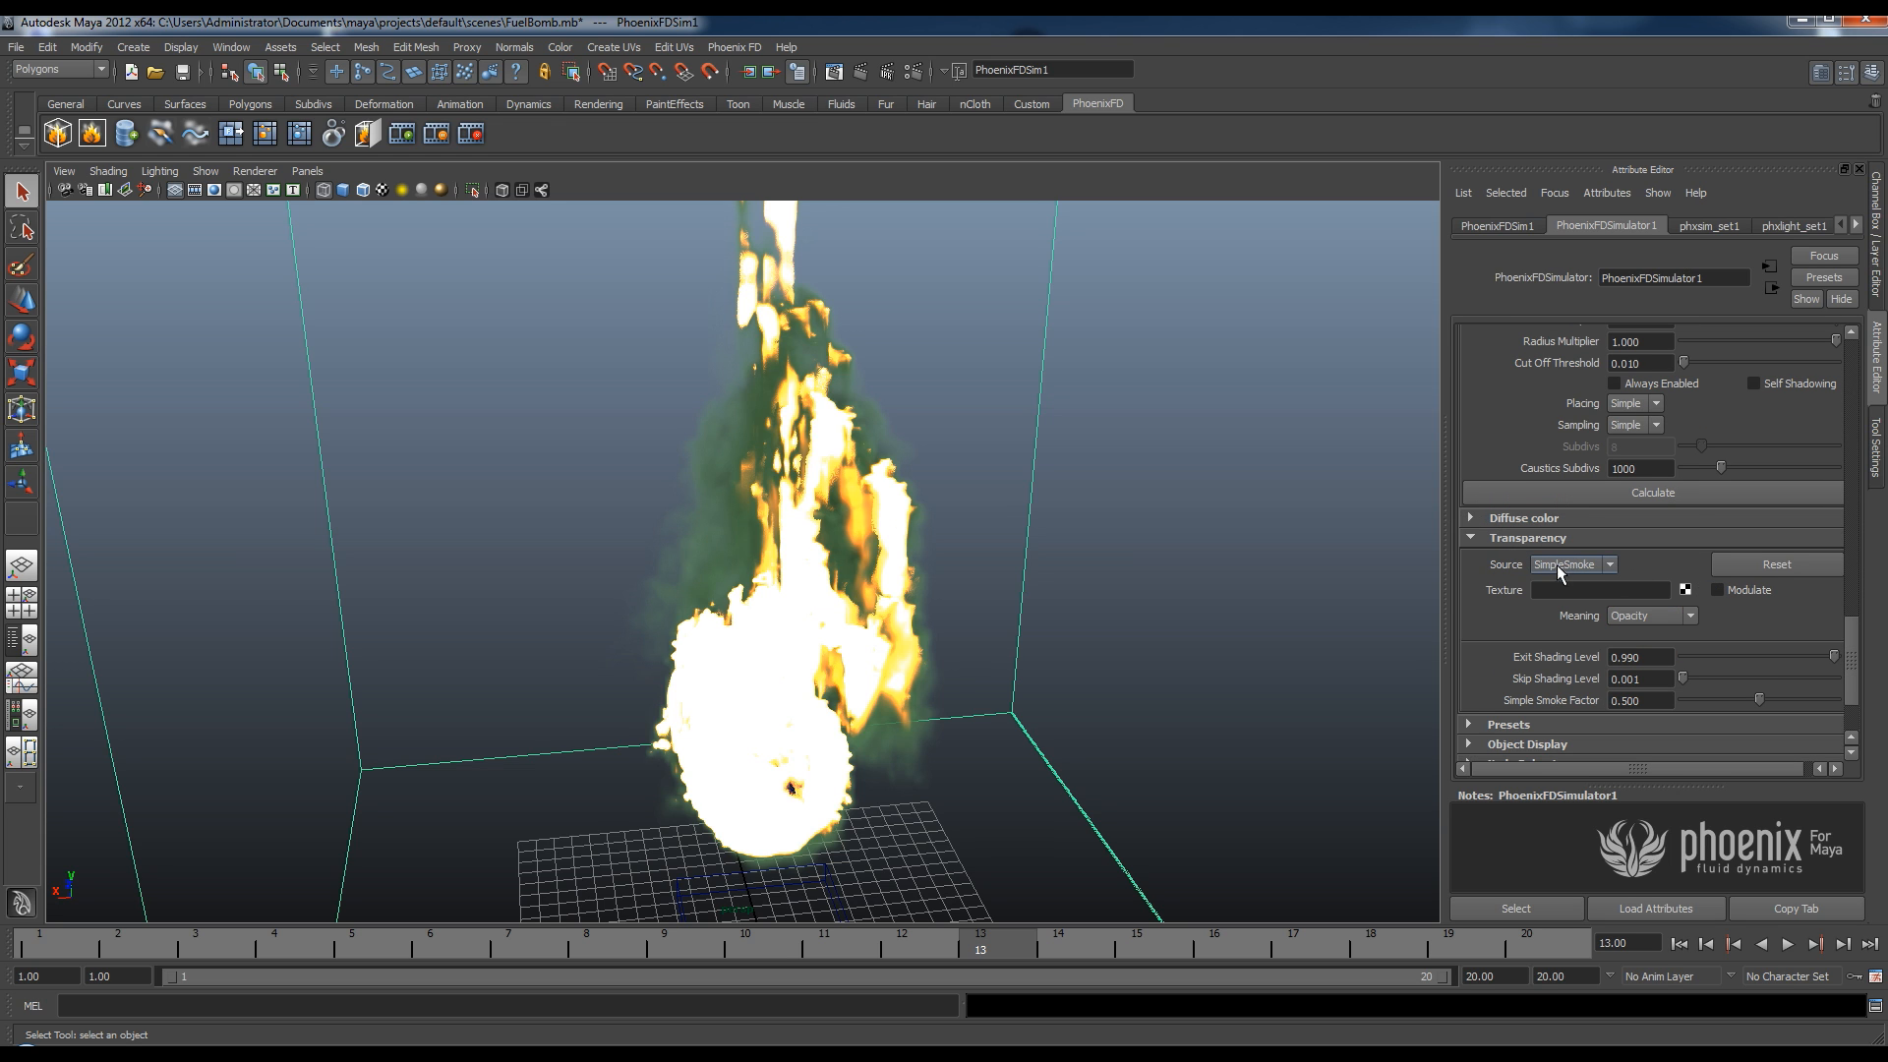
{"action": "mouse_move", "coordinate": [1518, 563]}
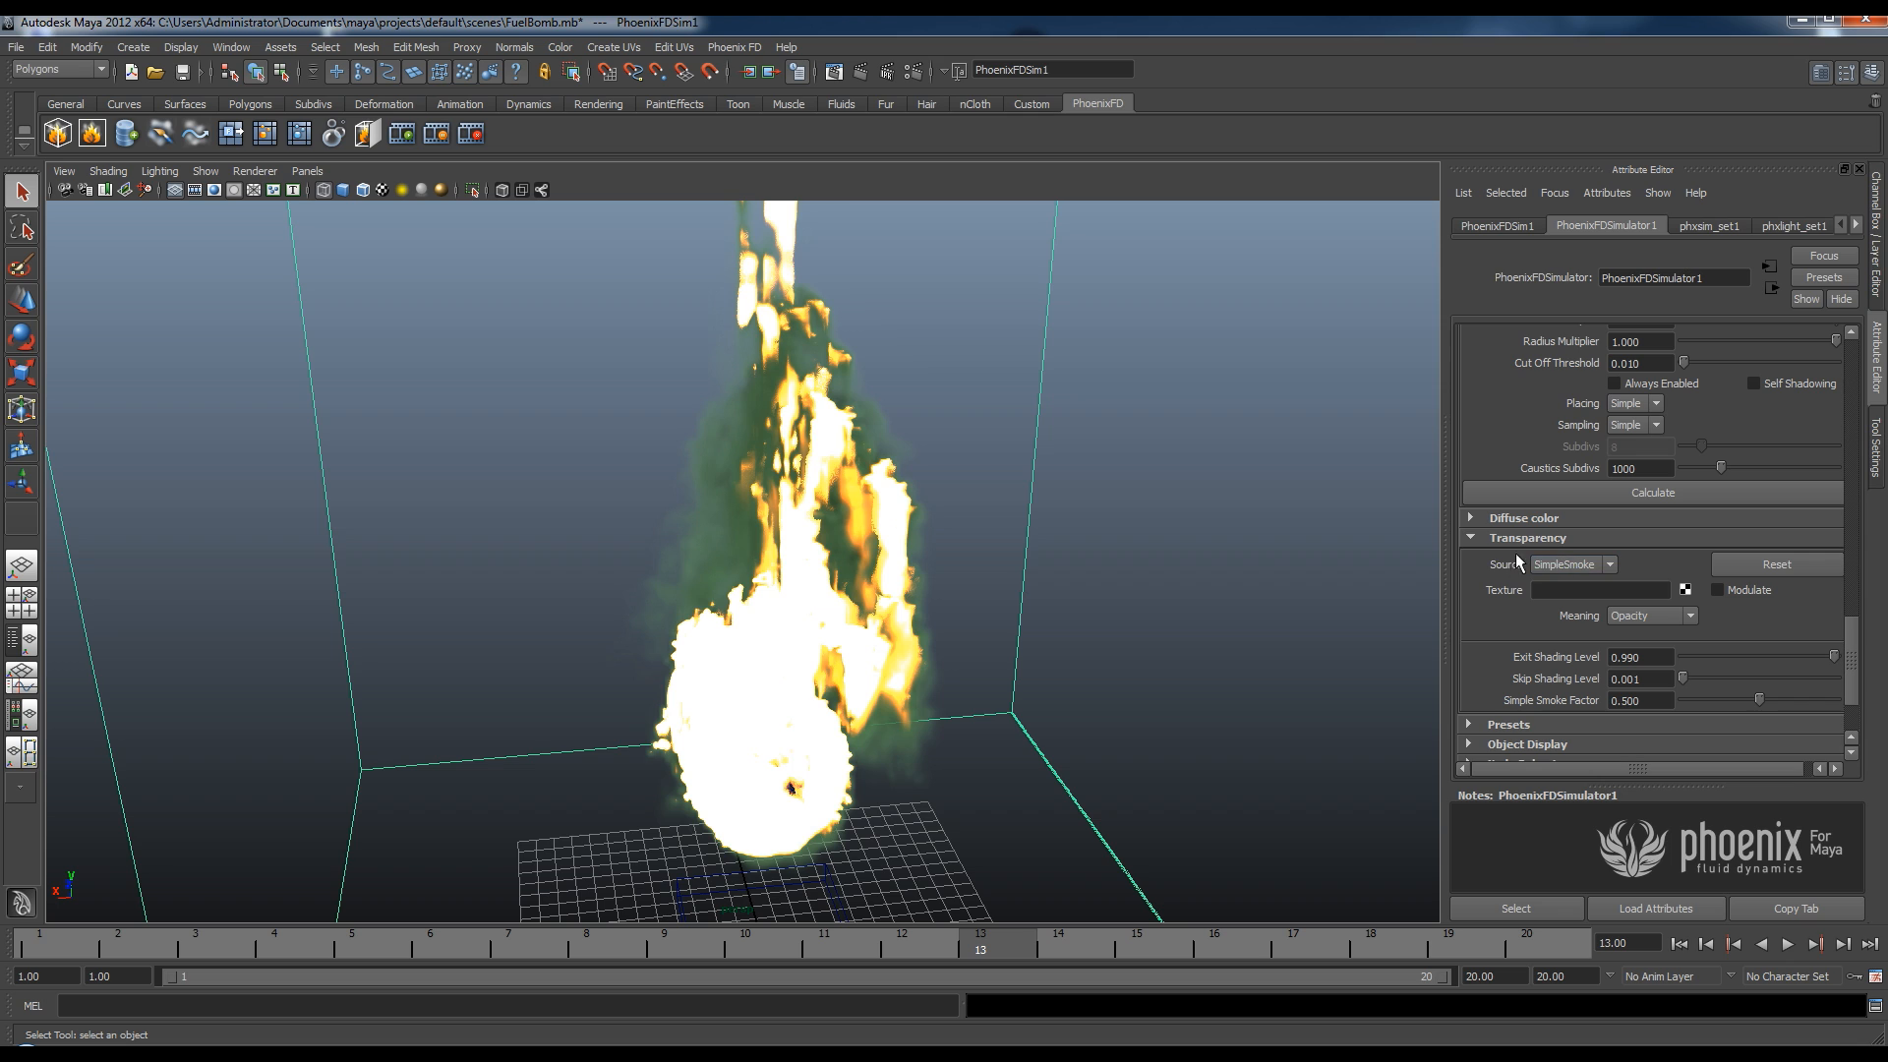
{"action": "mouse_move", "coordinate": [1283, 571]}
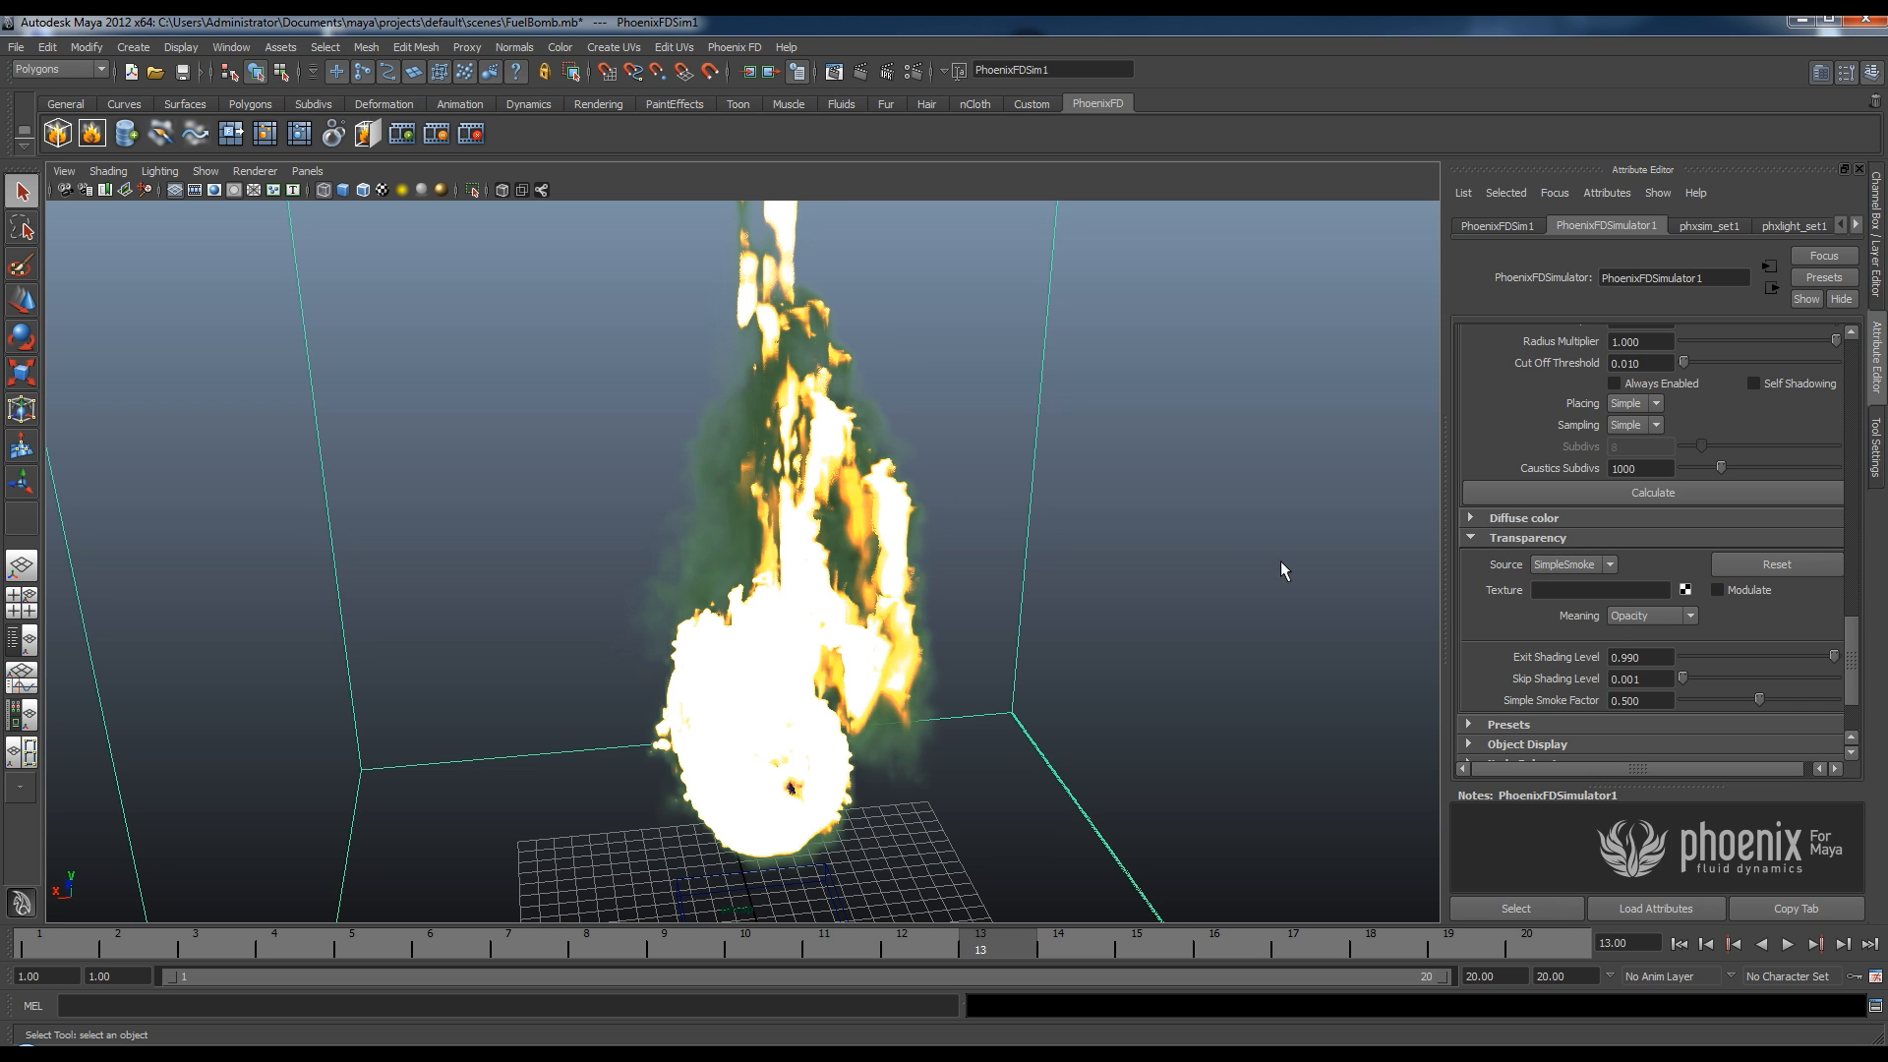
Choose Temperature as the Transparency source to reveal the opacity curve.
{"action": "left_click", "coordinate": [1608, 564]}
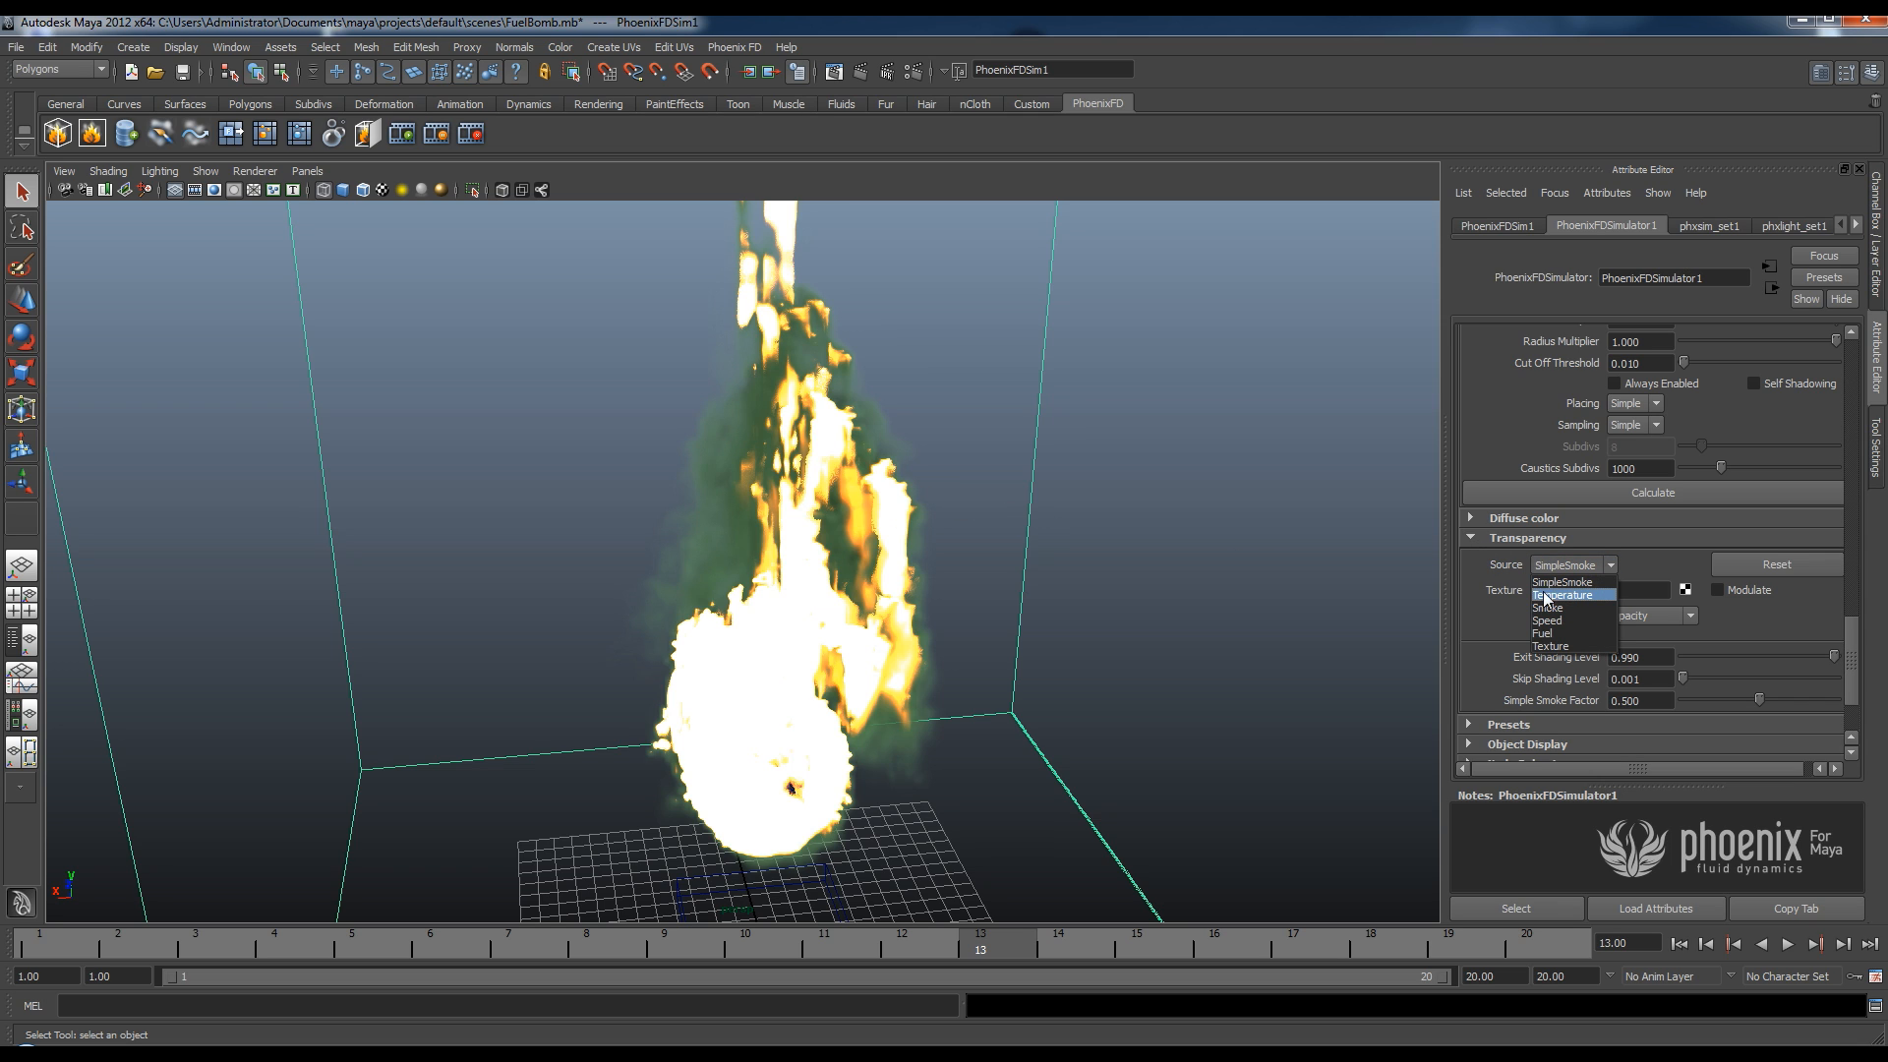
{"action": "left_click", "coordinate": [1563, 594]}
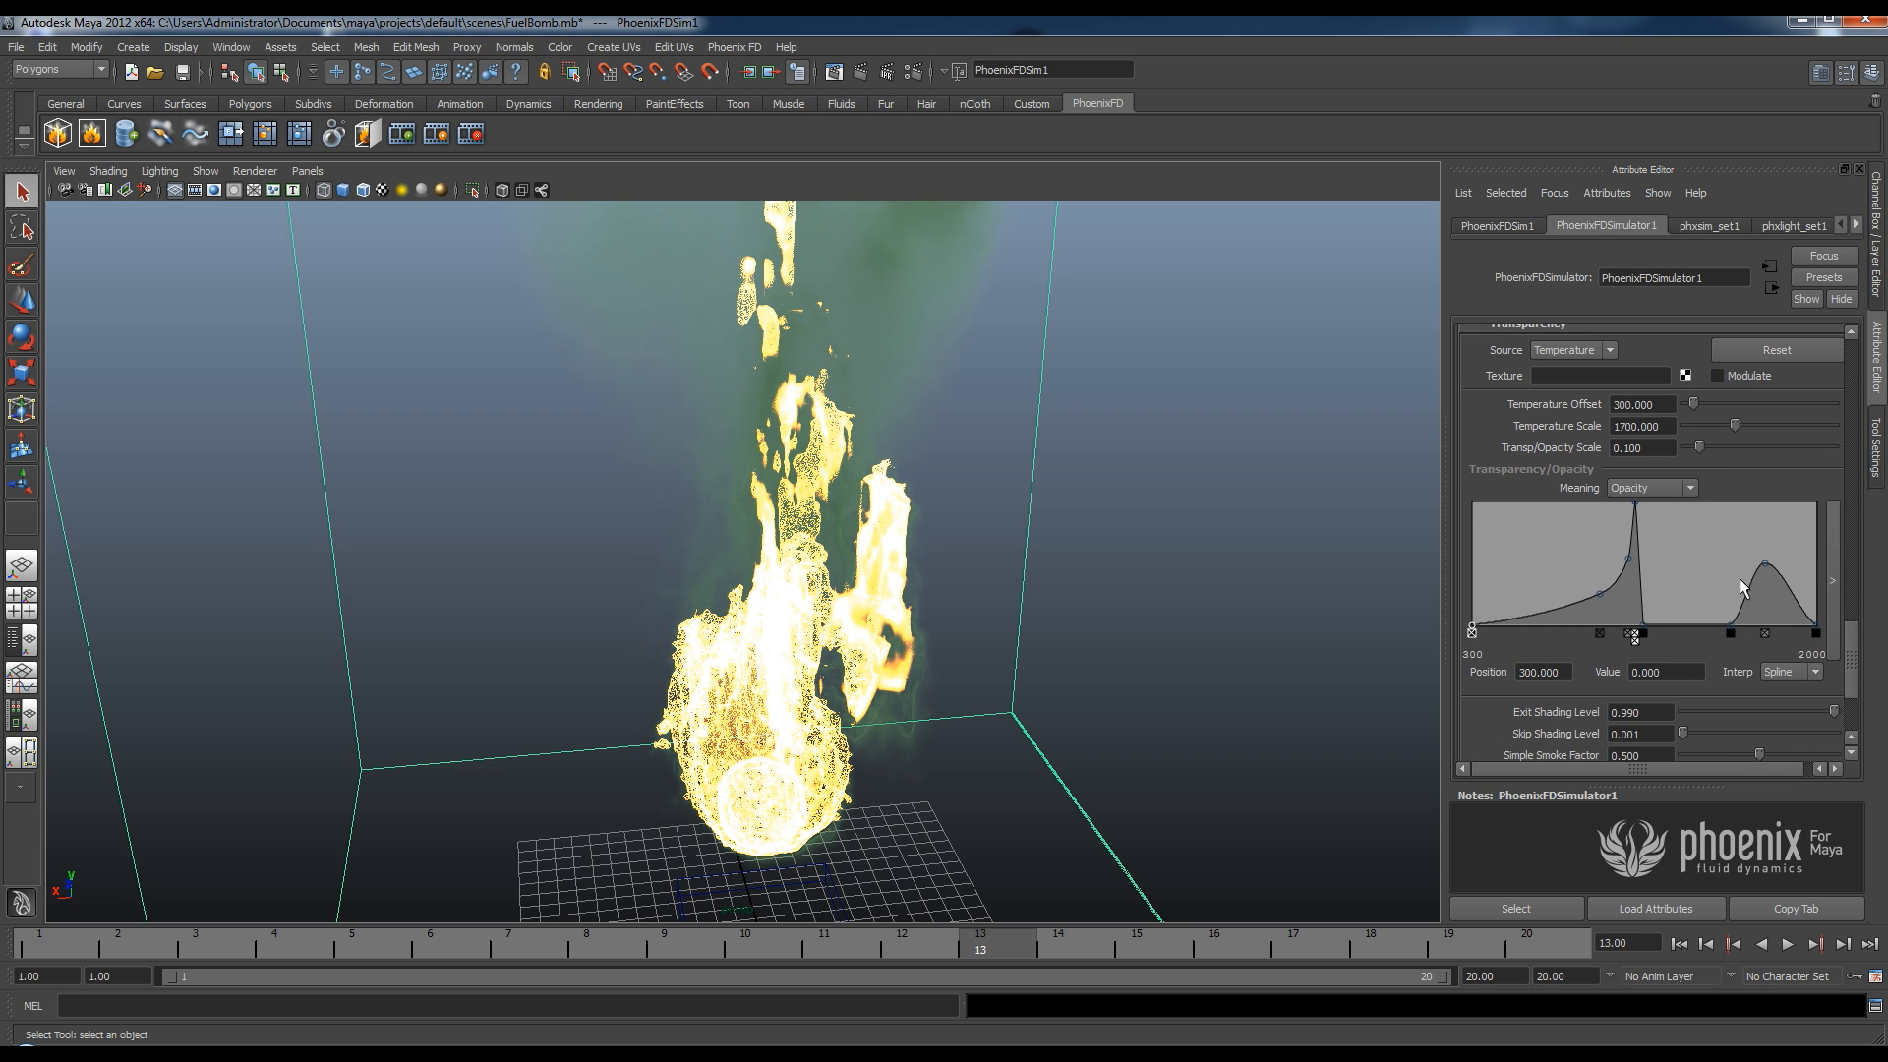
{"action": "mouse_move", "coordinate": [1579, 562]}
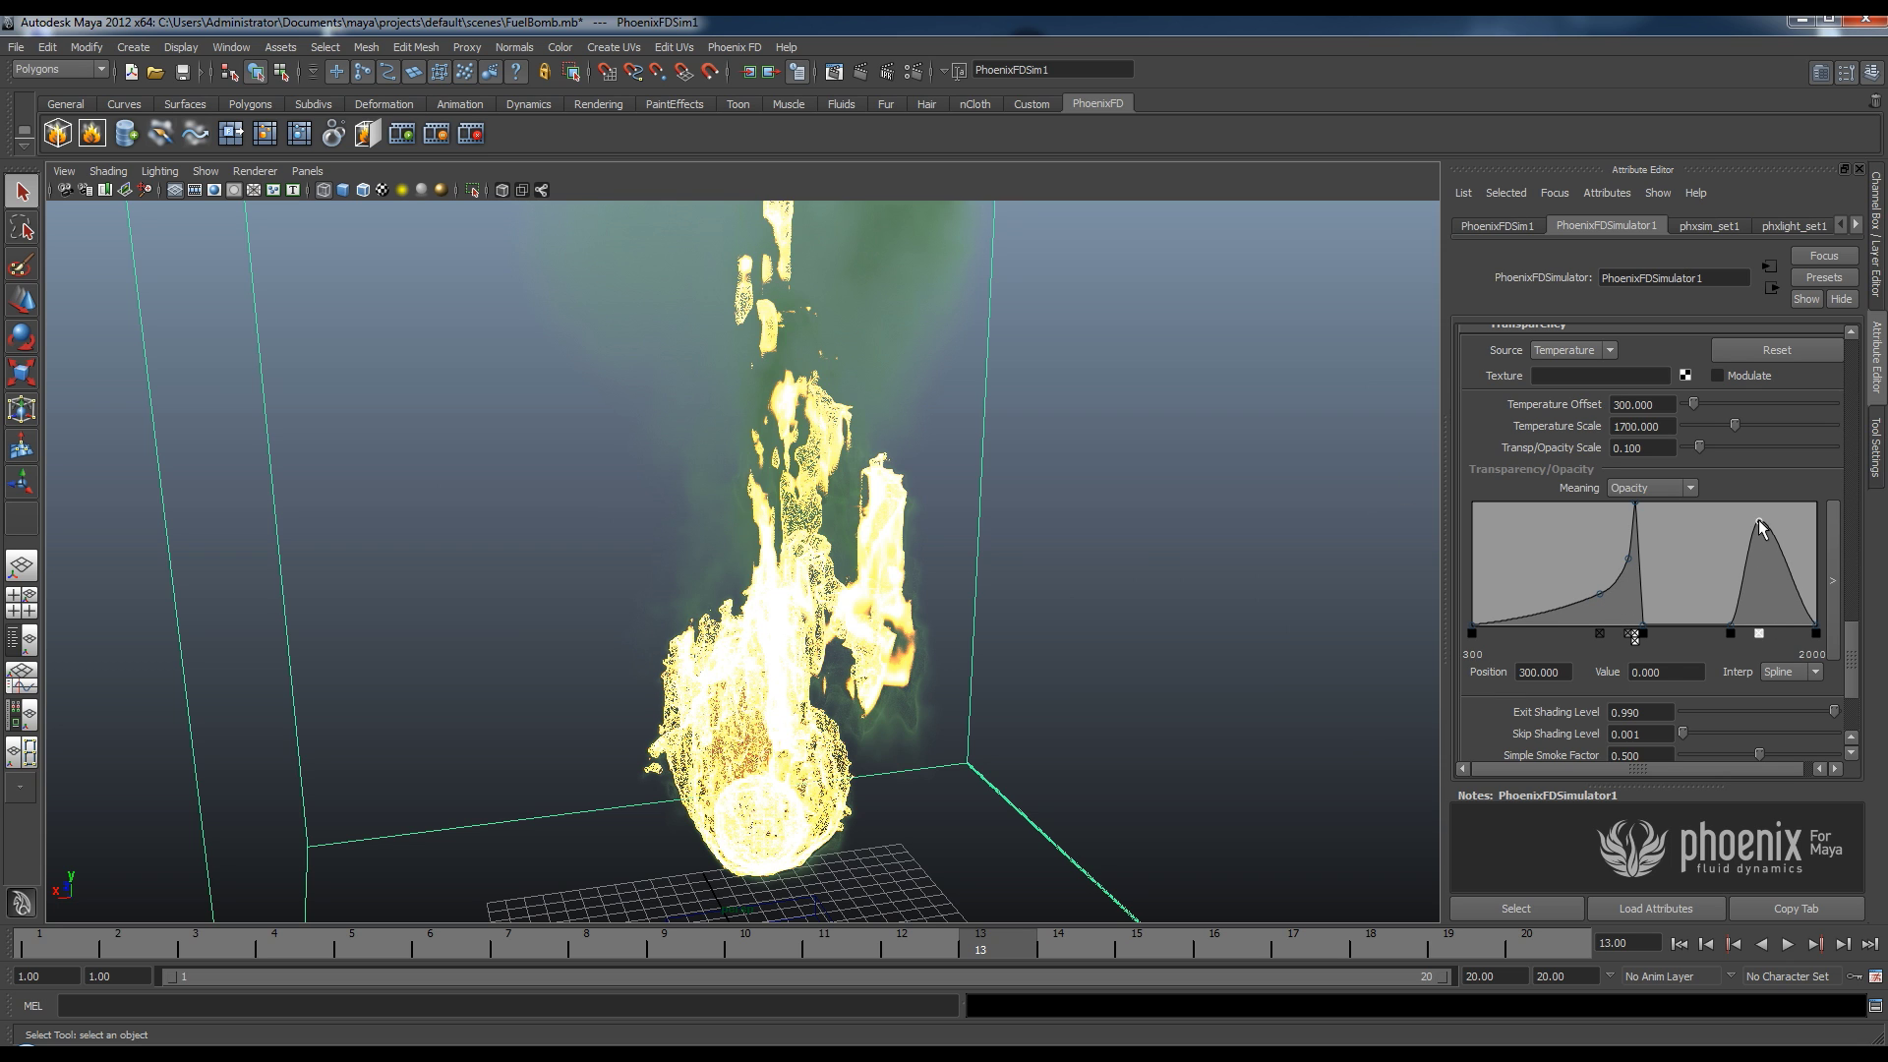
Reshape the hot end of the opacity curve into a low, narrow spike.
{"action": "left_click_drag", "start_coordinate": [1758, 527], "coordinate": [1760, 579]}
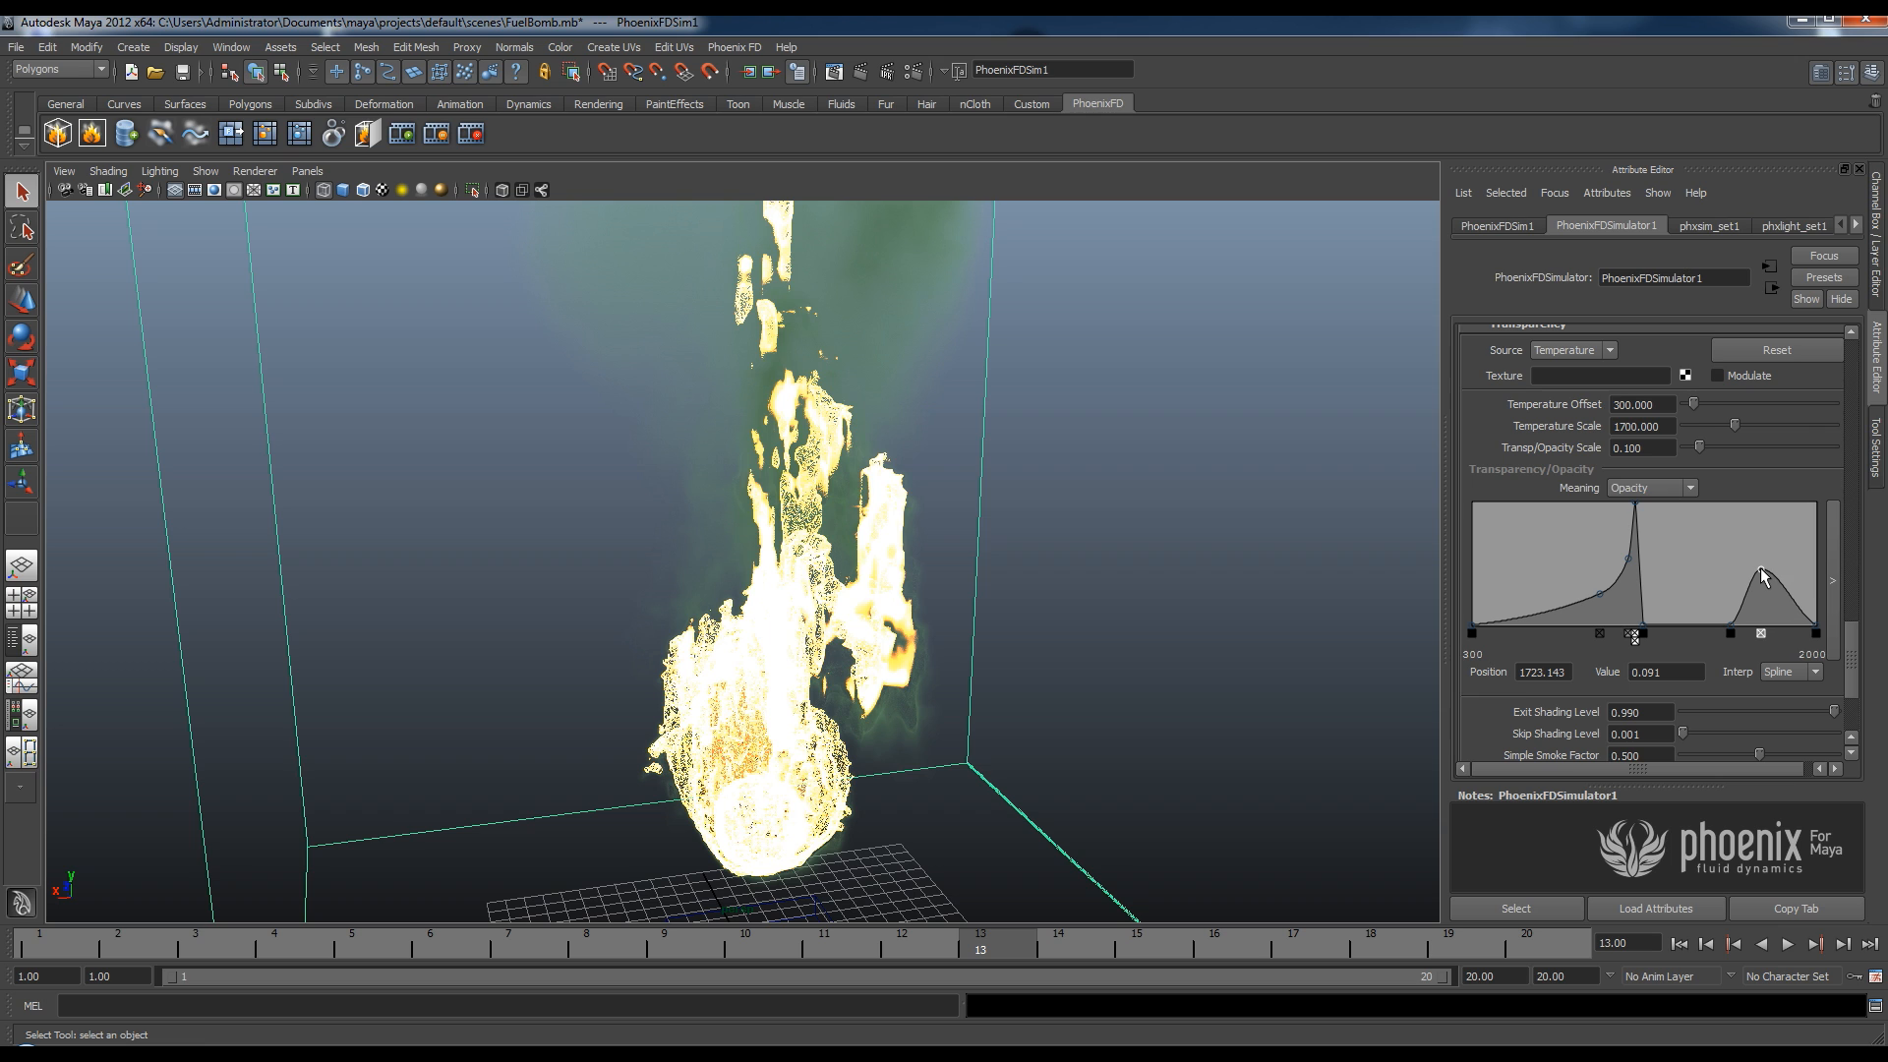
{"action": "left_click_drag", "start_coordinate": [1761, 575], "coordinate": [1761, 570]}
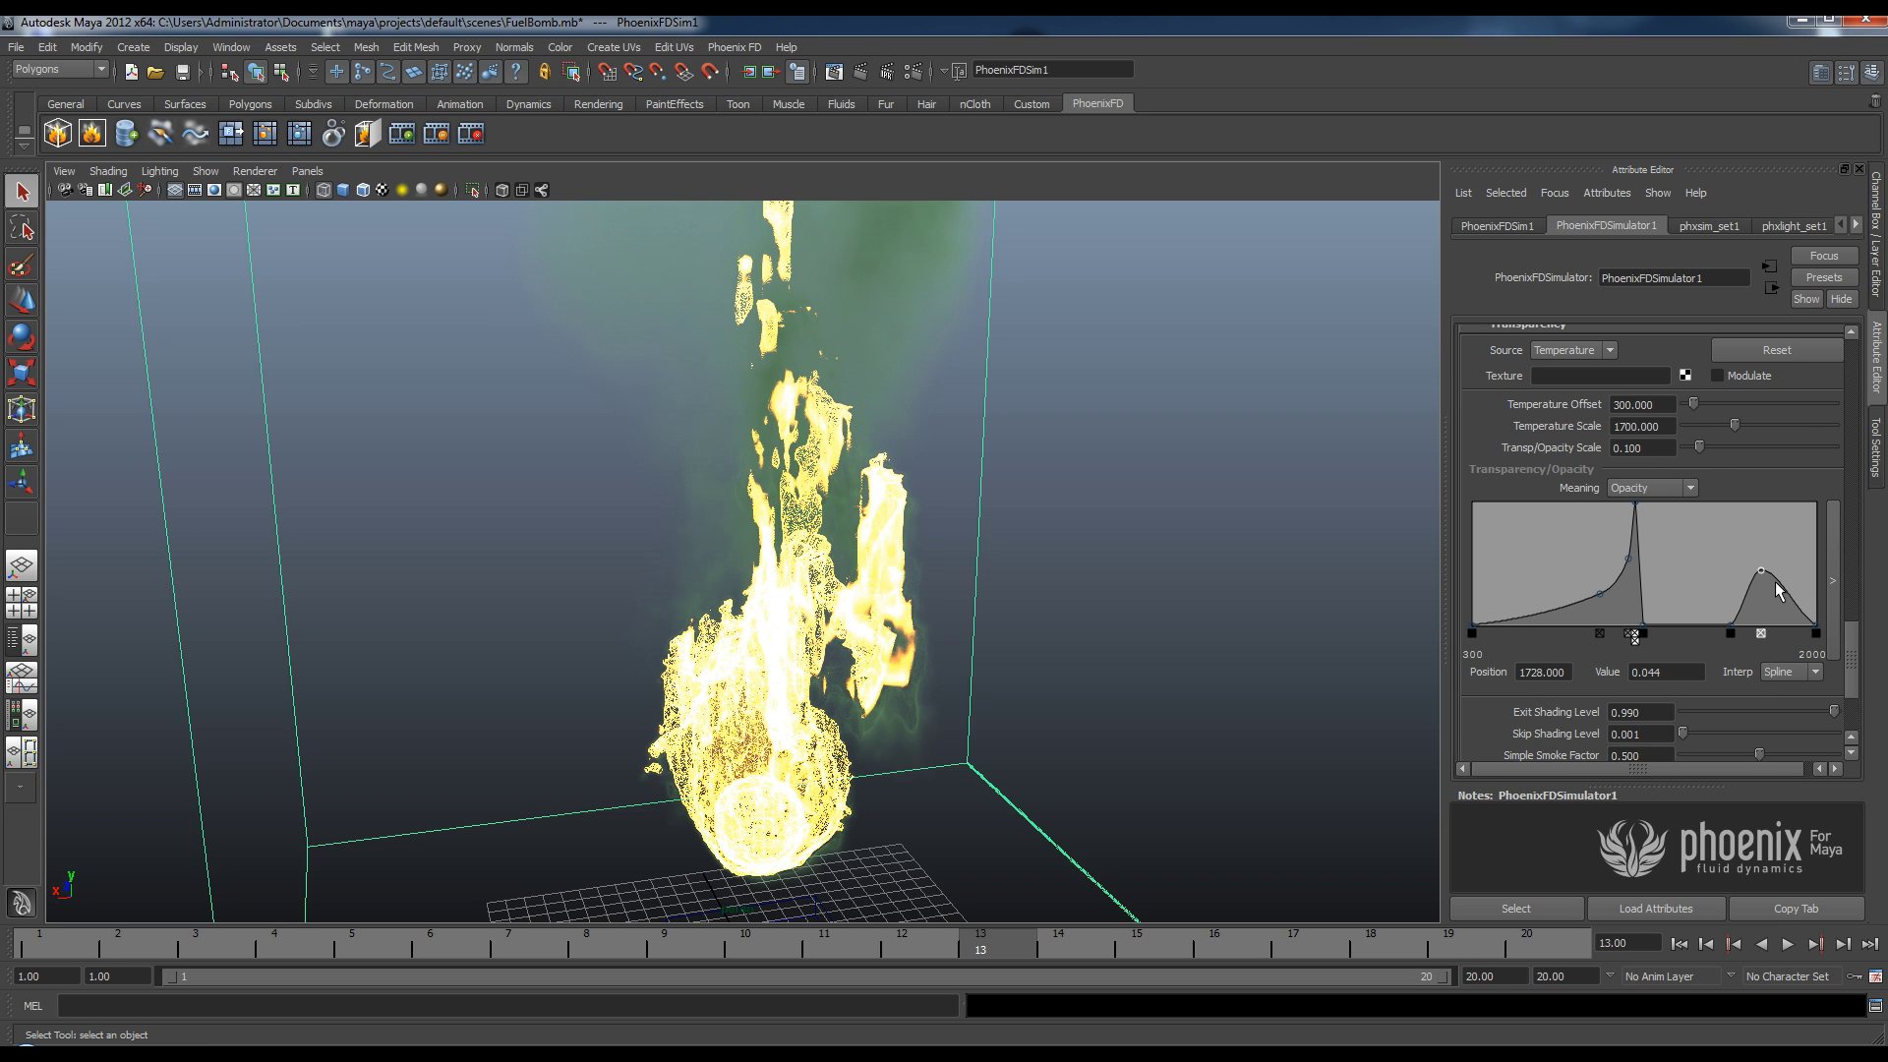
{"action": "left_click_drag", "start_coordinate": [1761, 570], "coordinate": [1758, 518]}
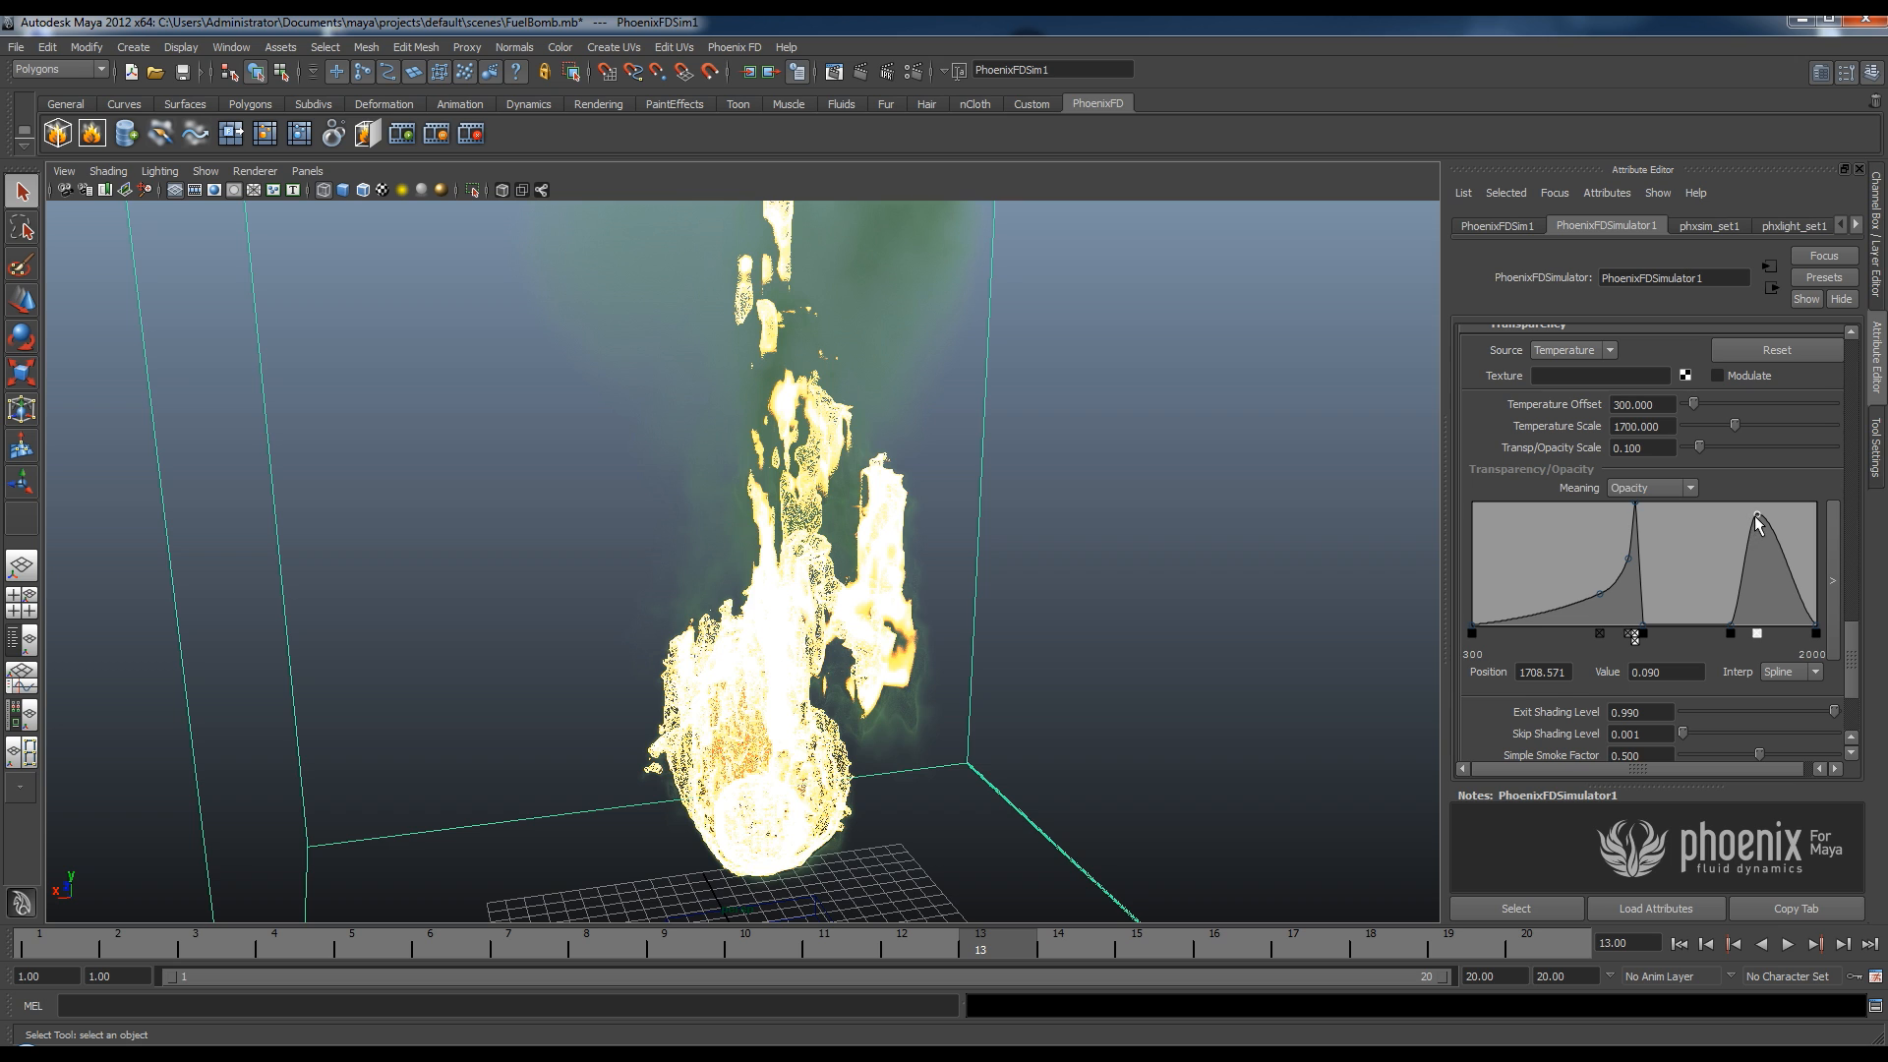
{"action": "left_click_drag", "start_coordinate": [1758, 526], "coordinate": [1764, 563]}
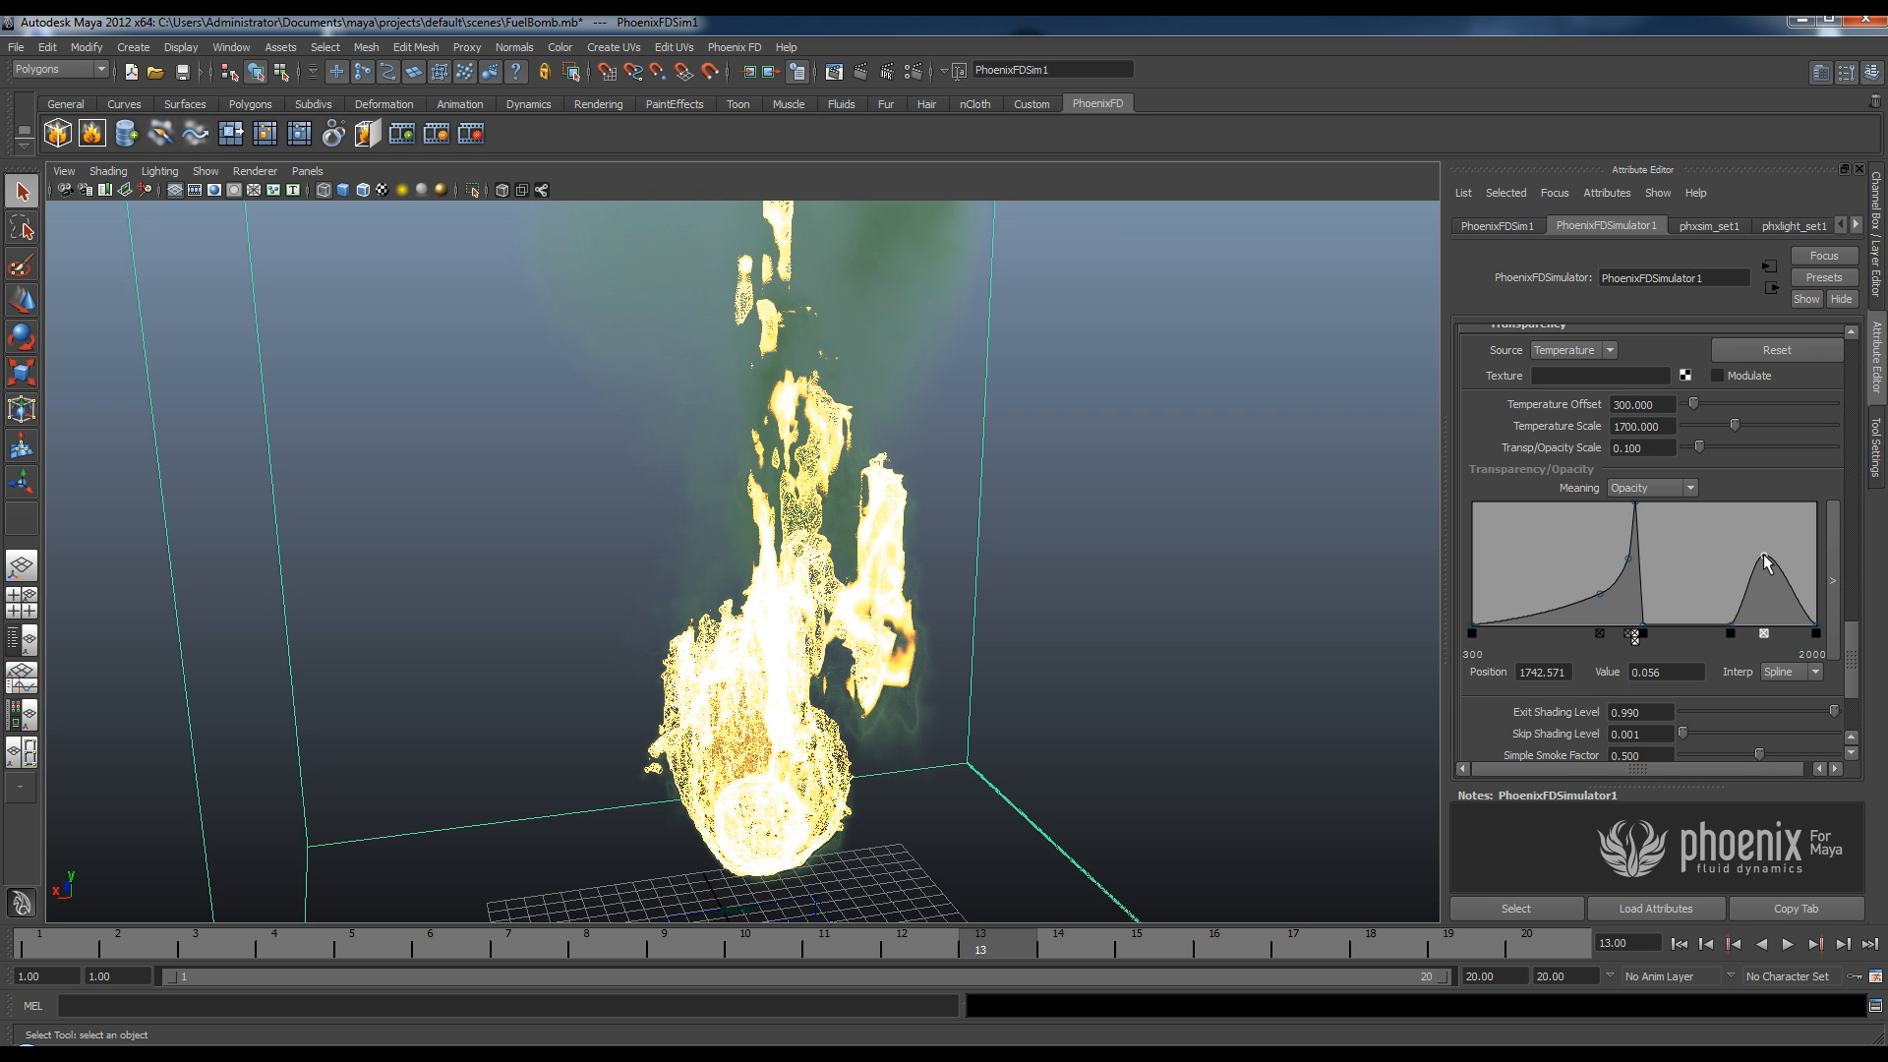
{"action": "left_click_drag", "start_coordinate": [1765, 563], "coordinate": [1765, 600]}
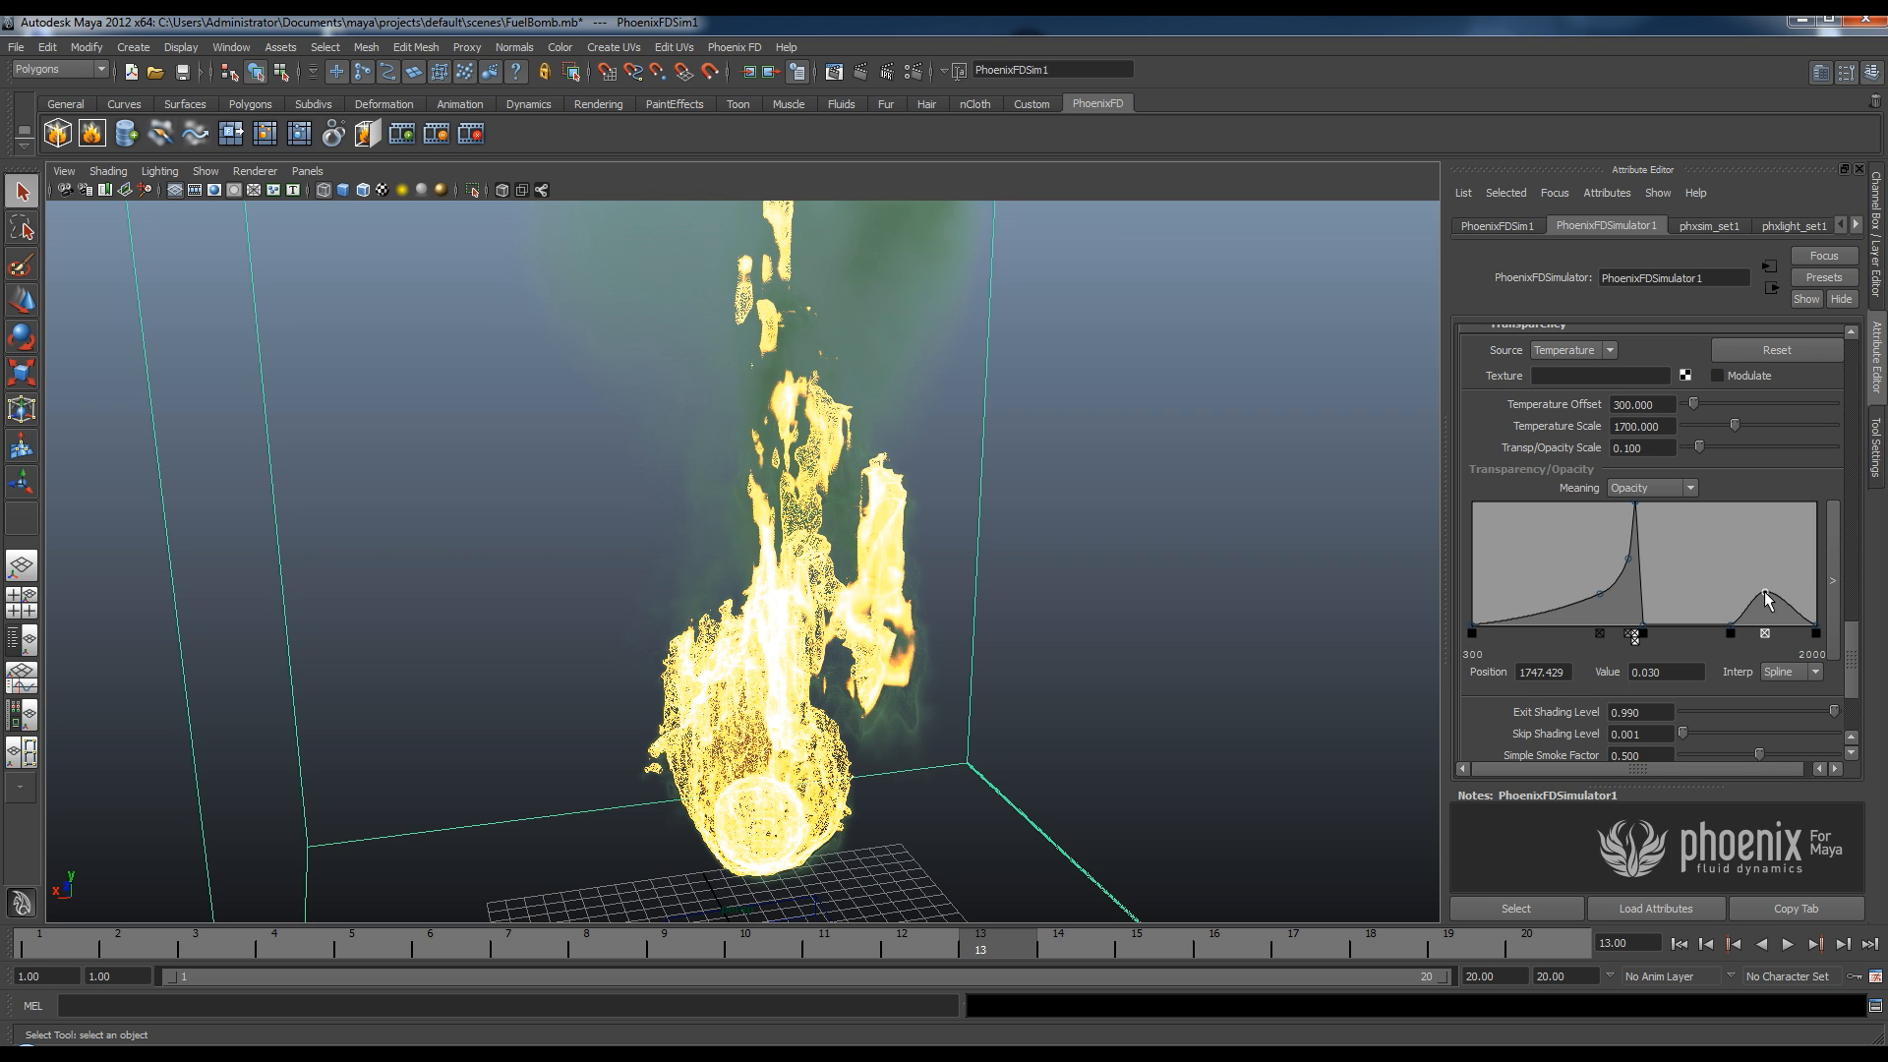
{"action": "left_click_drag", "start_coordinate": [1766, 600], "coordinate": [1766, 621]}
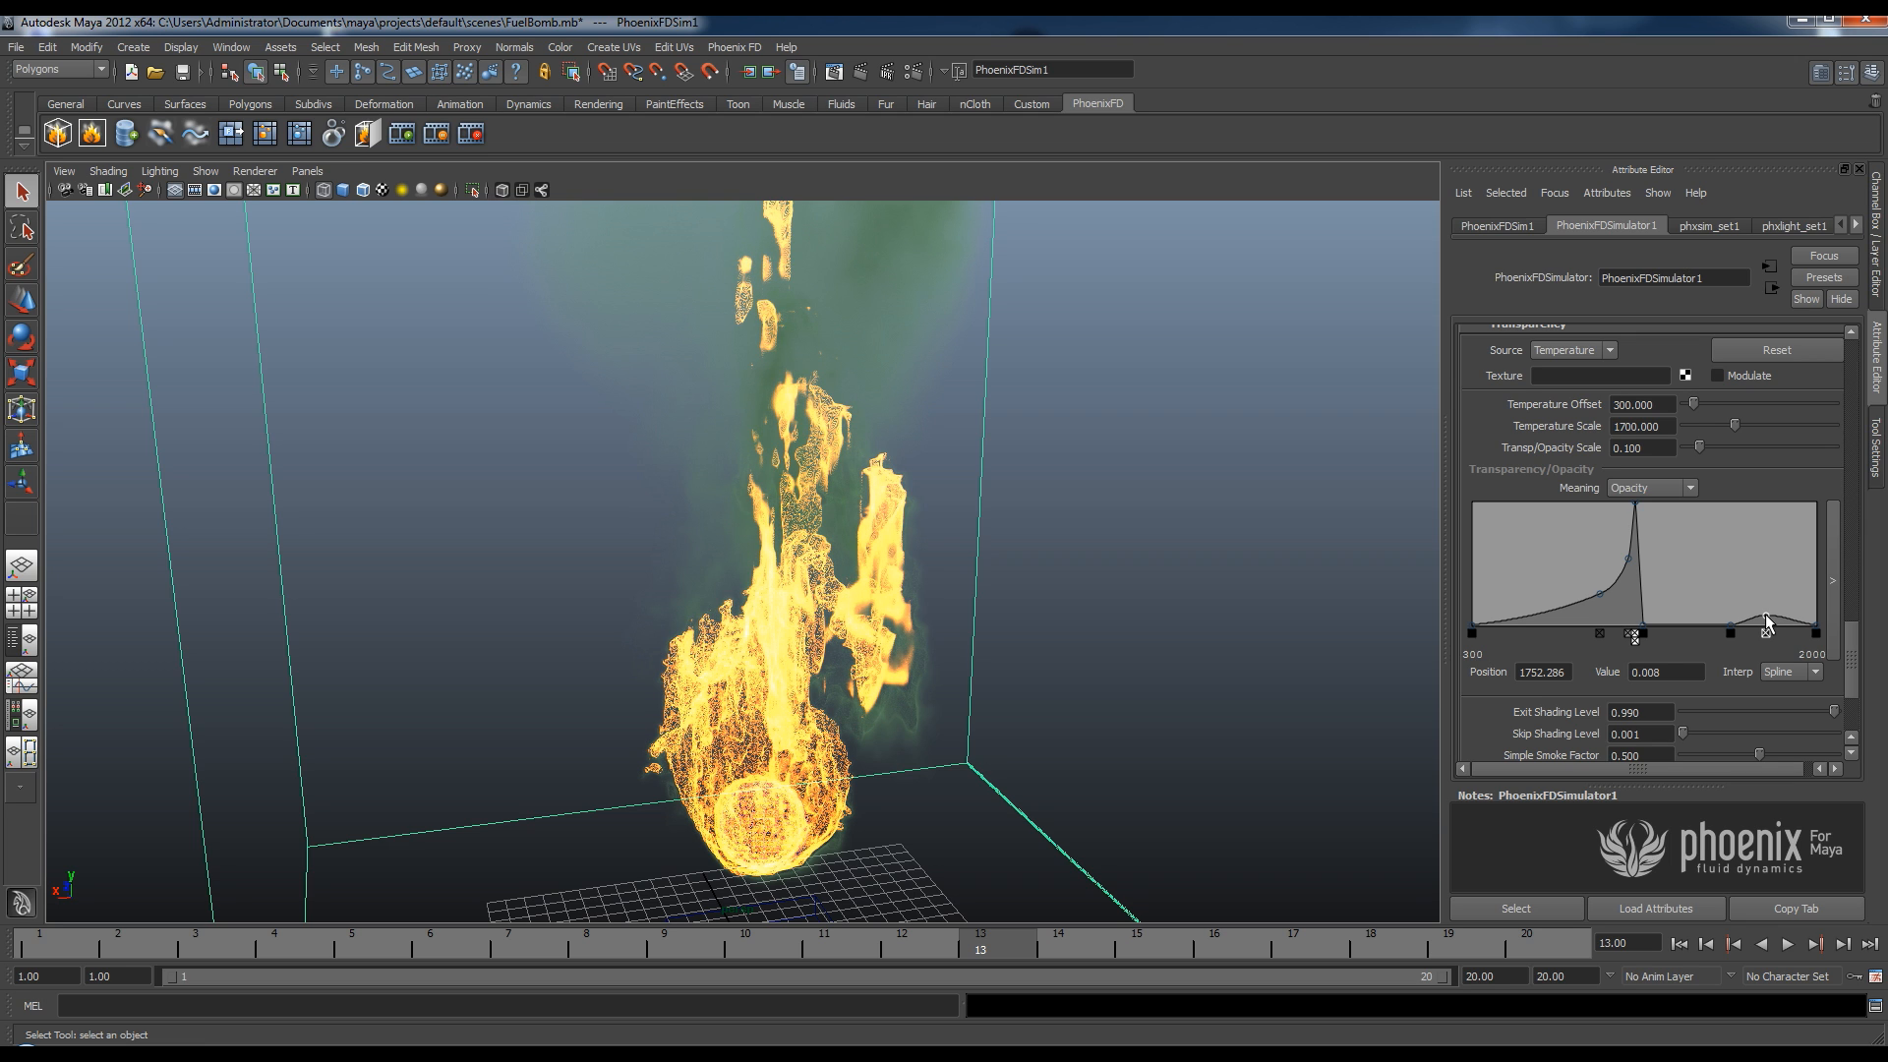
{"action": "left_click_drag", "start_coordinate": [1765, 626], "coordinate": [1766, 613]}
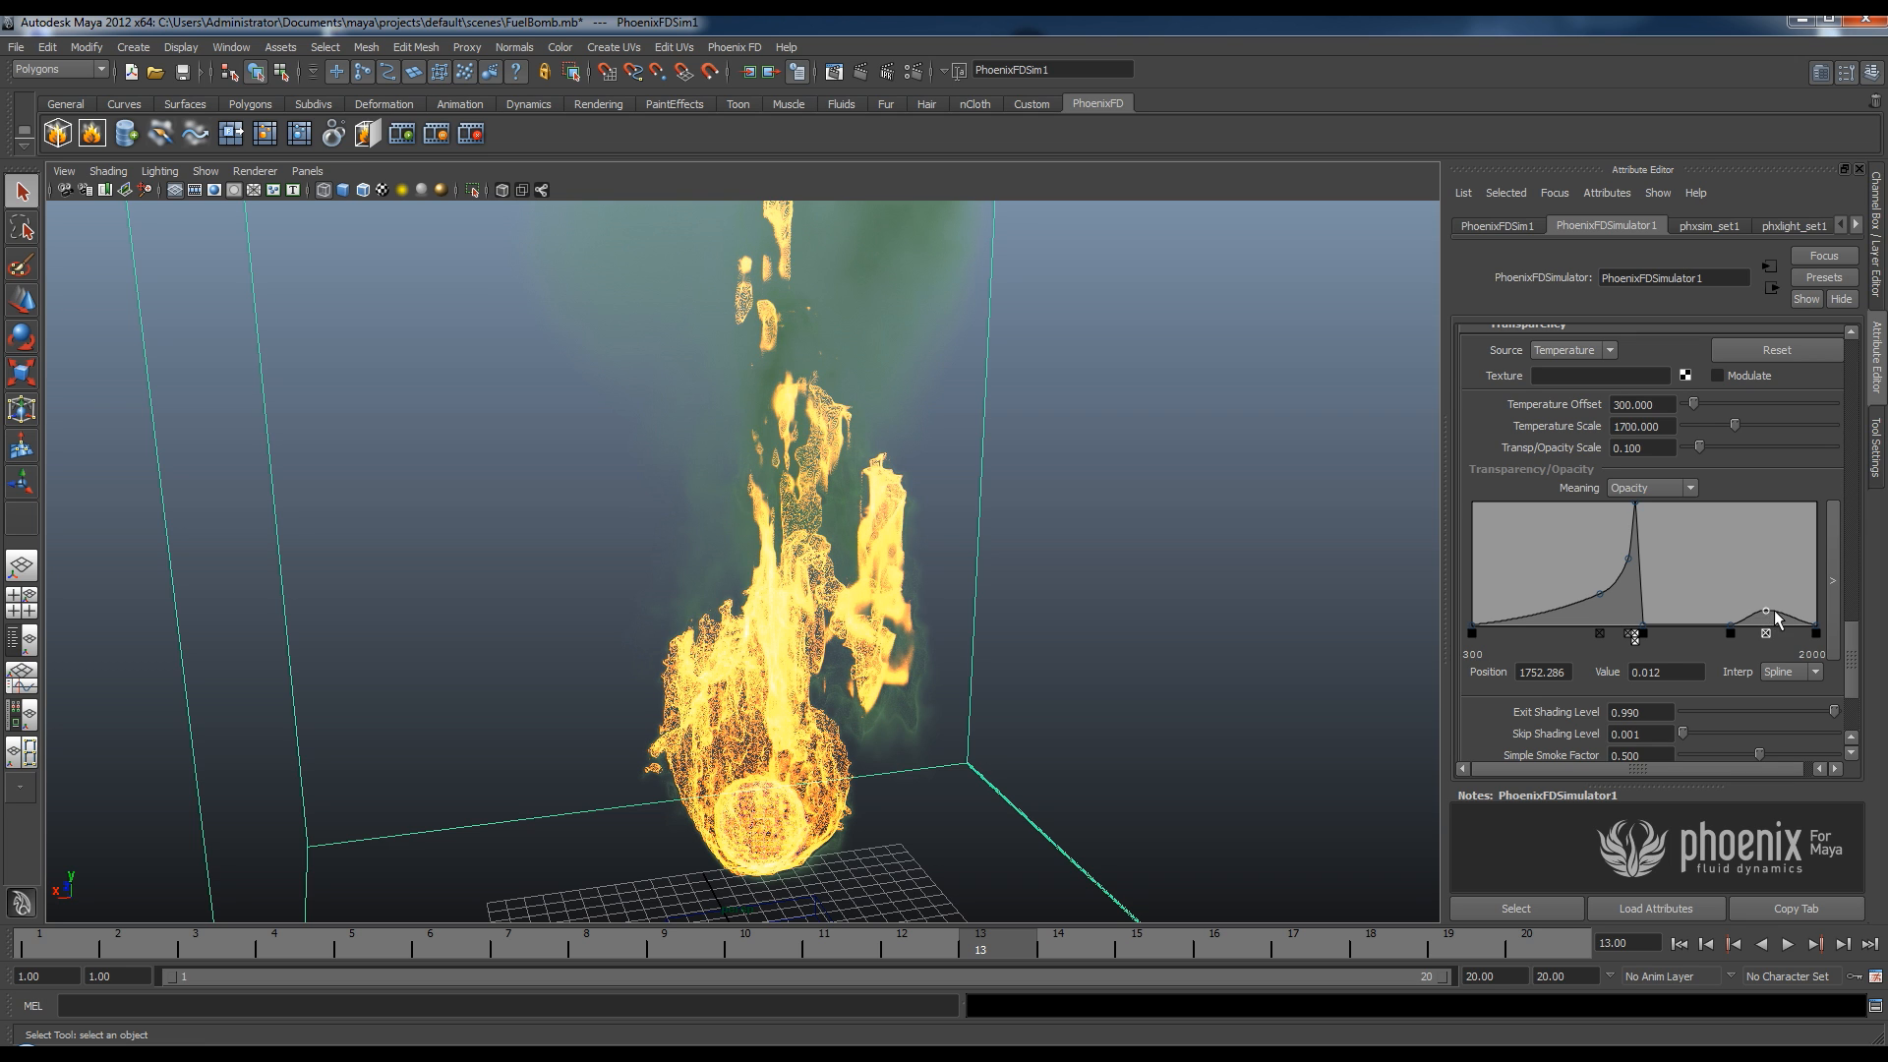
{"action": "left_click_drag", "start_coordinate": [1765, 614], "coordinate": [1765, 618]}
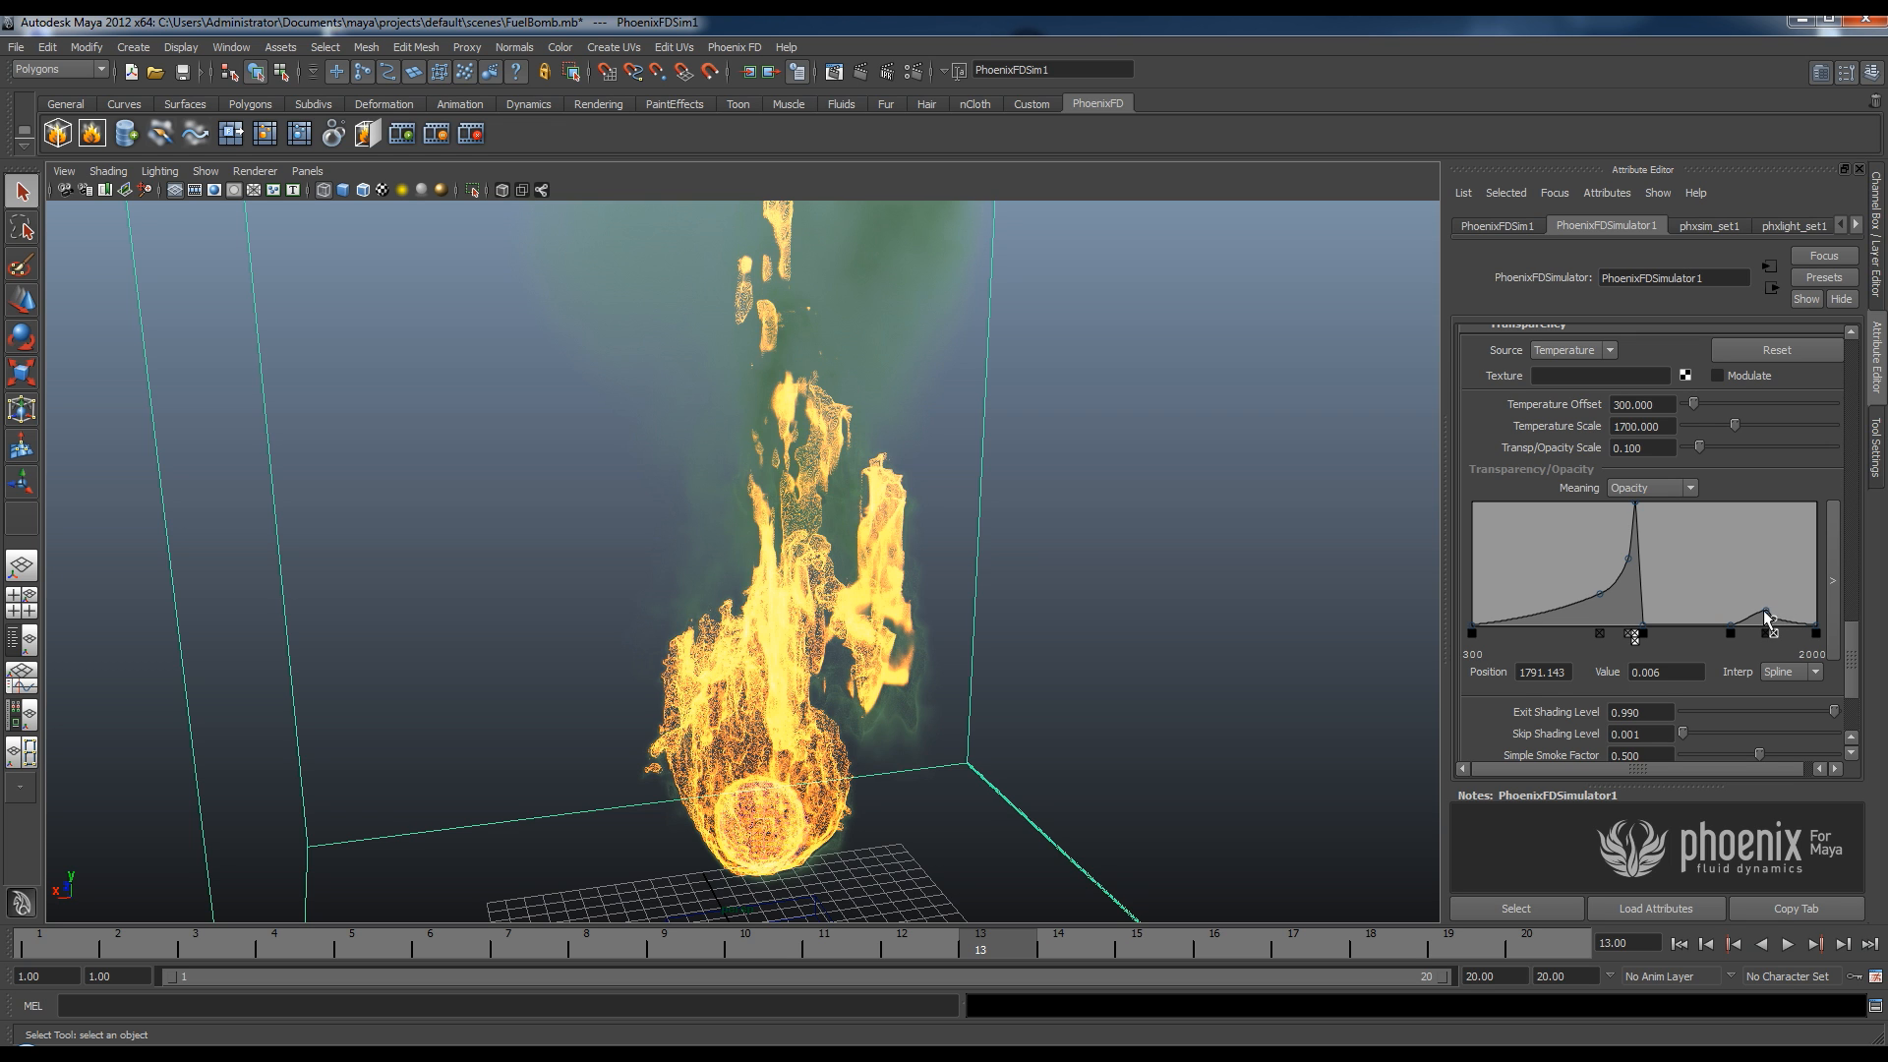
{"action": "left_click_drag", "start_coordinate": [1765, 617], "coordinate": [1758, 584]}
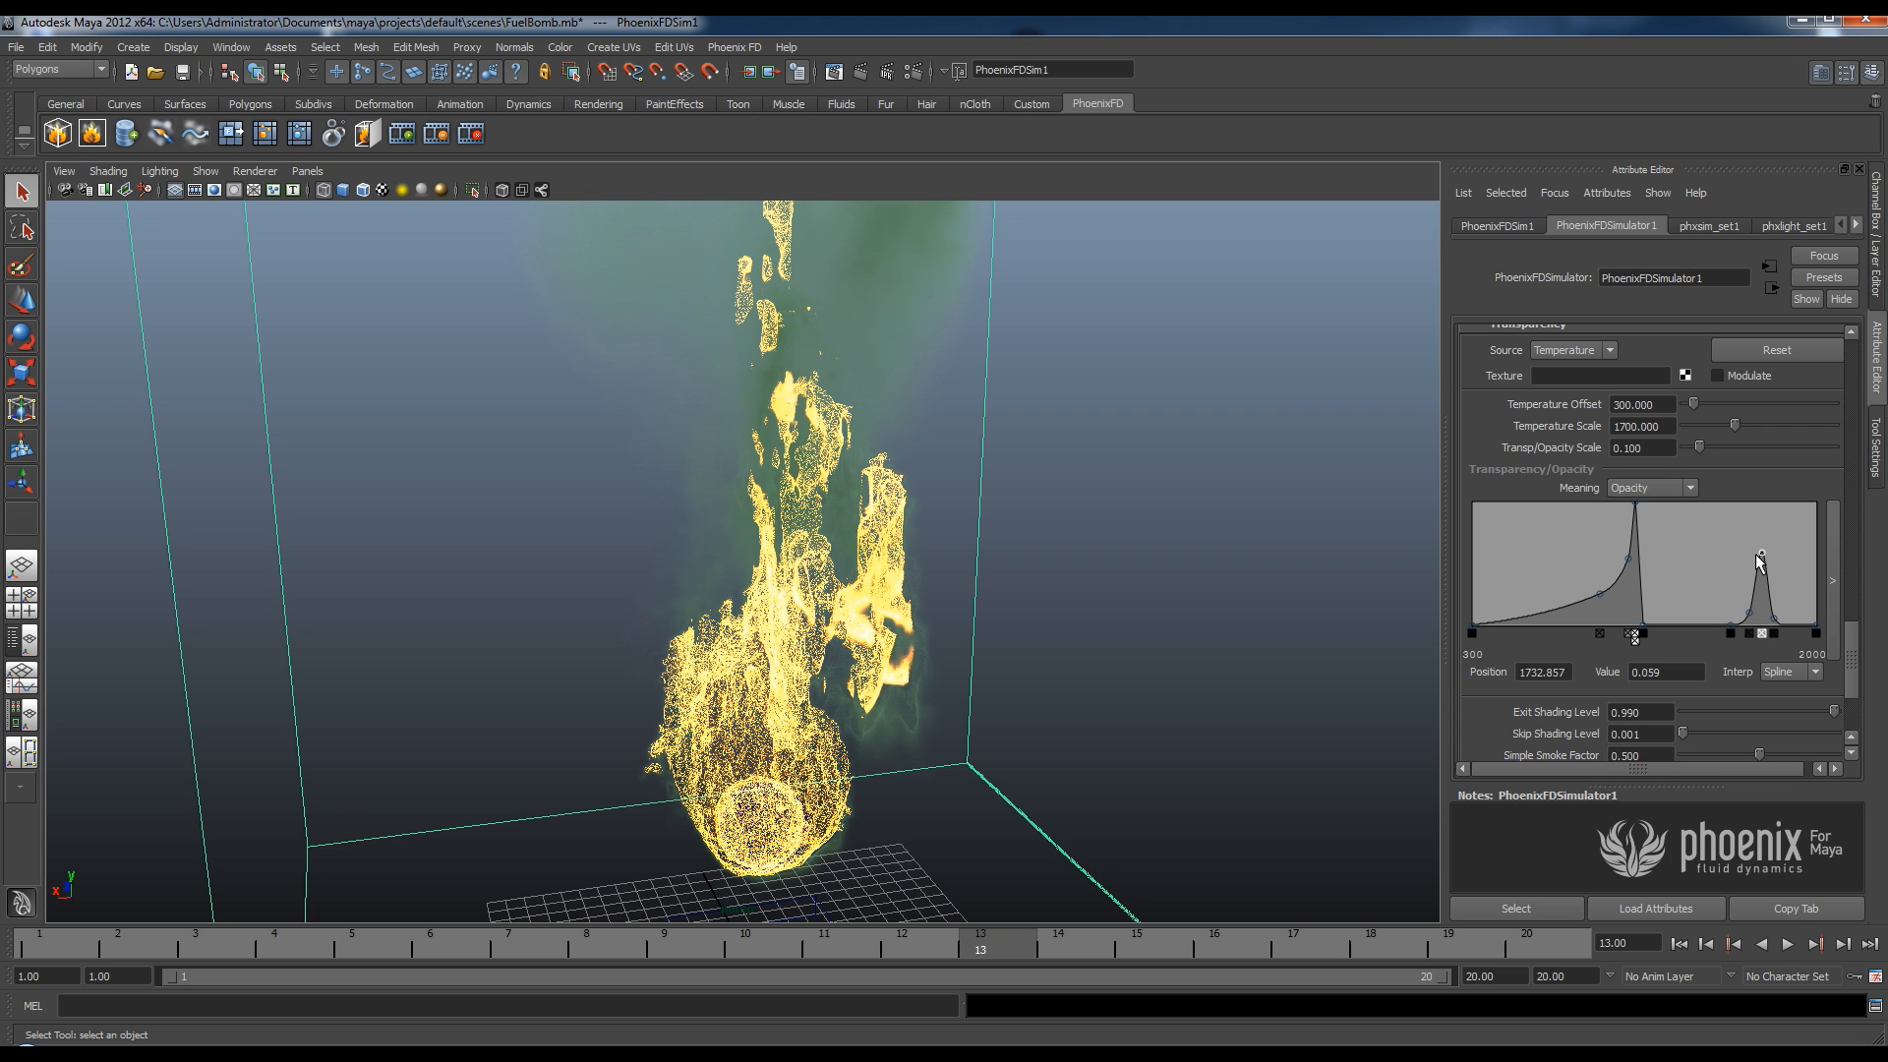
{"action": "mouse_move", "coordinate": [1602, 601]}
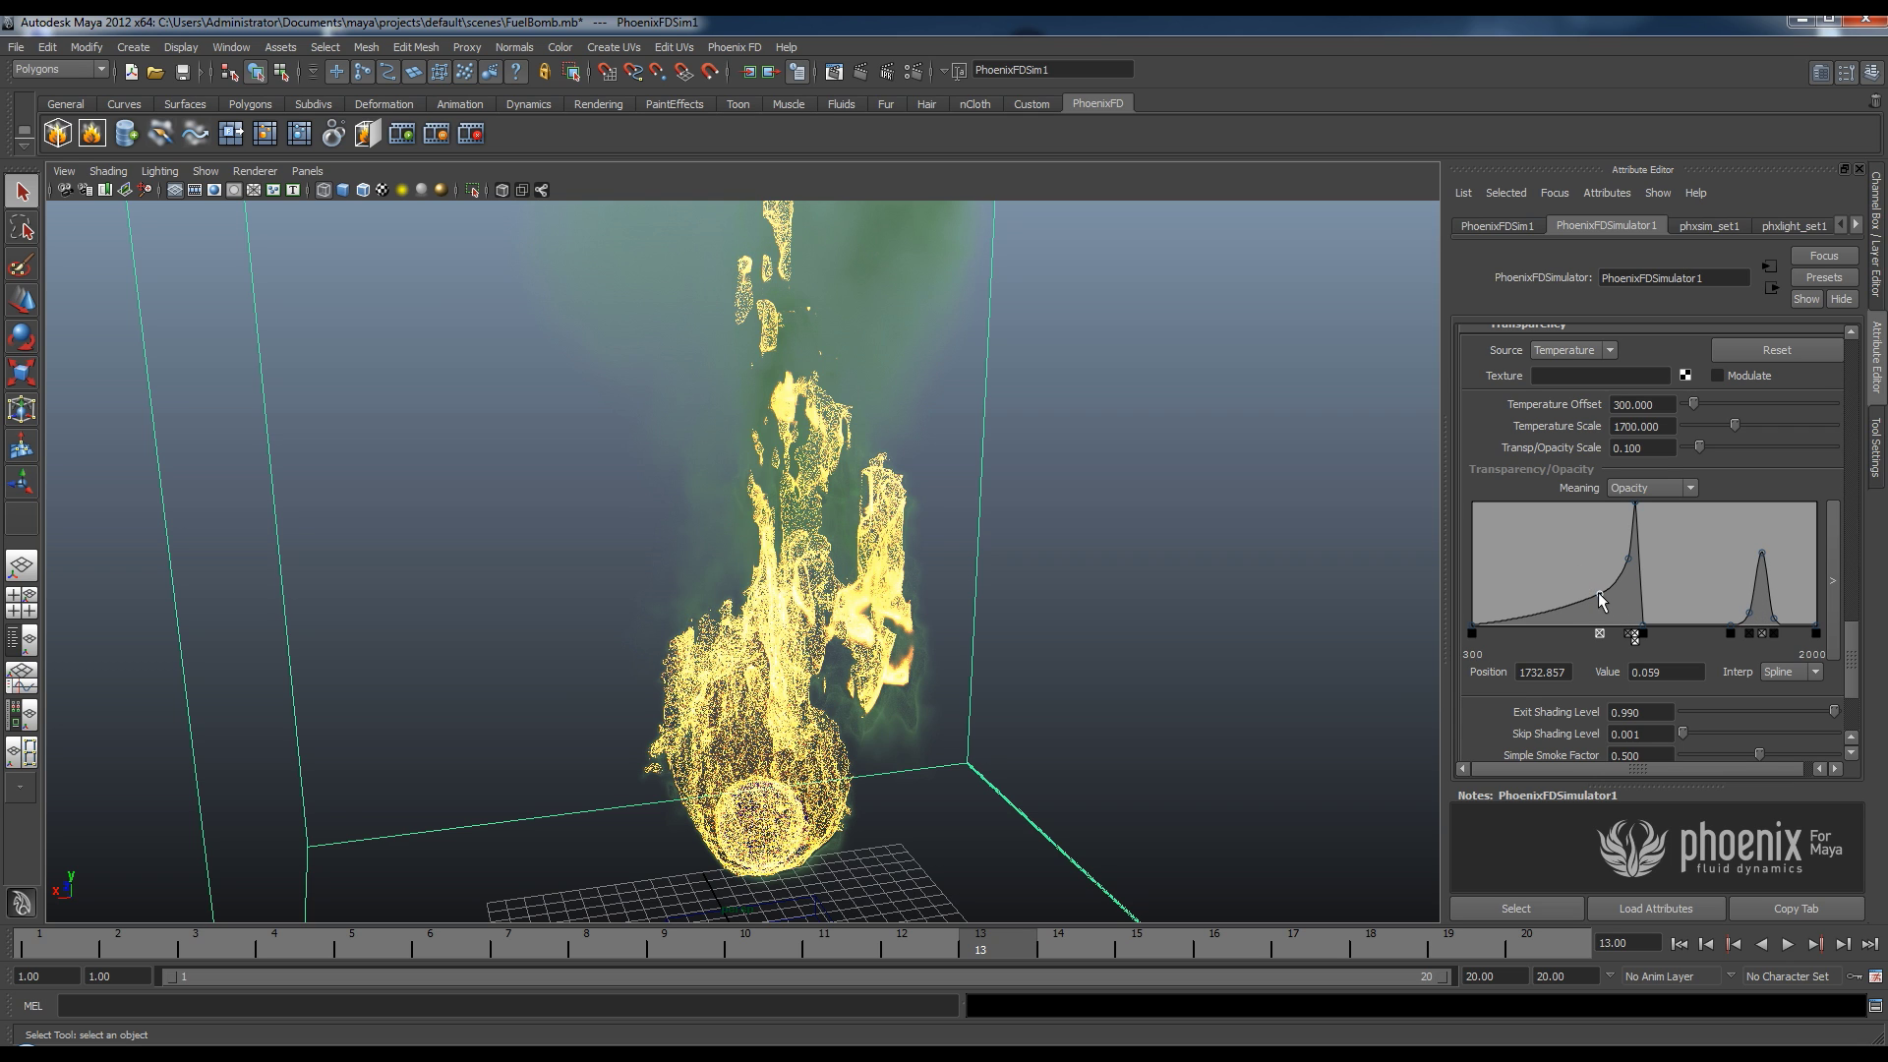
Add a thin low-temperature opacity peak for faint smoke, then orbit to inspect.
{"action": "left_click_drag", "start_coordinate": [1634, 590], "coordinate": [1606, 608]}
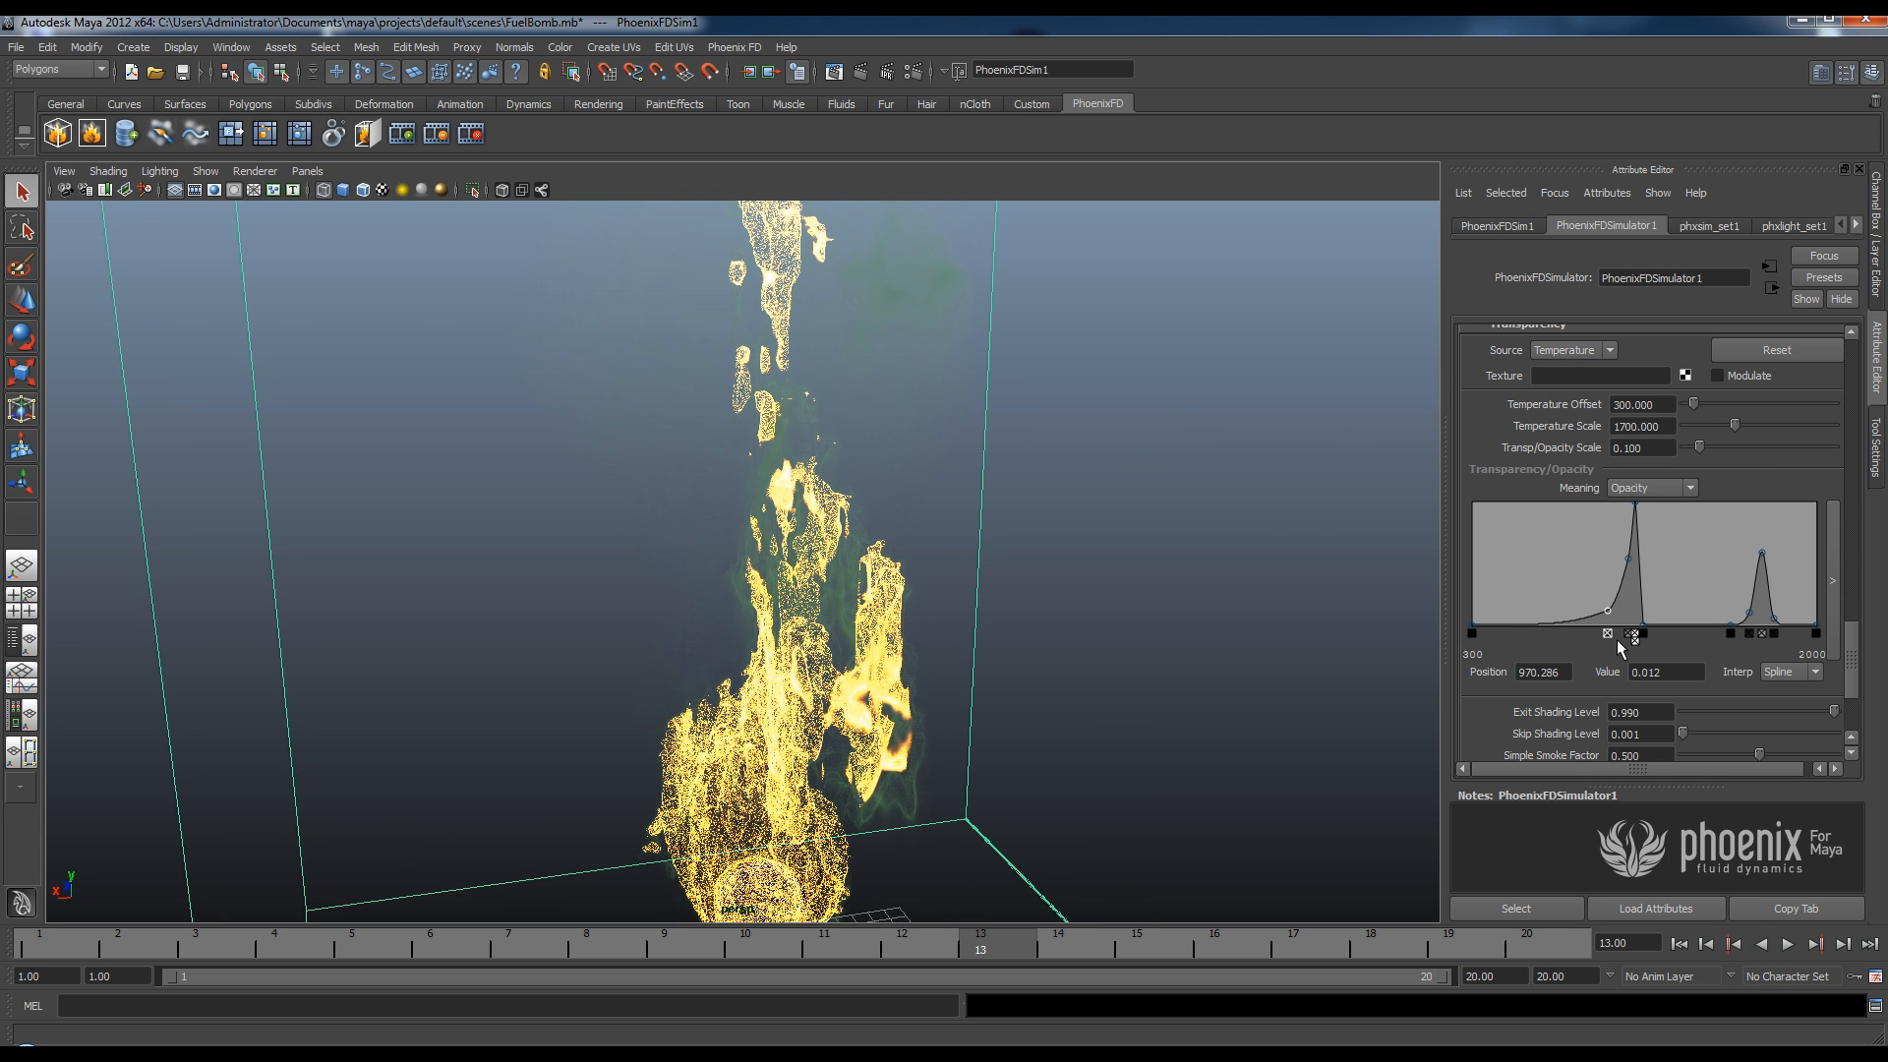
{"action": "mouse_move", "coordinate": [1513, 630]}
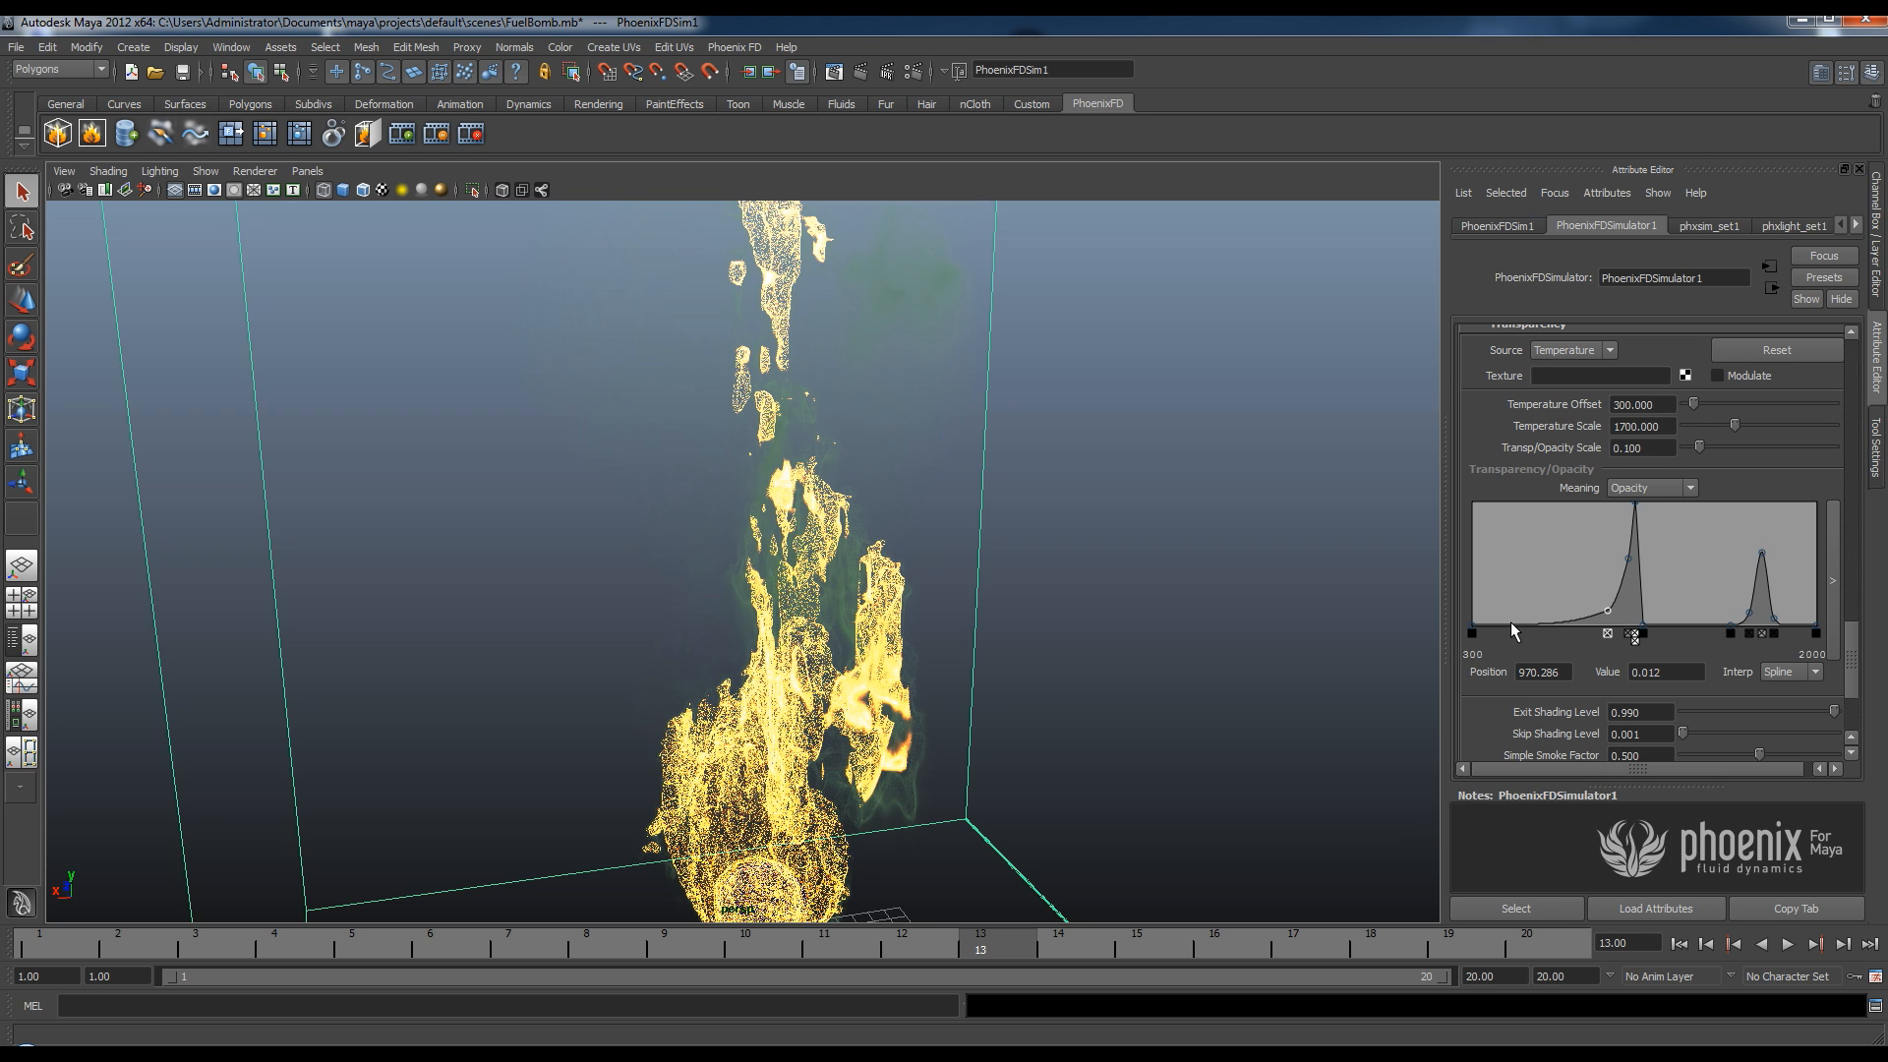
{"action": "left_click_drag", "start_coordinate": [1608, 608], "coordinate": [1522, 584]}
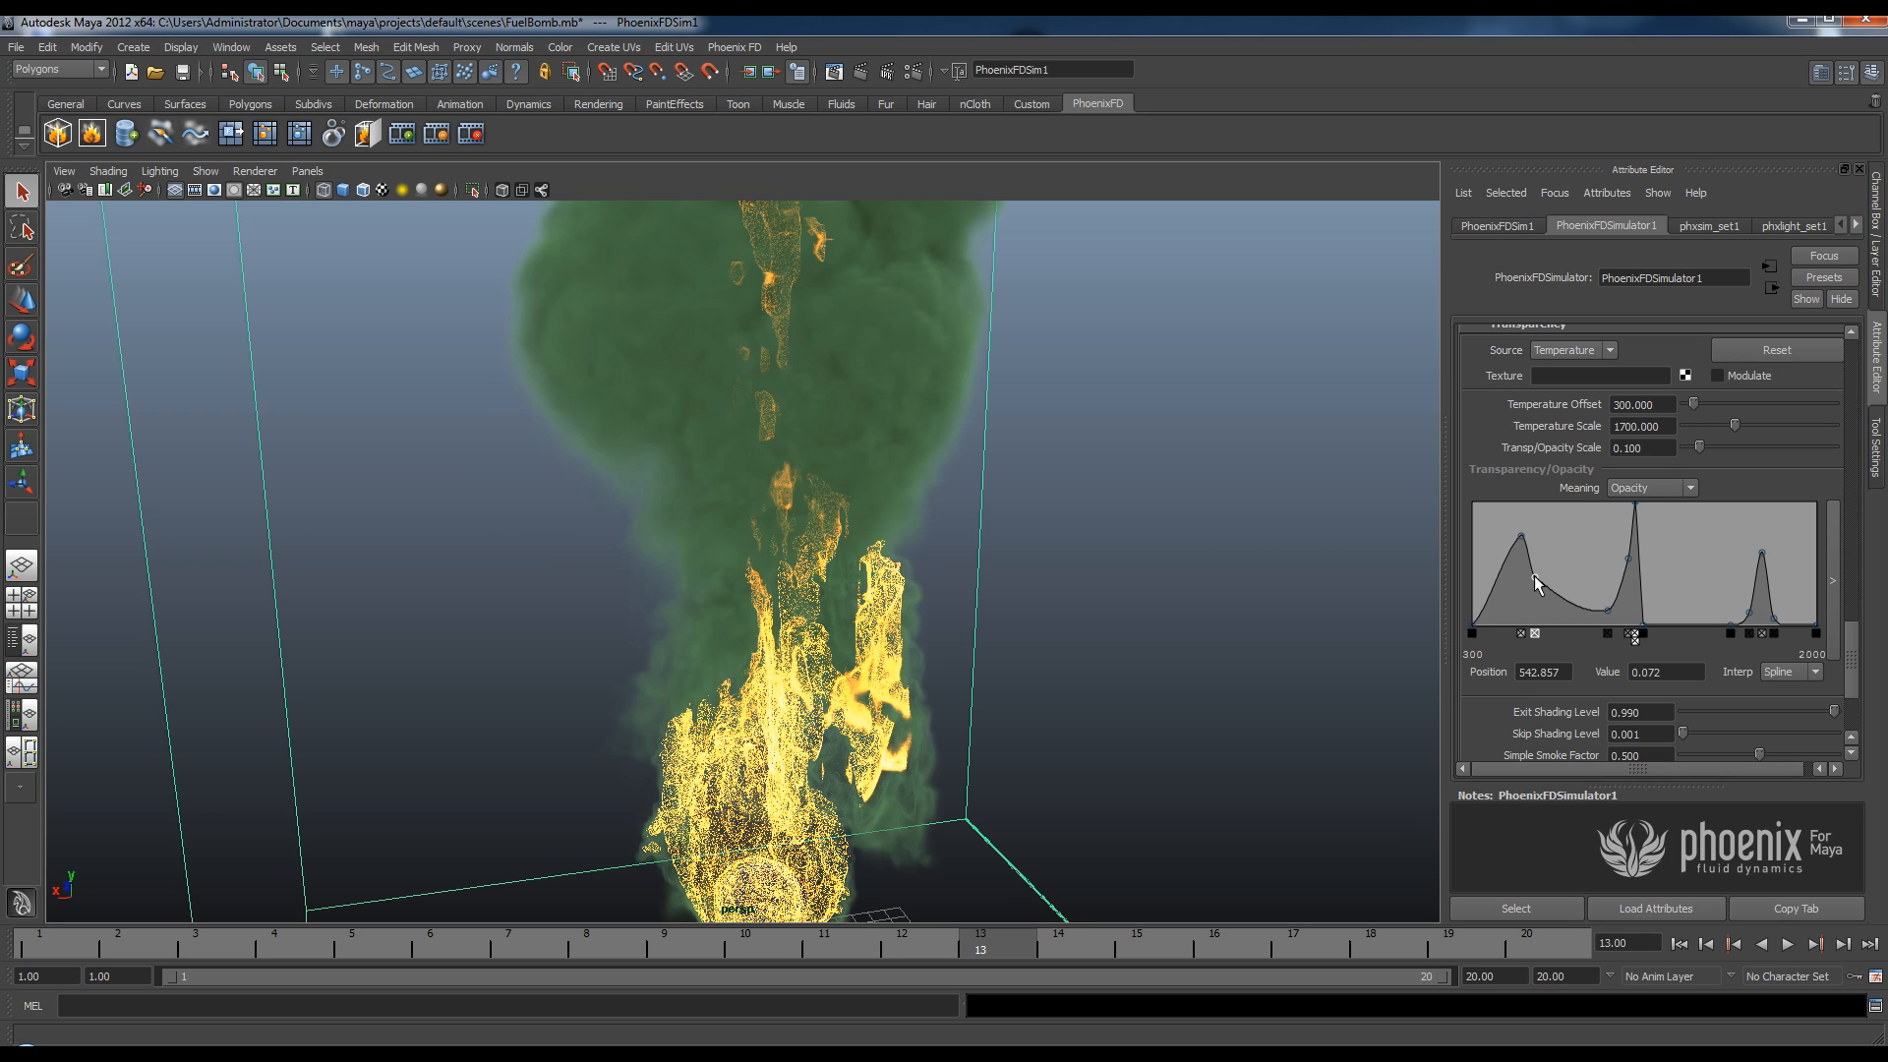
{"action": "left_click_drag", "start_coordinate": [1539, 559], "coordinate": [1499, 599]}
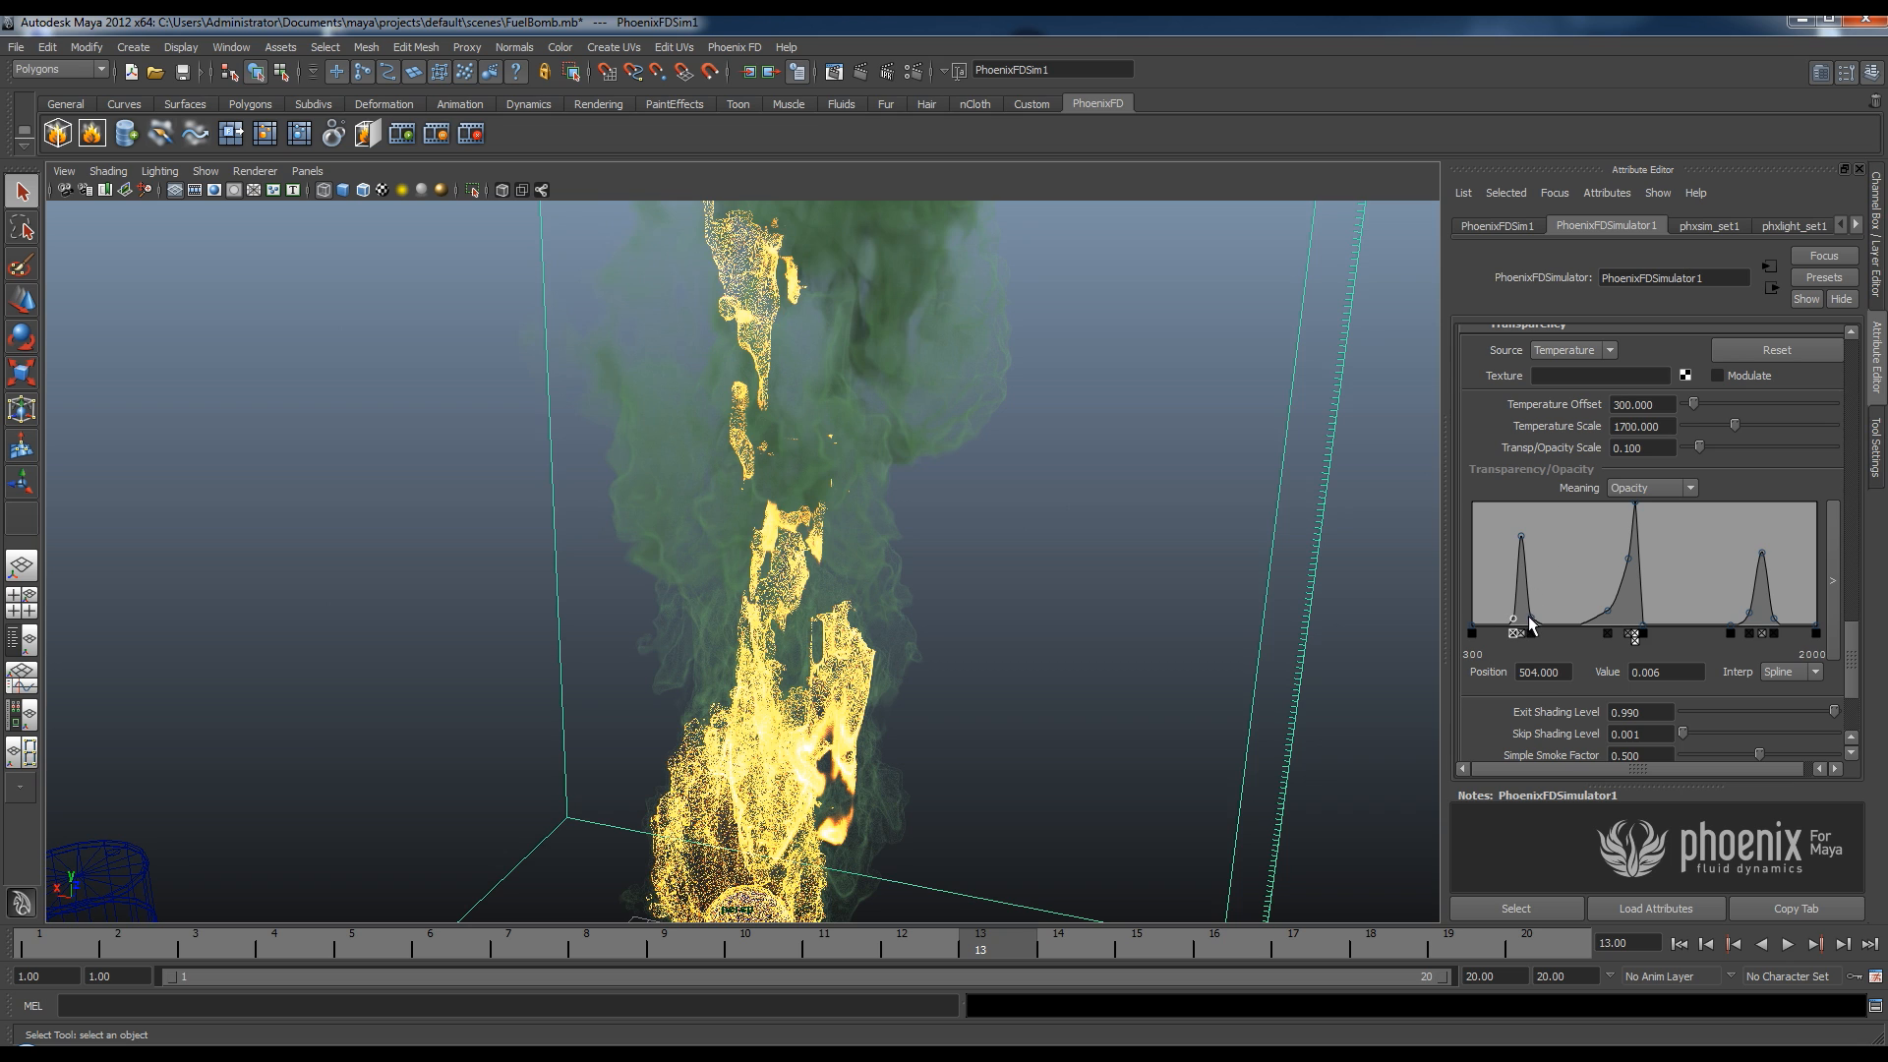
{"action": "left_click_drag", "start_coordinate": [1513, 614], "coordinate": [1520, 621]}
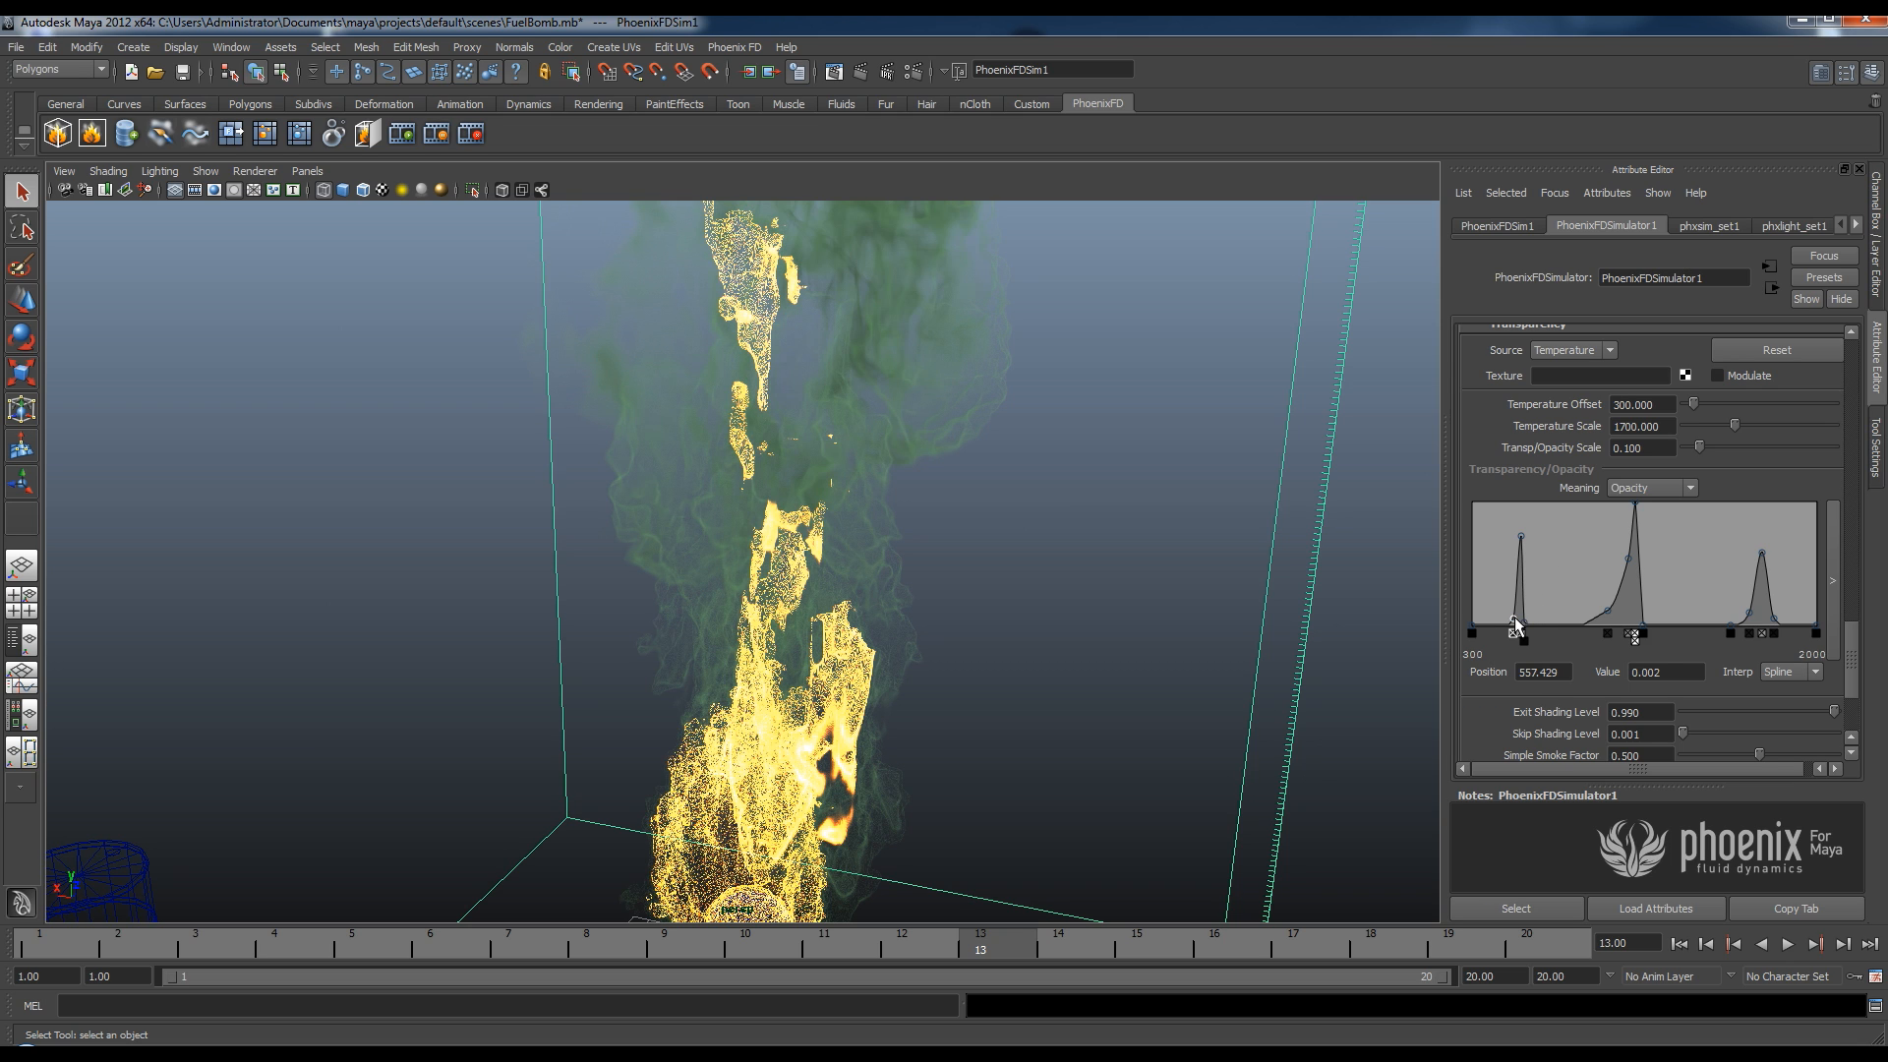
{"action": "left_click_drag", "start_coordinate": [1521, 621], "coordinate": [1516, 635]}
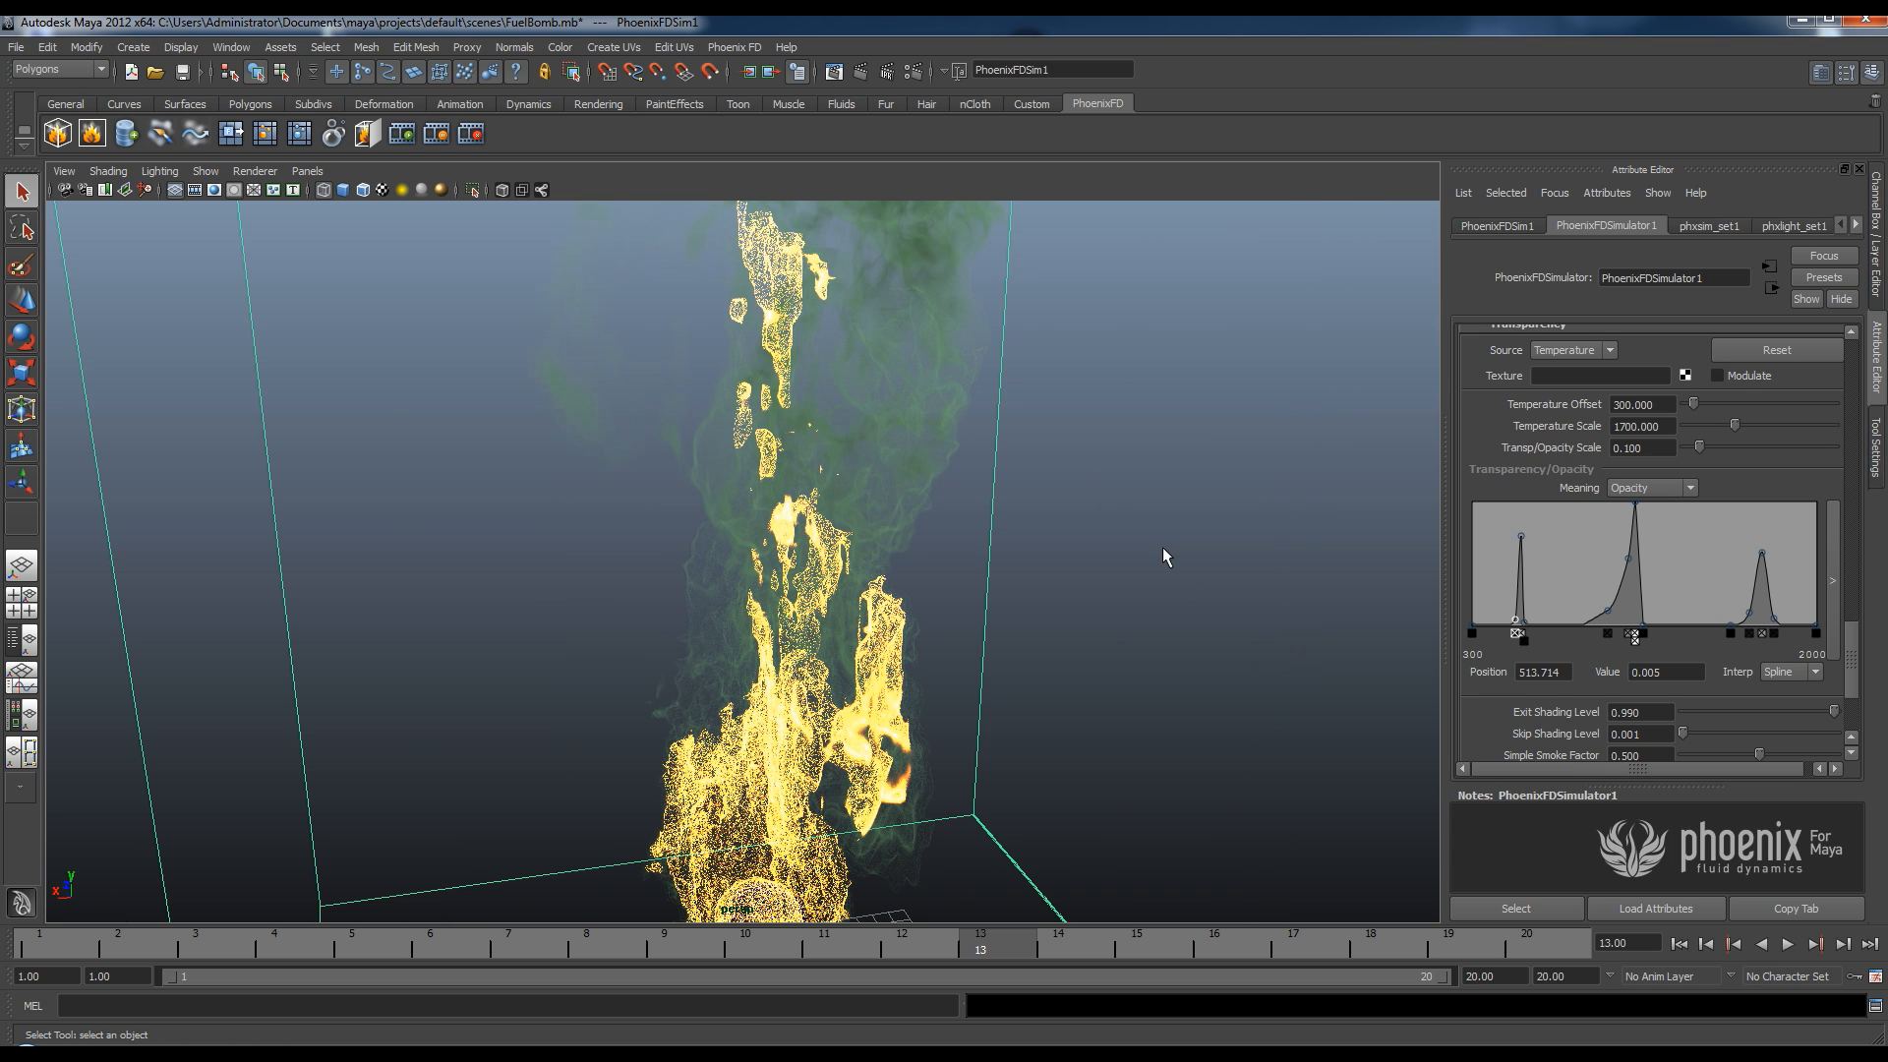
{"action": "left_click_drag", "start_coordinate": [1163, 557], "coordinate": [1049, 499]}
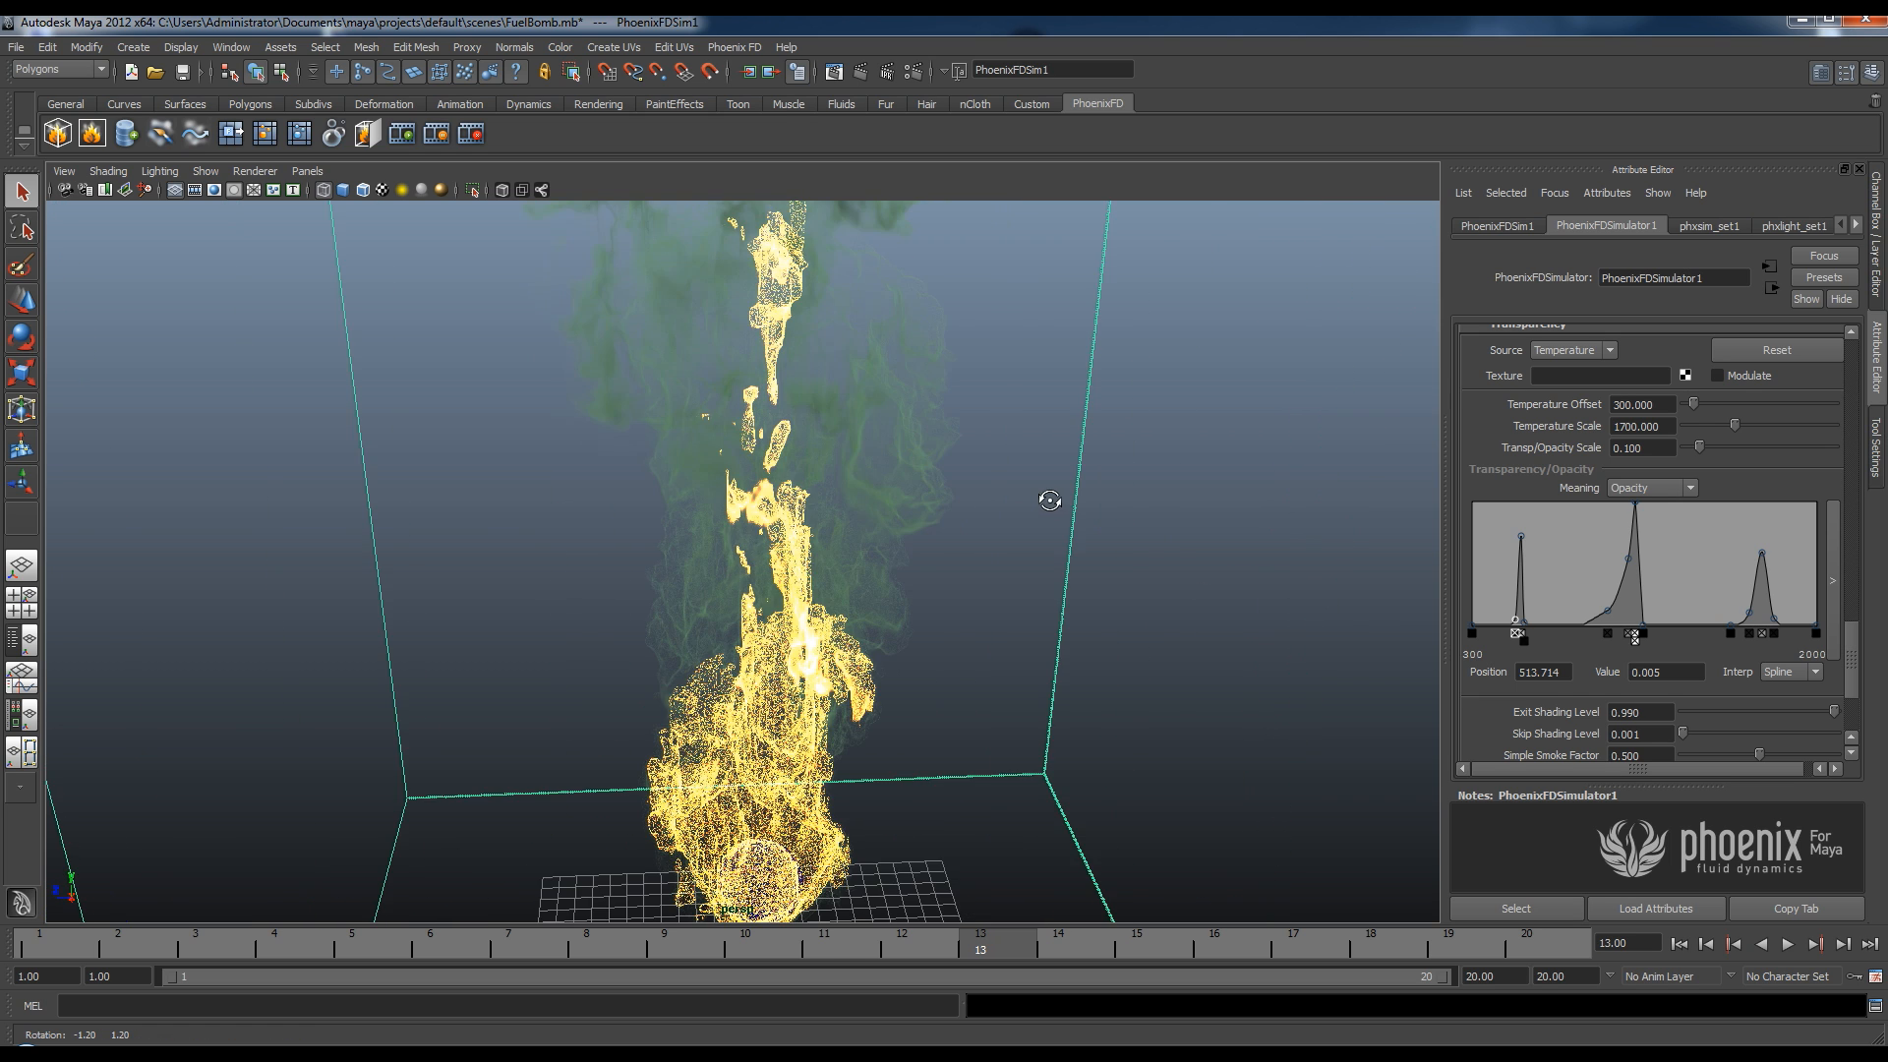
{"action": "left_click_drag", "start_coordinate": [1050, 500], "coordinate": [962, 435]}
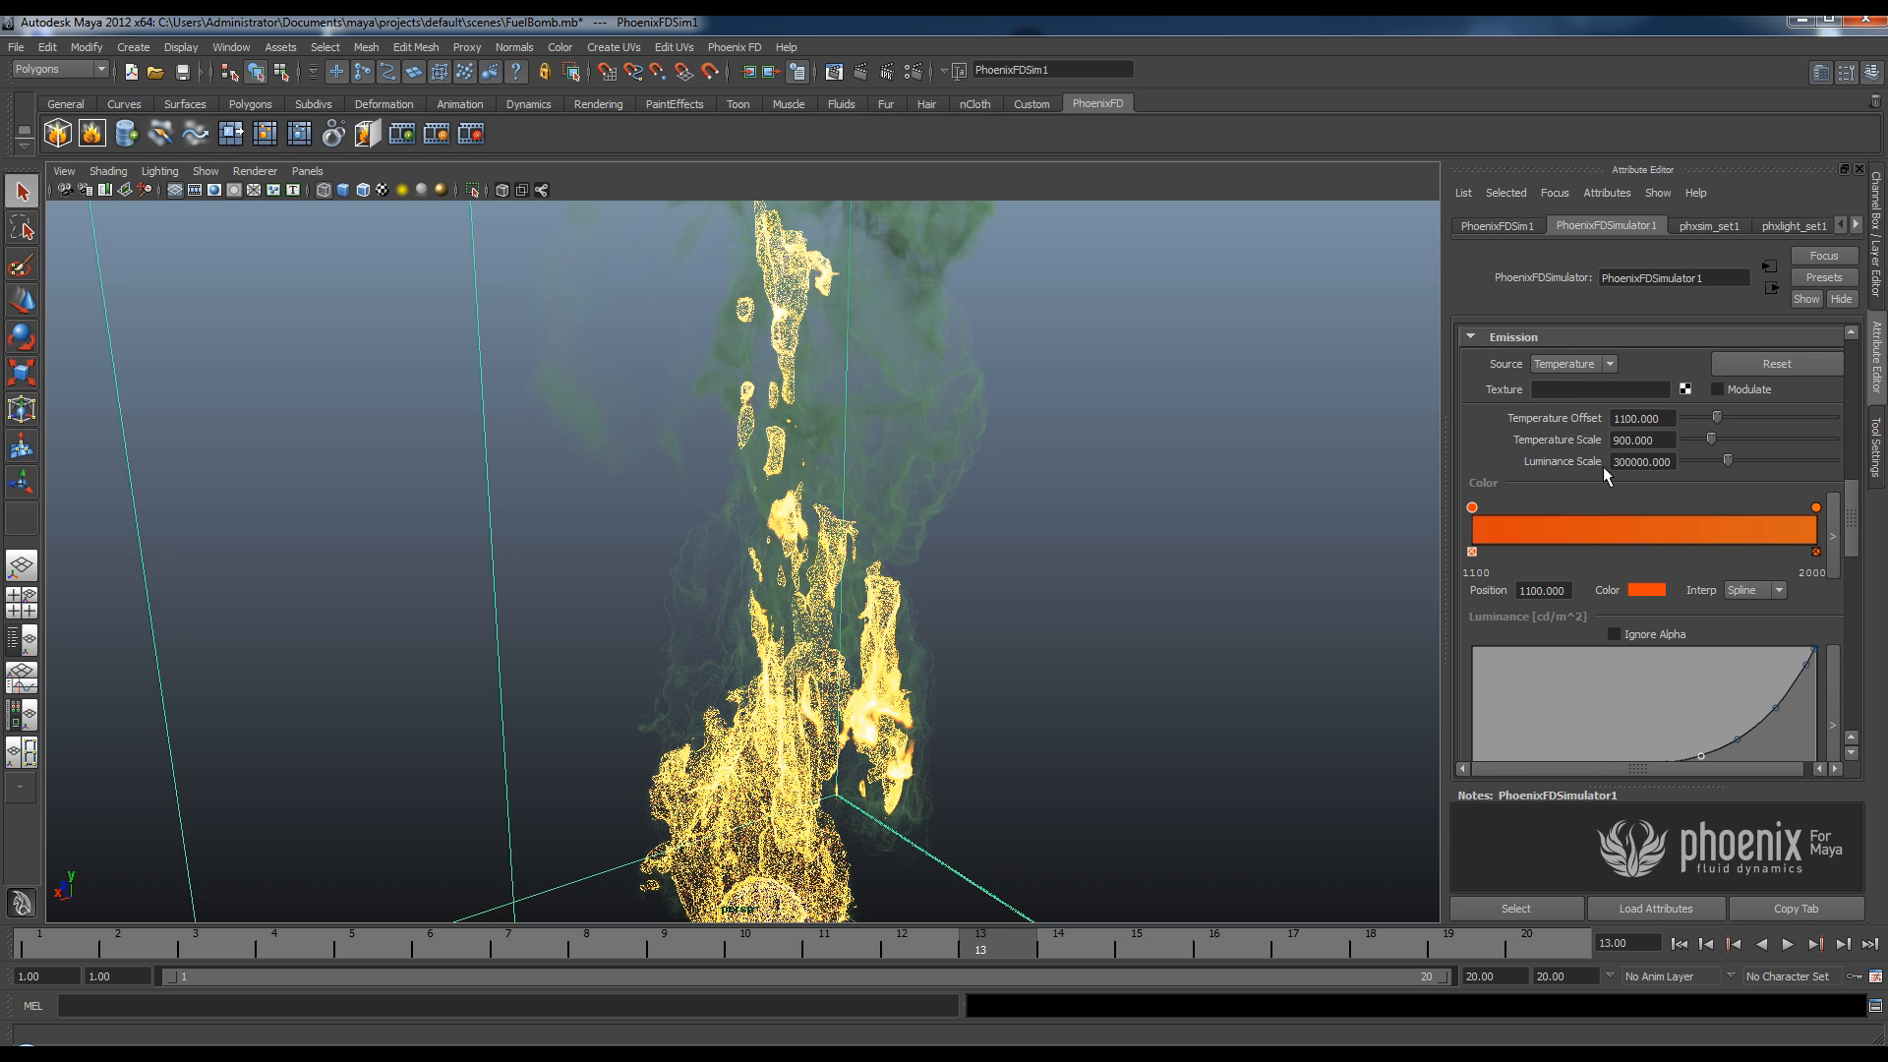
Set Luminance Scale to 100000 and shape a sharp hot-end peak on the luminance curve.
{"action": "left_click", "coordinate": [1643, 461]}
{"action": "type", "text": "100000.000"}
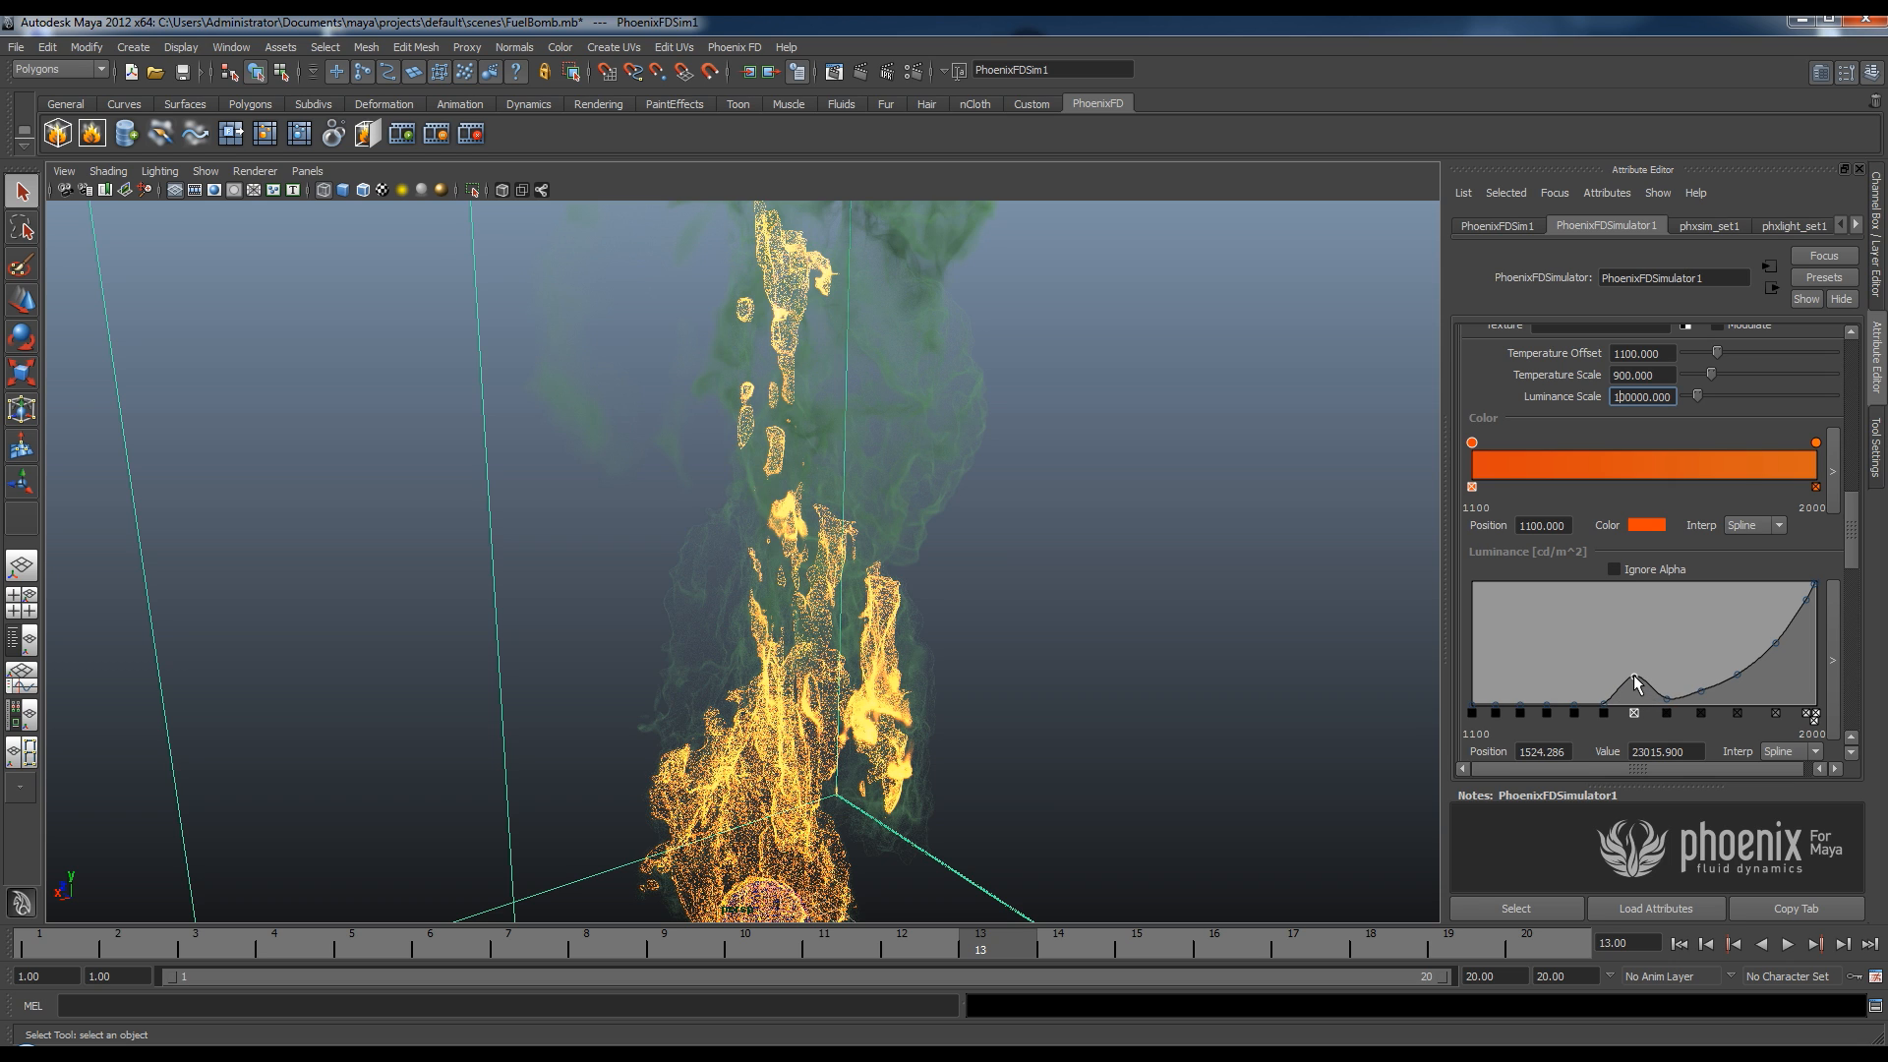
{"action": "left_click_drag", "start_coordinate": [1631, 687], "coordinate": [1626, 590]}
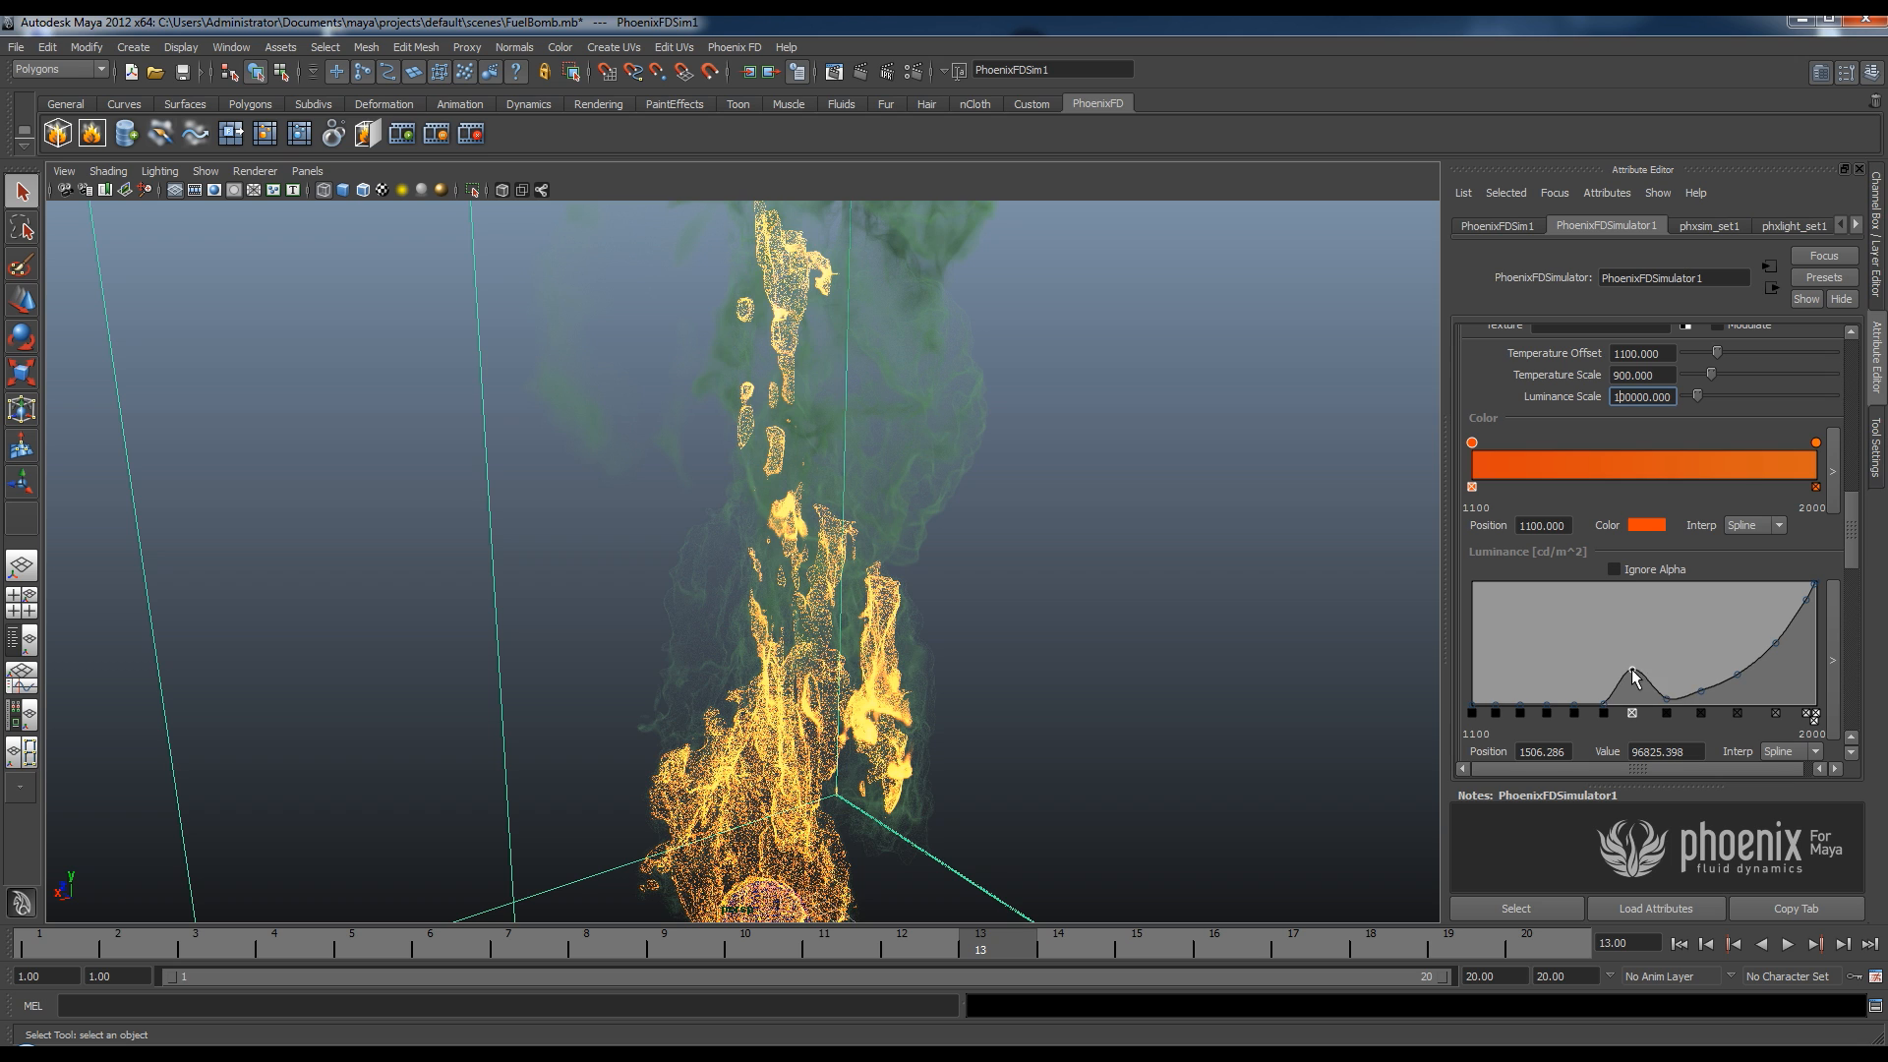
{"action": "left_click_drag", "start_coordinate": [1632, 689], "coordinate": [1733, 608]}
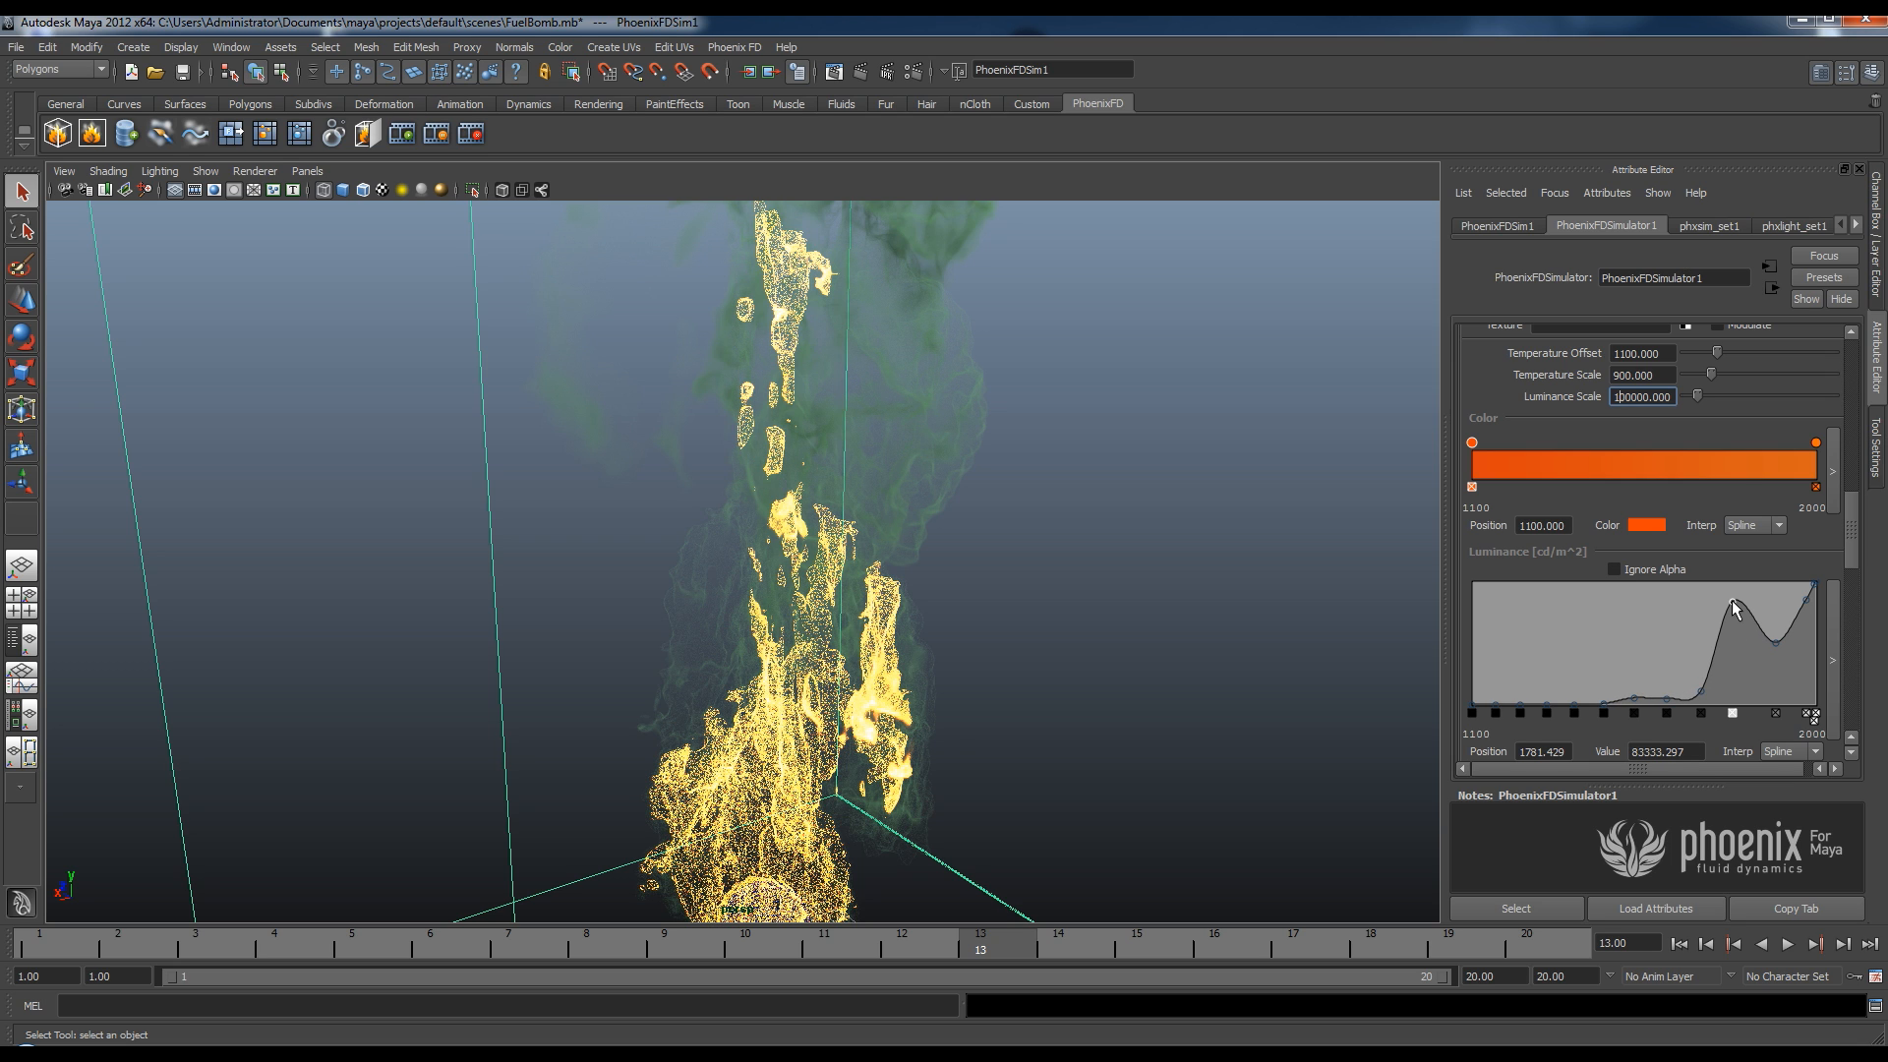
{"action": "left_click_drag", "start_coordinate": [1734, 608], "coordinate": [1722, 653]}
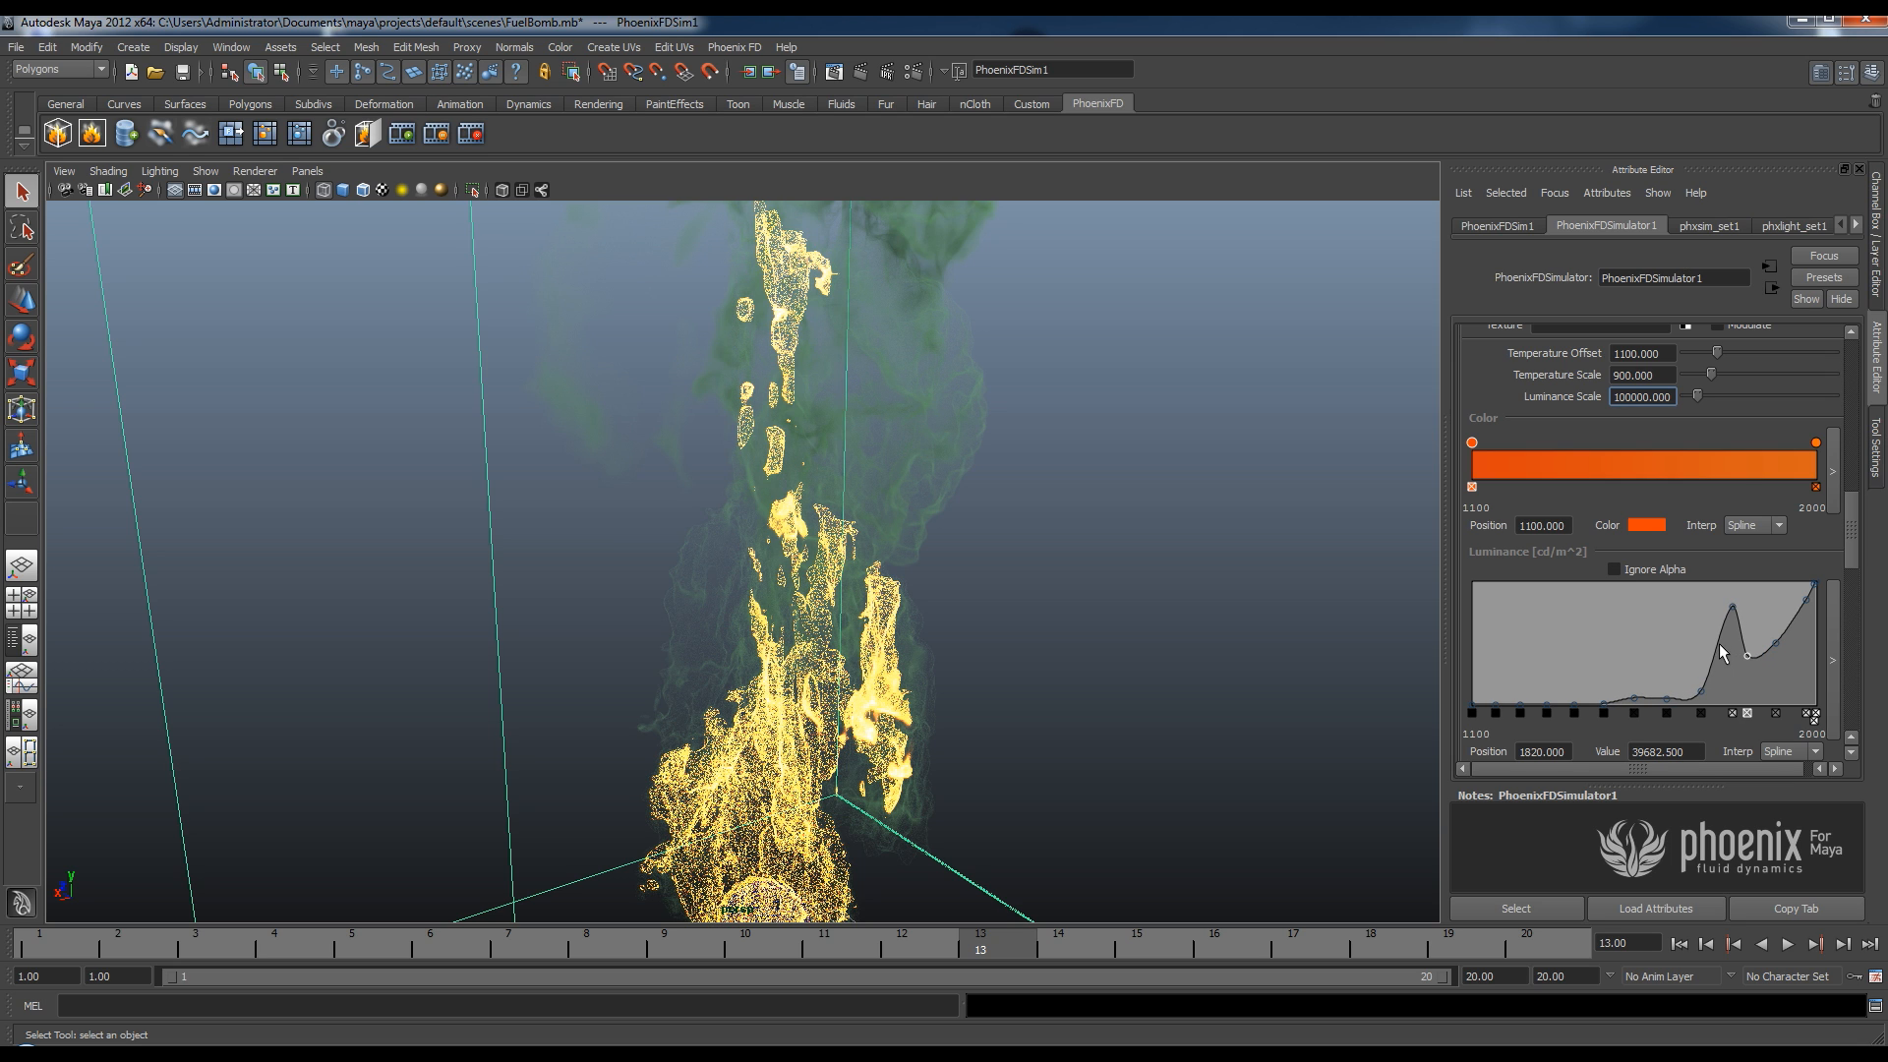
{"action": "left_click_drag", "start_coordinate": [1721, 651], "coordinate": [1734, 669]}
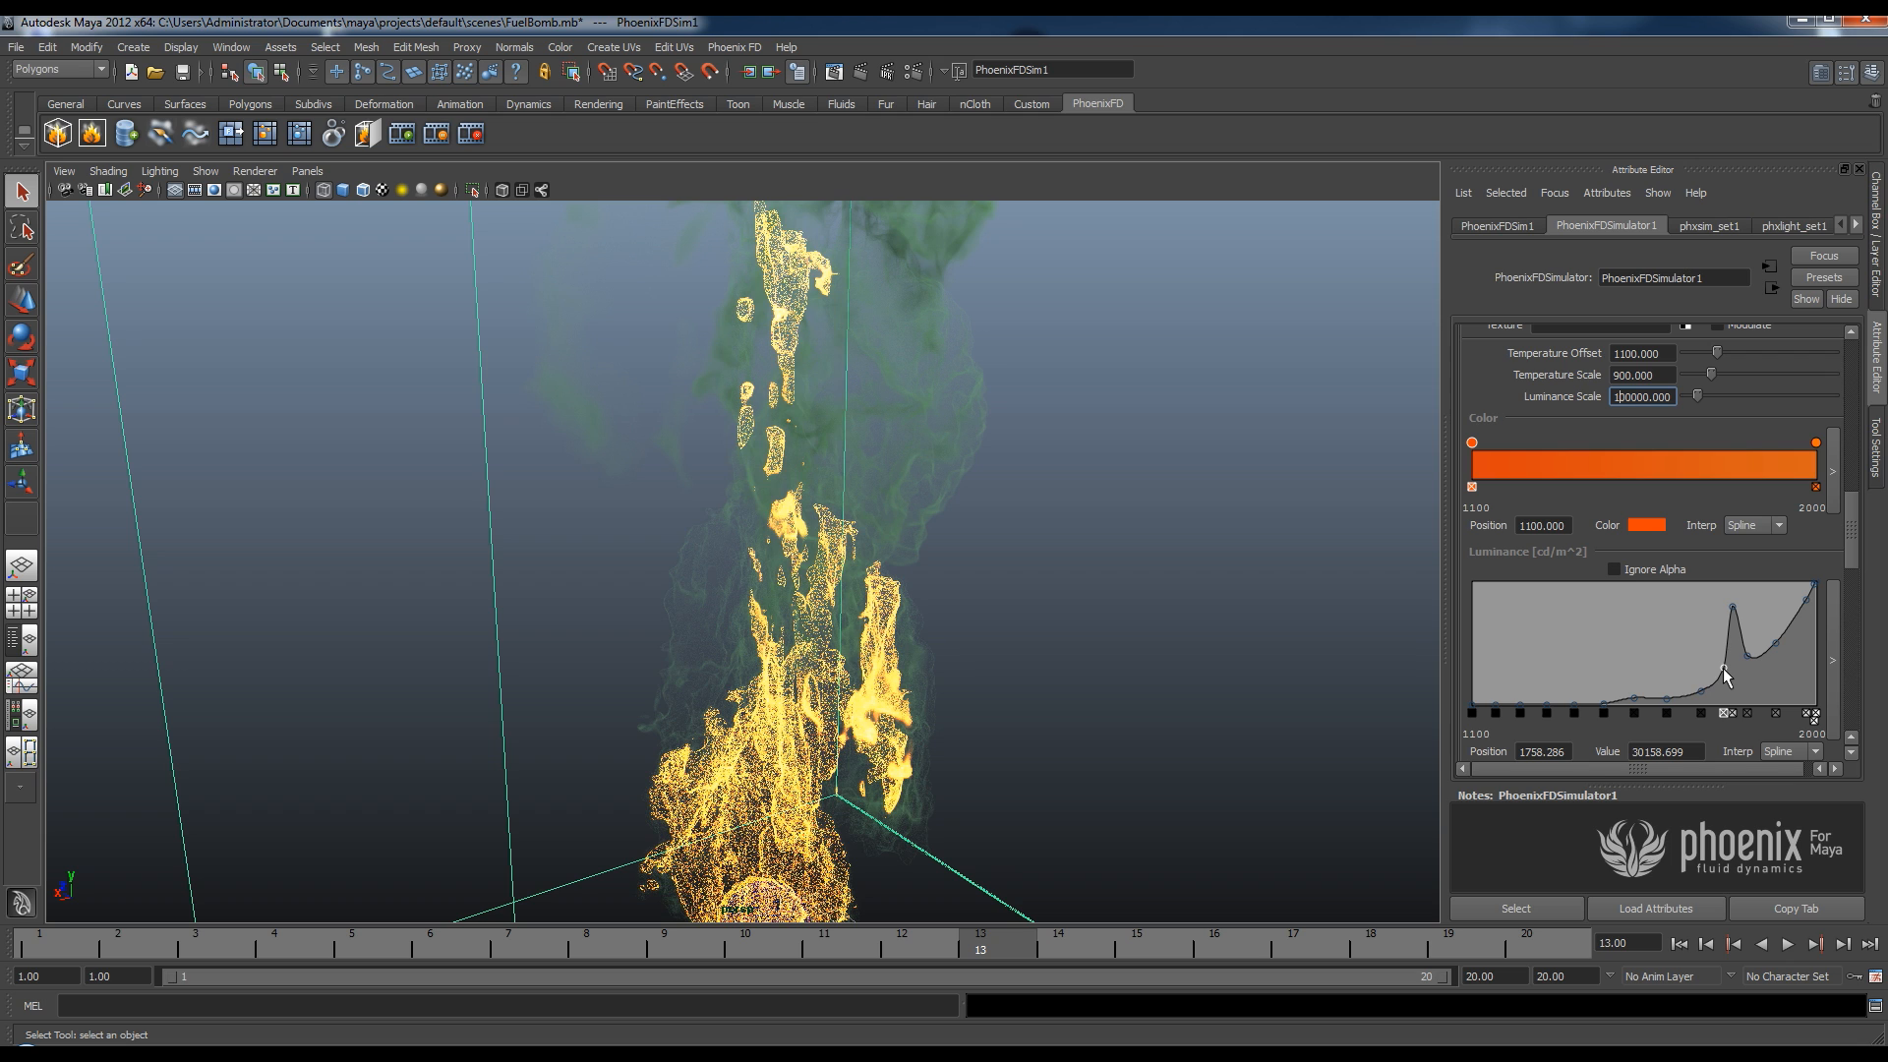
{"action": "mouse_move", "coordinate": [964, 571]}
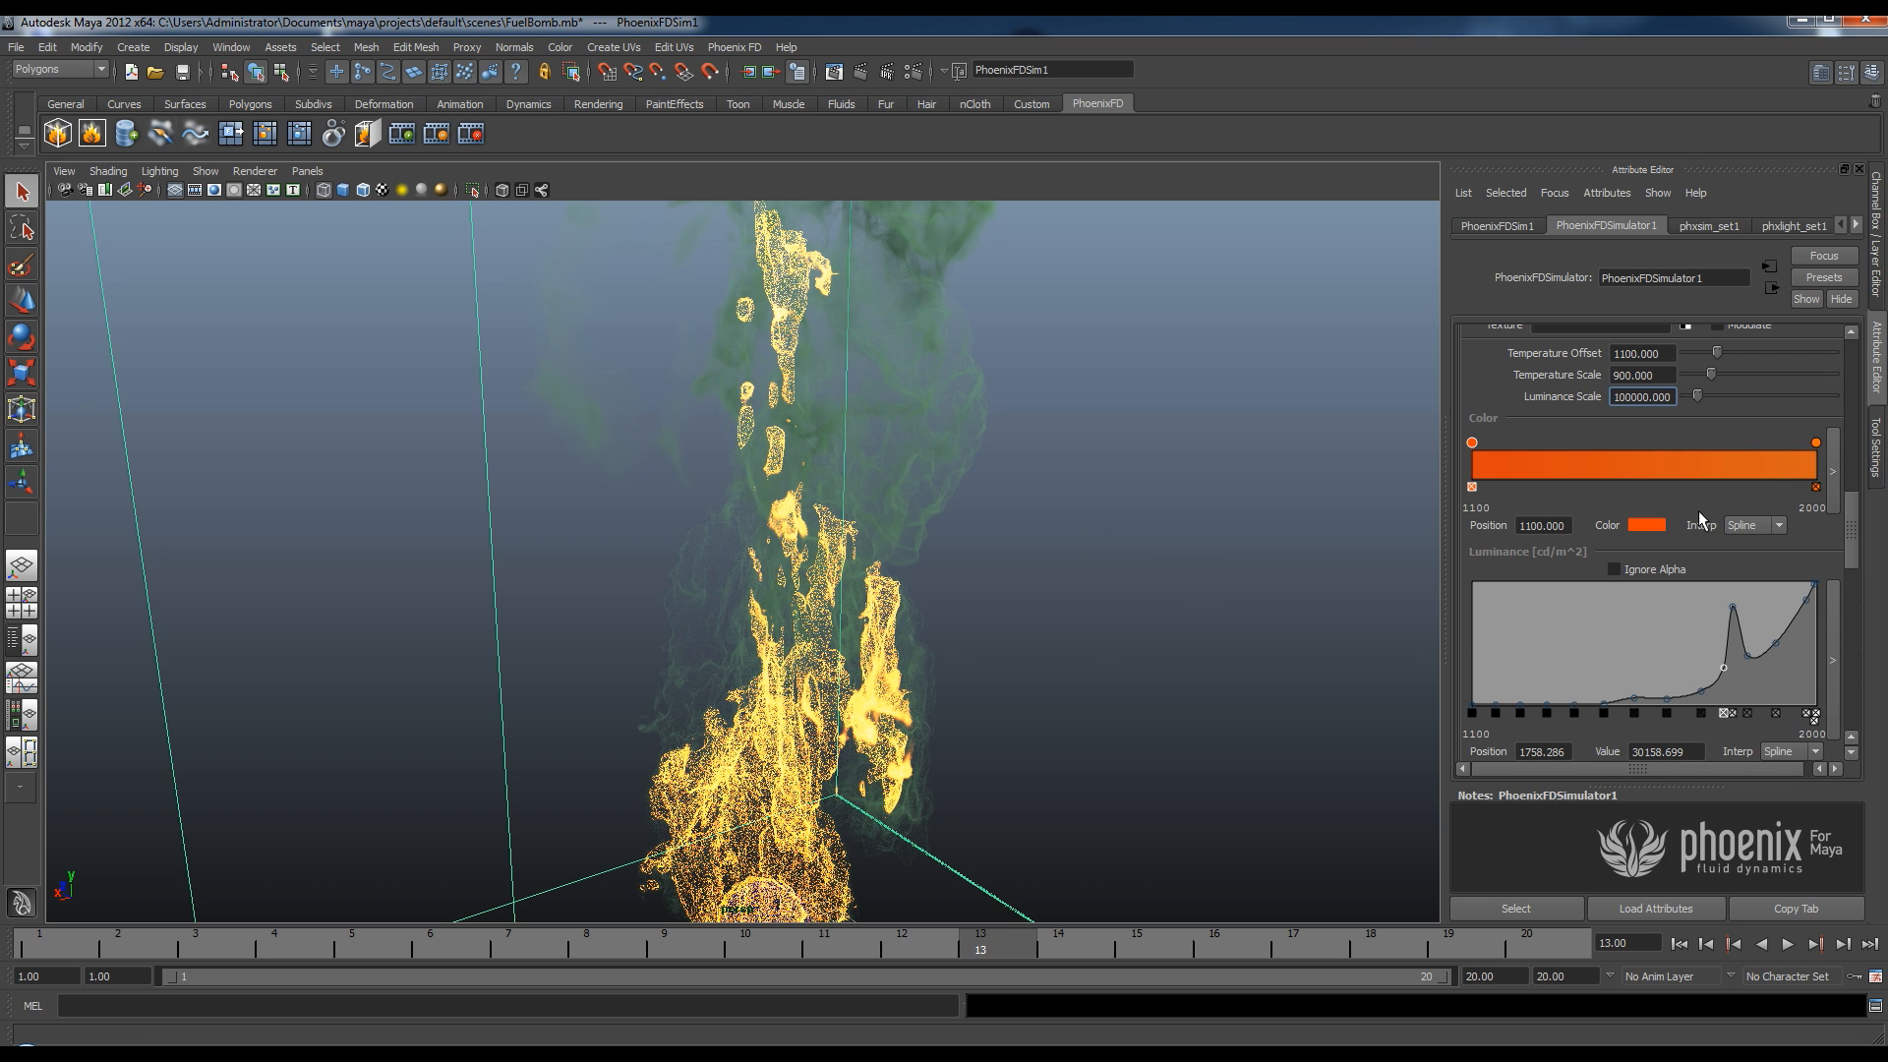
Set the color ramp's cool-end key to green and hot-end key to cyan.
{"action": "left_click", "coordinate": [1645, 524]}
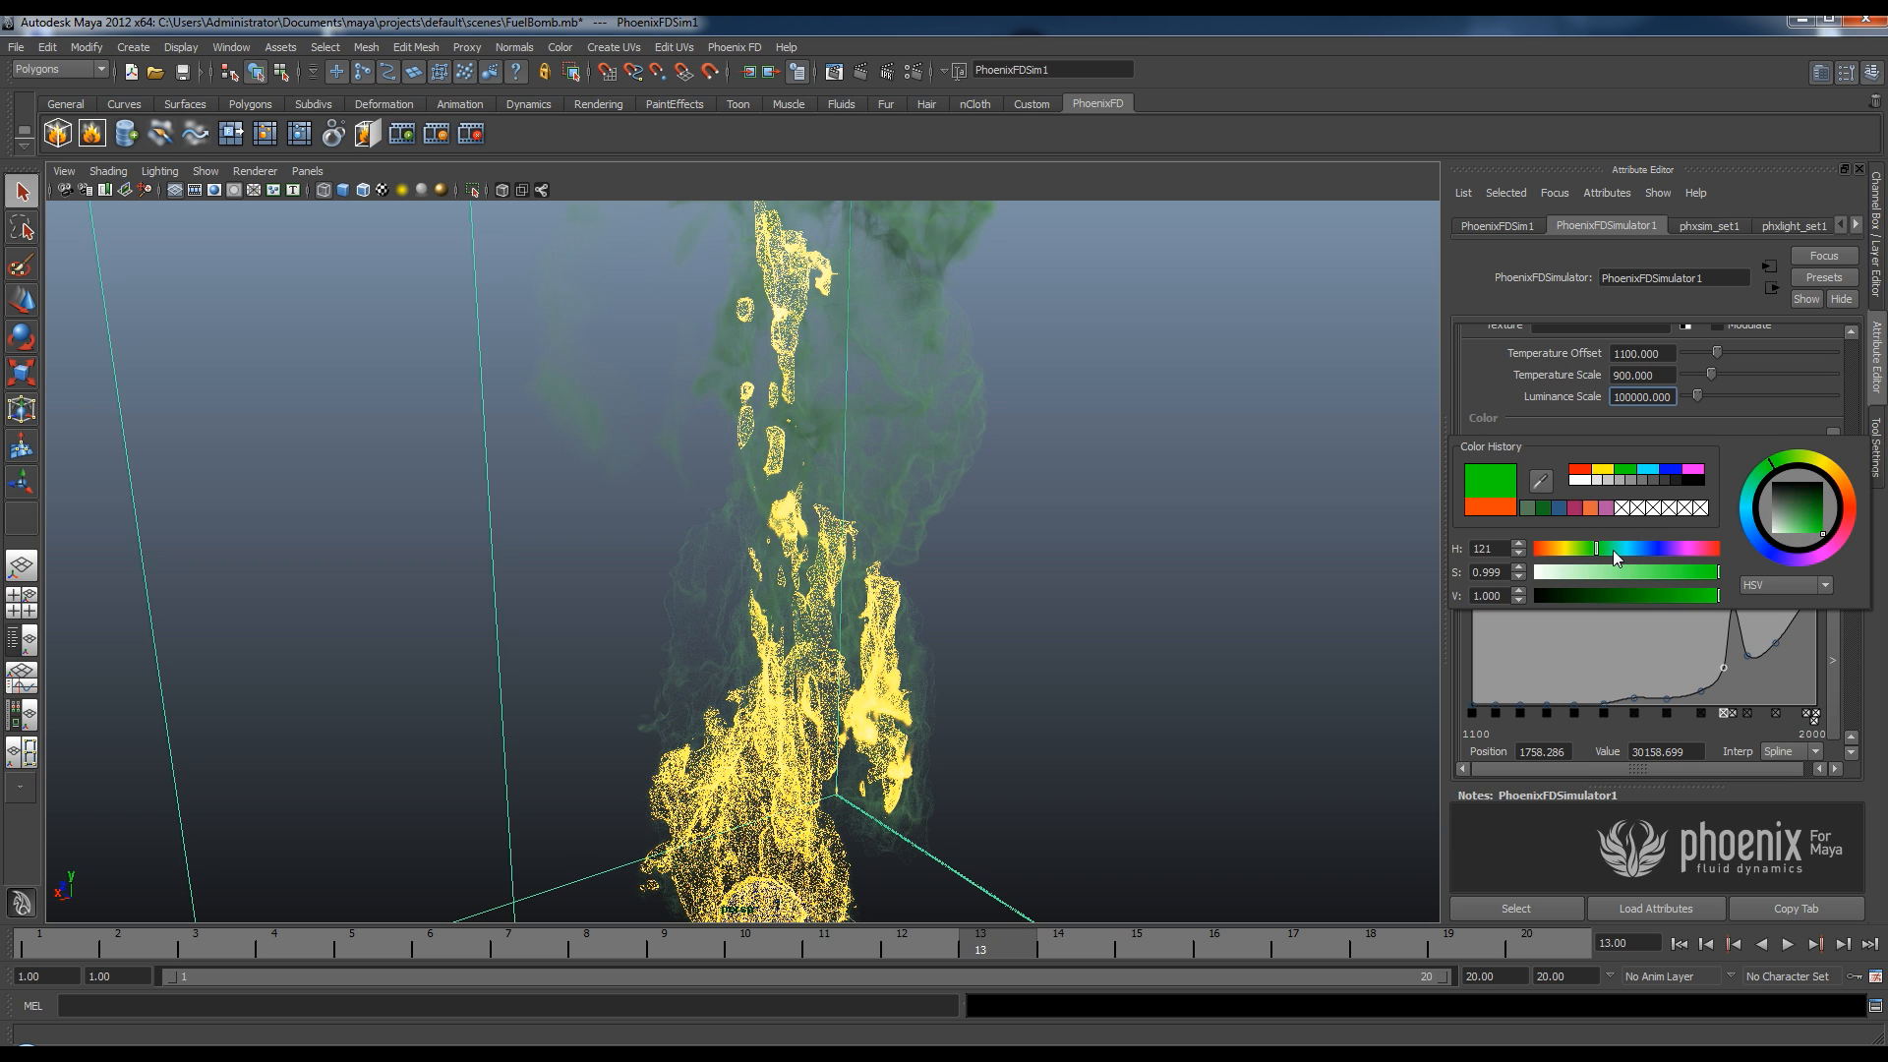
{"action": "left_click_drag", "start_coordinate": [1613, 549], "coordinate": [1589, 548]}
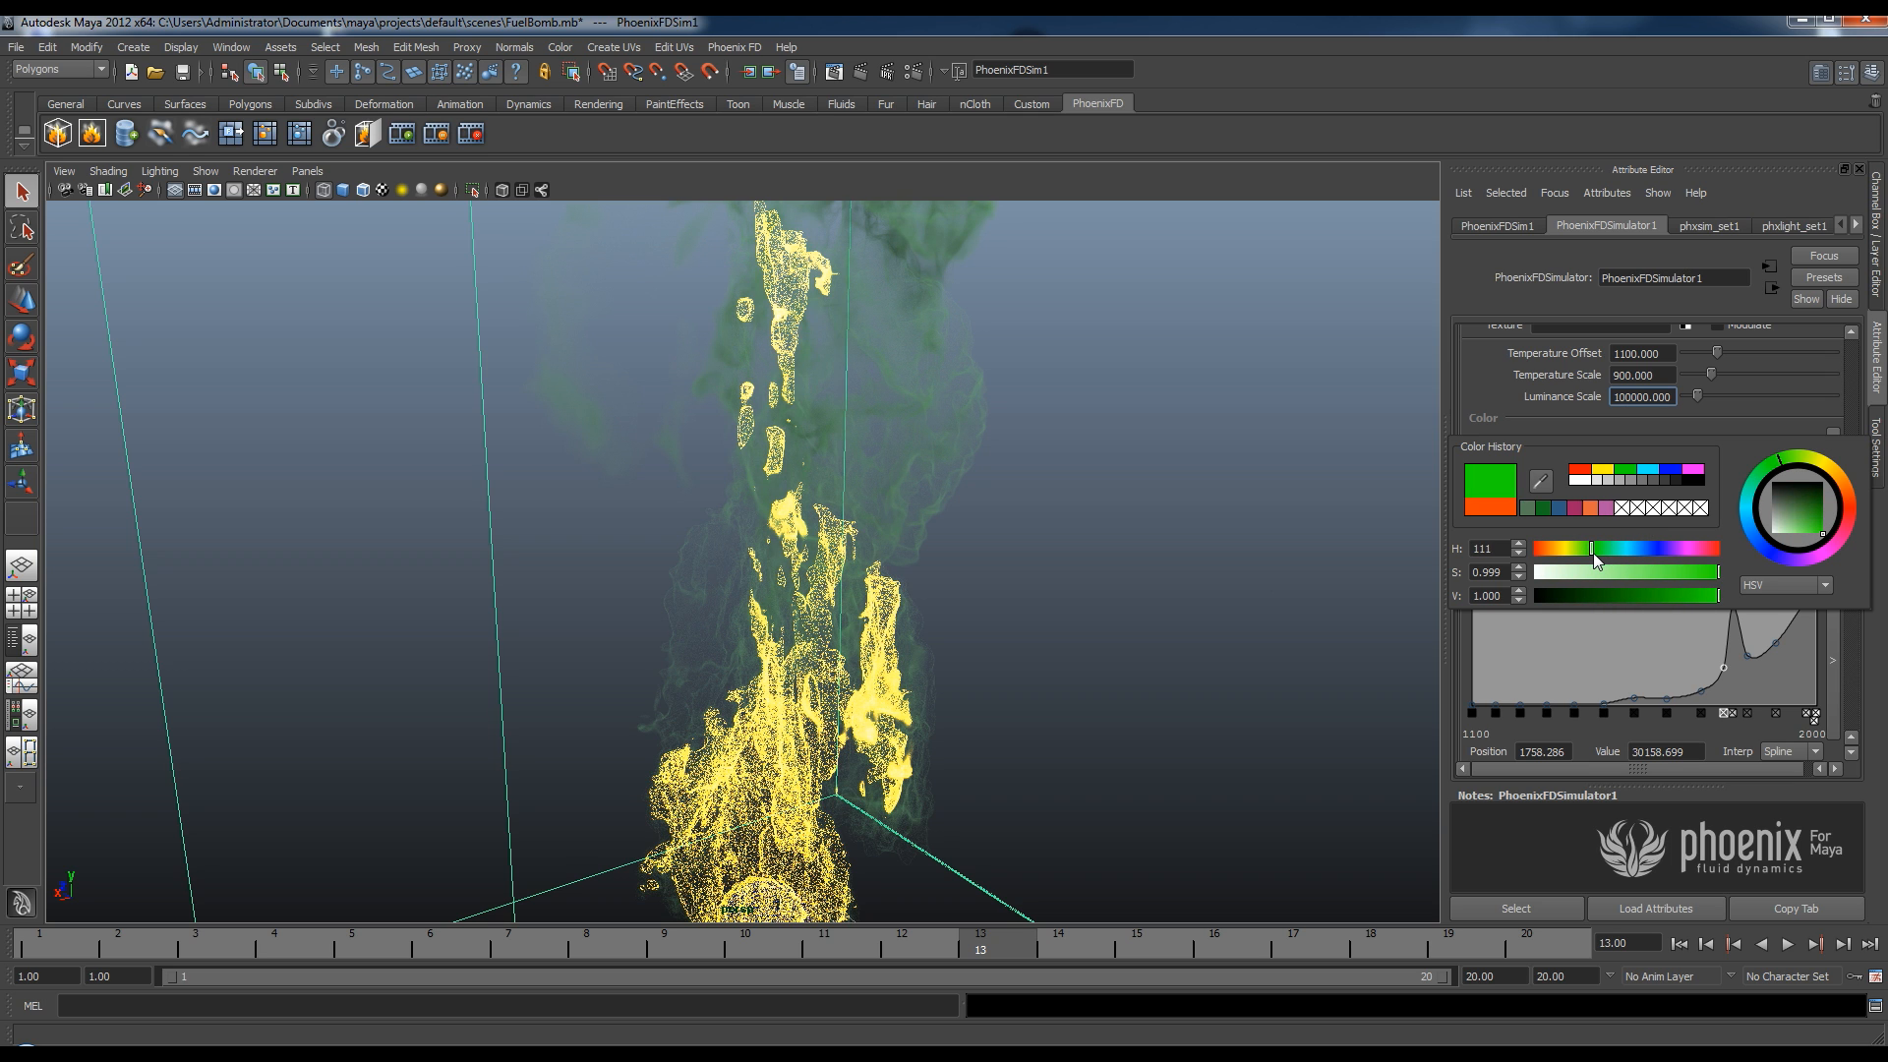
{"action": "mouse_move", "coordinate": [1554, 443]}
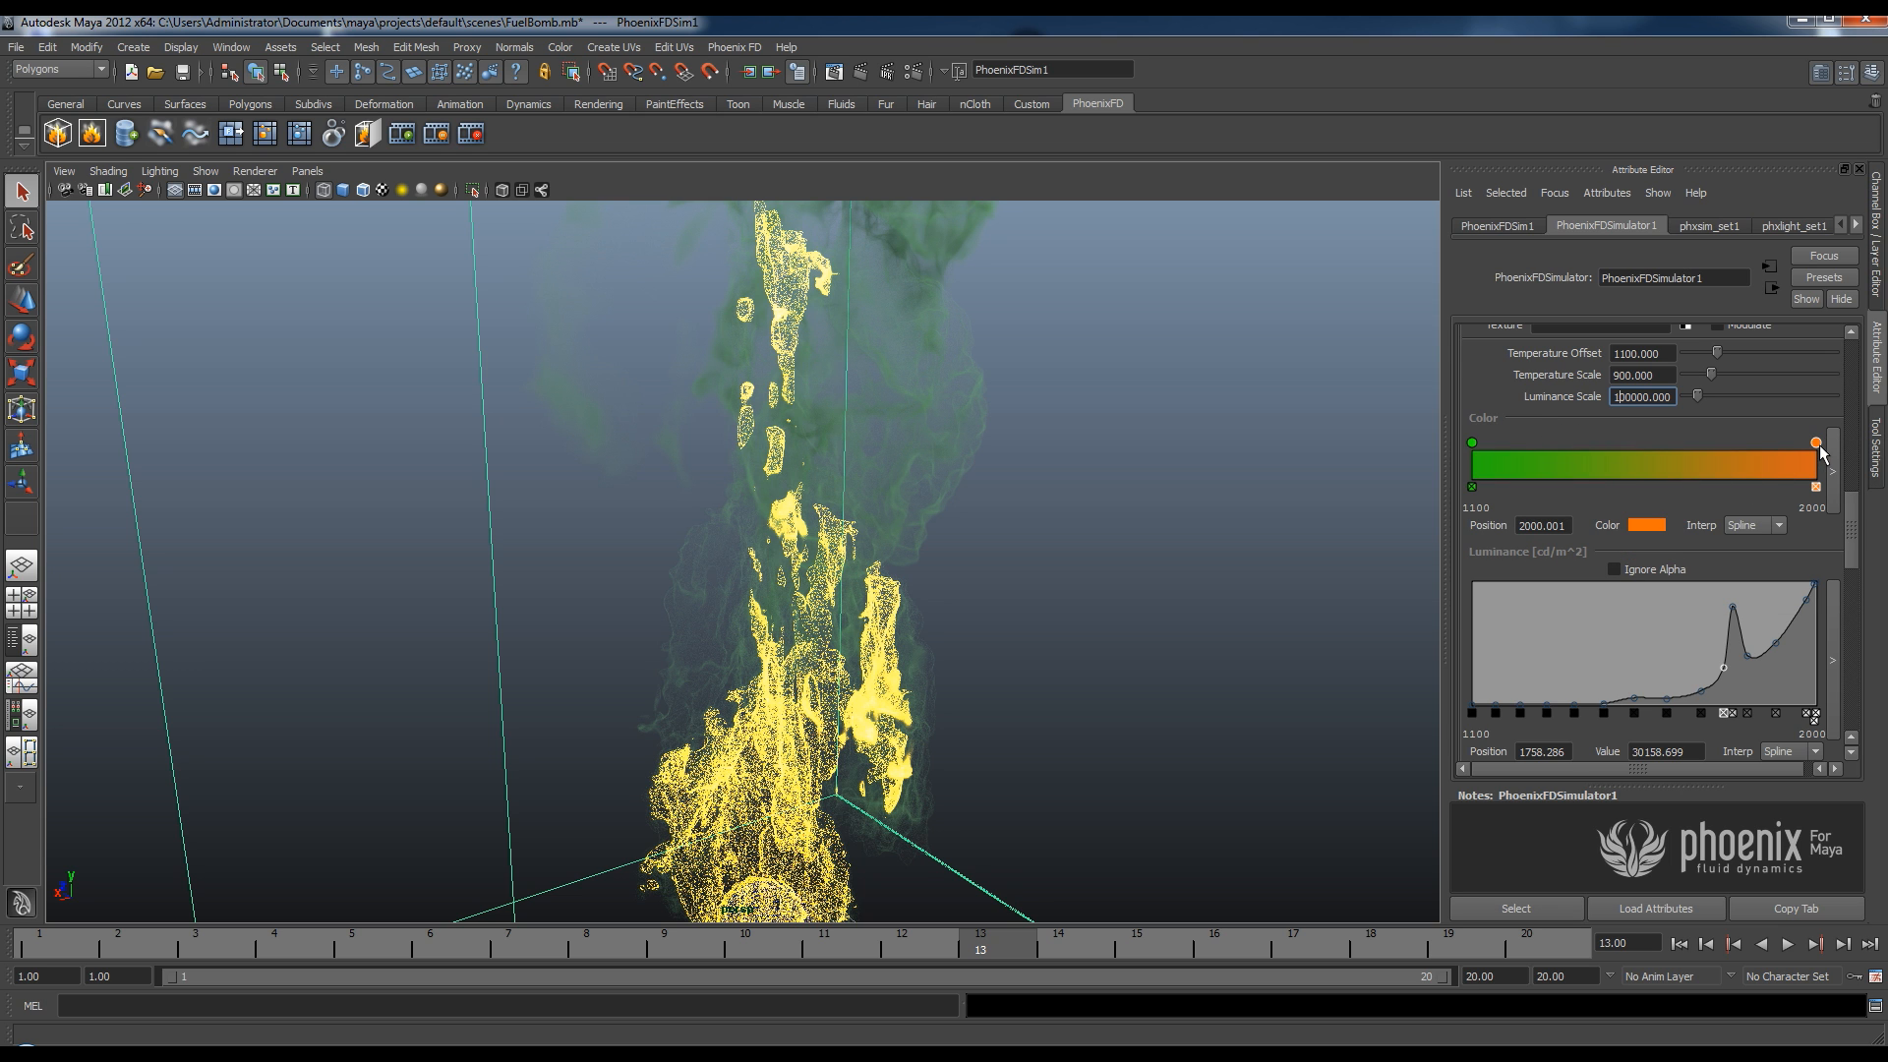
{"action": "left_click", "coordinate": [1645, 525]}
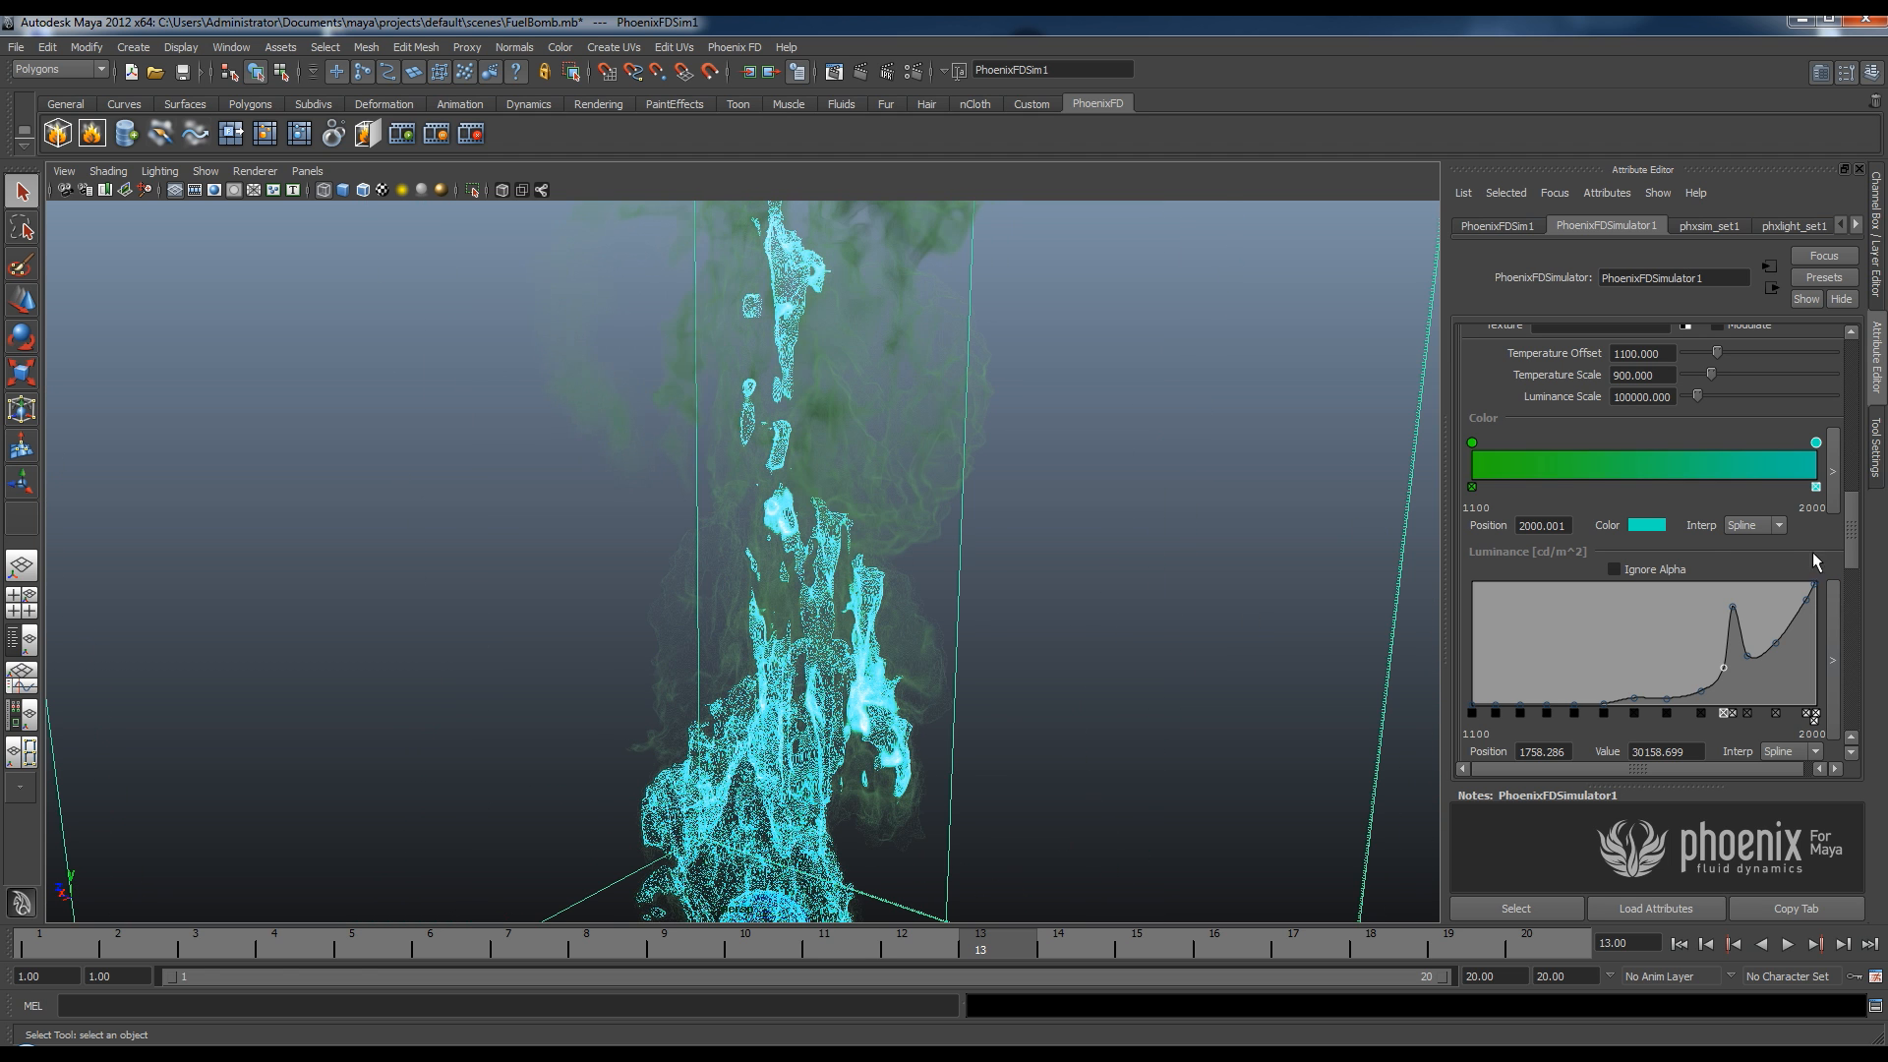
{"action": "left_click", "coordinate": [1646, 525]}
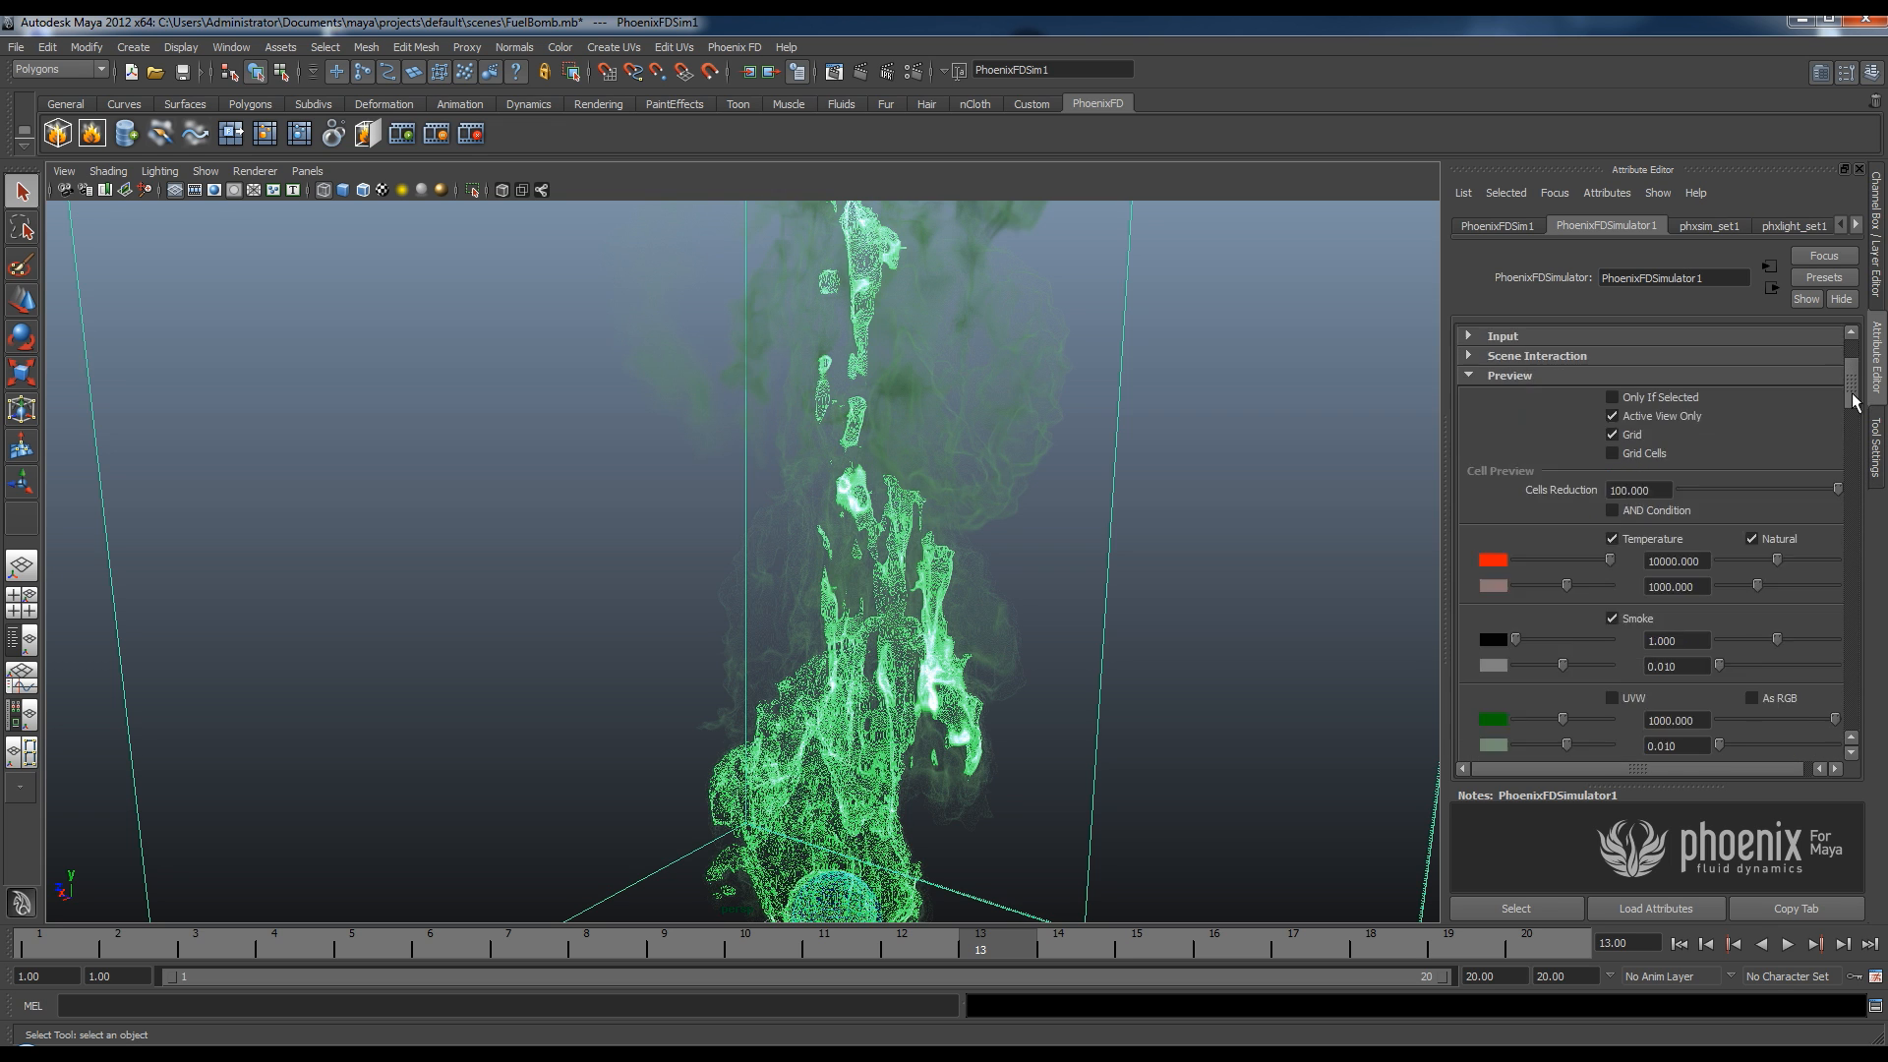
Scroll to the Shading Preview settings and orbit out to view the whole green fire grid.
{"action": "scroll", "scroll_direction": "down", "scroll_amount": 3}
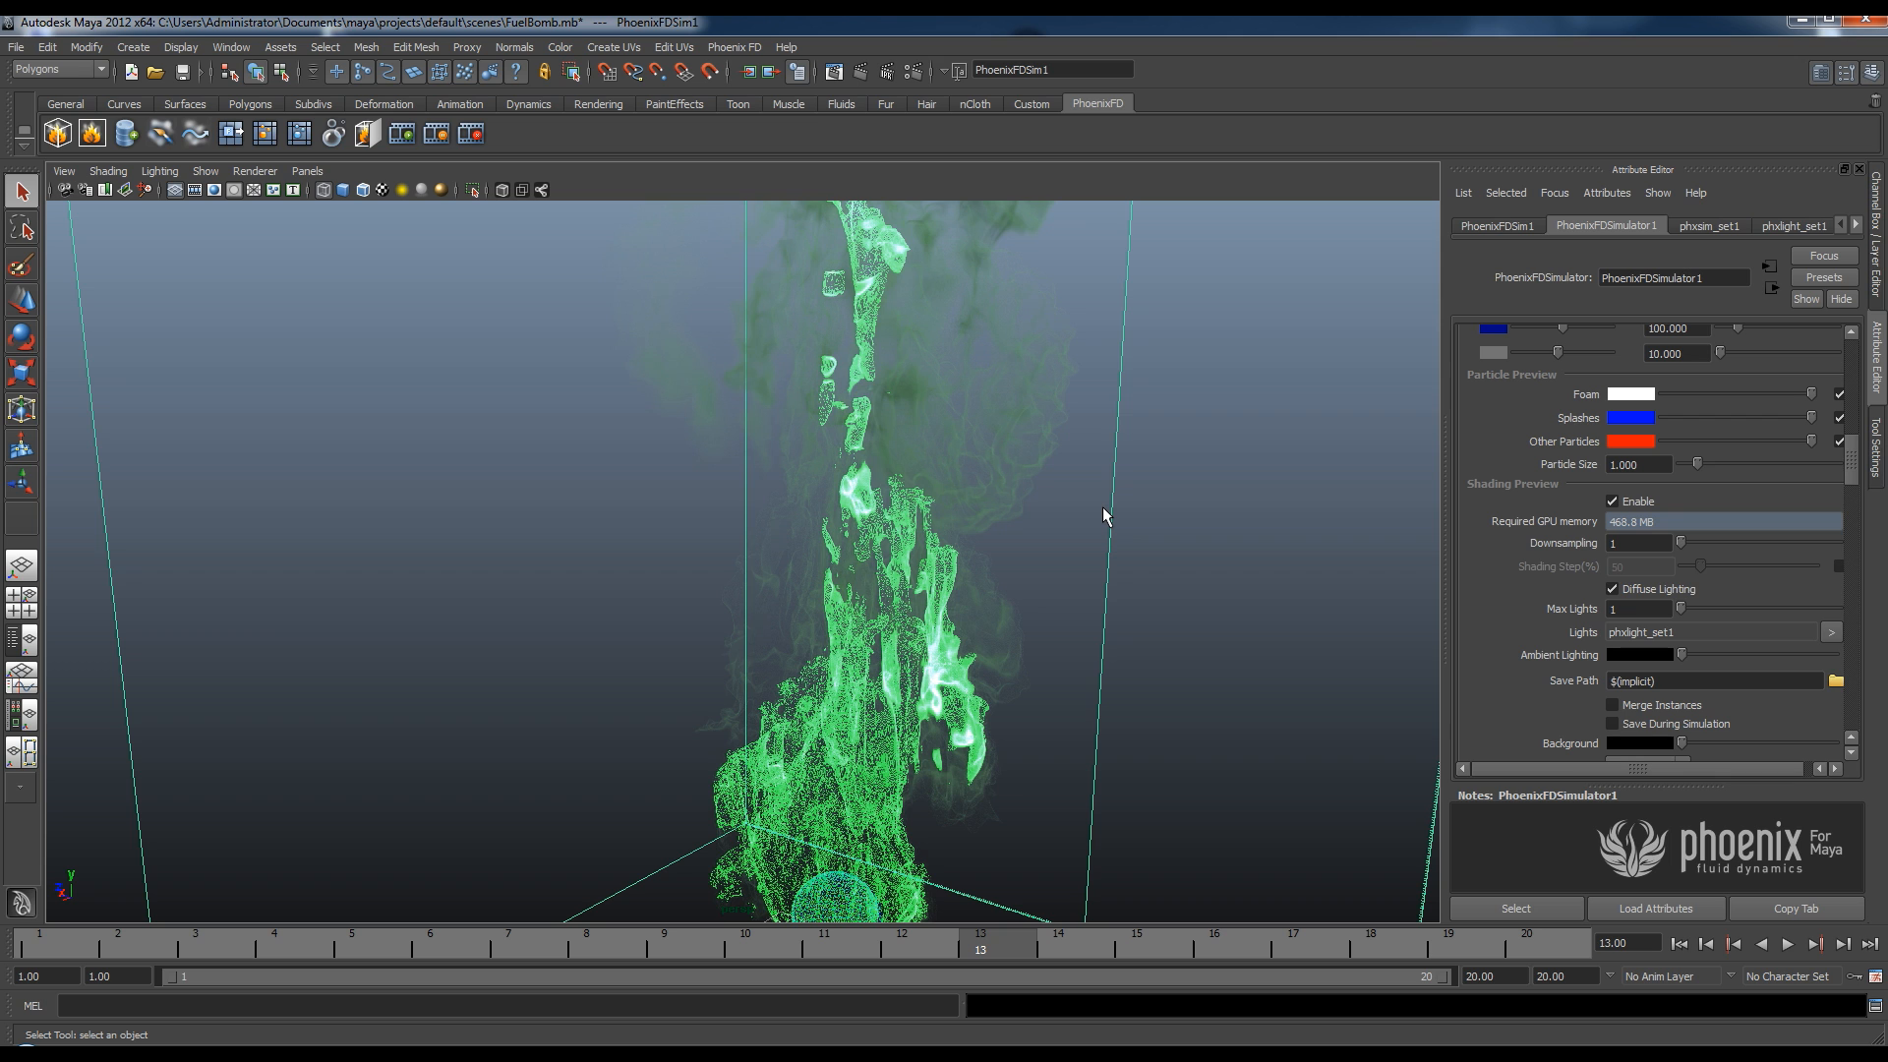
{"action": "mouse_move", "coordinate": [935, 596]}
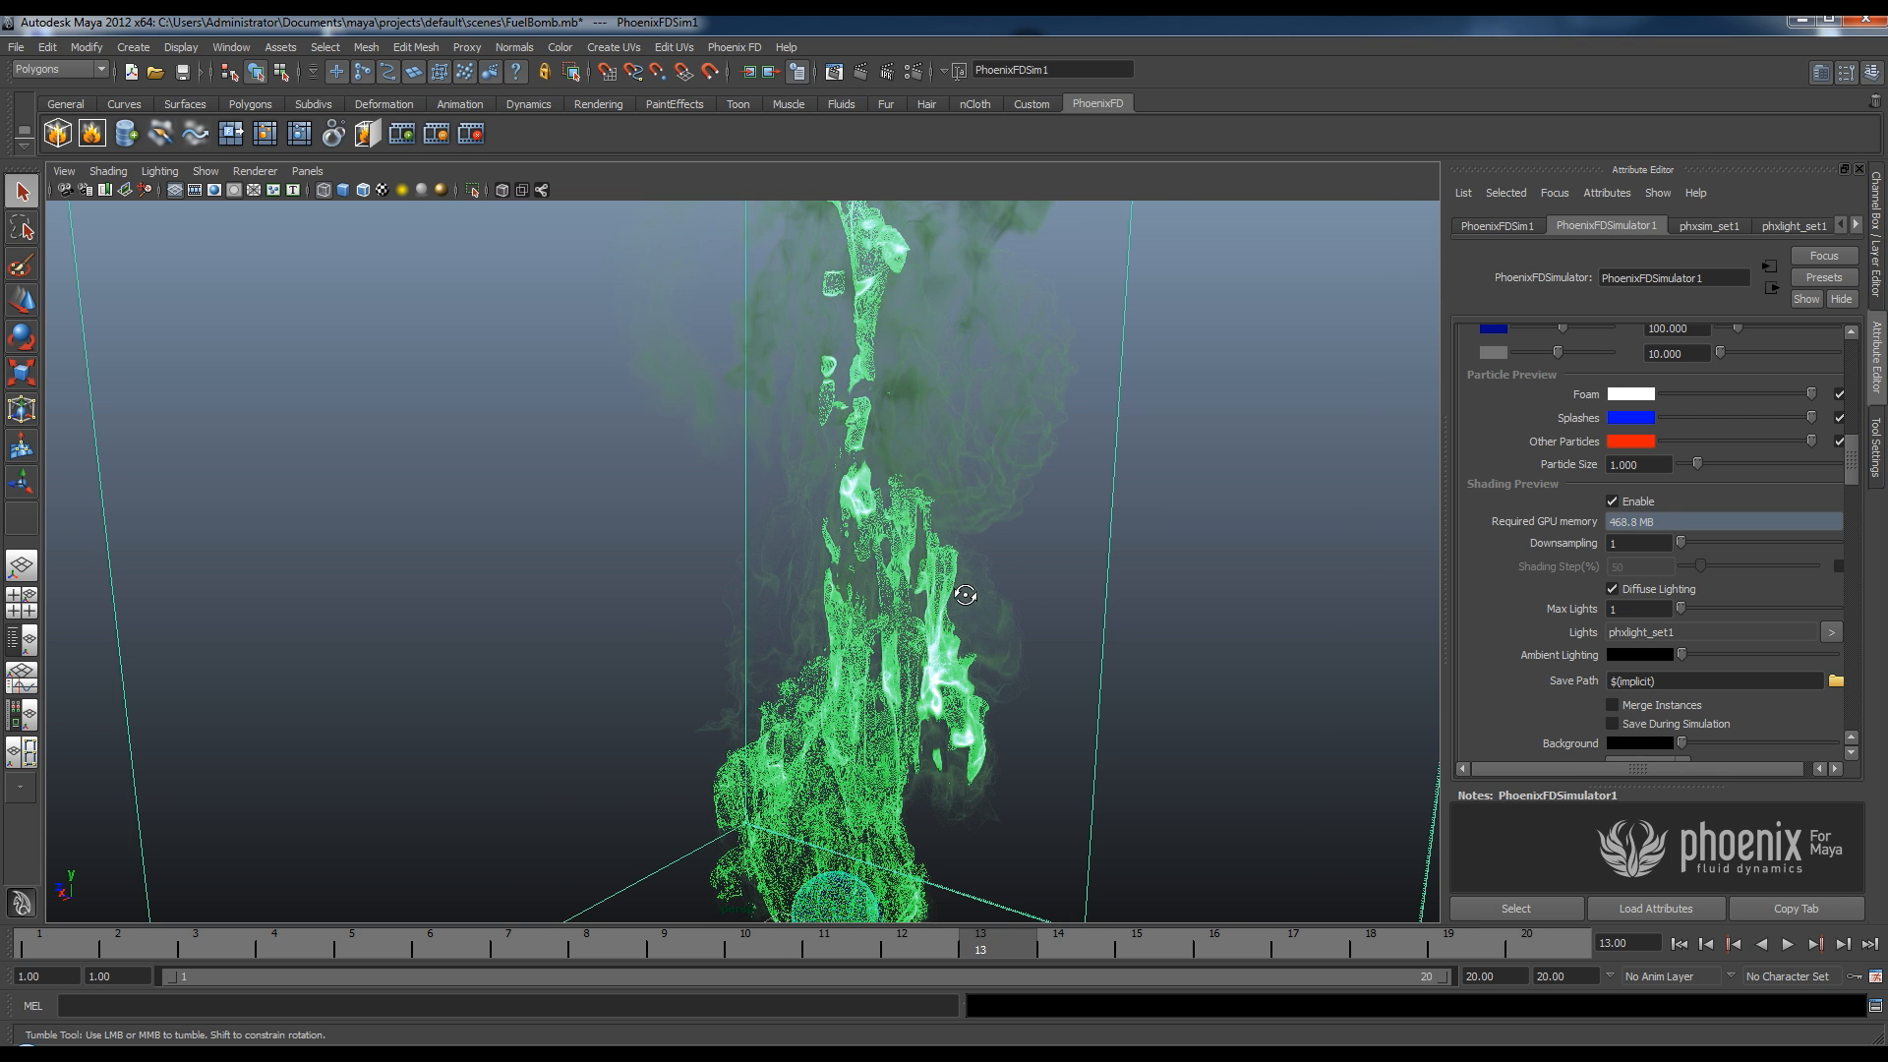
{"action": "left_click_drag", "start_coordinate": [964, 595], "coordinate": [986, 573]}
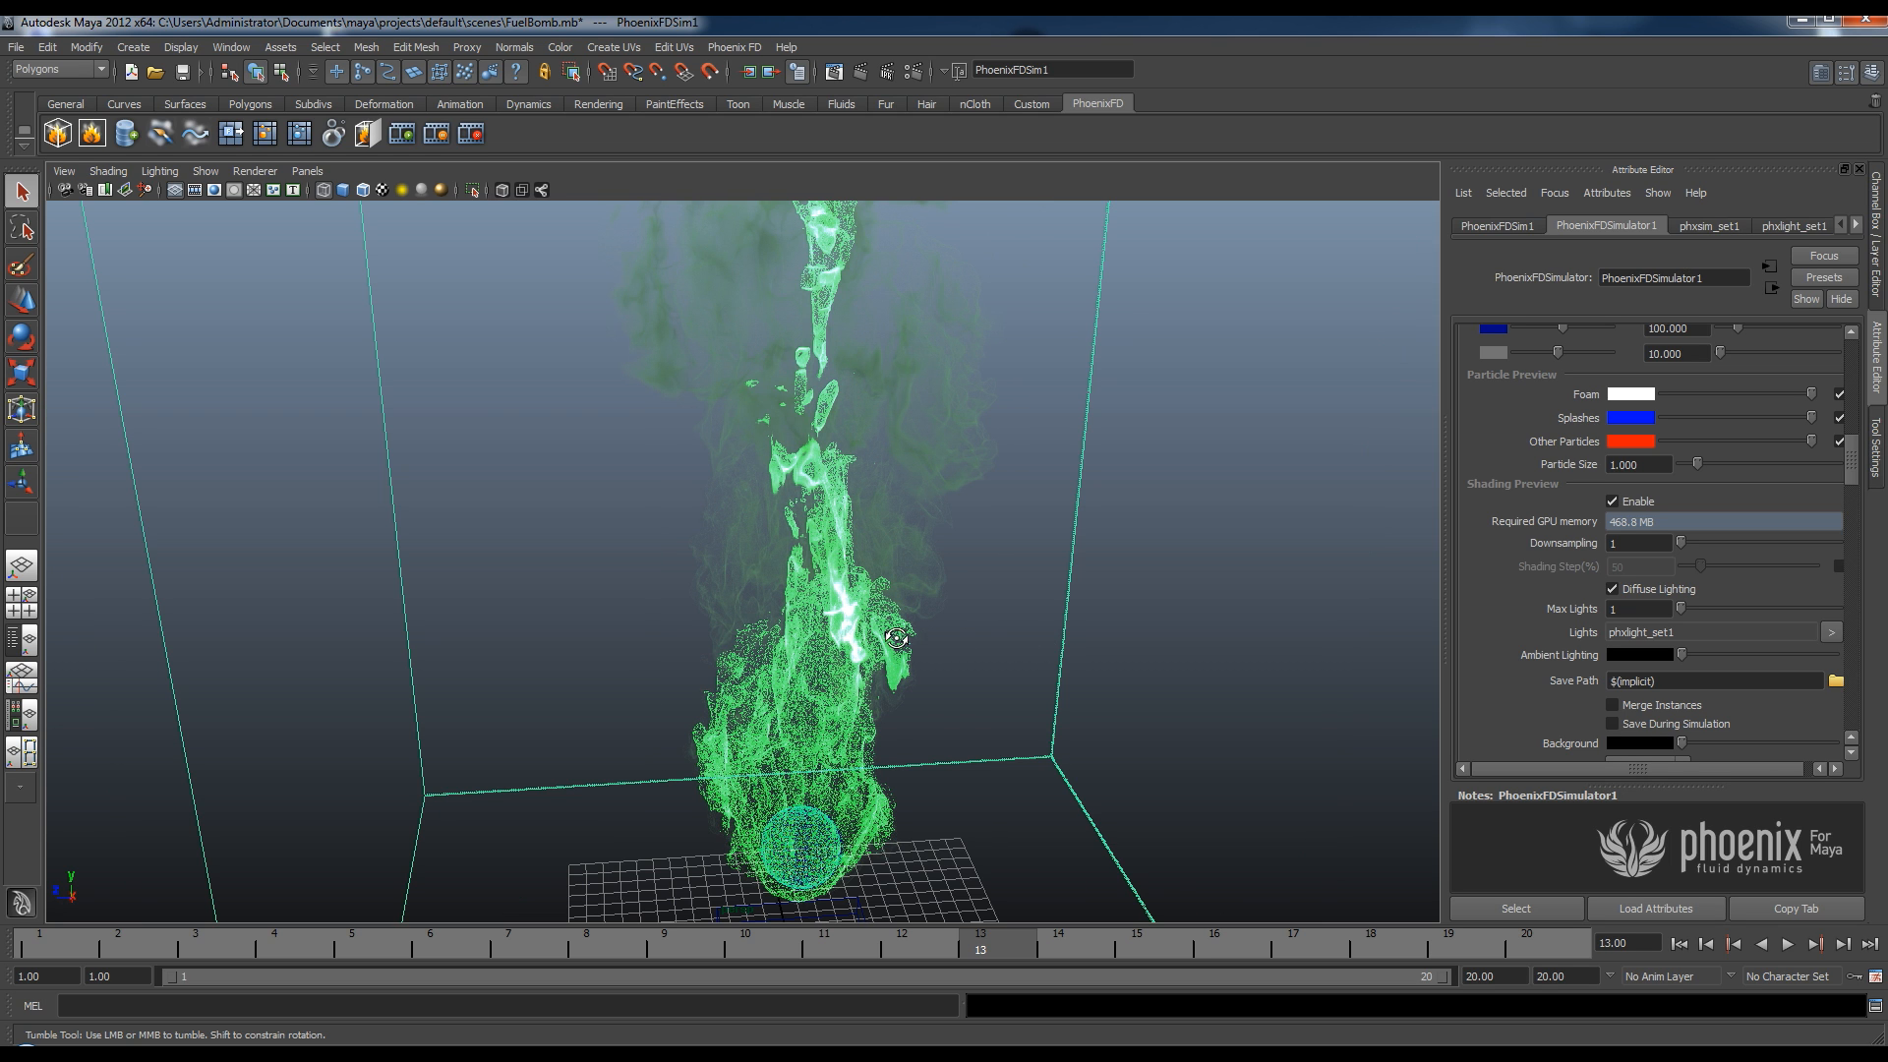
{"action": "left_click_drag", "start_coordinate": [897, 638], "coordinate": [843, 641]}
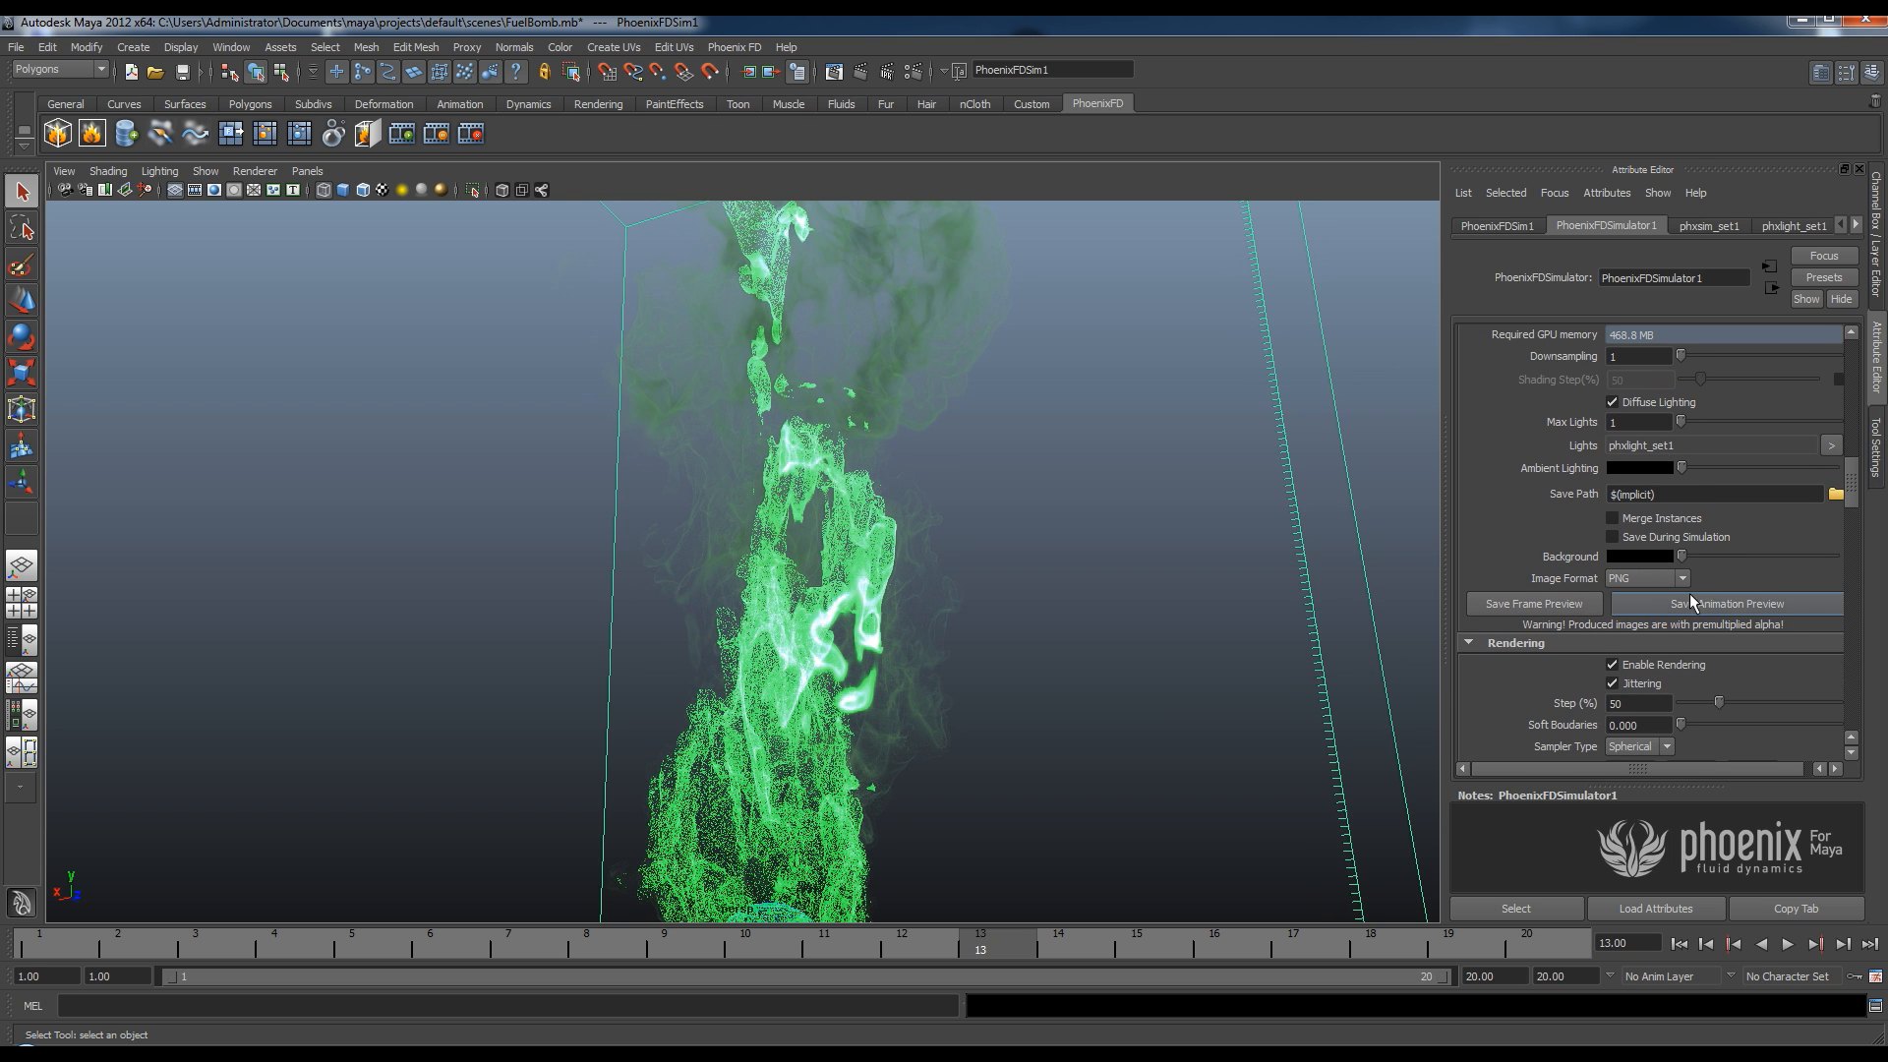
{"action": "mouse_move", "coordinate": [1728, 615]}
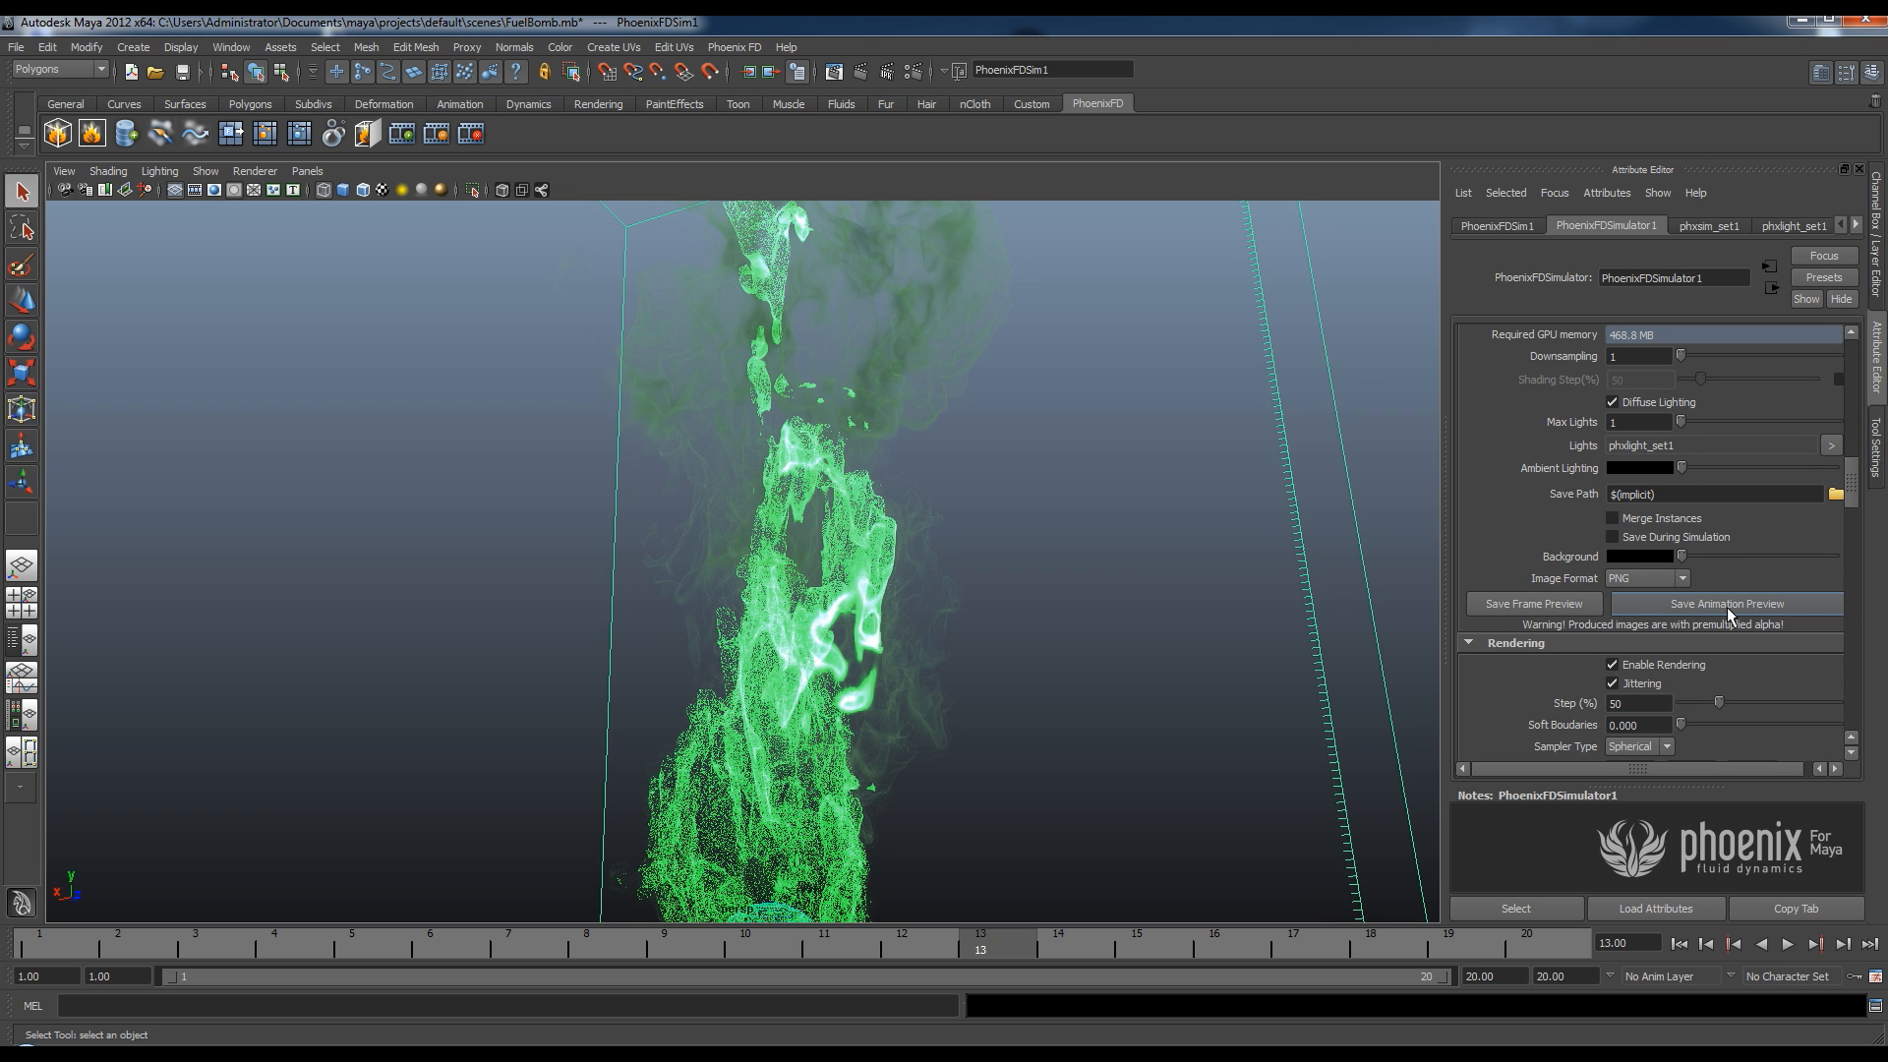
Save the shading preview animation as PNG frames to the project's default folder.
{"action": "left_click", "coordinate": [1535, 604]}
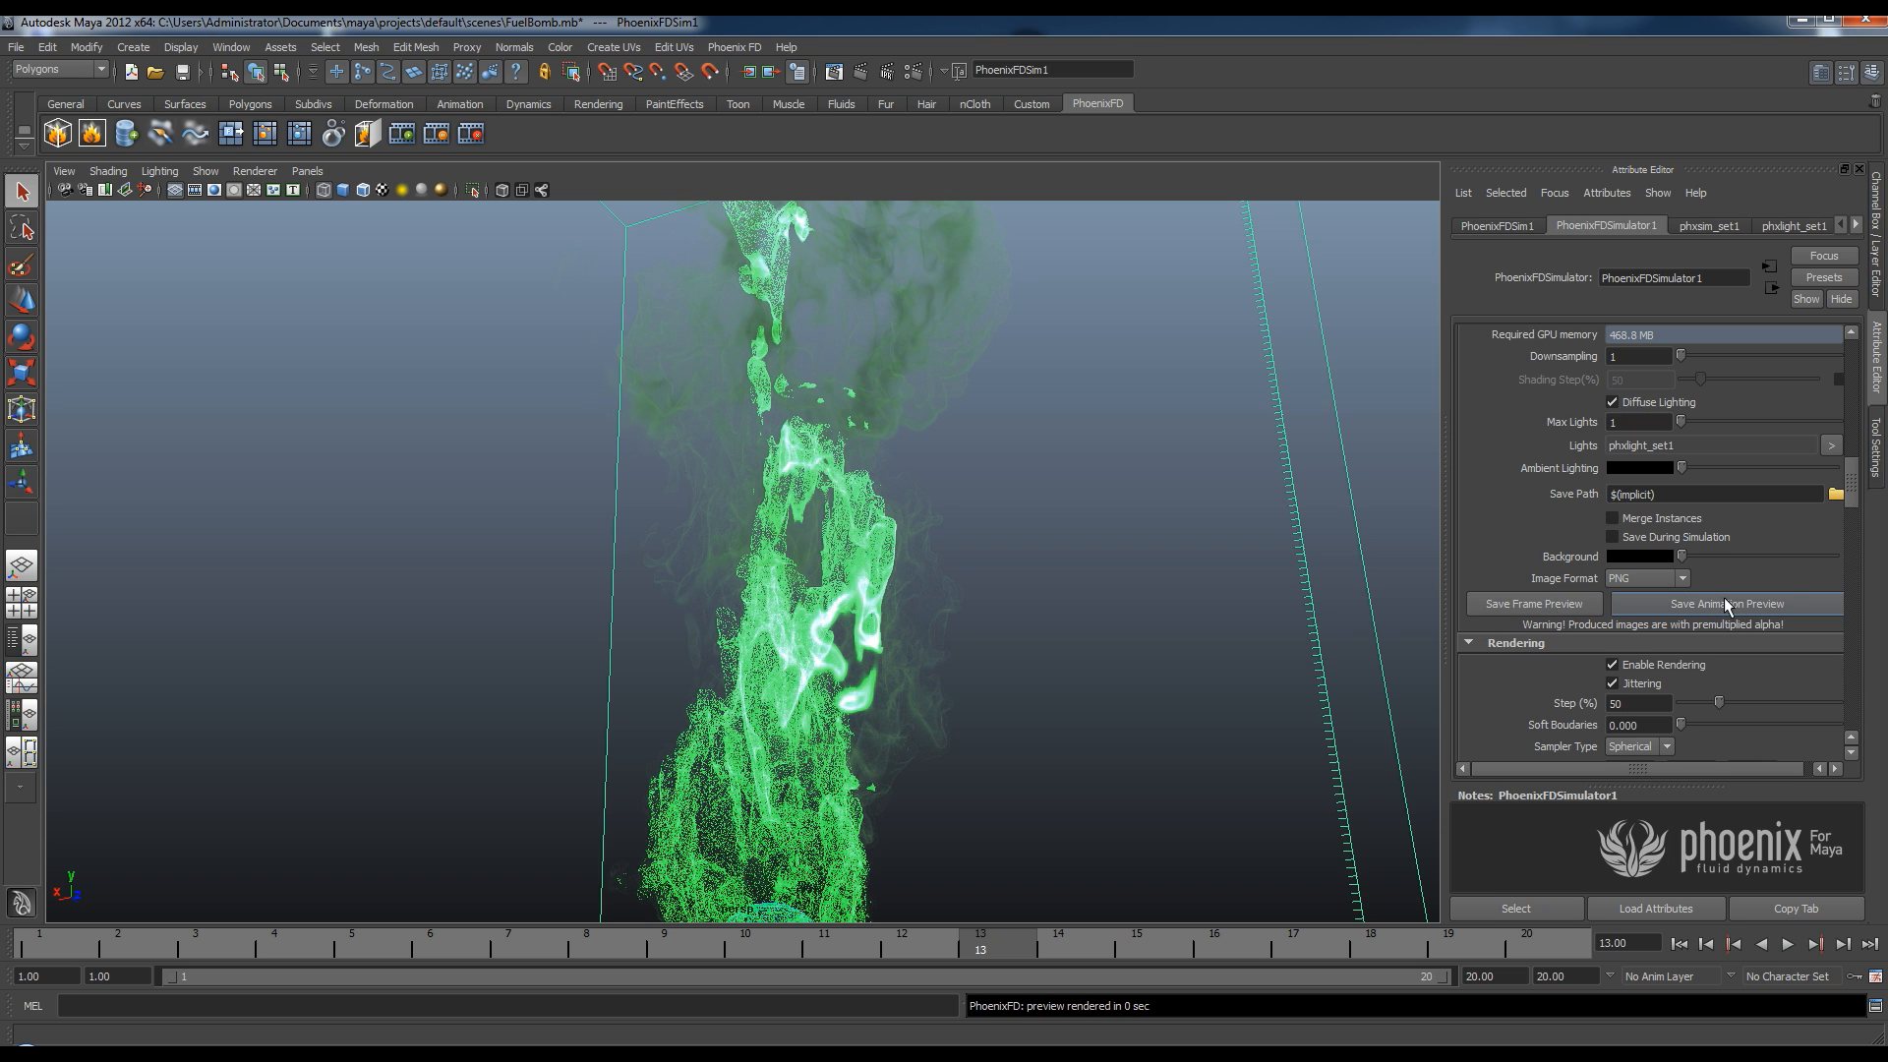
{"action": "mouse_move", "coordinate": [1726, 600]}
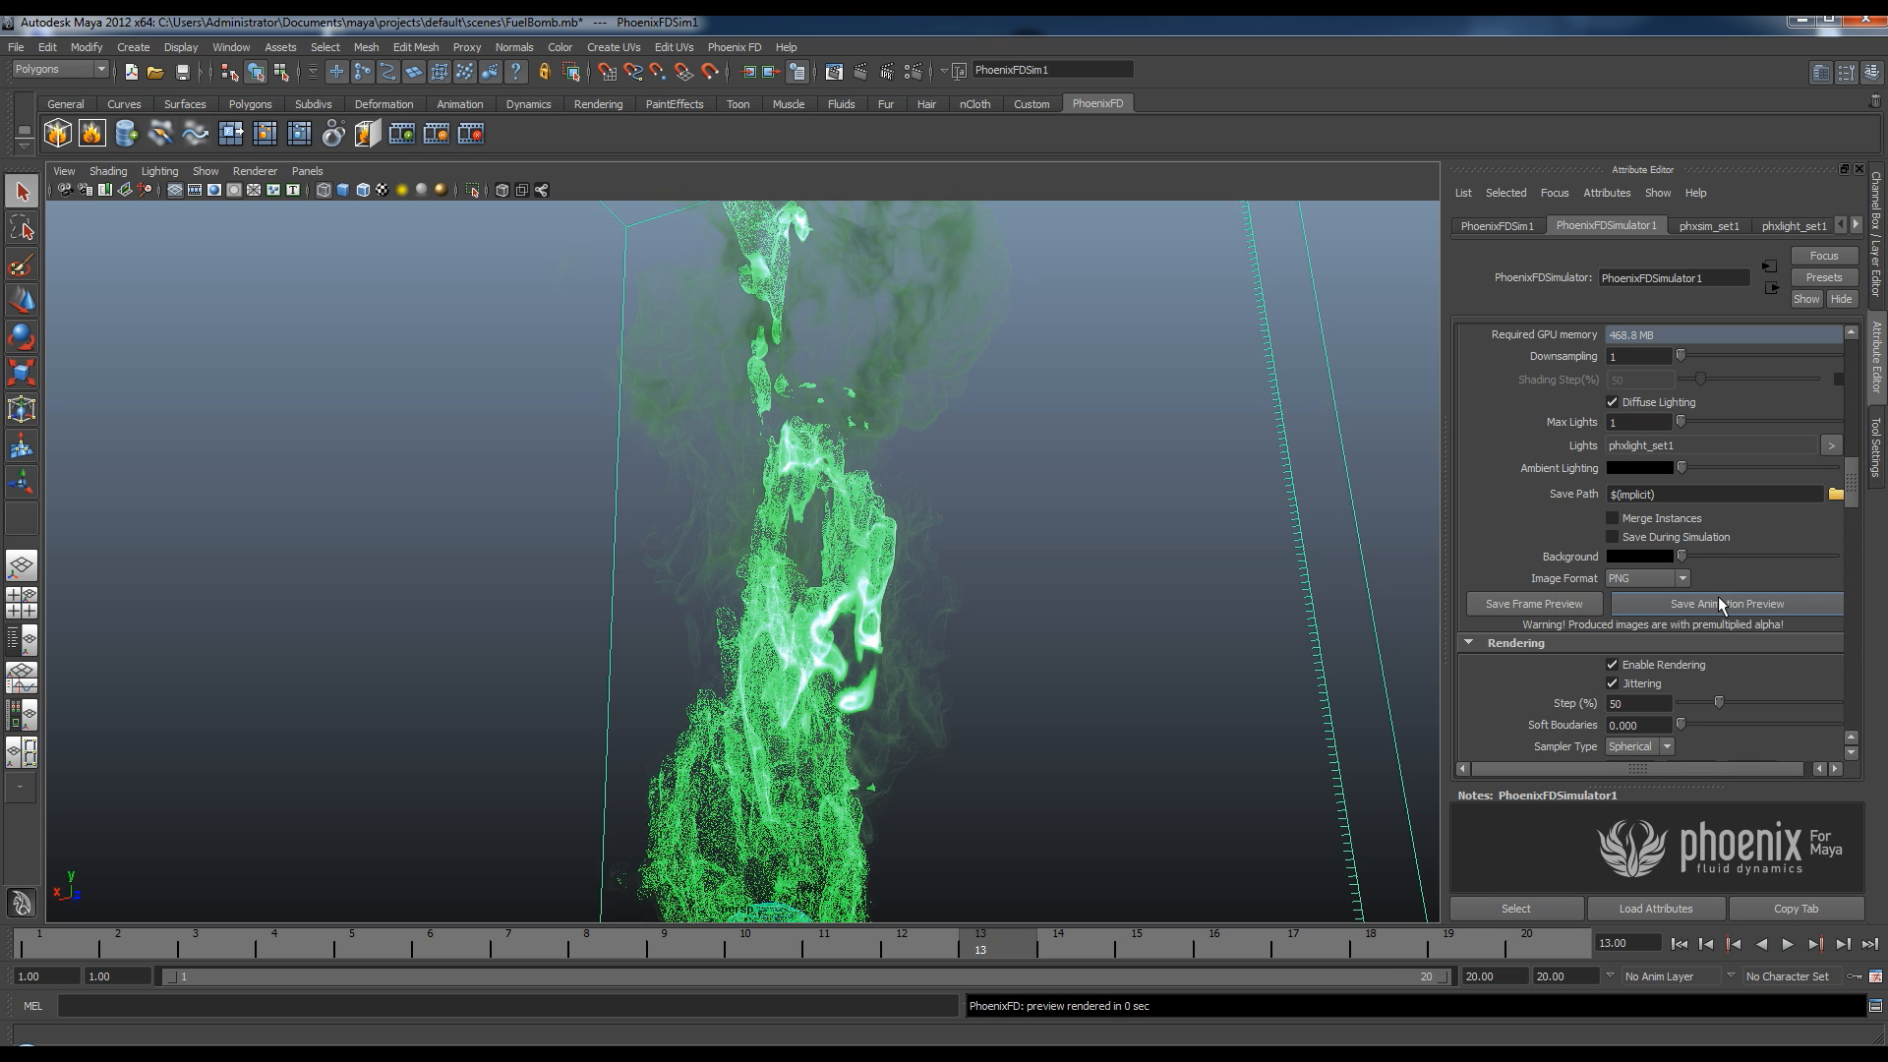
{"action": "left_click", "coordinate": [1725, 604]}
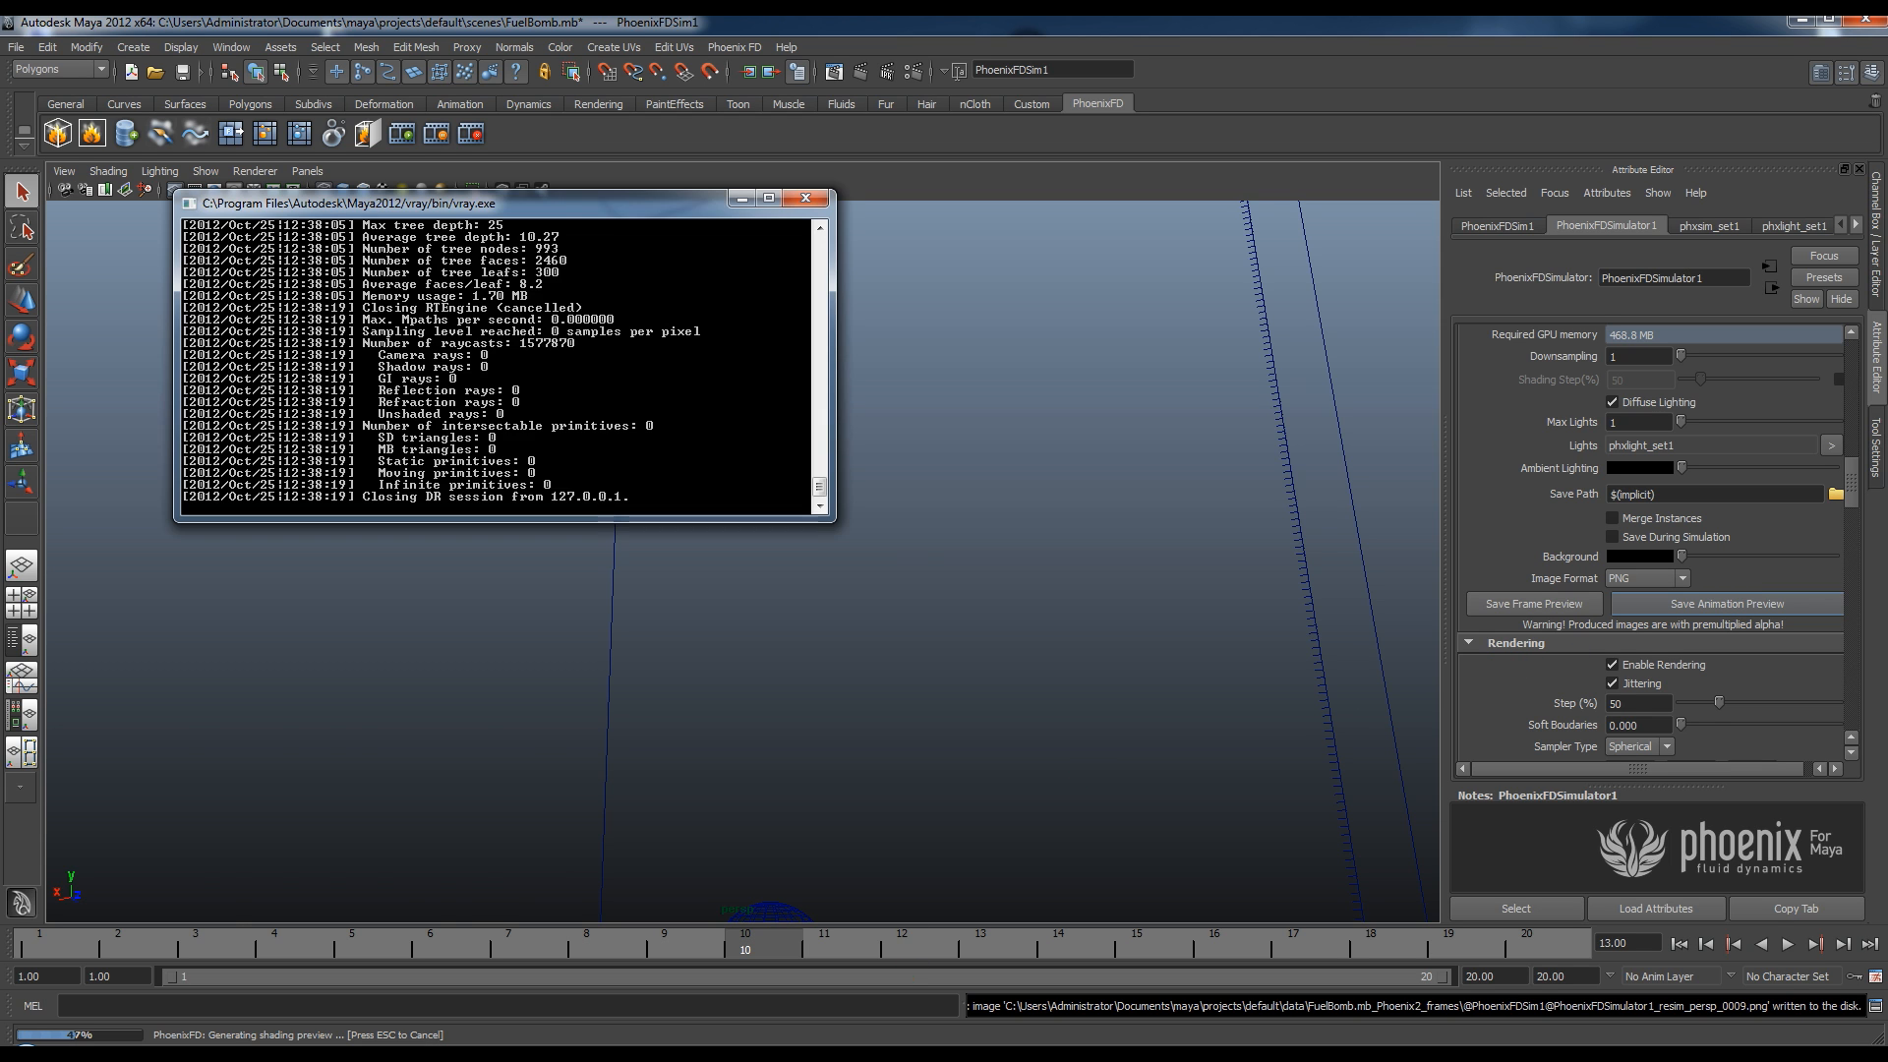
{"action": "left_click", "coordinate": [805, 197]}
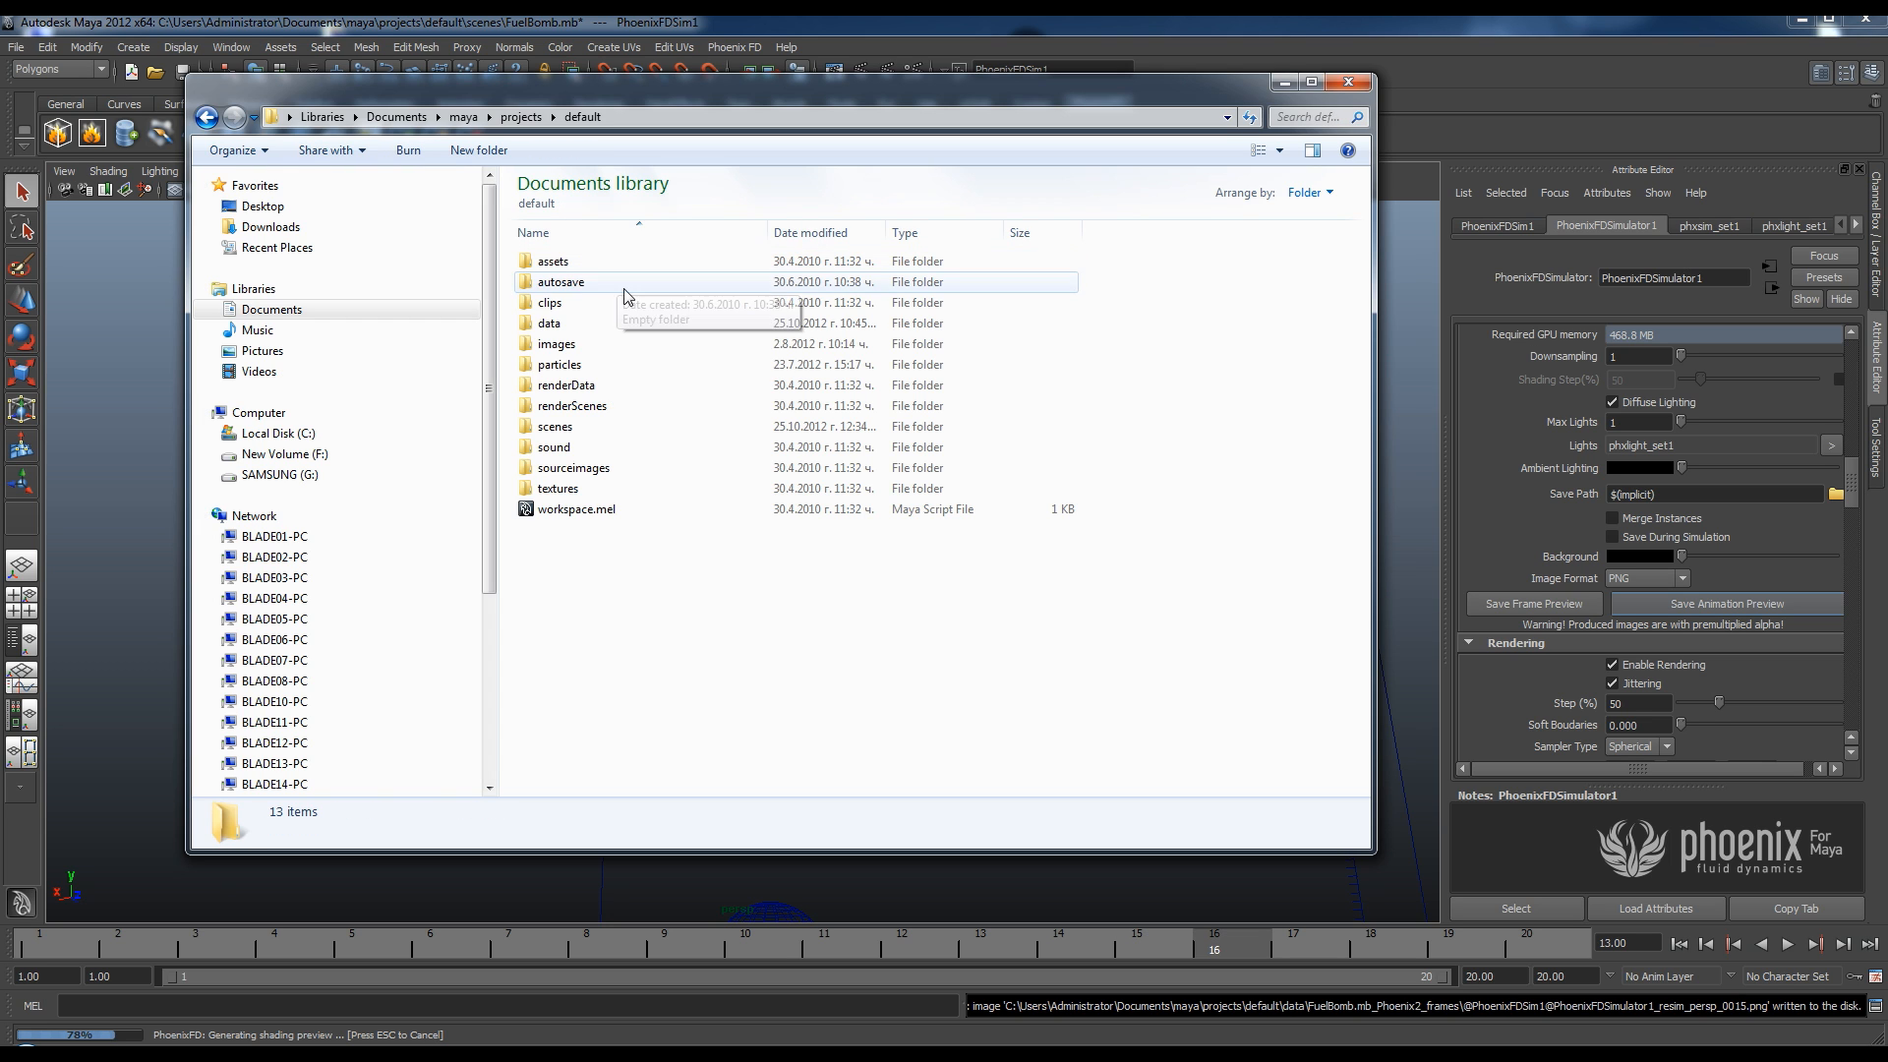
Open data, then the FuelBomb.mb_Phoenix2_frames folder.
{"action": "double_click", "coordinate": [549, 323]}
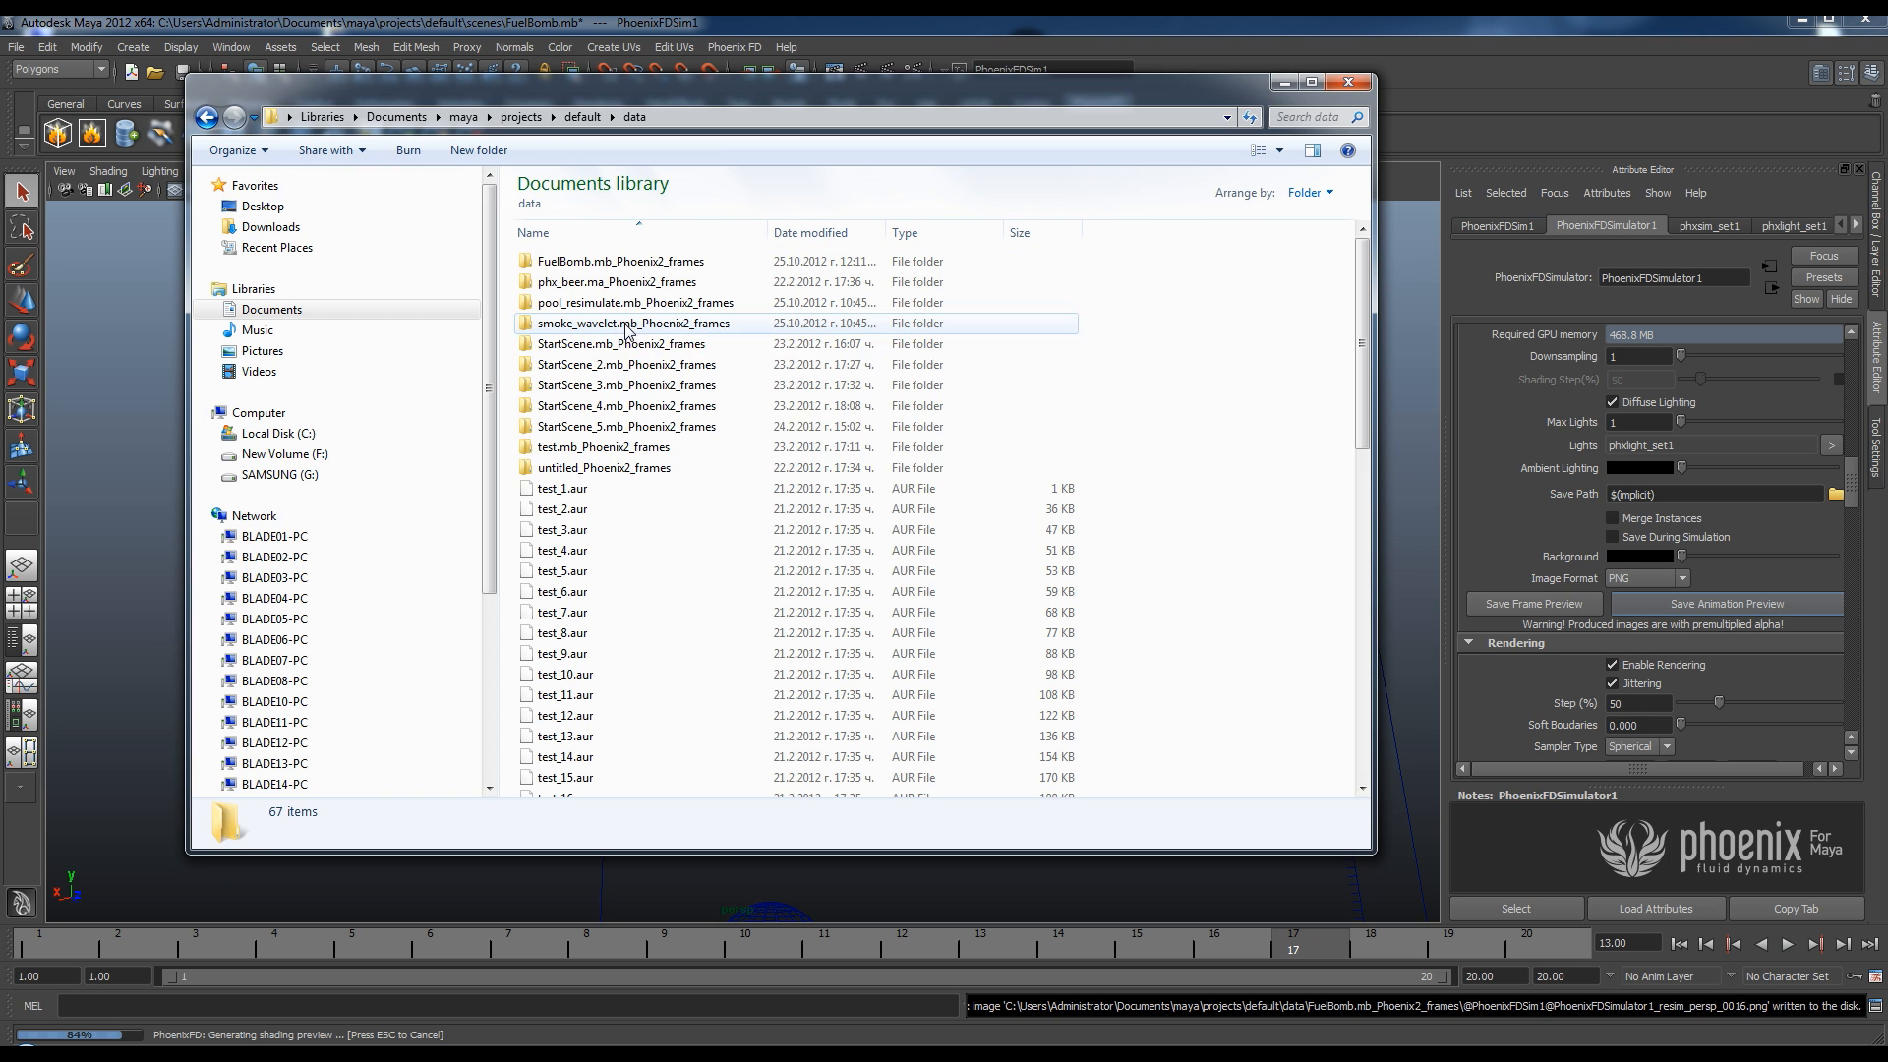
{"action": "left_click", "coordinate": [609, 260]}
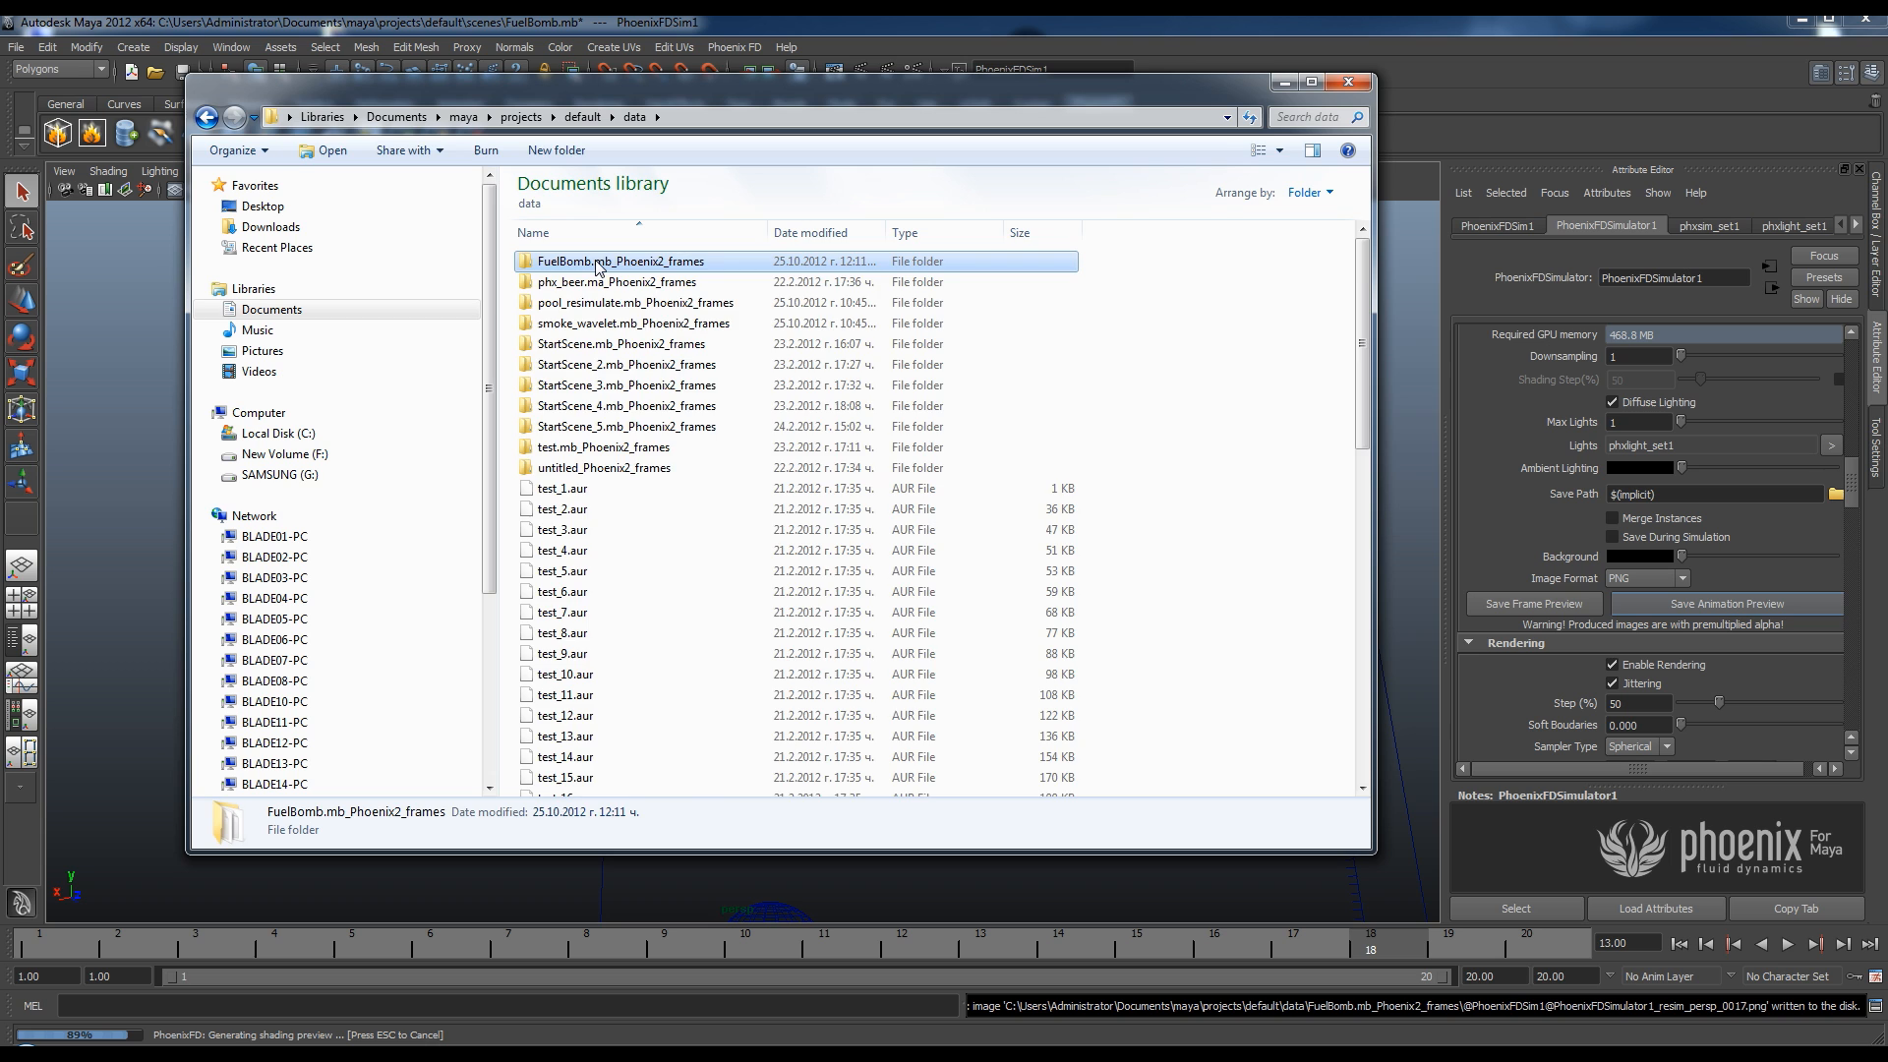
{"action": "double_click", "coordinate": [612, 261]}
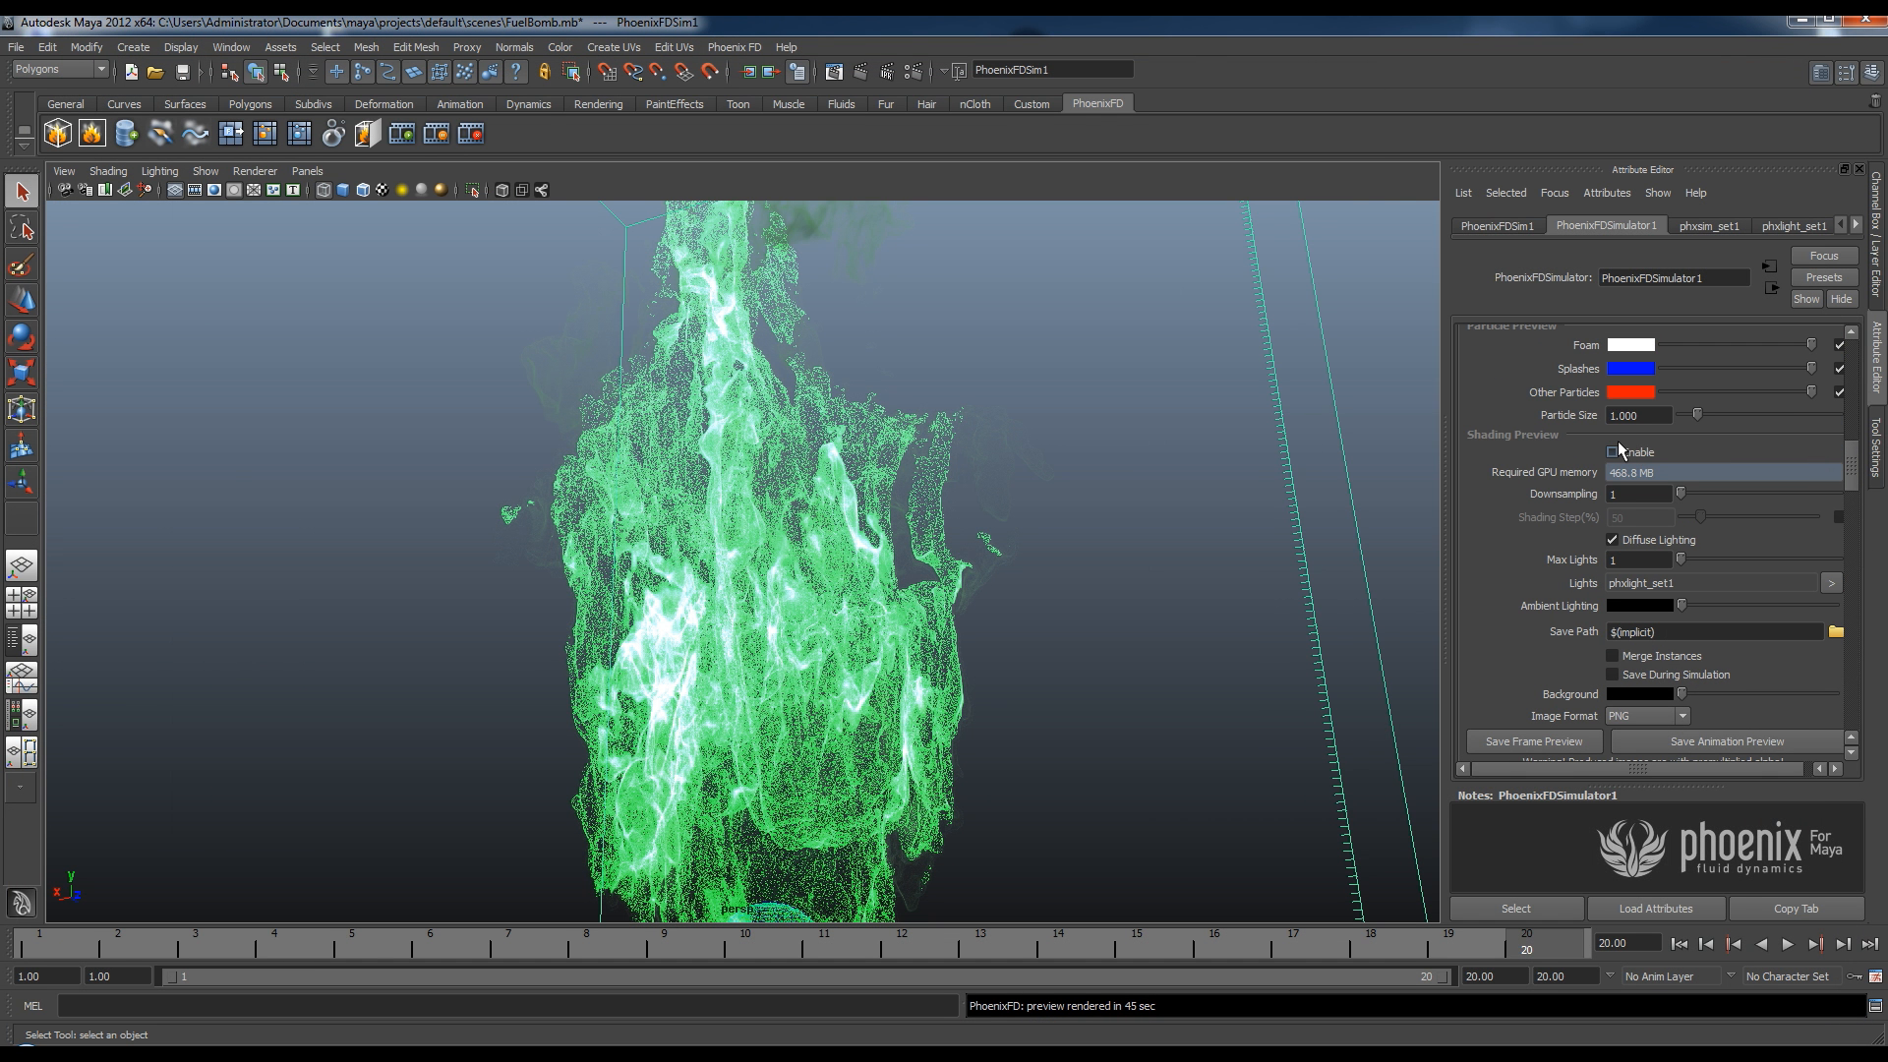
Uncheck Enable under Shading Preview to show plain white-and-orange voxels.
{"action": "left_click", "coordinate": [1612, 453]}
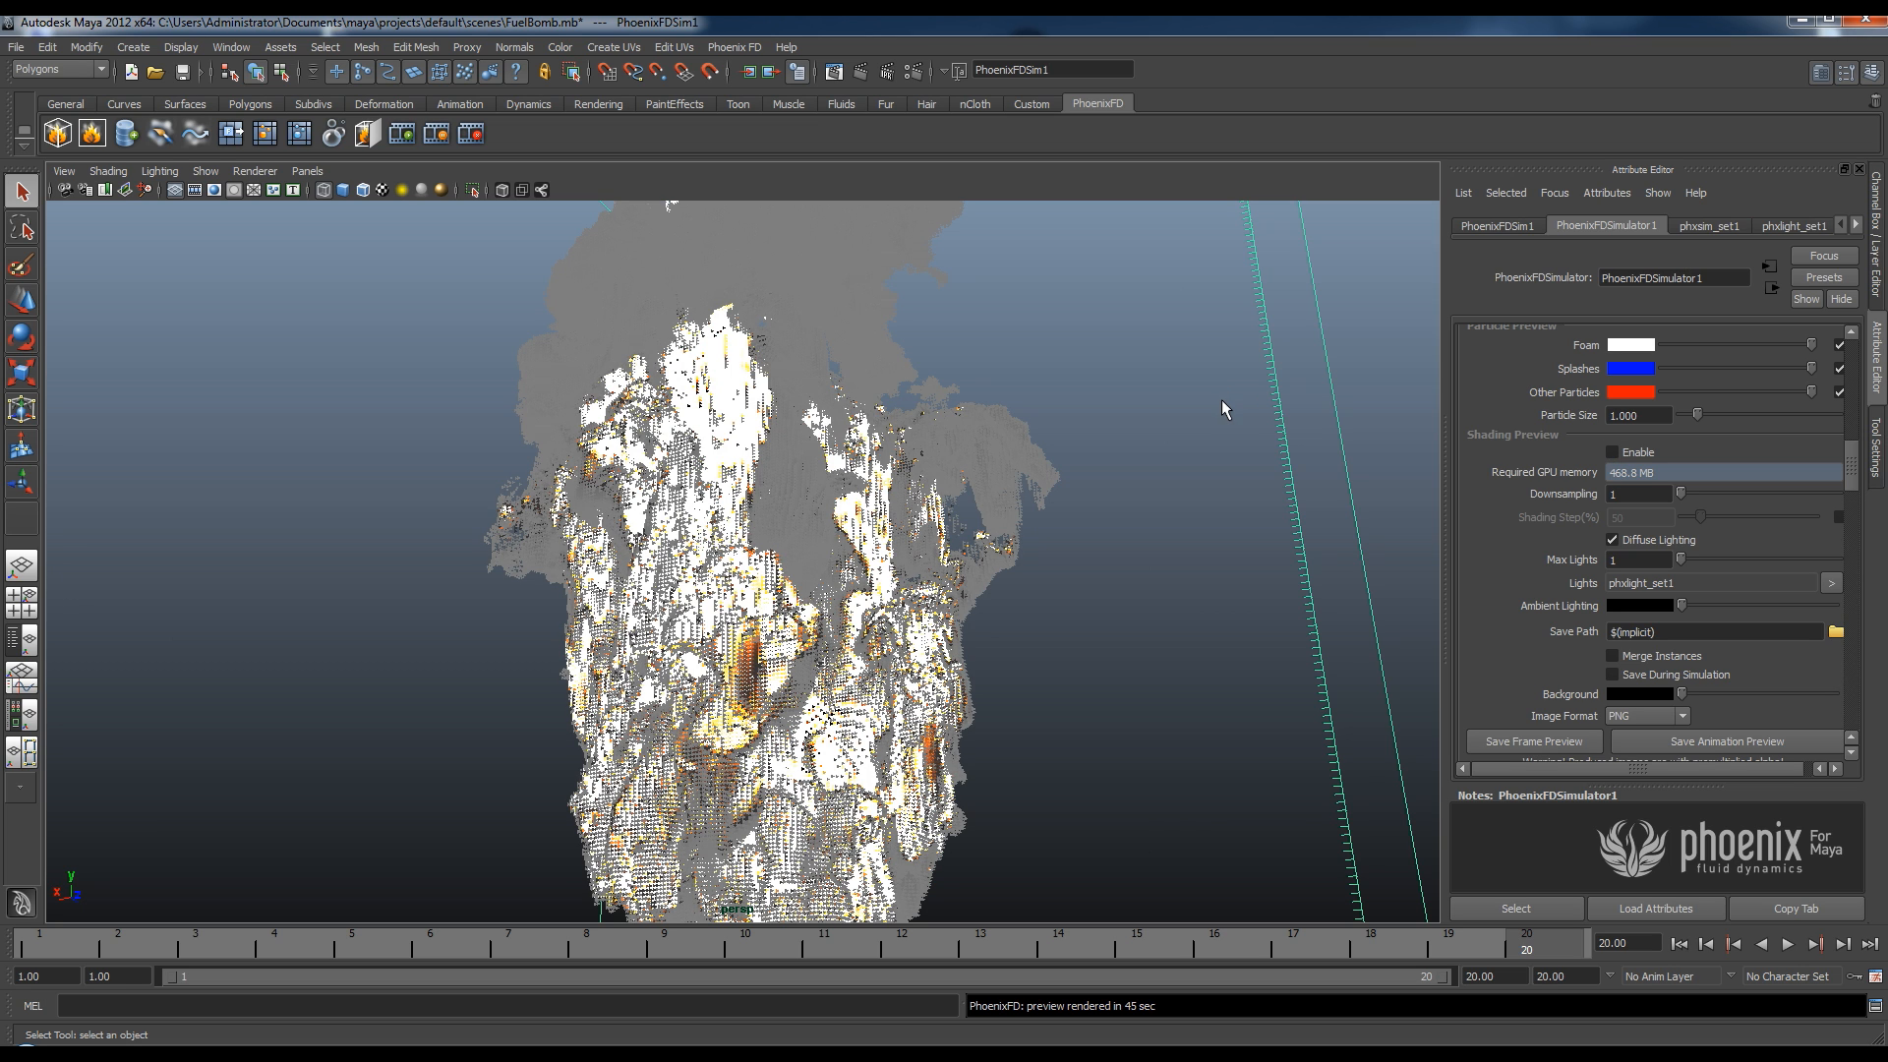
{"action": "mouse_move", "coordinate": [1121, 394]}
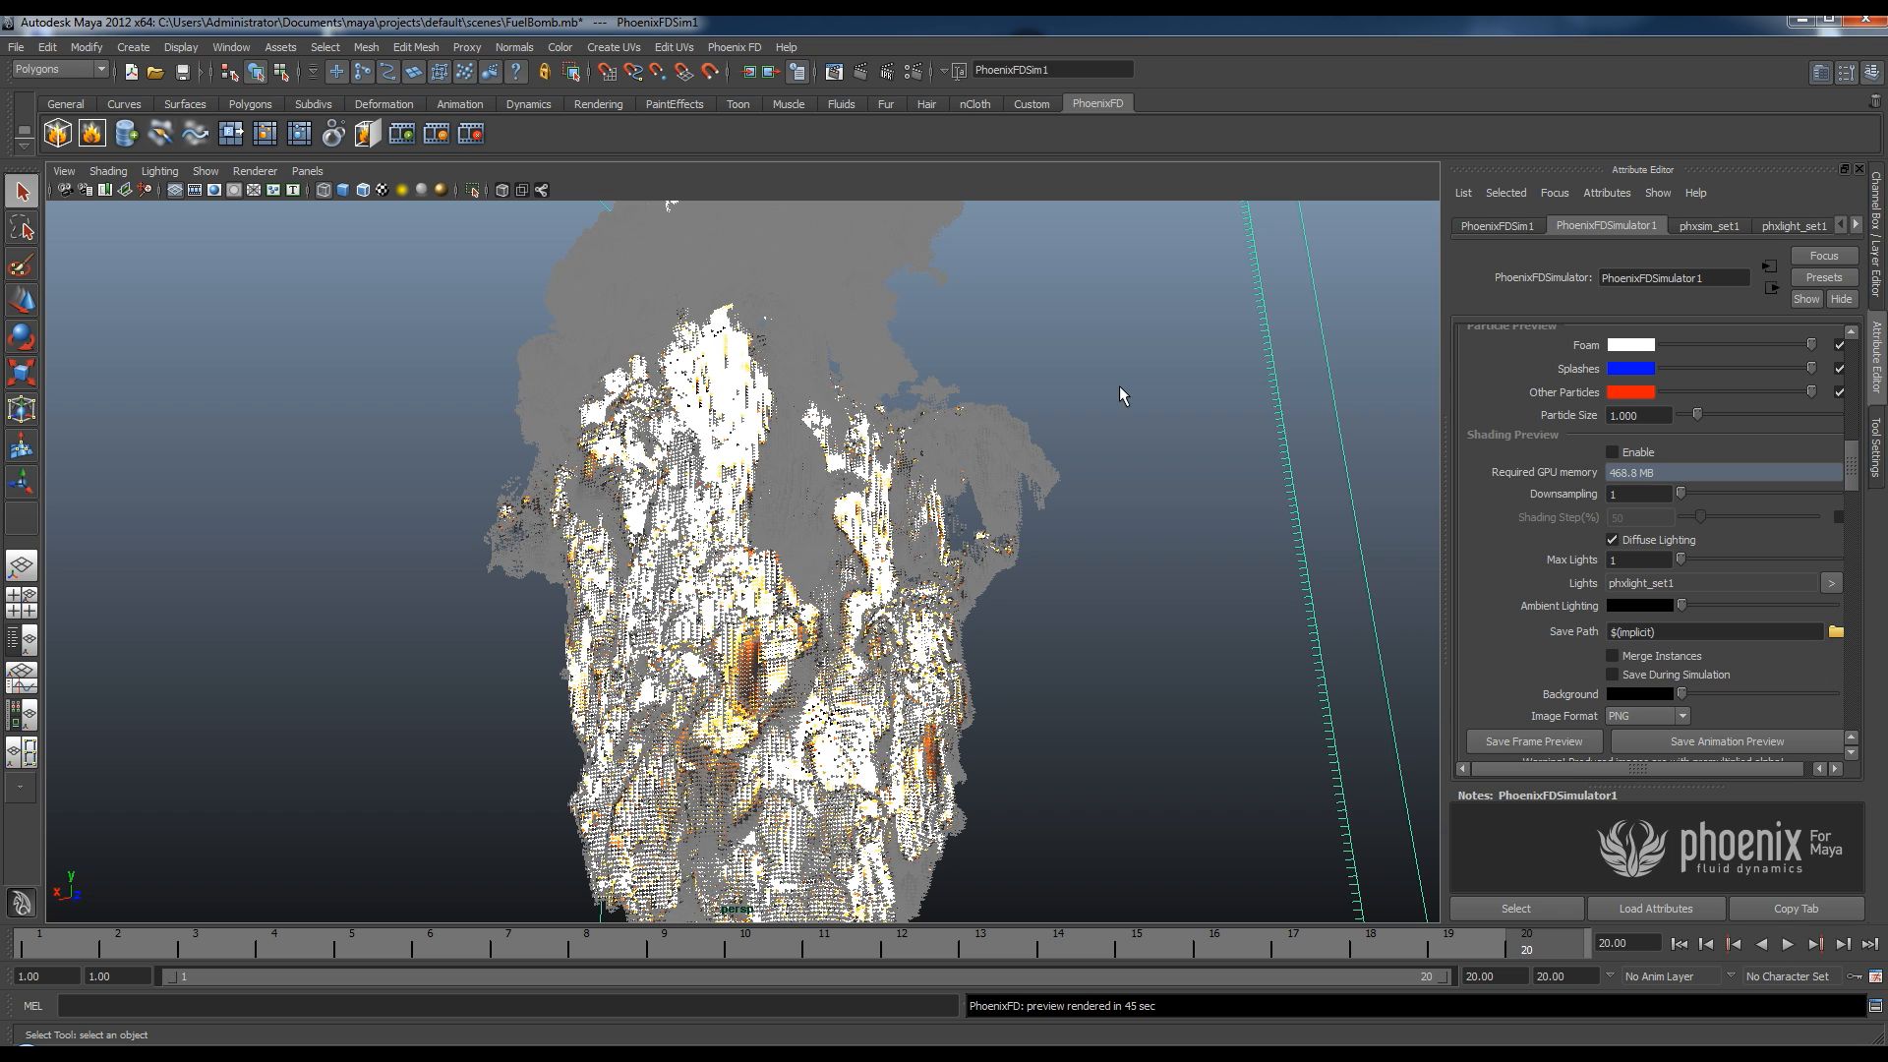
{"action": "mouse_move", "coordinate": [1205, 427]}
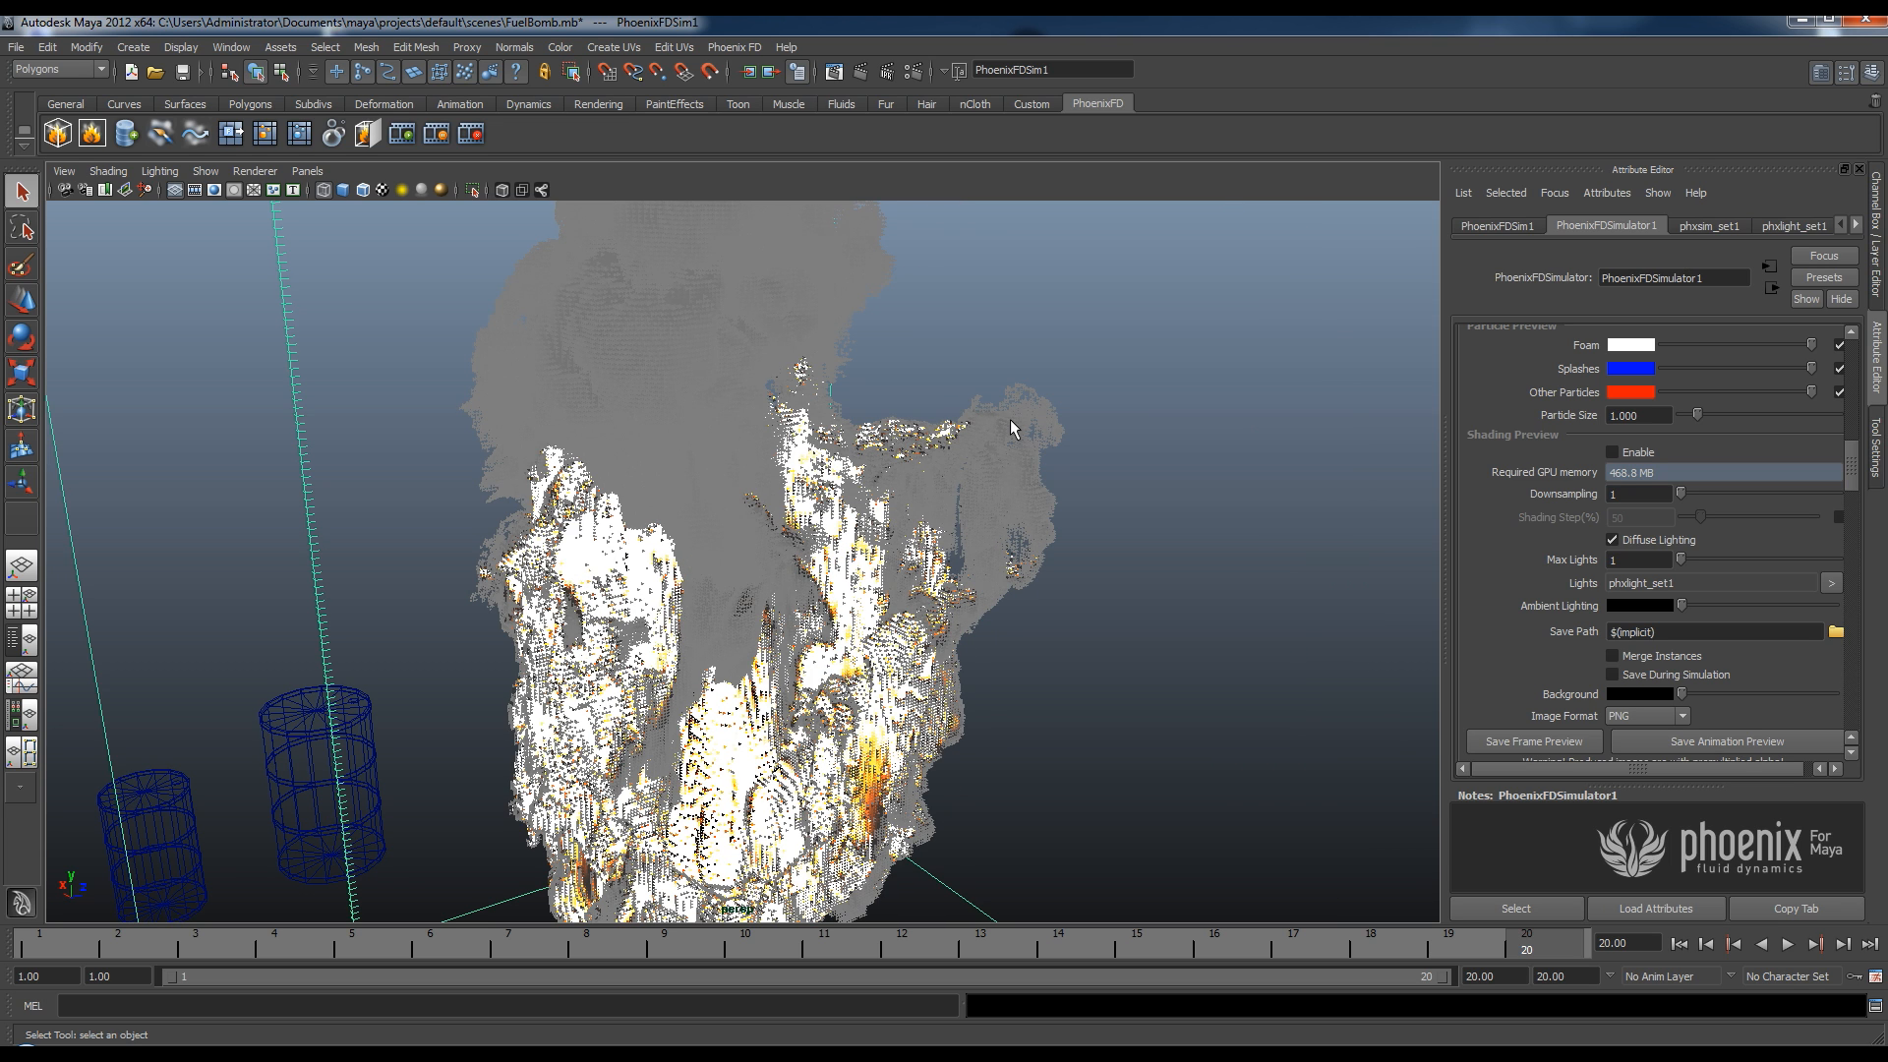
{"action": "mouse_move", "coordinate": [1036, 448]}
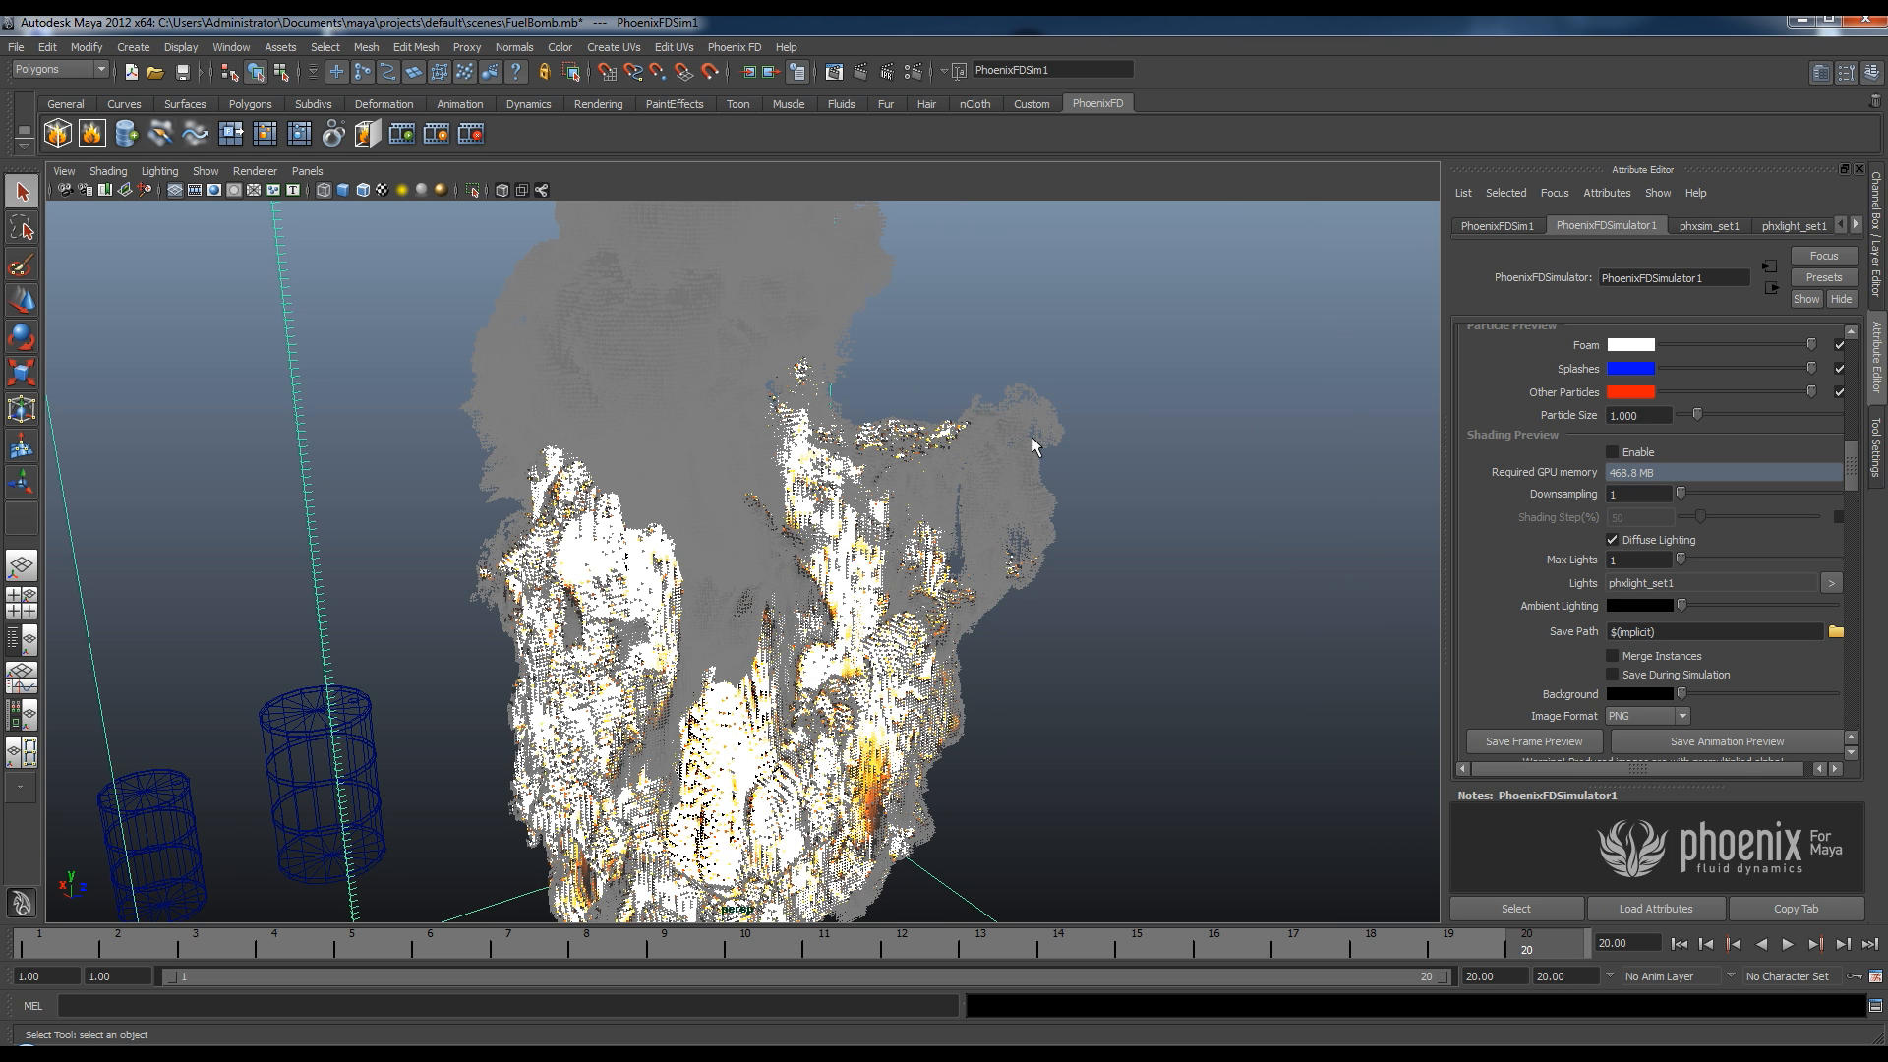
{"action": "mouse_move", "coordinate": [1087, 450]}
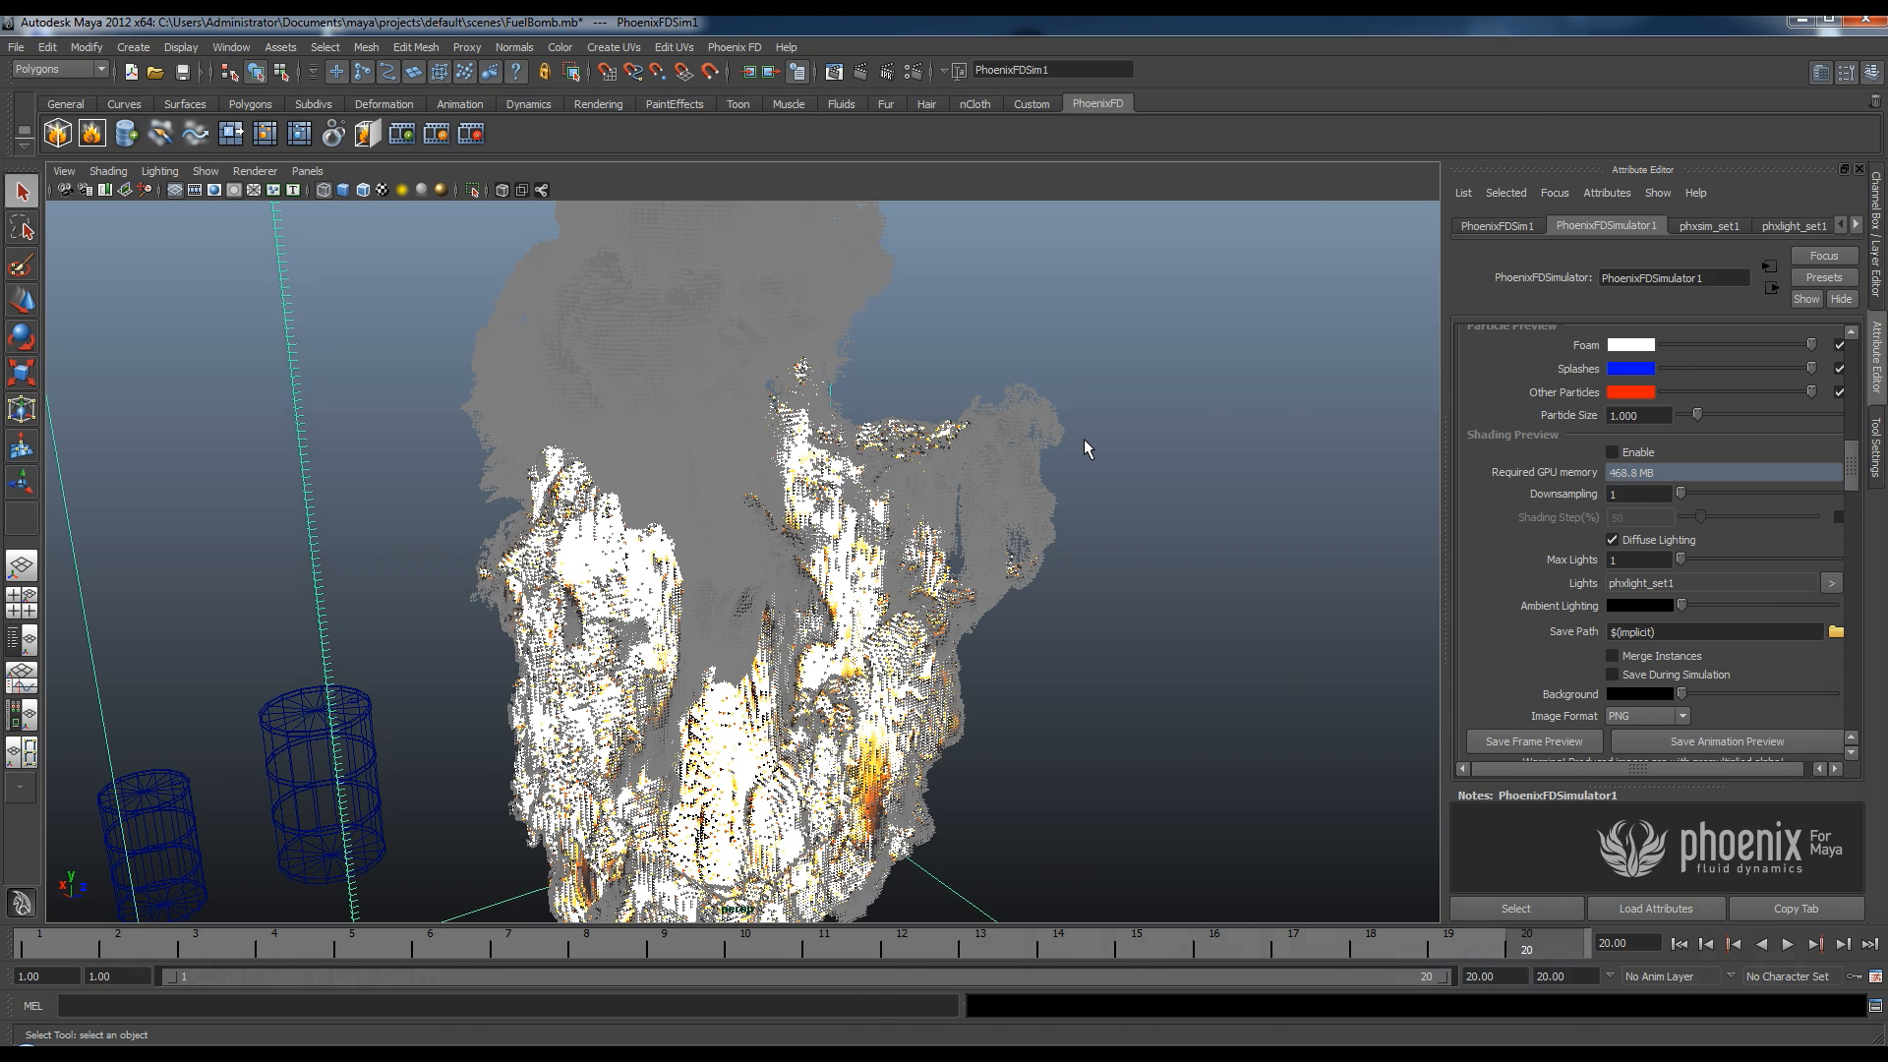